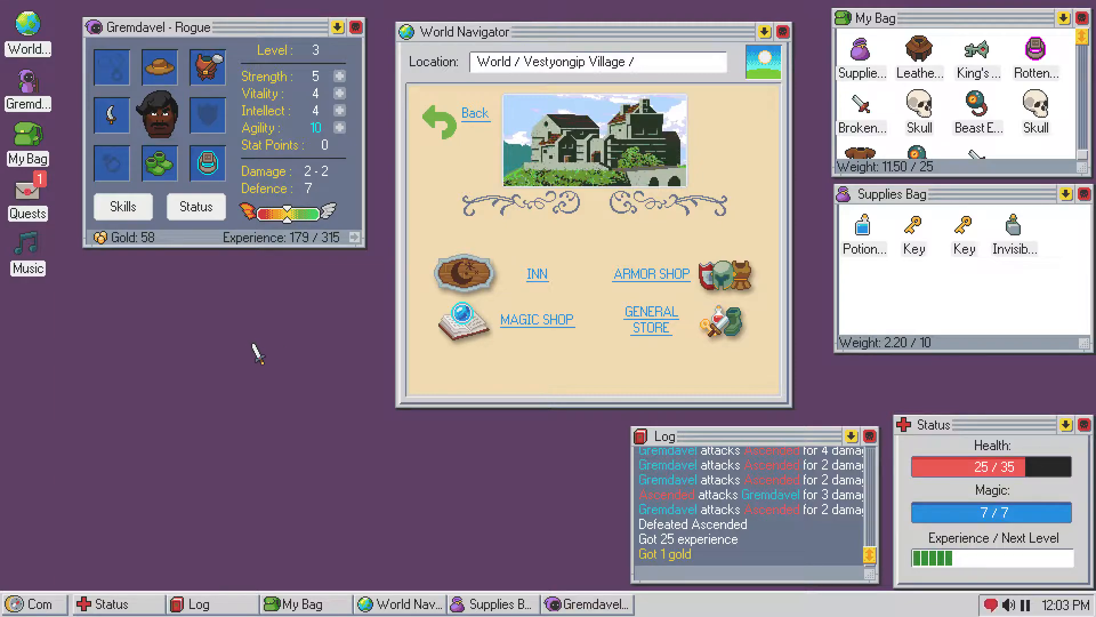
pyautogui.moveTo(280, 324)
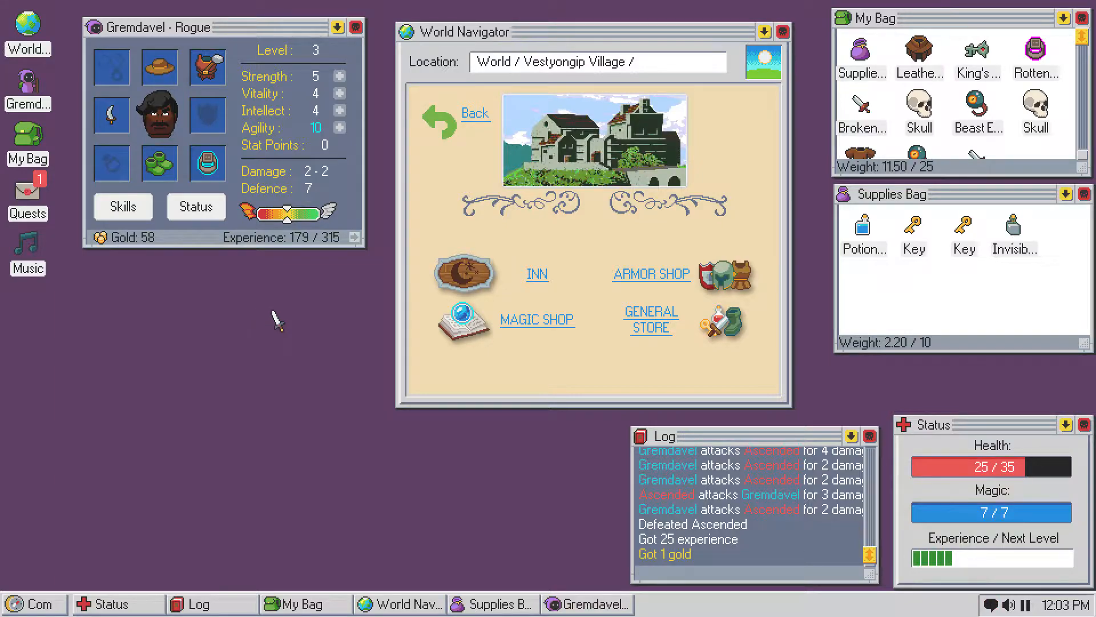
pyautogui.moveTo(308, 402)
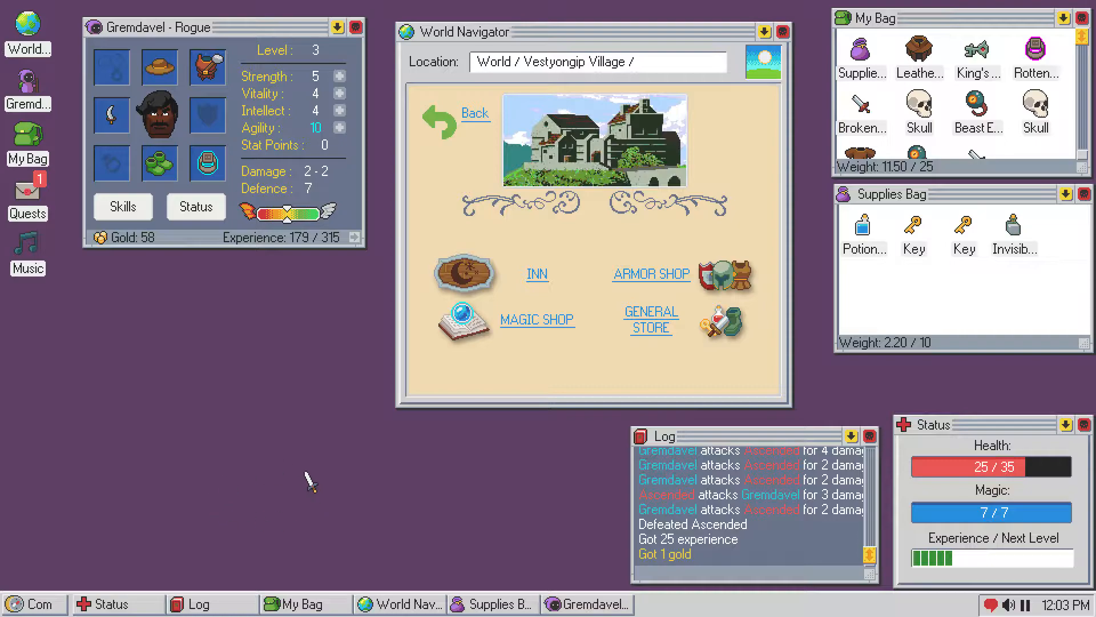
pyautogui.moveTo(520, 336)
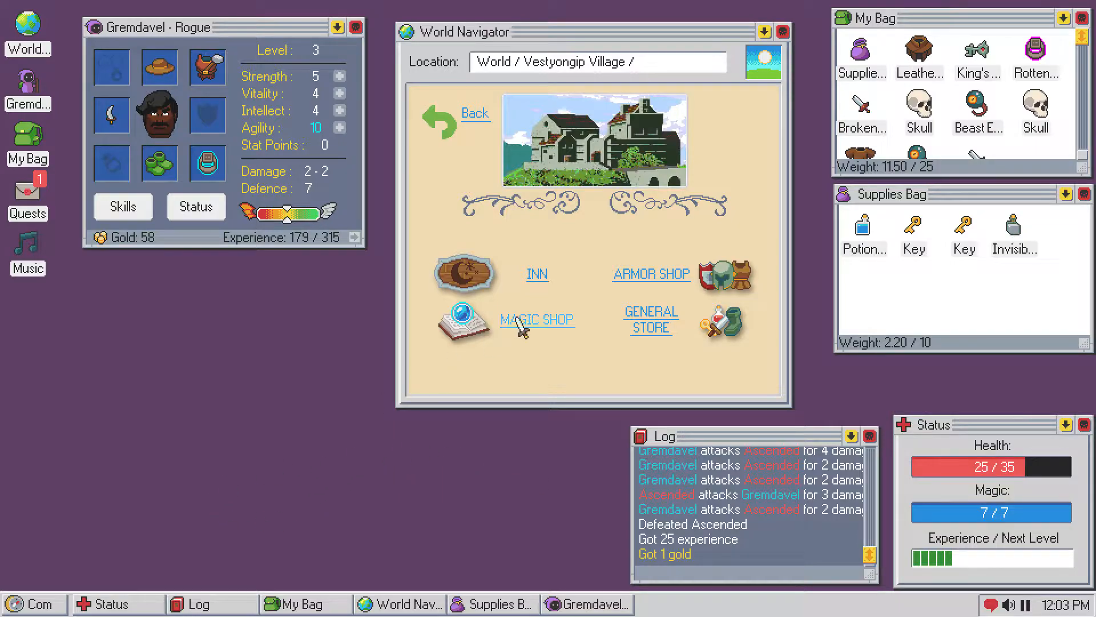
pyautogui.moveTo(220, 448)
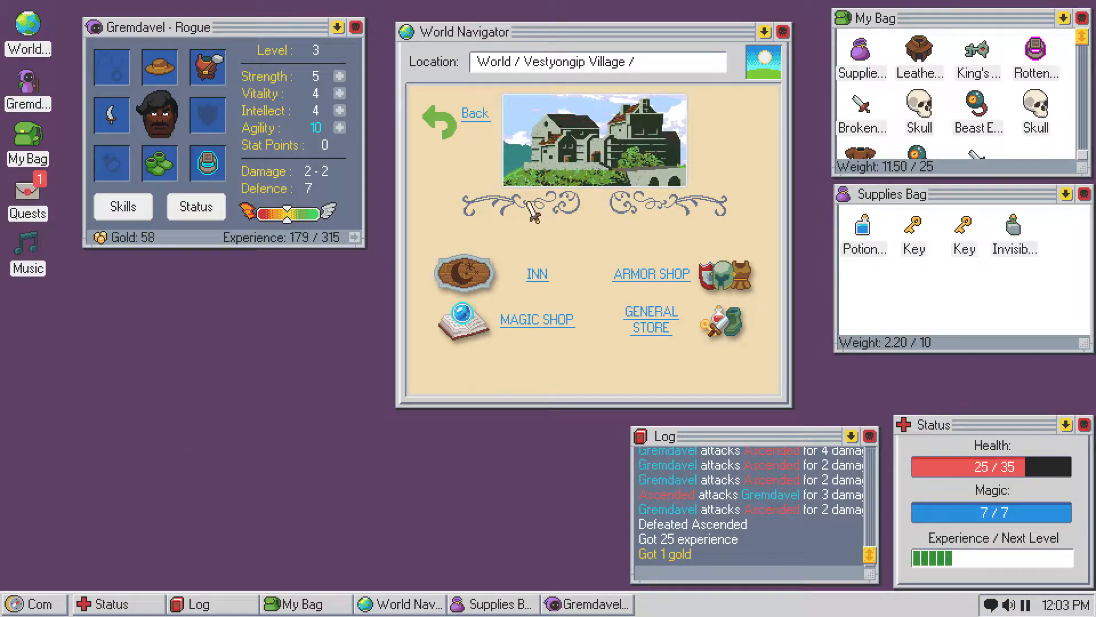
pyautogui.moveTo(210, 406)
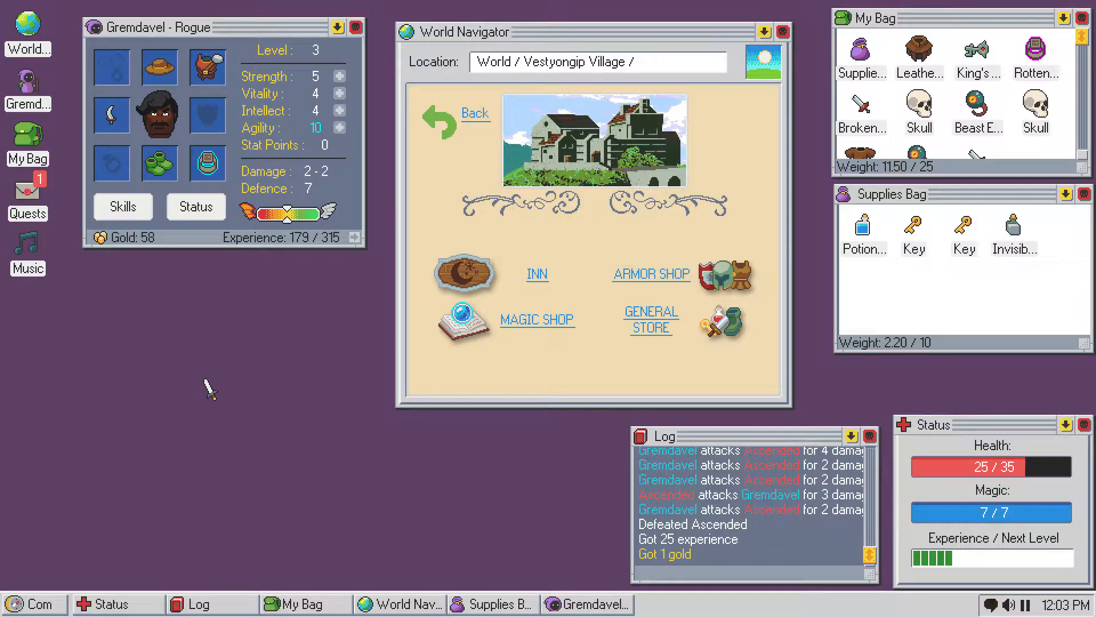
pyautogui.moveTo(787, 115)
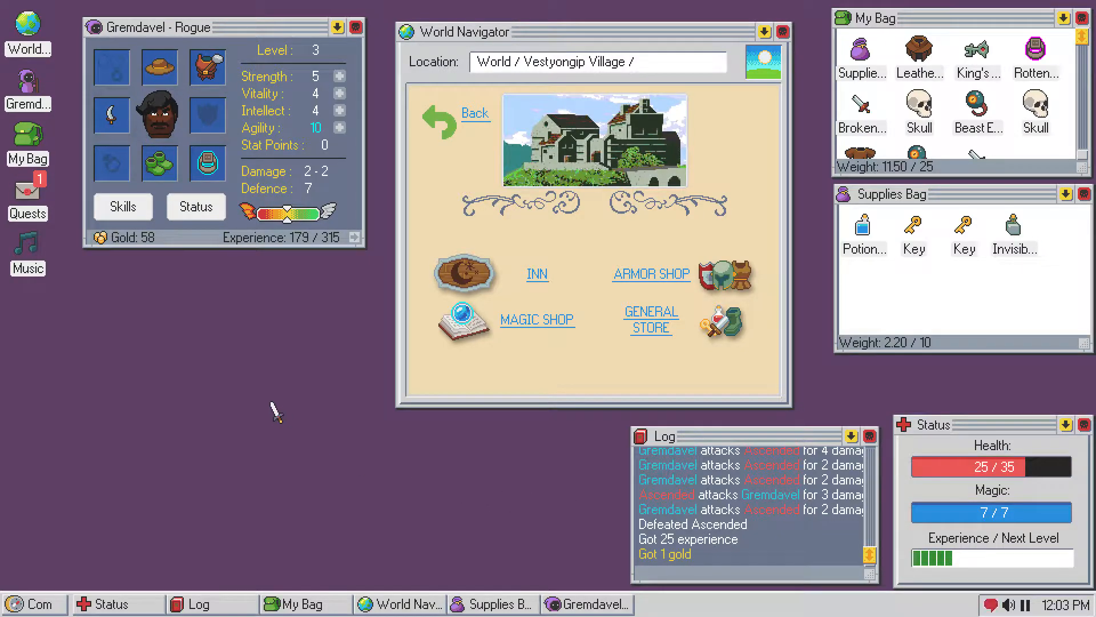
pyautogui.moveTo(787, 140)
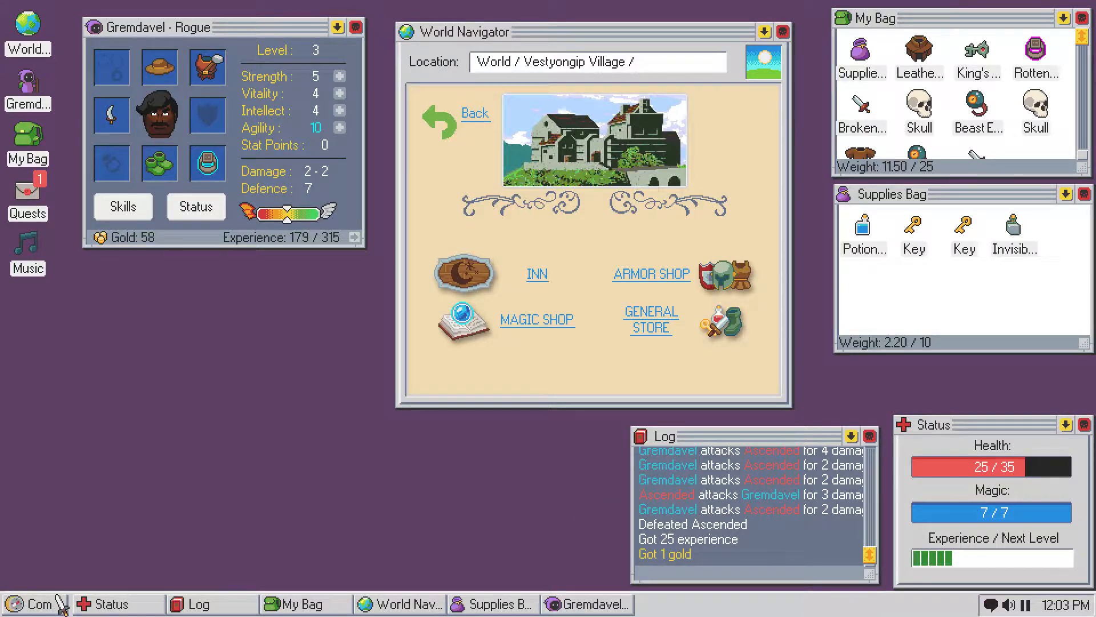
pyautogui.moveTo(321, 444)
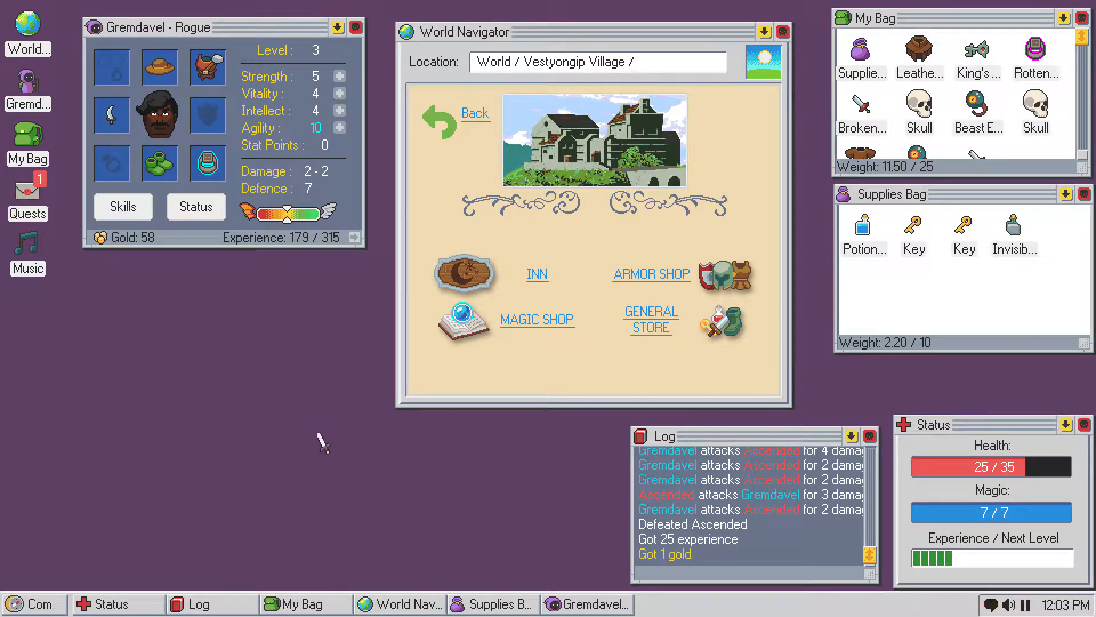
pyautogui.moveTo(1014, 425)
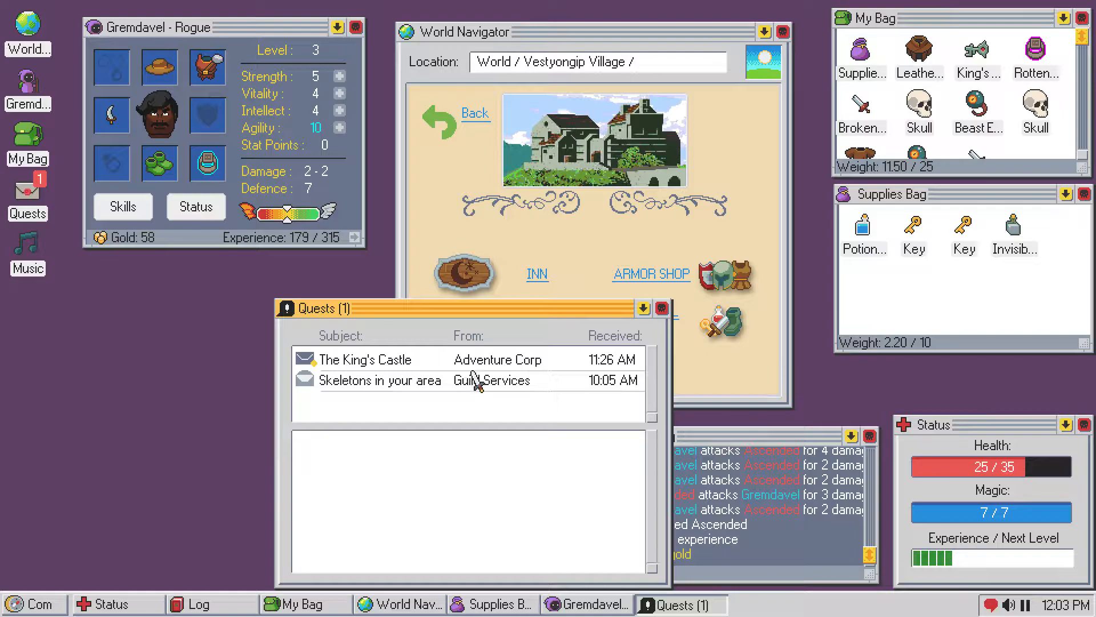
pyautogui.moveTo(479, 367)
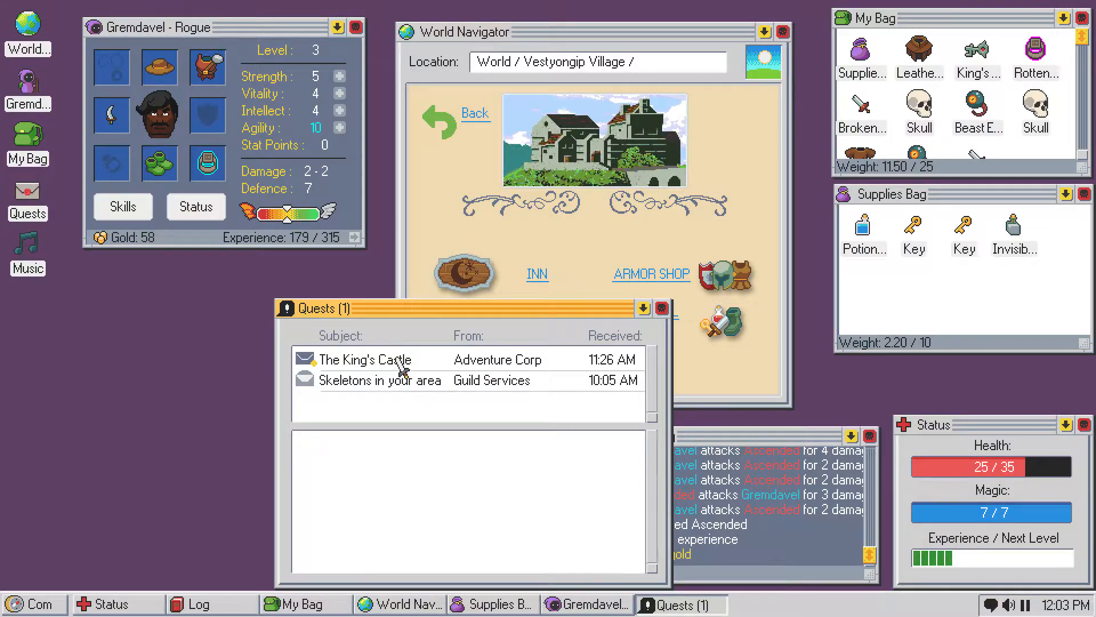
# - Read The King's Castle message about lighting three beacons and the Guild storage map
pyautogui.click(370, 359)
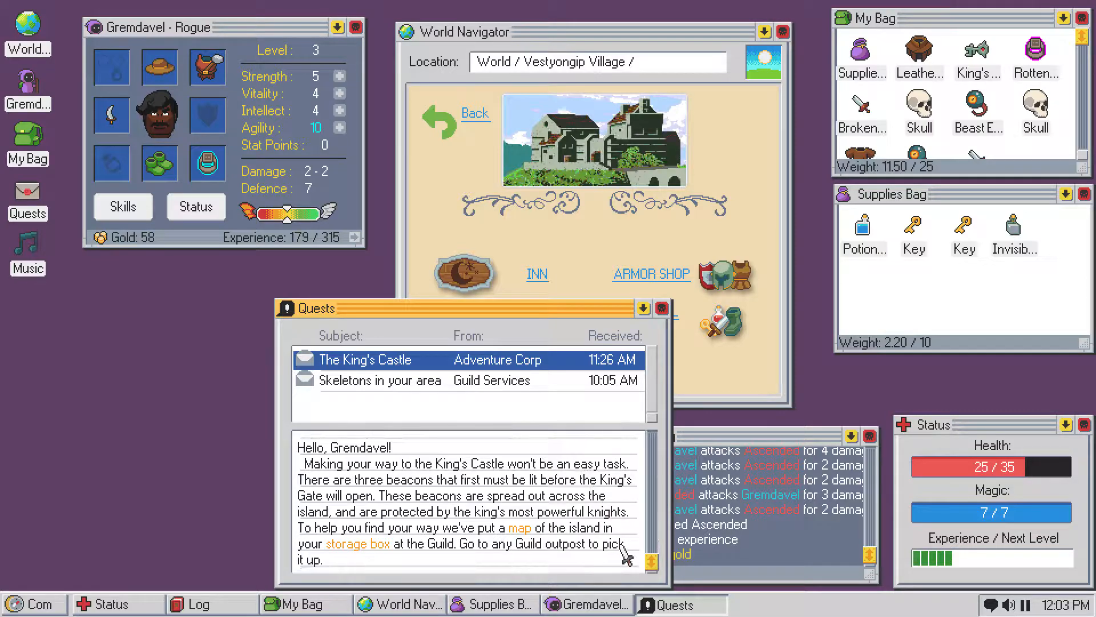
pyautogui.moveTo(542, 489)
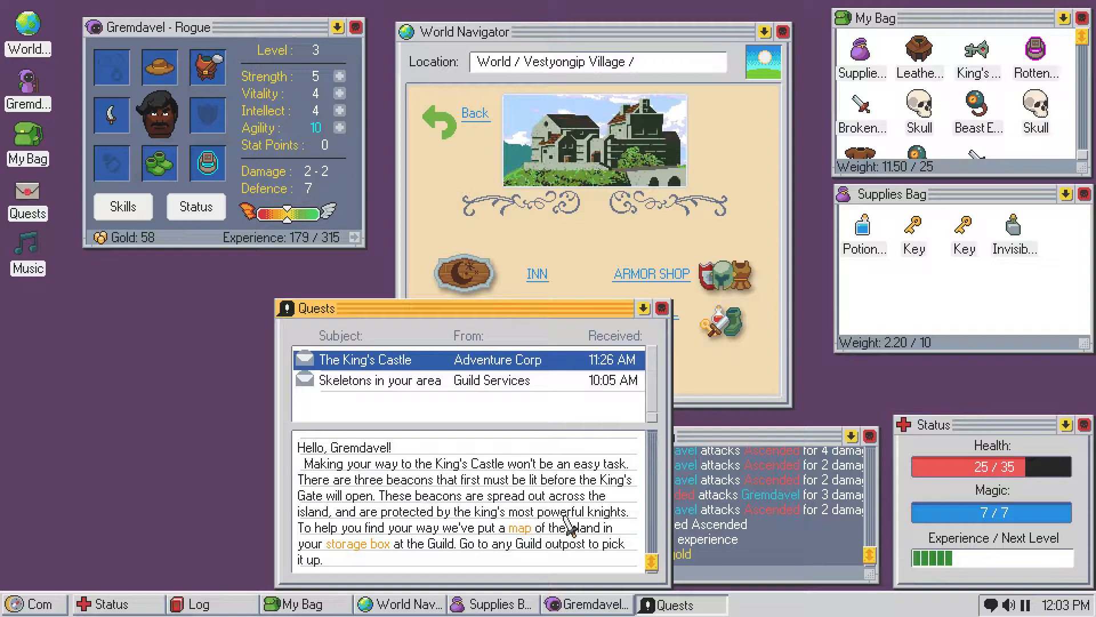
pyautogui.moveTo(583, 516)
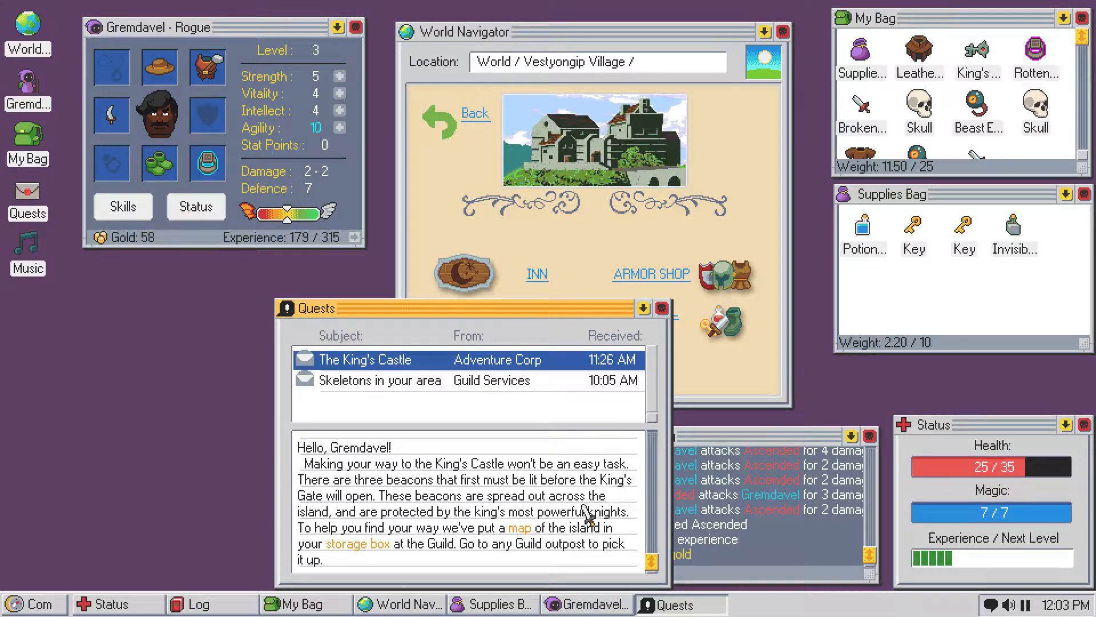
pyautogui.moveTo(533, 525)
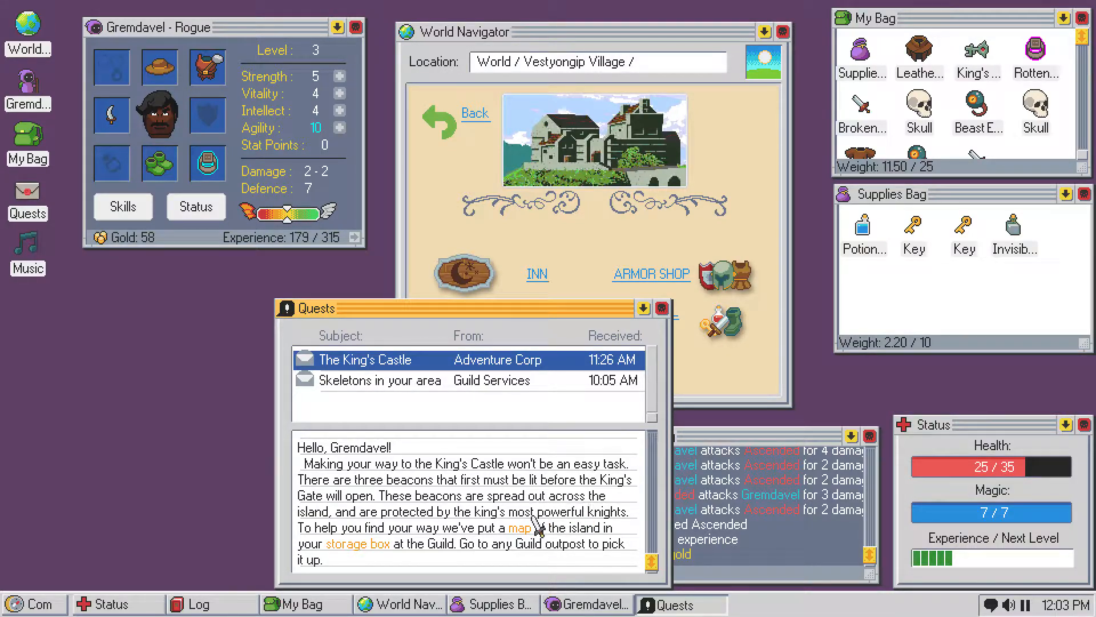
pyautogui.moveTo(535, 531)
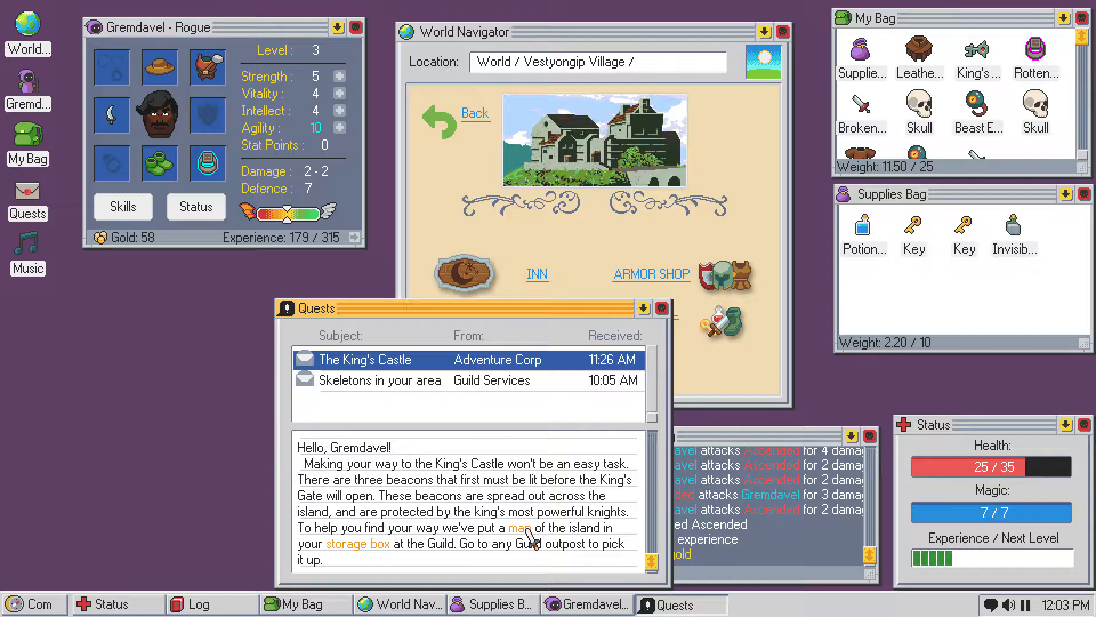
pyautogui.moveTo(535, 514)
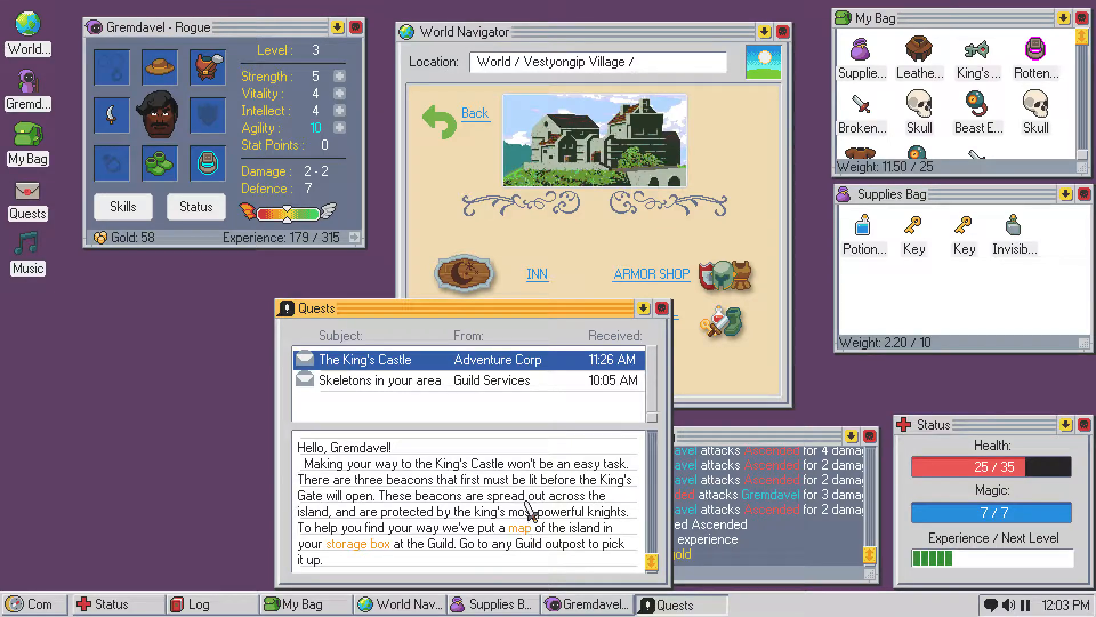
pyautogui.moveTo(525, 535)
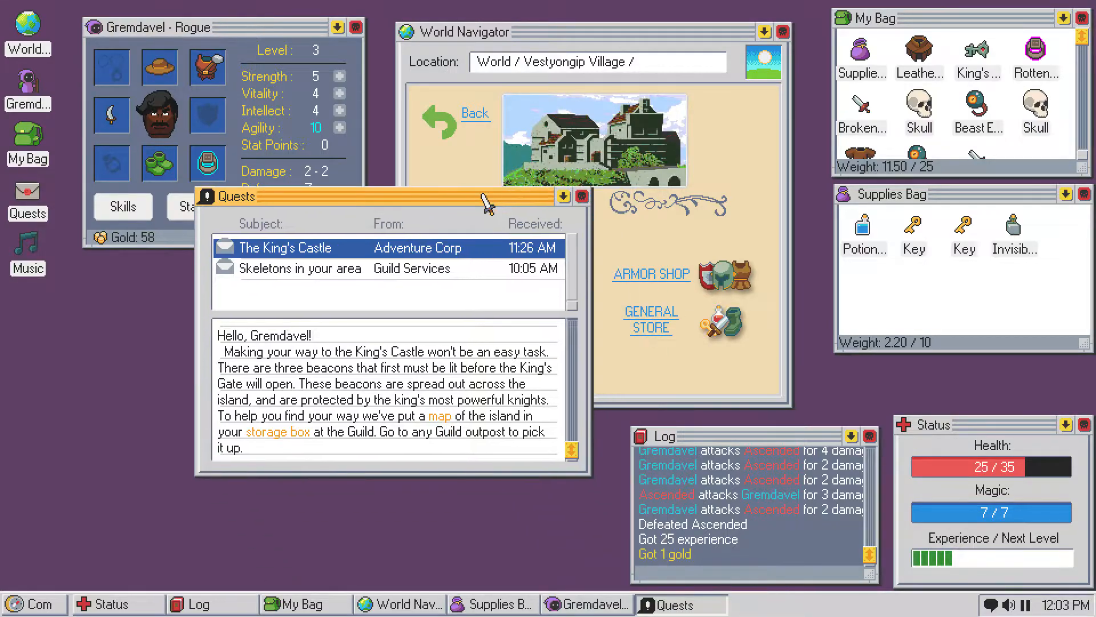
# - Close the quests and browse the Special Store's Deft Leather Helm and Potion
pyautogui.click(582, 196)
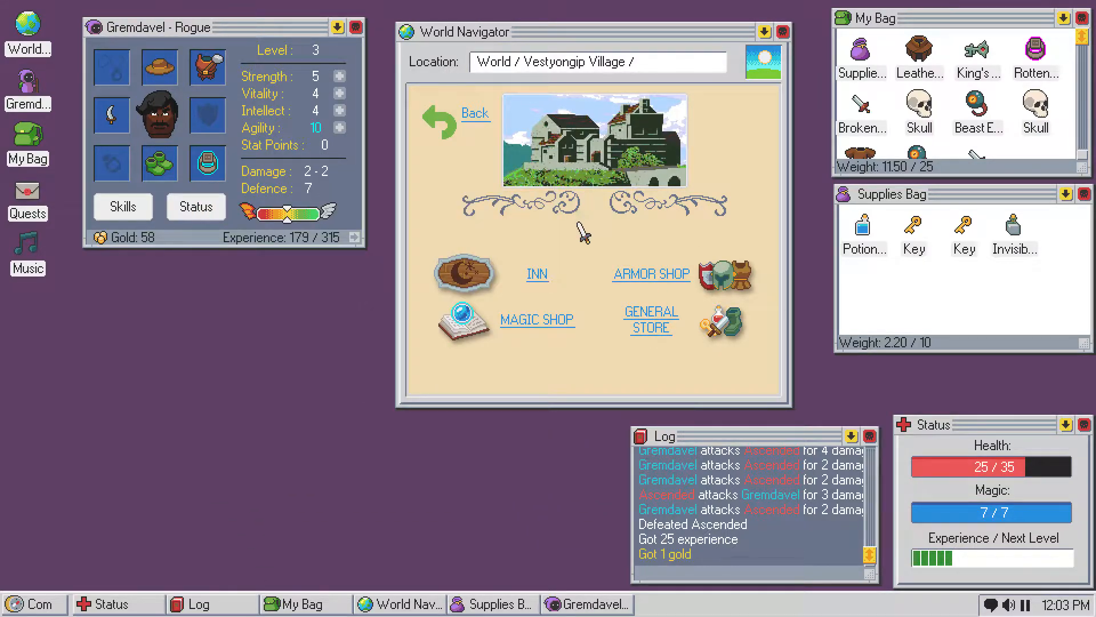
pyautogui.moveTo(649, 319)
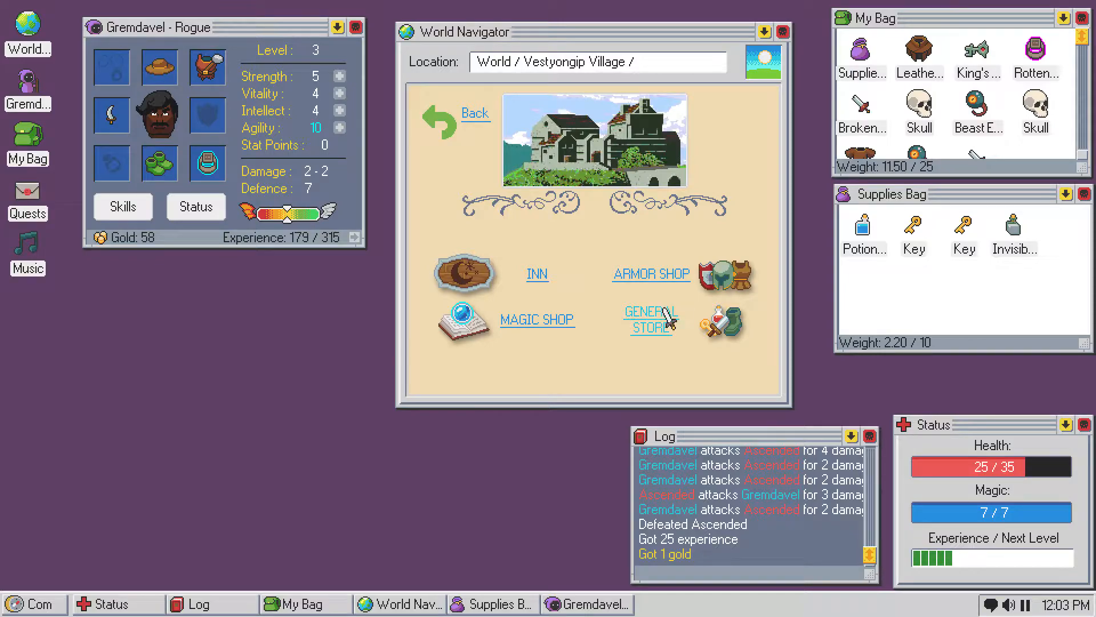
pyautogui.click(651, 319)
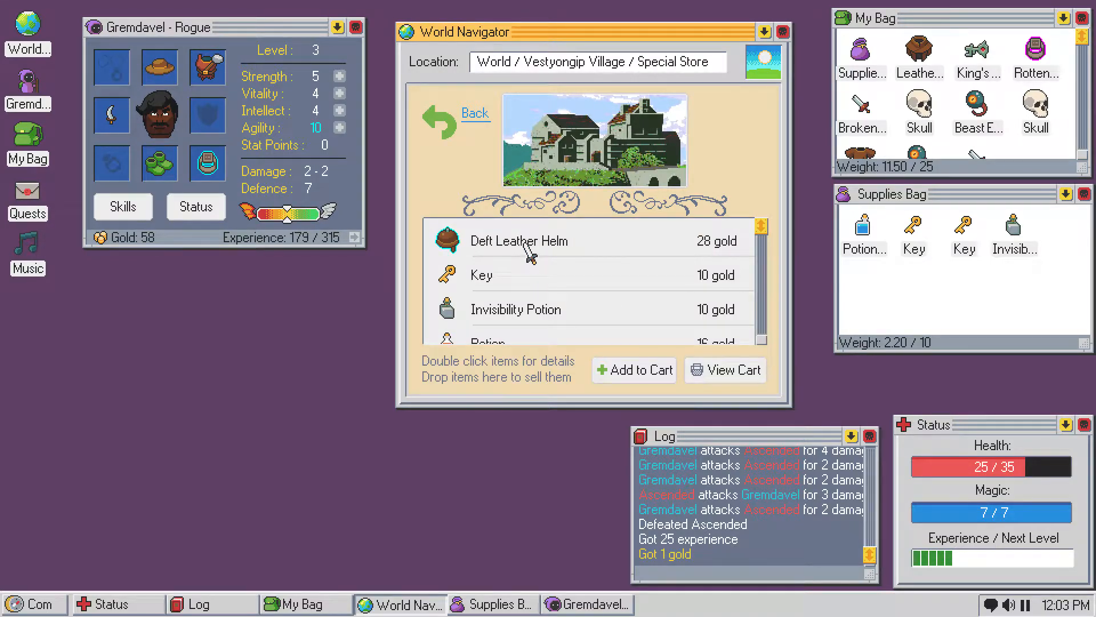
pyautogui.doubleClick(519, 241)
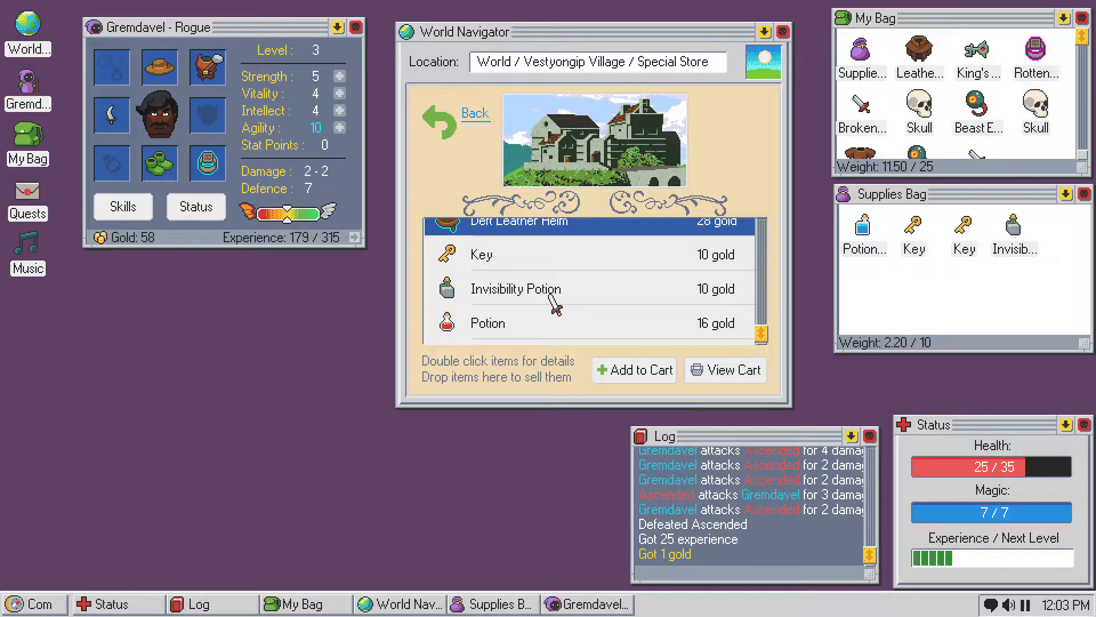
pyautogui.moveTo(491, 336)
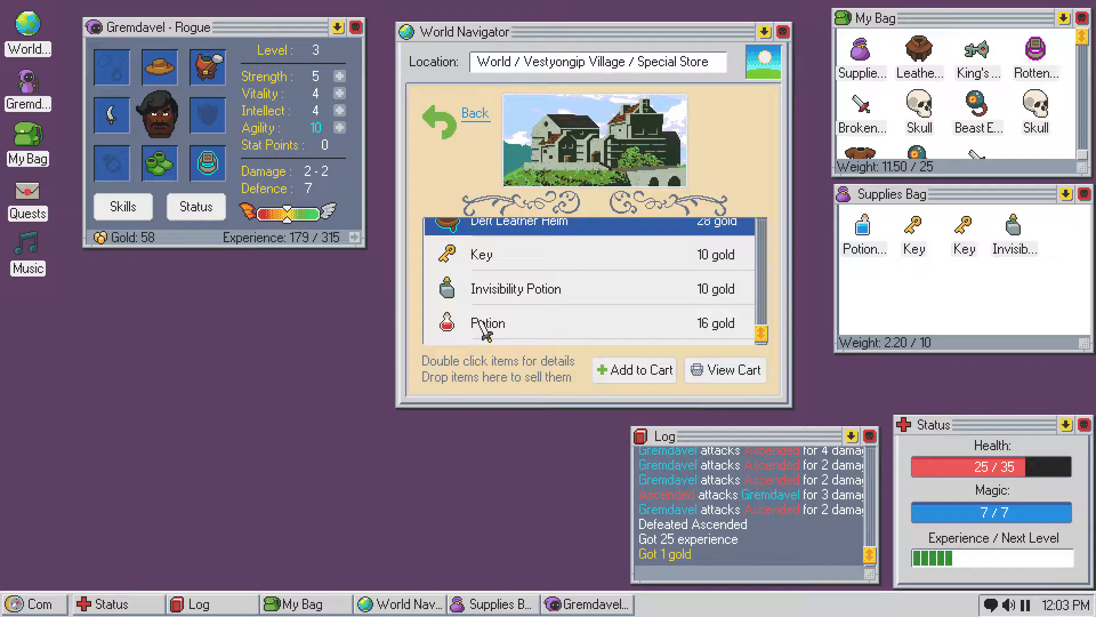
pyautogui.click(487, 322)
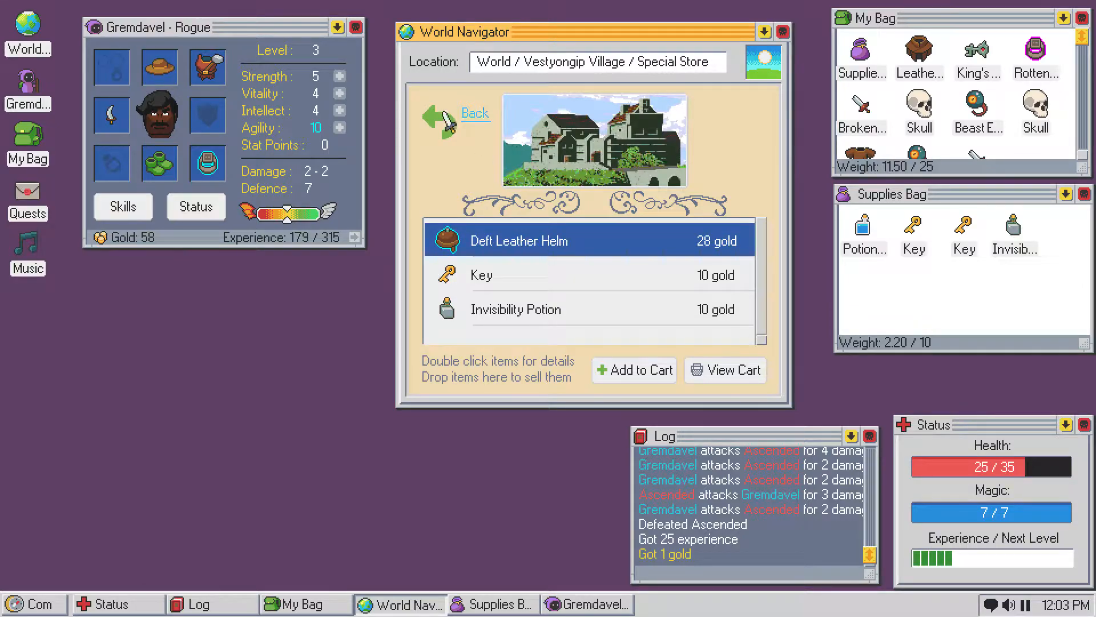
# - Enter the Armor Shop, compare Slippers against Travel Boots, and inspect a Robe
pyautogui.click(475, 113)
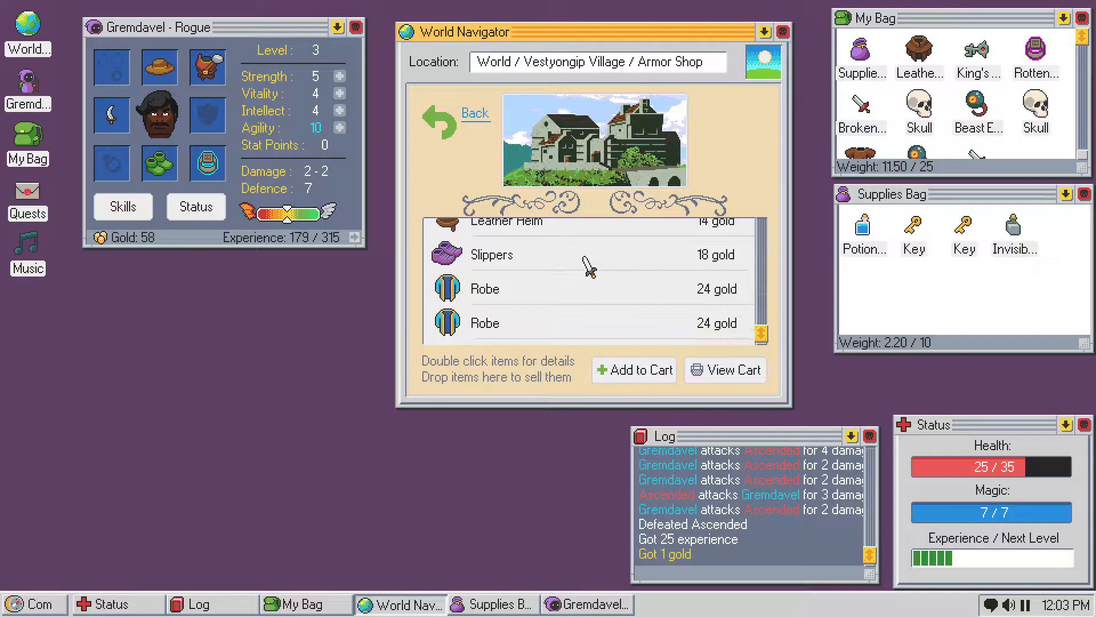
pyautogui.doubleClick(492, 254)
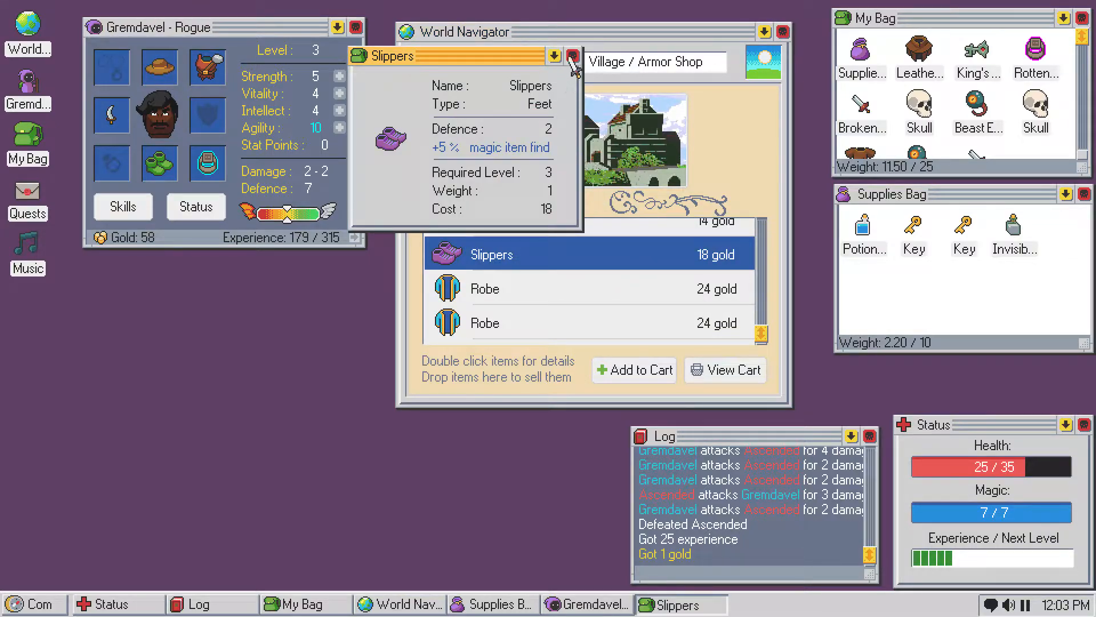
pyautogui.click(573, 57)
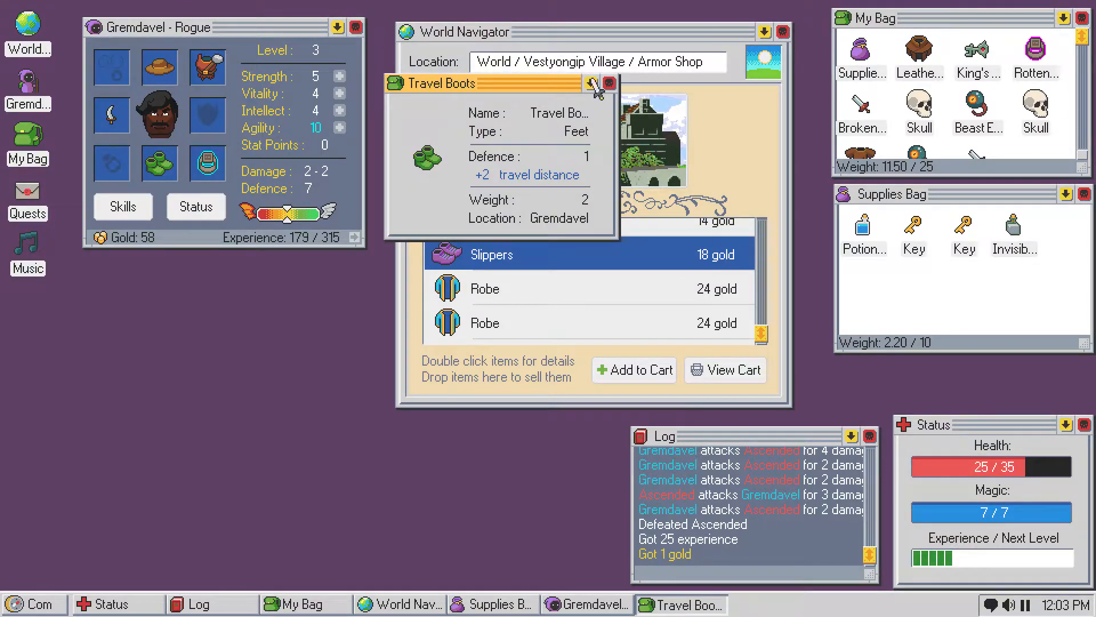
pyautogui.click(608, 83)
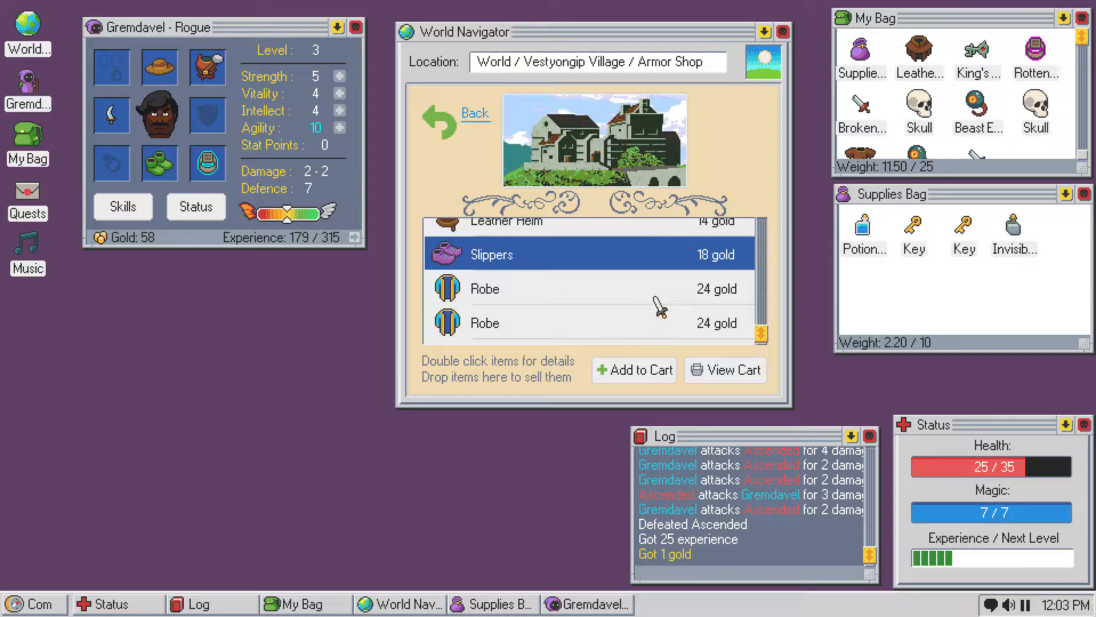
pyautogui.doubleClick(483, 288)
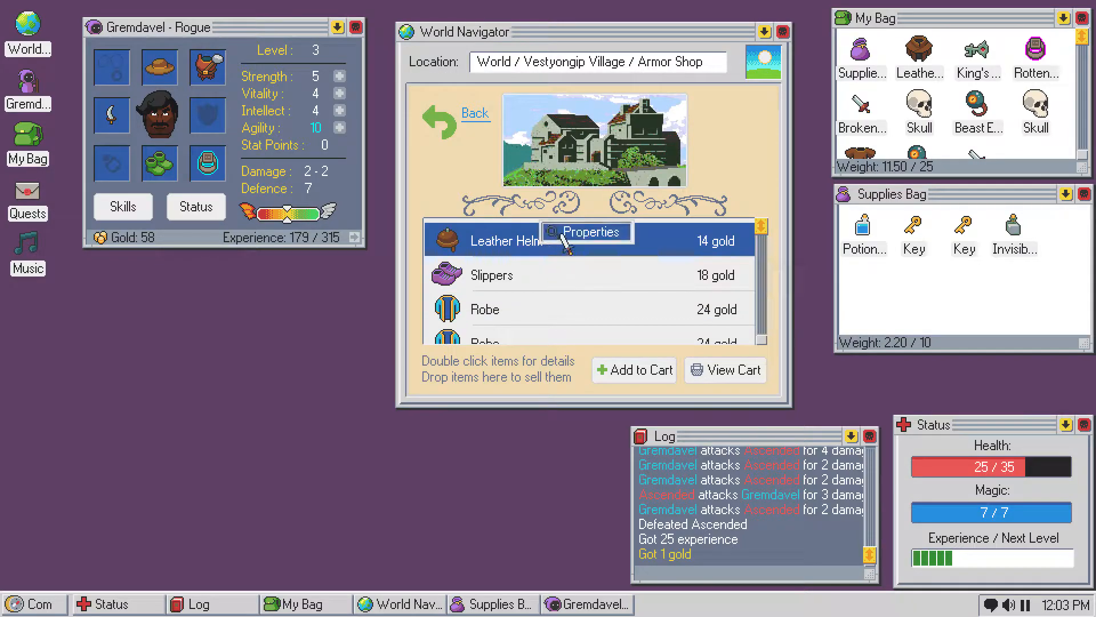
# - Compare the Leather Helm and Deft Leather Helm, then add a Potion to the cart
pyautogui.click(586, 231)
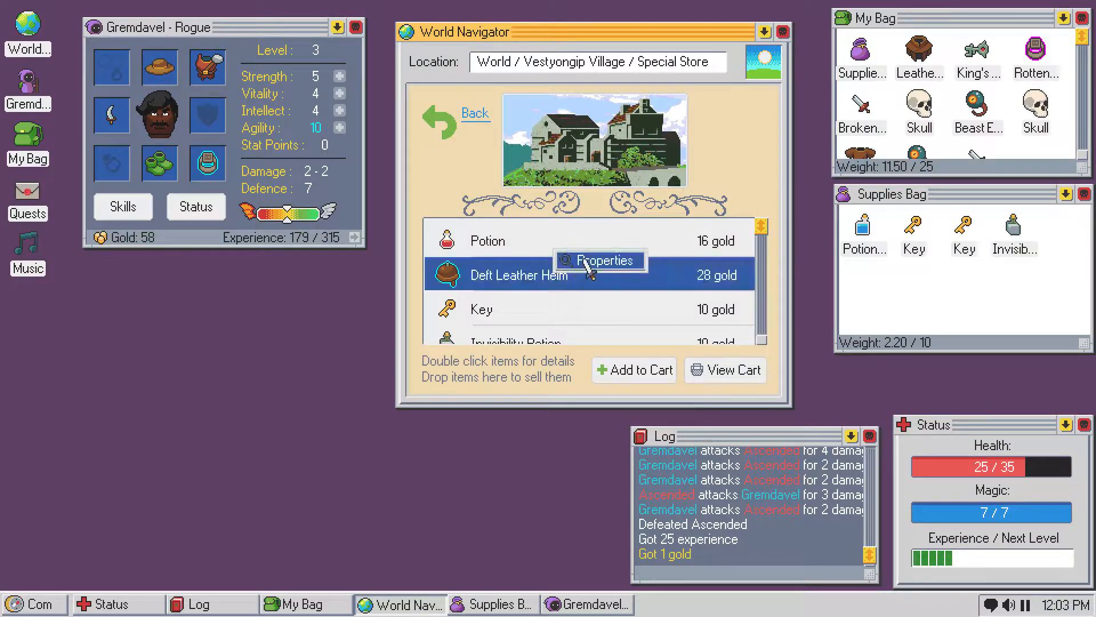
pyautogui.click(599, 259)
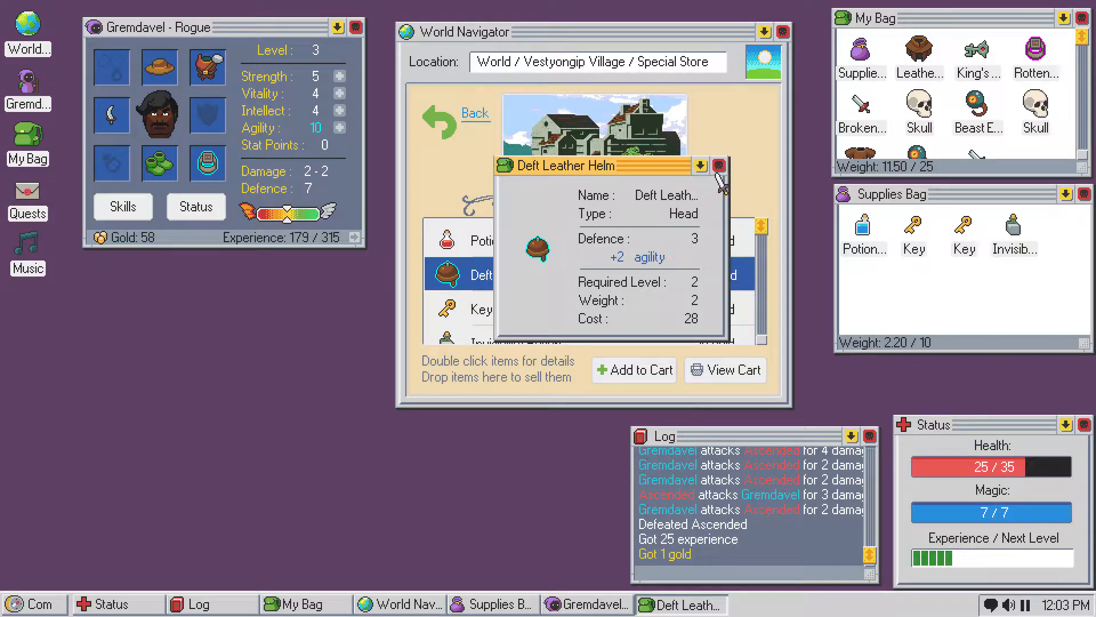
pyautogui.click(717, 165)
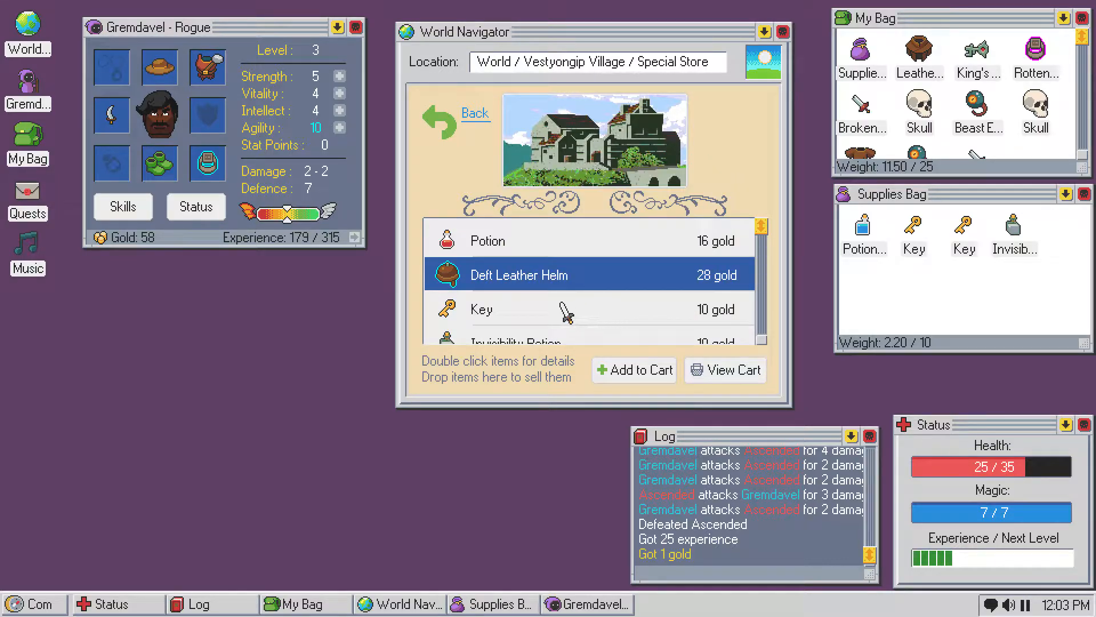
pyautogui.moveTo(563, 311)
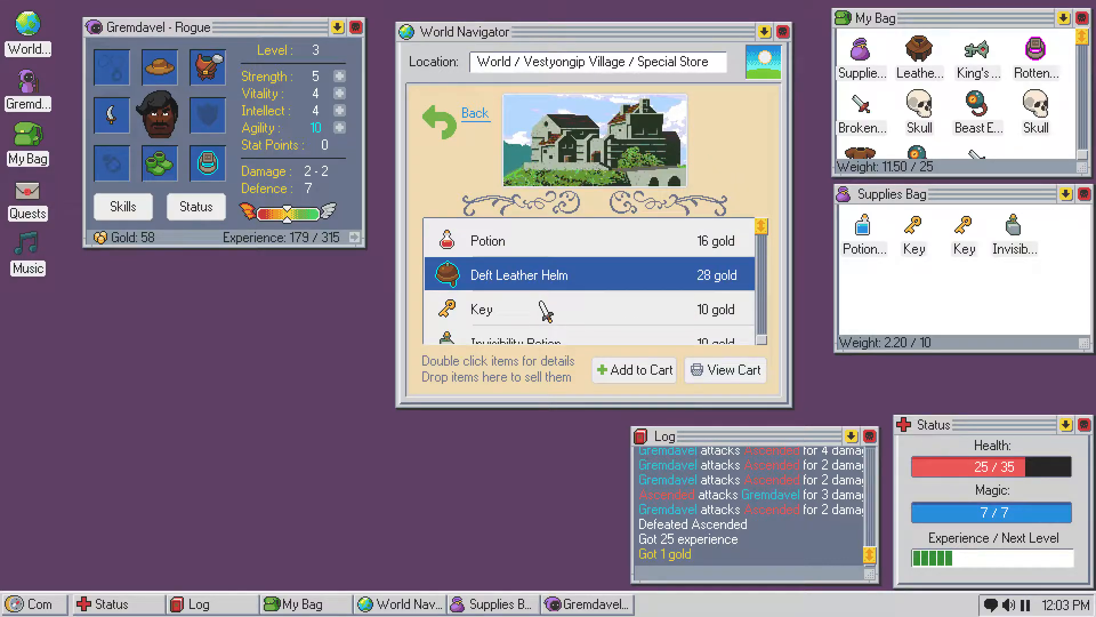
pyautogui.scroll(-3)
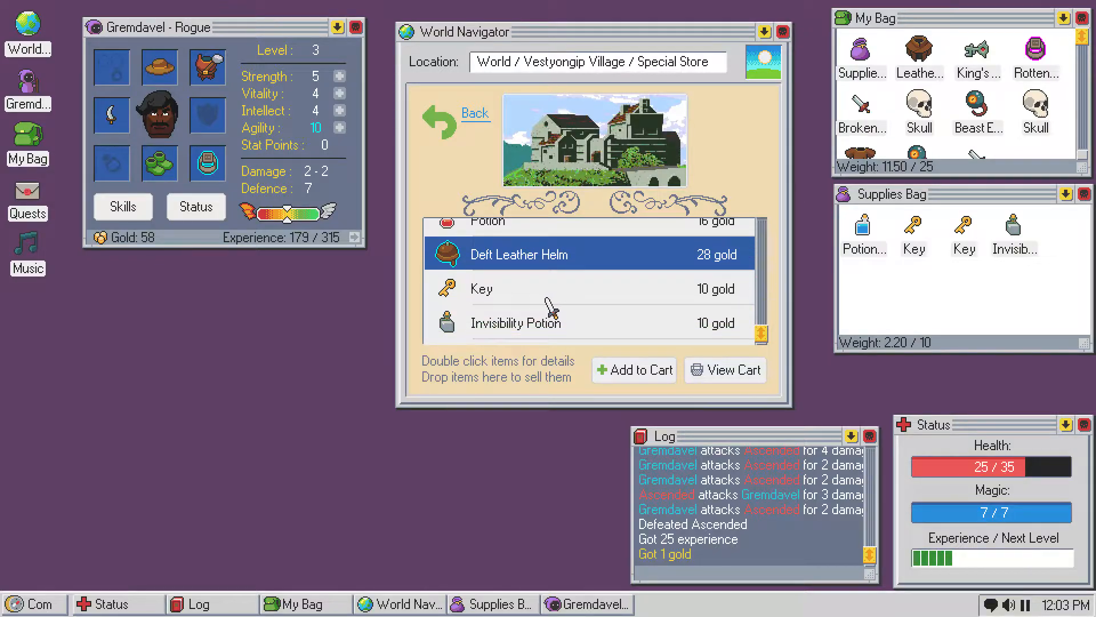
pyautogui.doubleClick(516, 322)
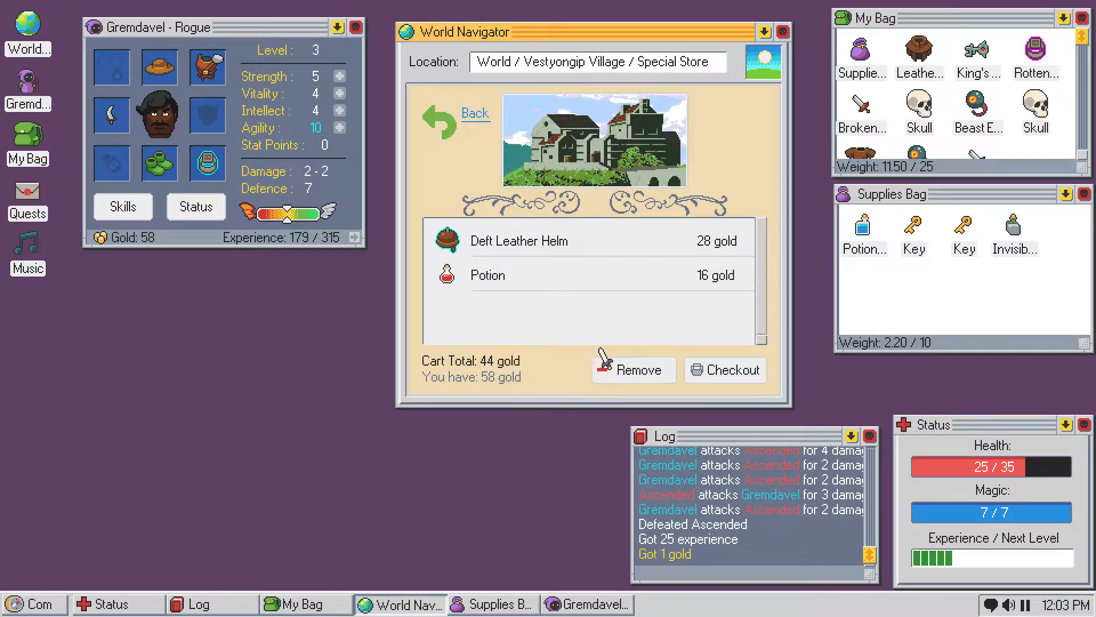
# - Pay 44 gold for the Deft Leather Helm and Potion
pyautogui.click(725, 370)
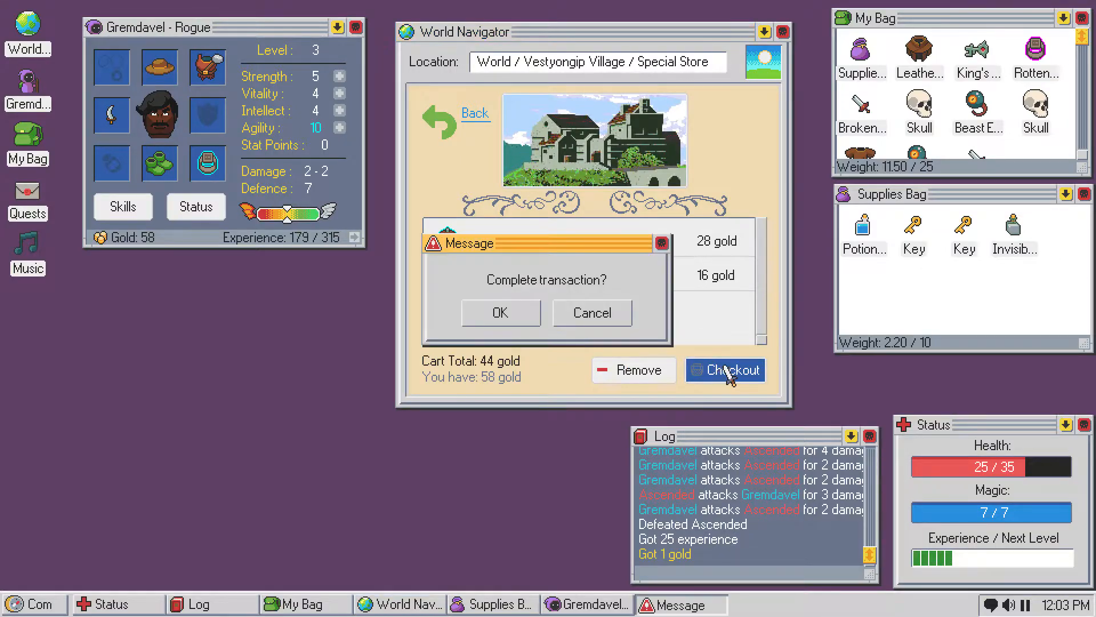
pyautogui.click(499, 312)
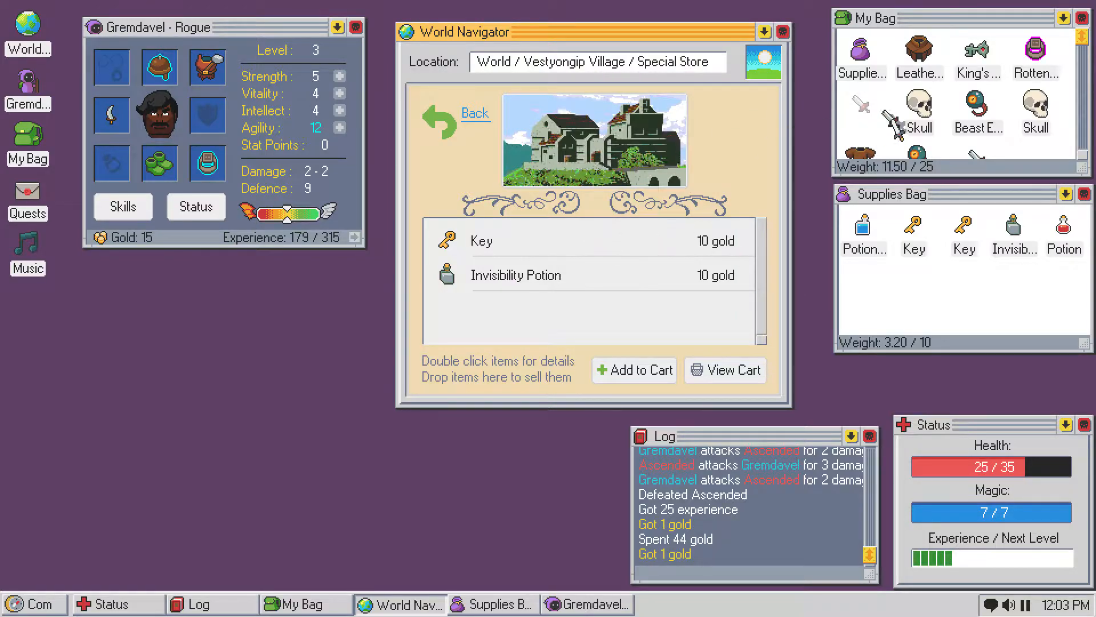
# - Sell the Rotten Ring of Fury at the Armor Shop for 3 gold, then visit the Inn
pyautogui.click(474, 113)
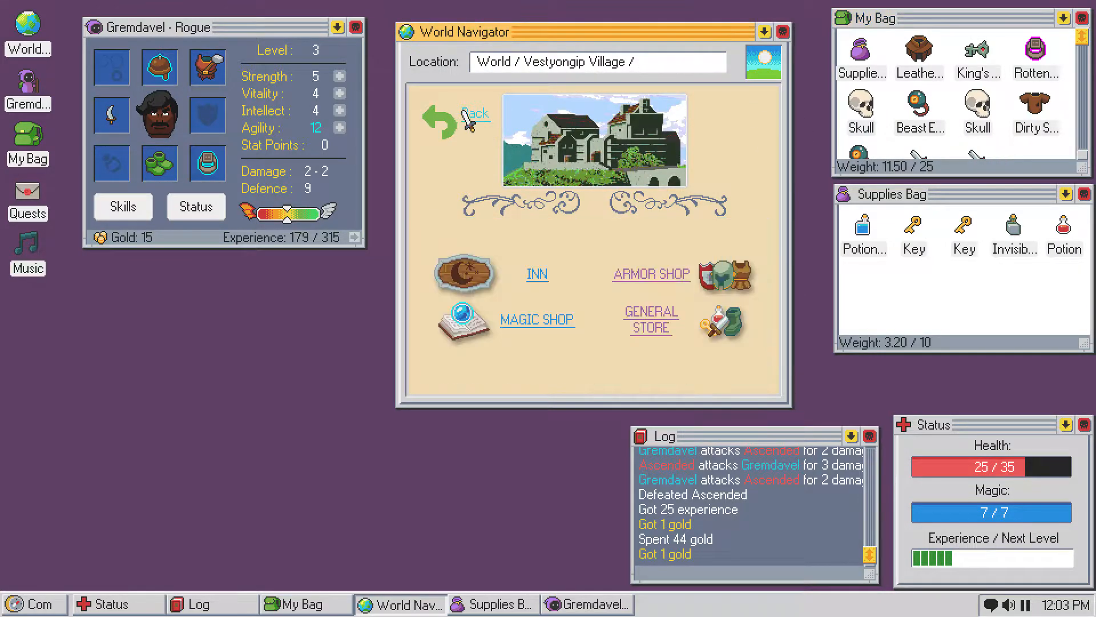
pyautogui.click(650, 273)
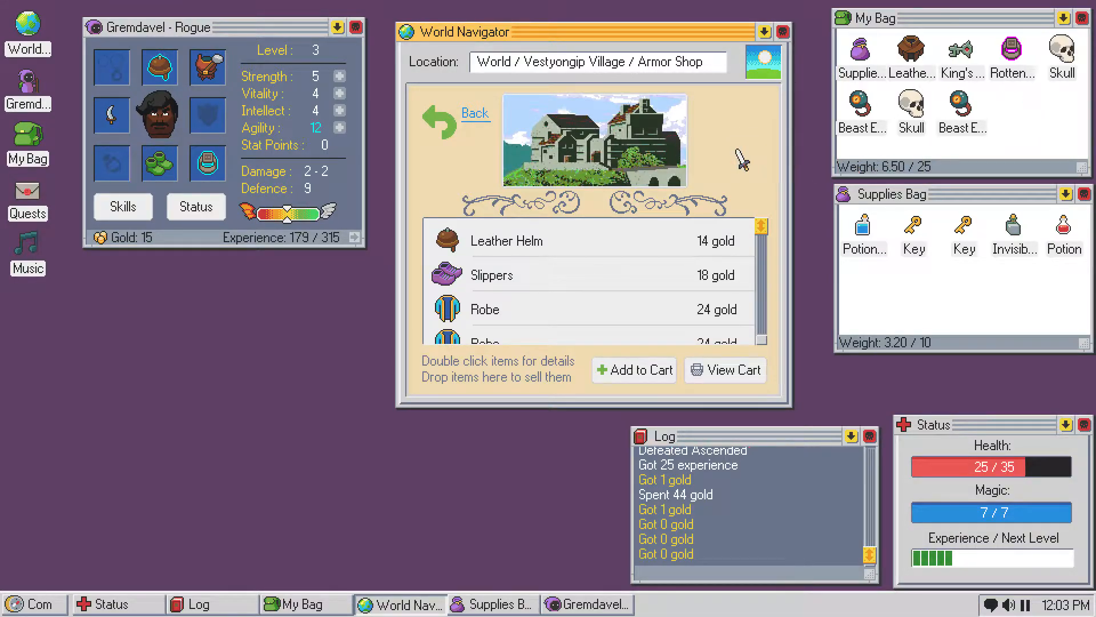
pyautogui.moveTo(1011, 55)
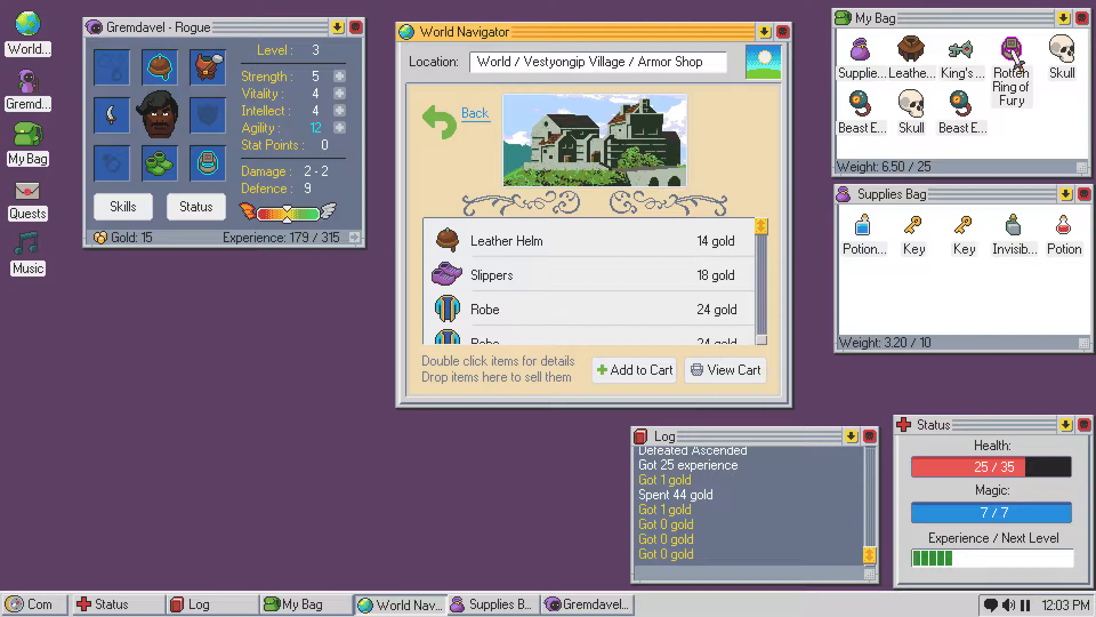
pyautogui.doubleClick(1011, 69)
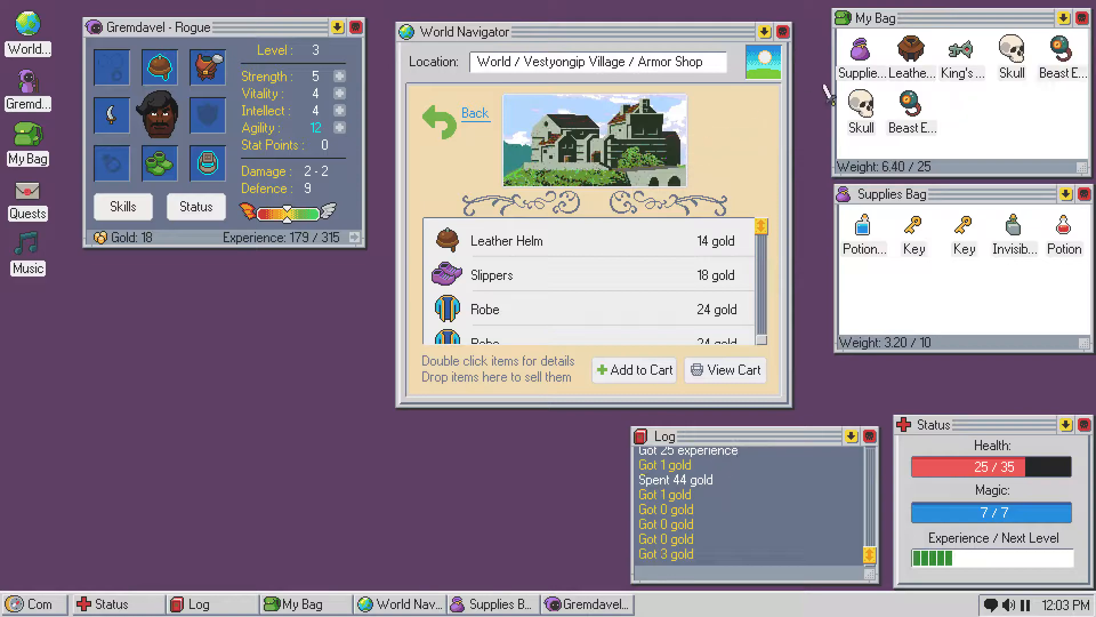
pyautogui.moveTo(912, 63)
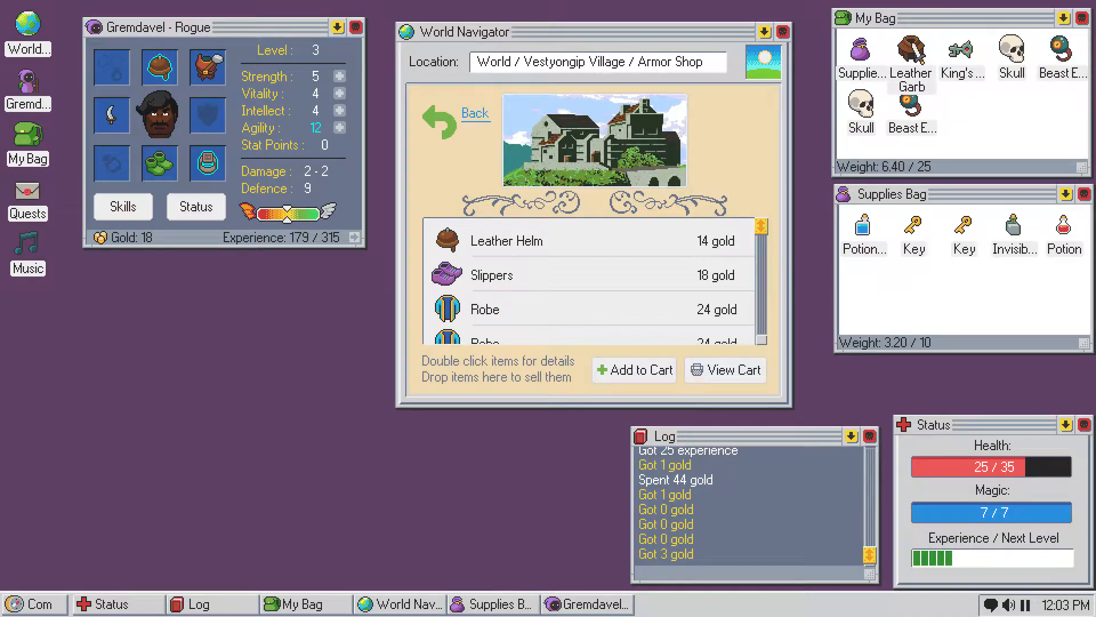
pyautogui.doubleClick(911, 57)
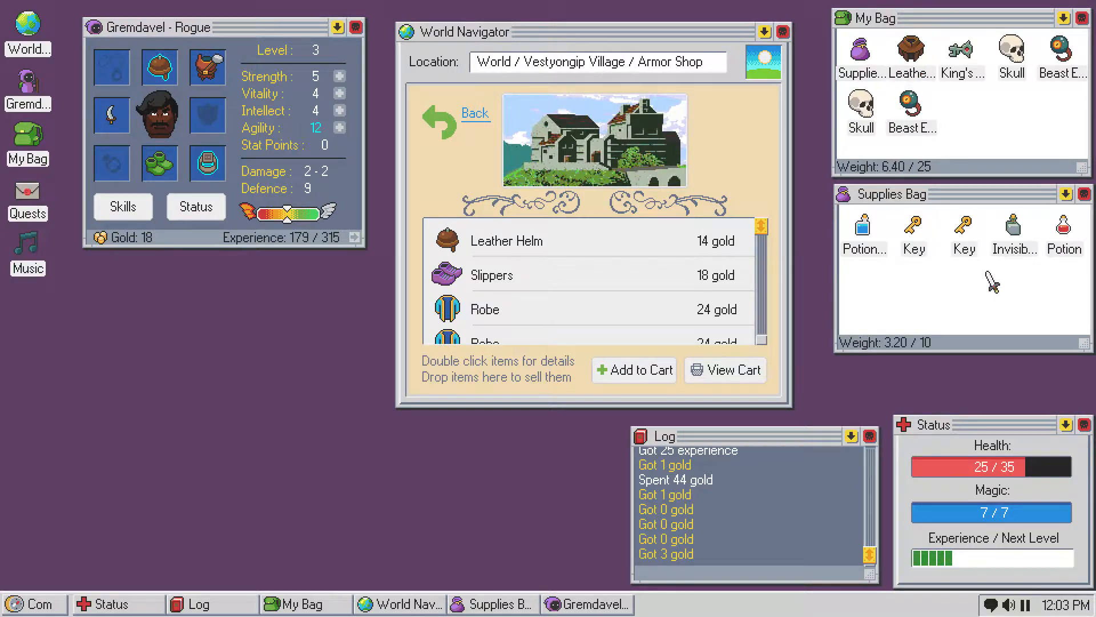
pyautogui.moveTo(864, 238)
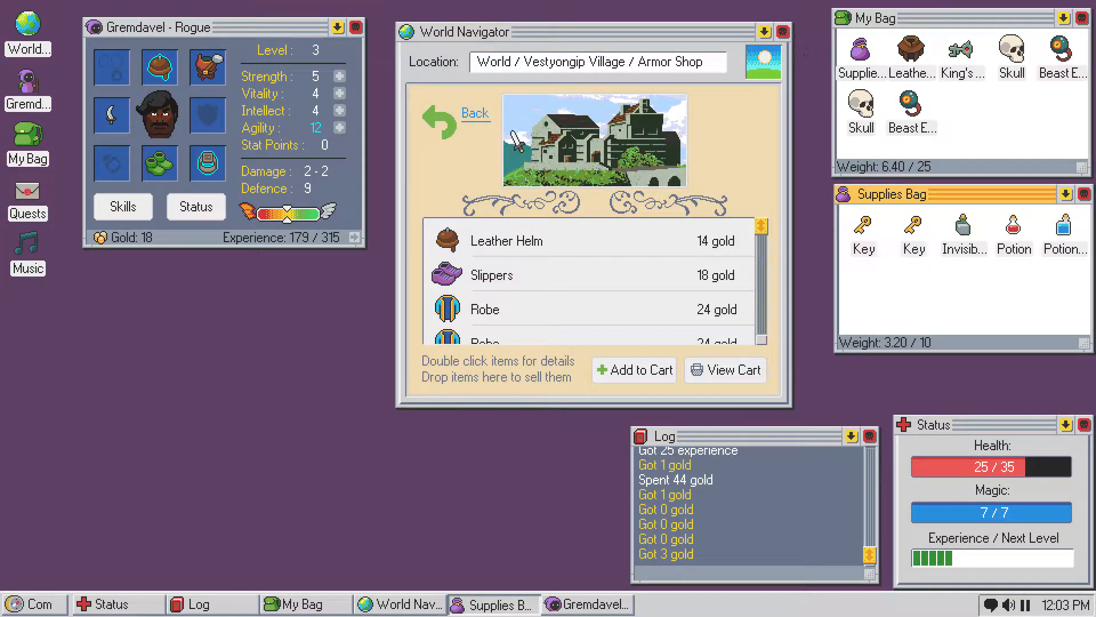
pyautogui.click(474, 113)
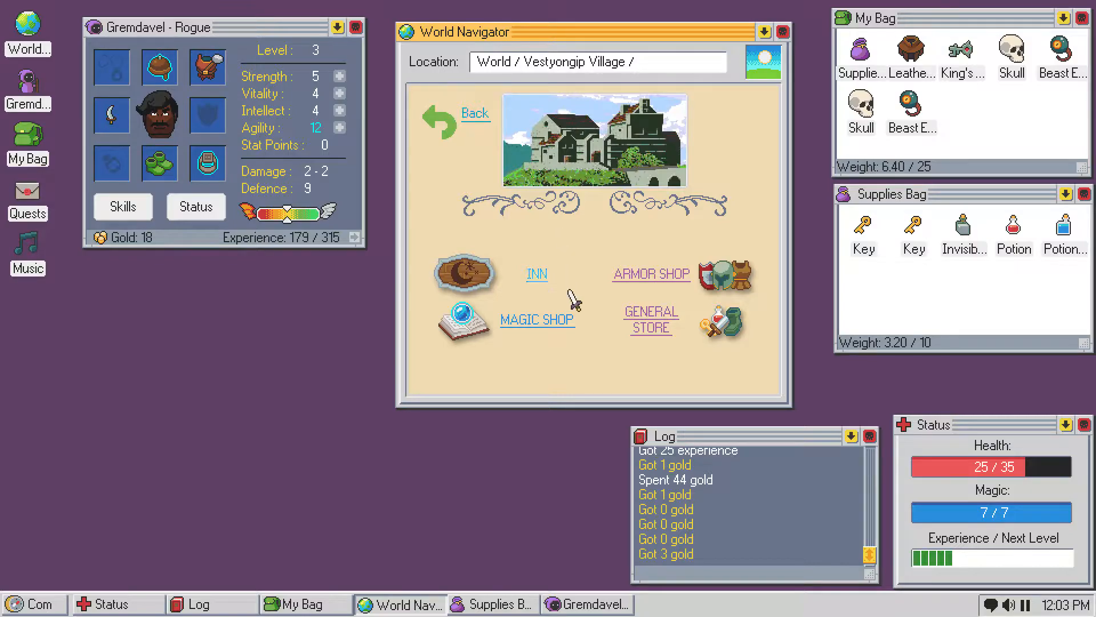
pyautogui.click(536, 273)
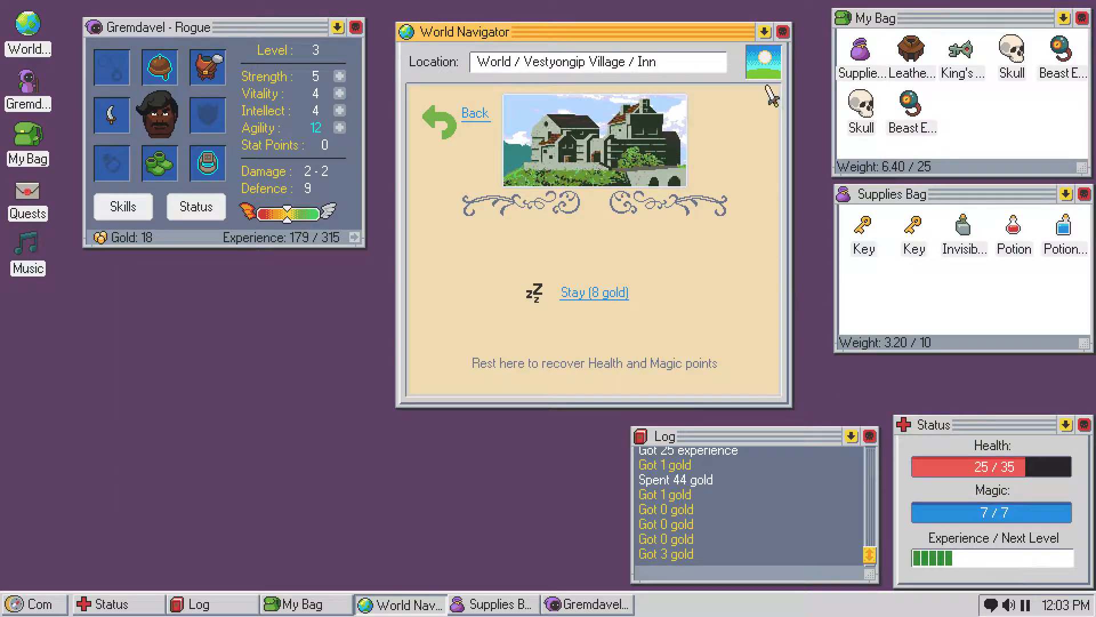
# - Leave the Inn for the Magic Shop, arriving at the forgotten dwelling Outpost event
pyautogui.click(783, 32)
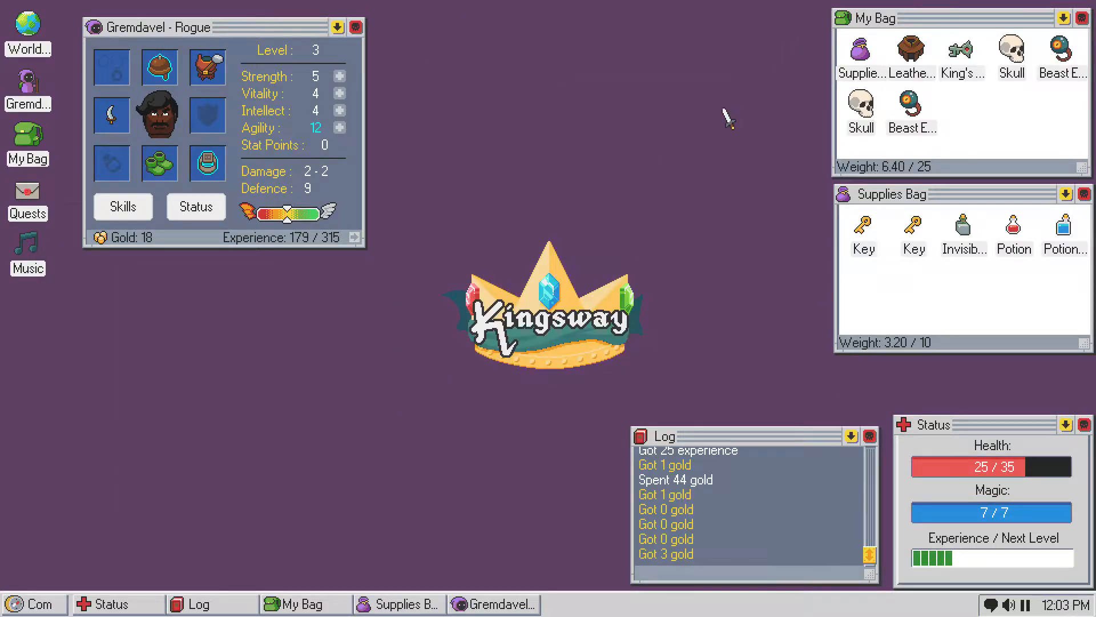
pyautogui.moveTo(49, 304)
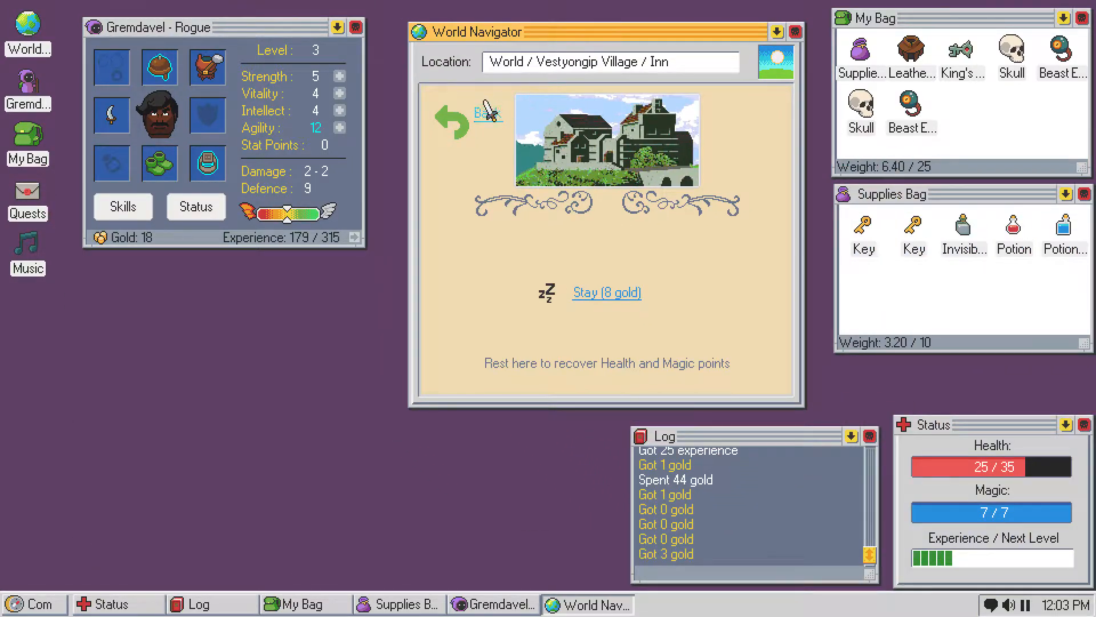
pyautogui.click(452, 121)
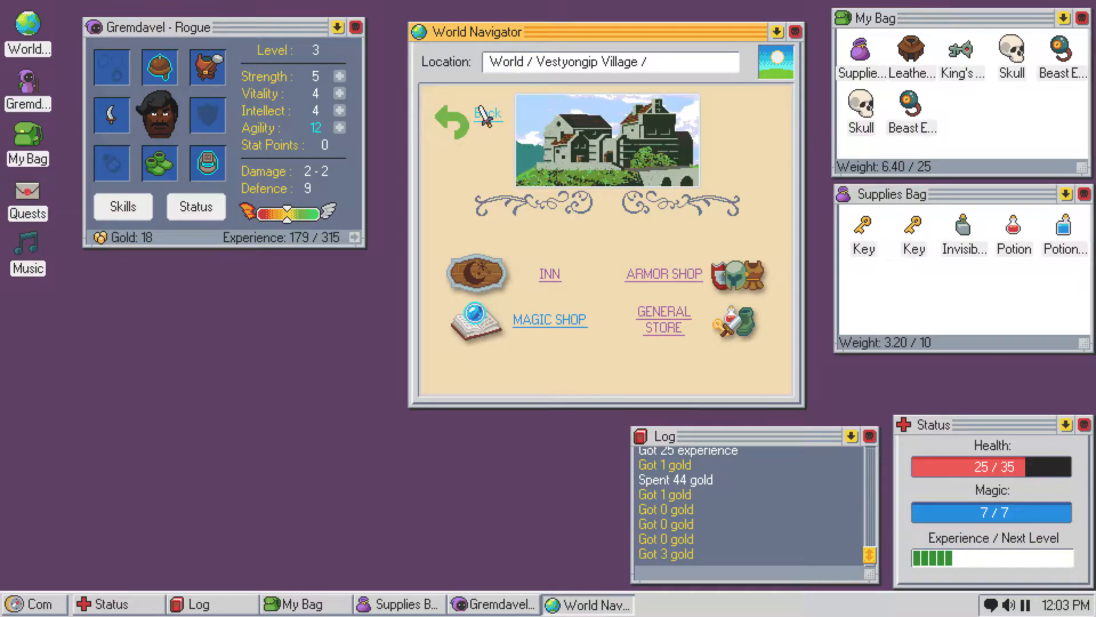
pyautogui.click(549, 318)
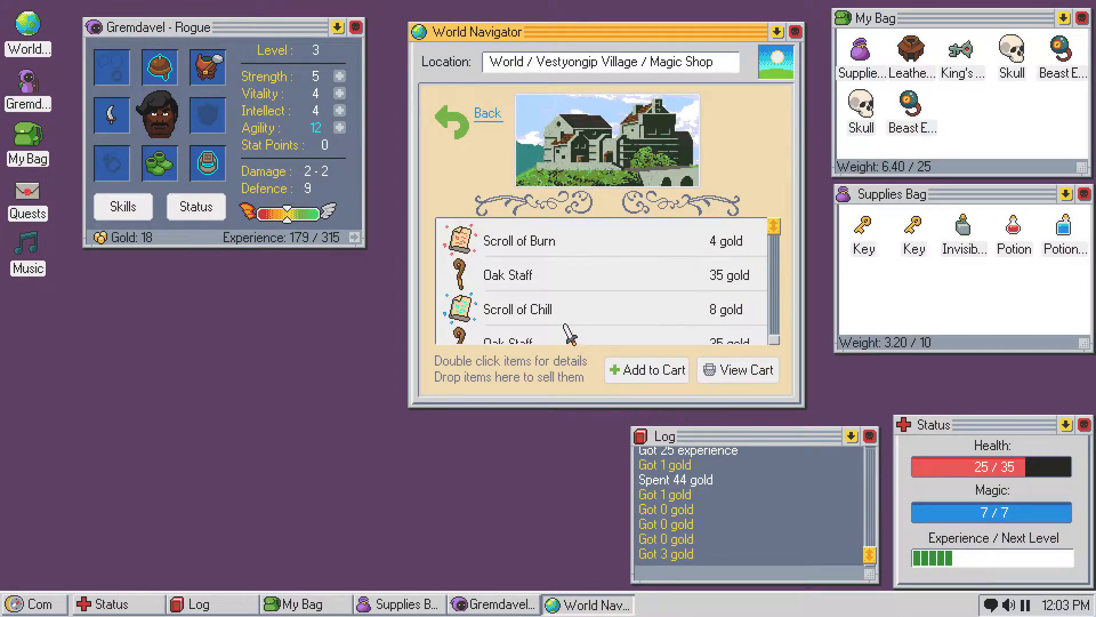
pyautogui.click(487, 113)
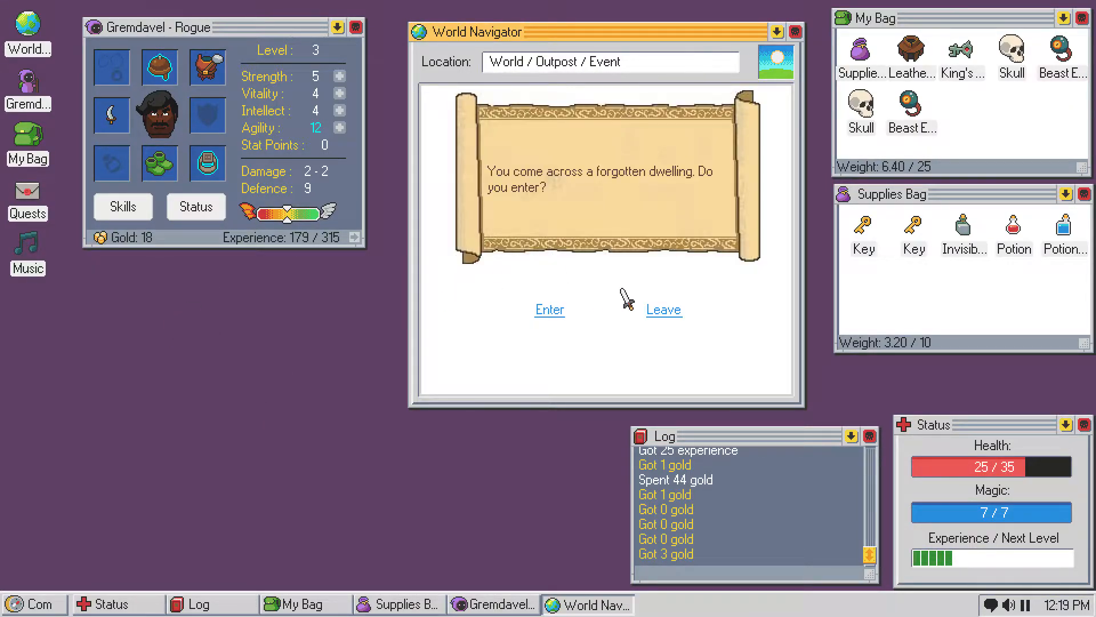
pyautogui.moveTo(549, 309)
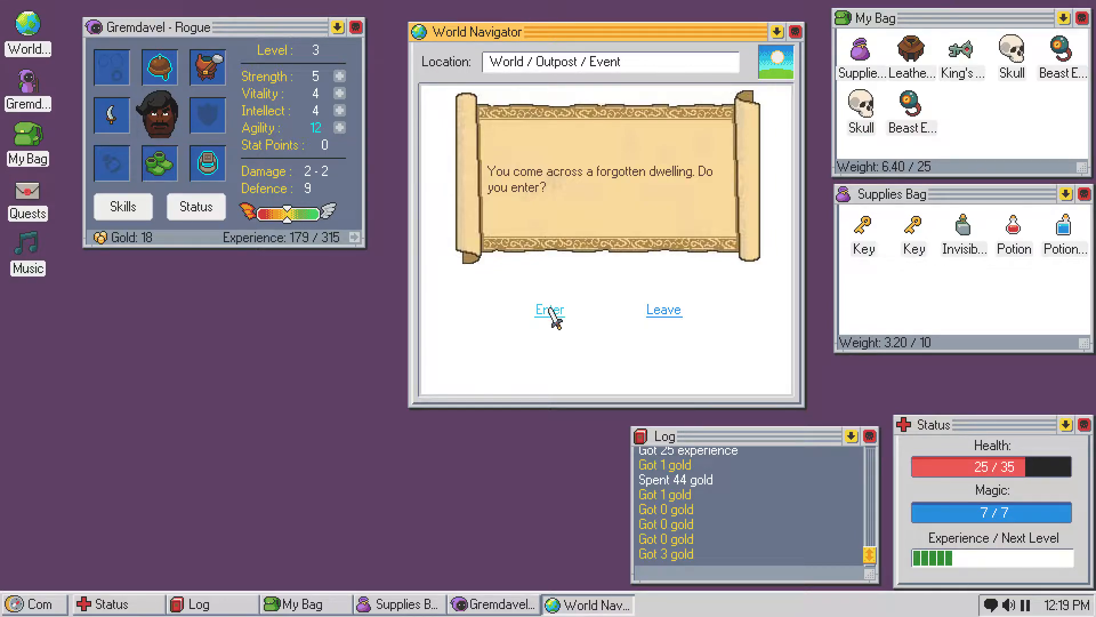
# - Search the dwelling's empty Storeroom and Study, then pick the Bedroom chest's lock
pyautogui.click(550, 309)
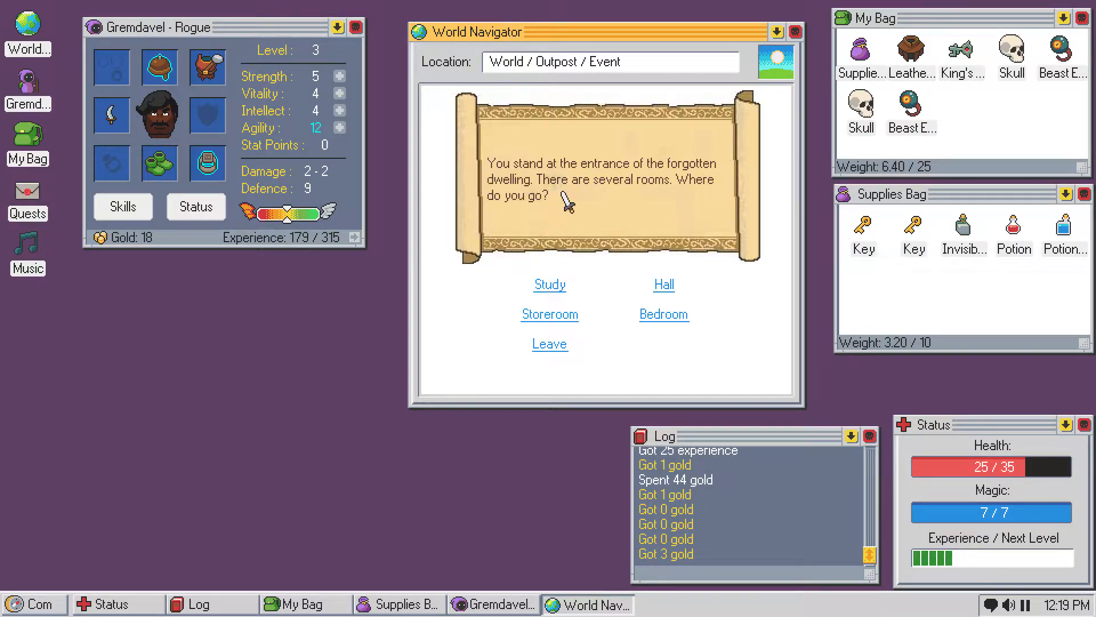
pyautogui.moveTo(594, 210)
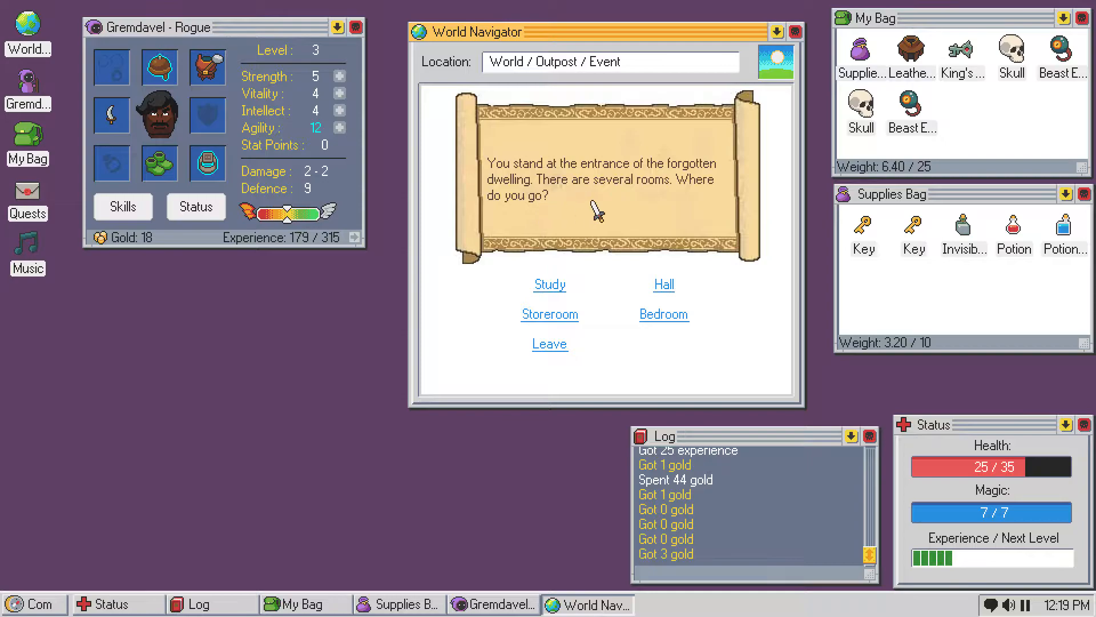
pyautogui.moveTo(661, 213)
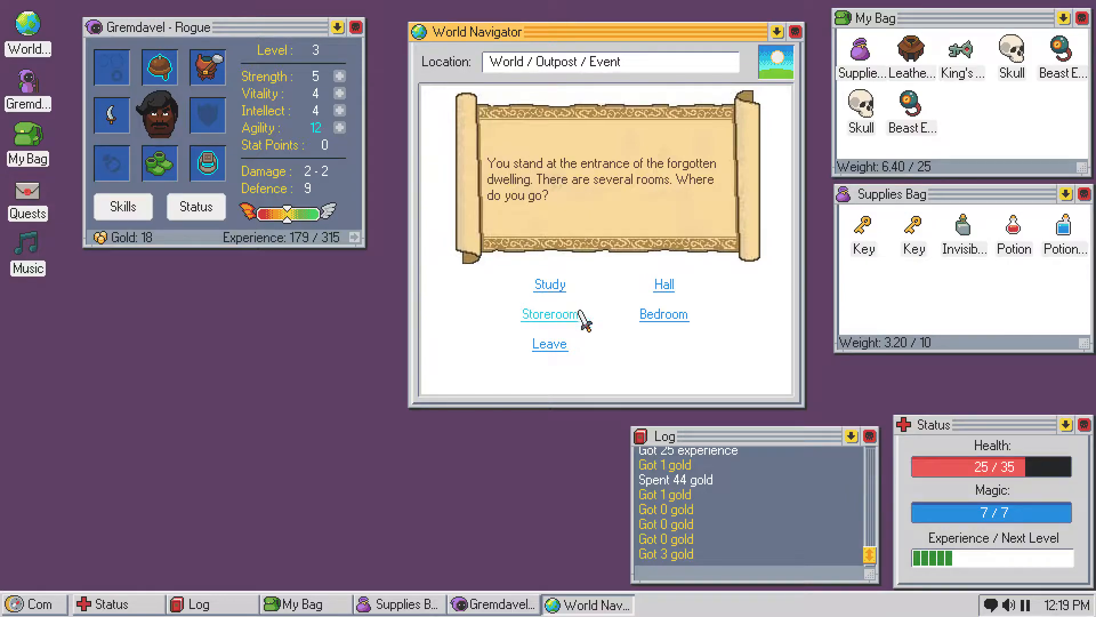
pyautogui.click(549, 314)
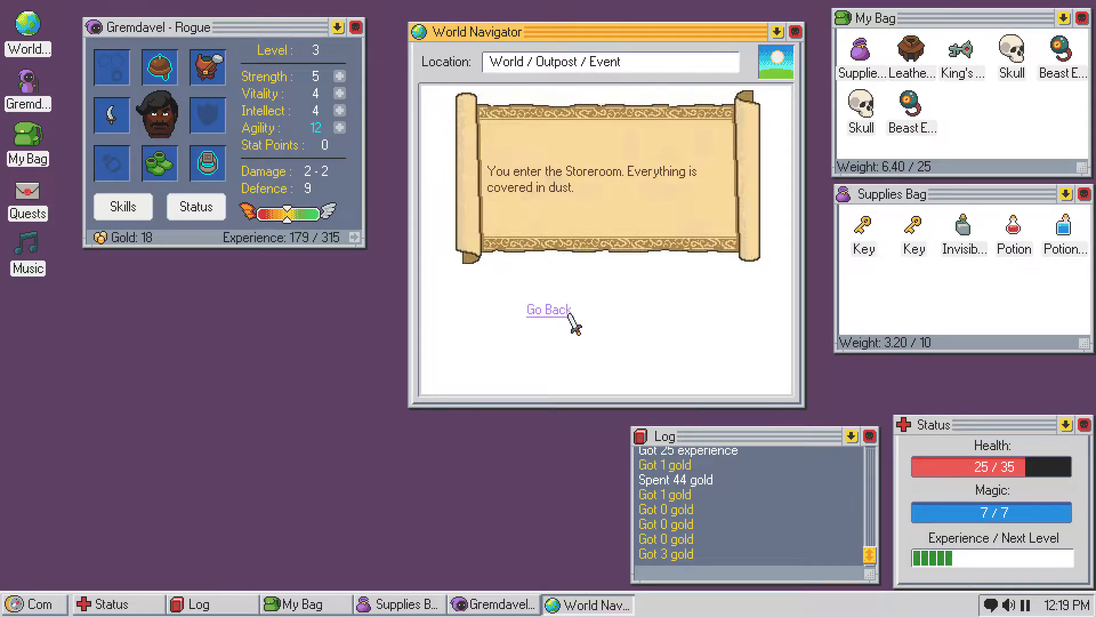
pyautogui.click(548, 310)
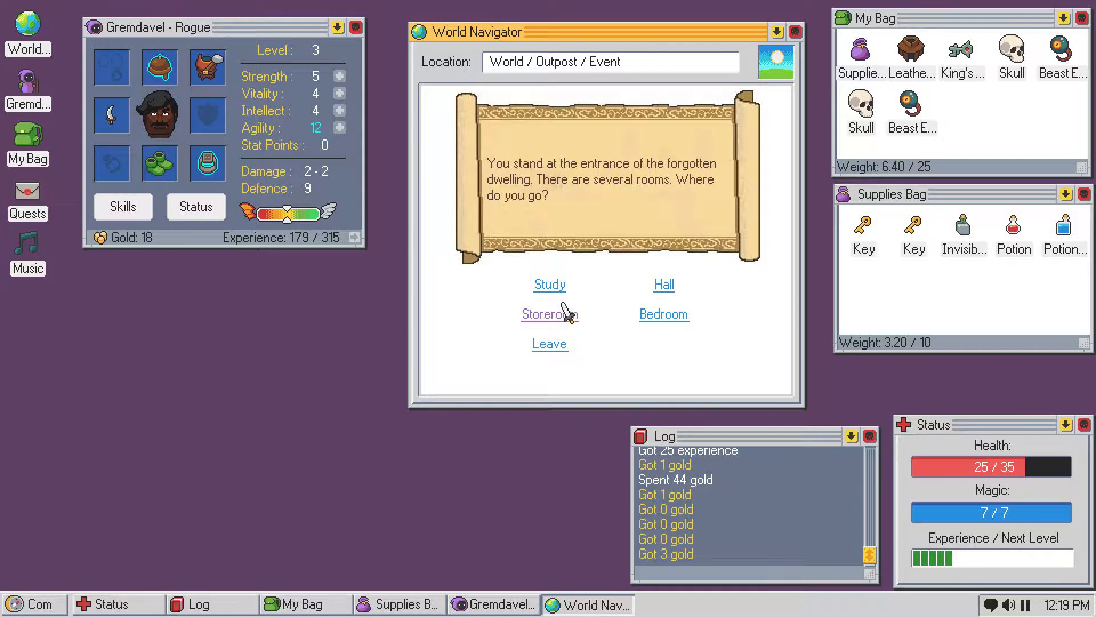
pyautogui.click(550, 284)
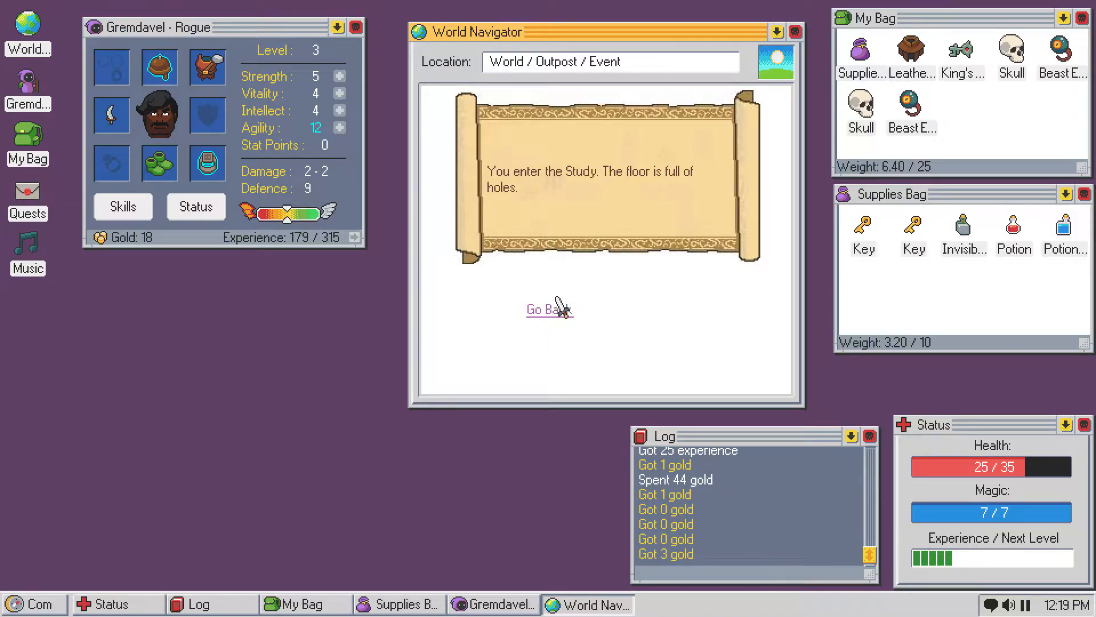
pyautogui.click(549, 309)
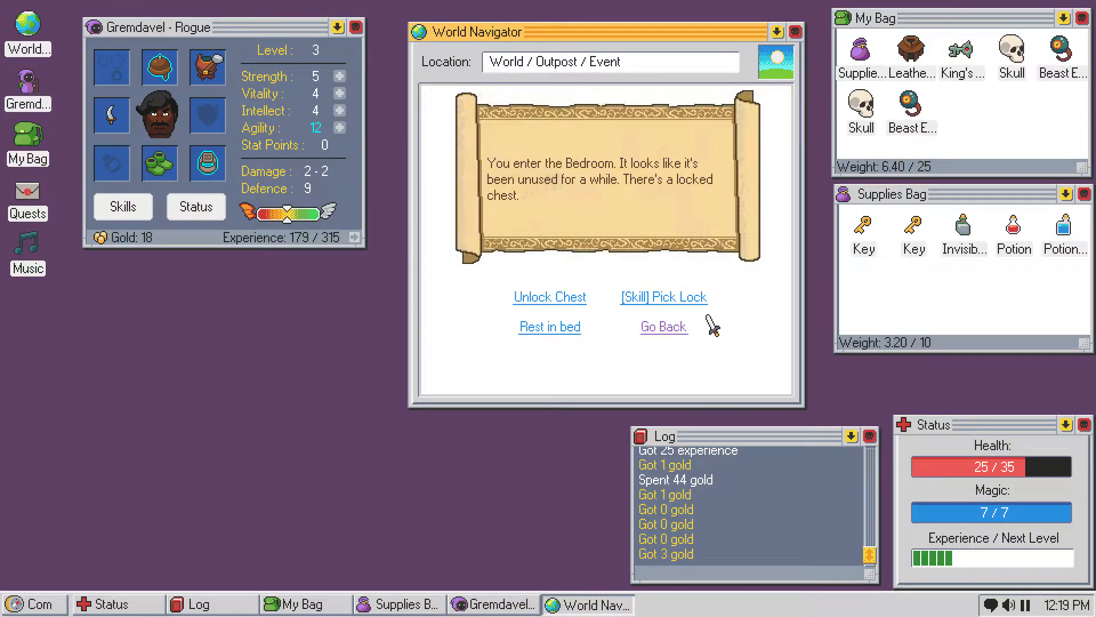
pyautogui.click(663, 296)
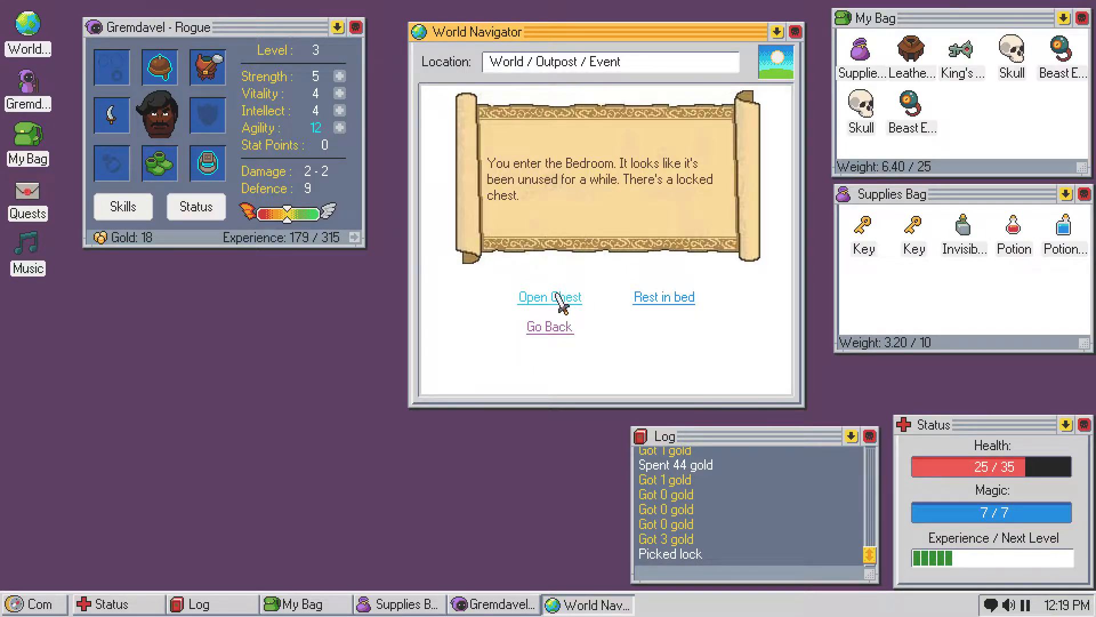
# - Move the Grim Circlet of Sense and Mighty Wood Wand into My Bag (9.40/25)
pyautogui.click(549, 296)
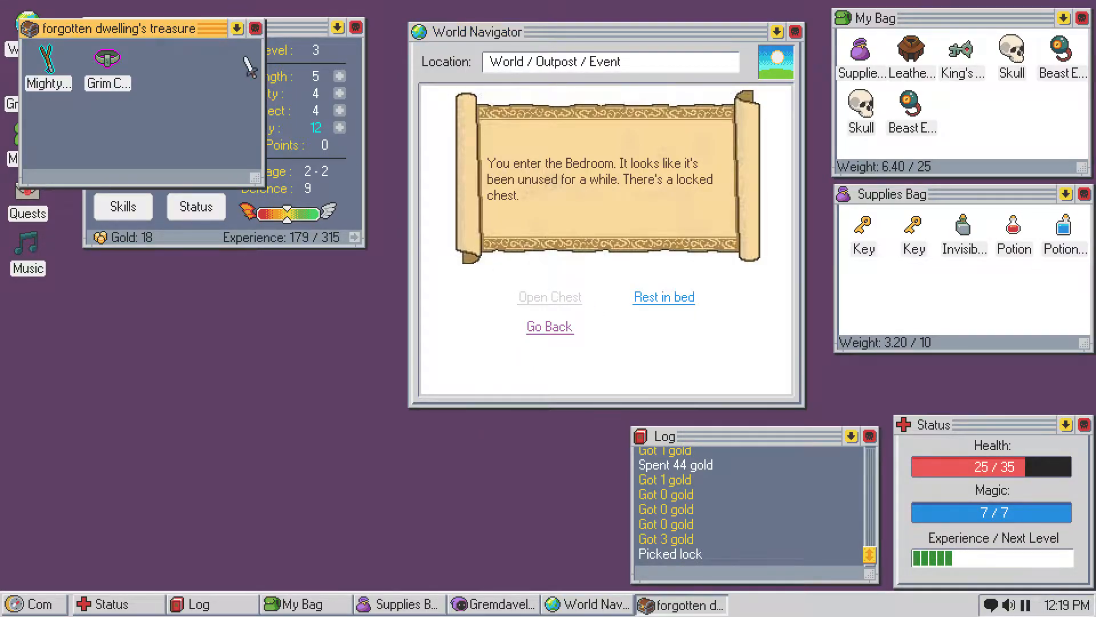
pyautogui.moveTo(106, 59)
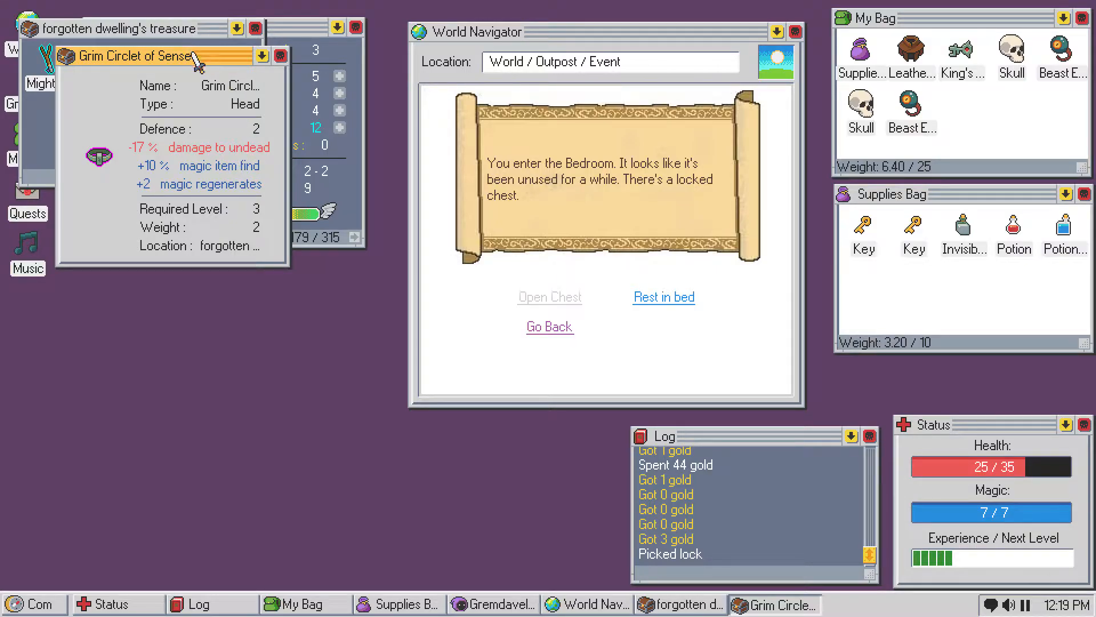
pyautogui.moveTo(130, 56); pyautogui.dragTo(178, 100)
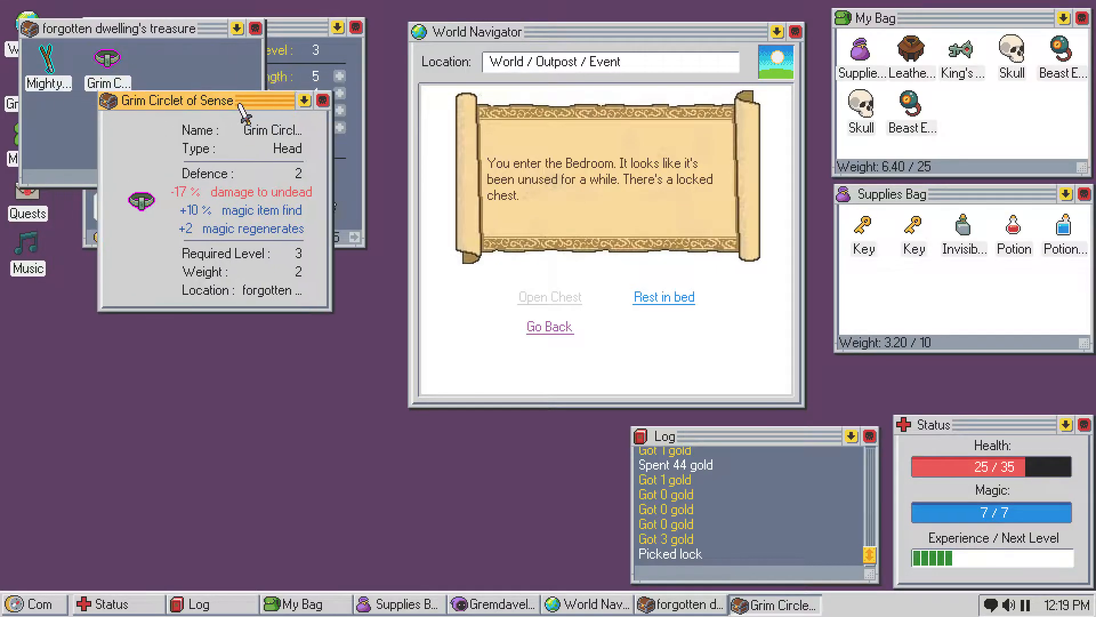
pyautogui.moveTo(175, 100); pyautogui.dragTo(406, 330)
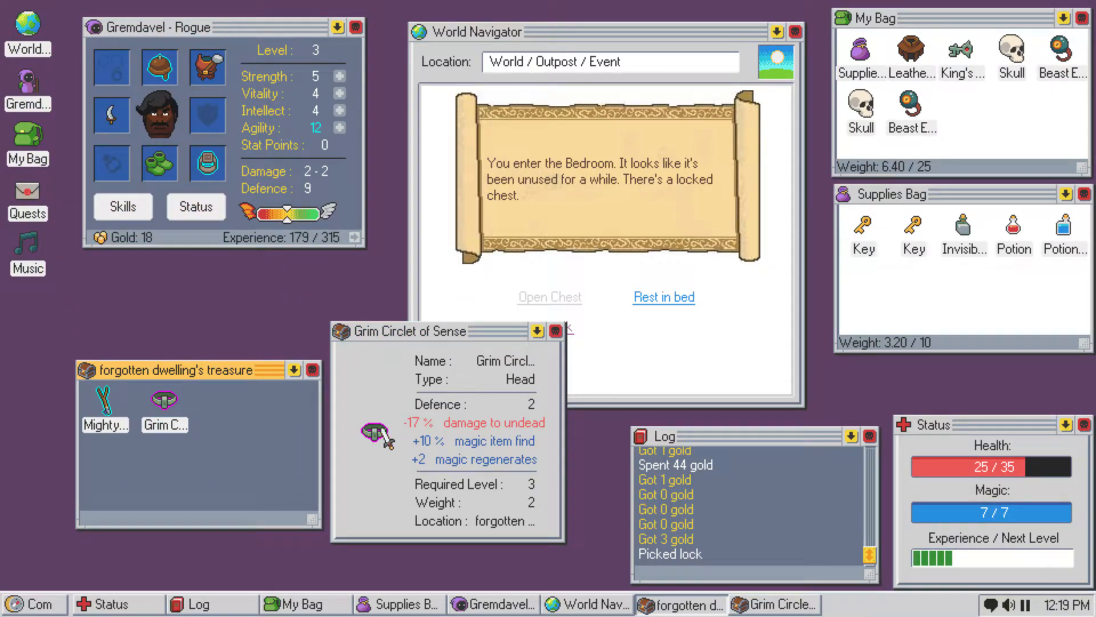
pyautogui.moveTo(164, 398); pyautogui.dragTo(962, 105)
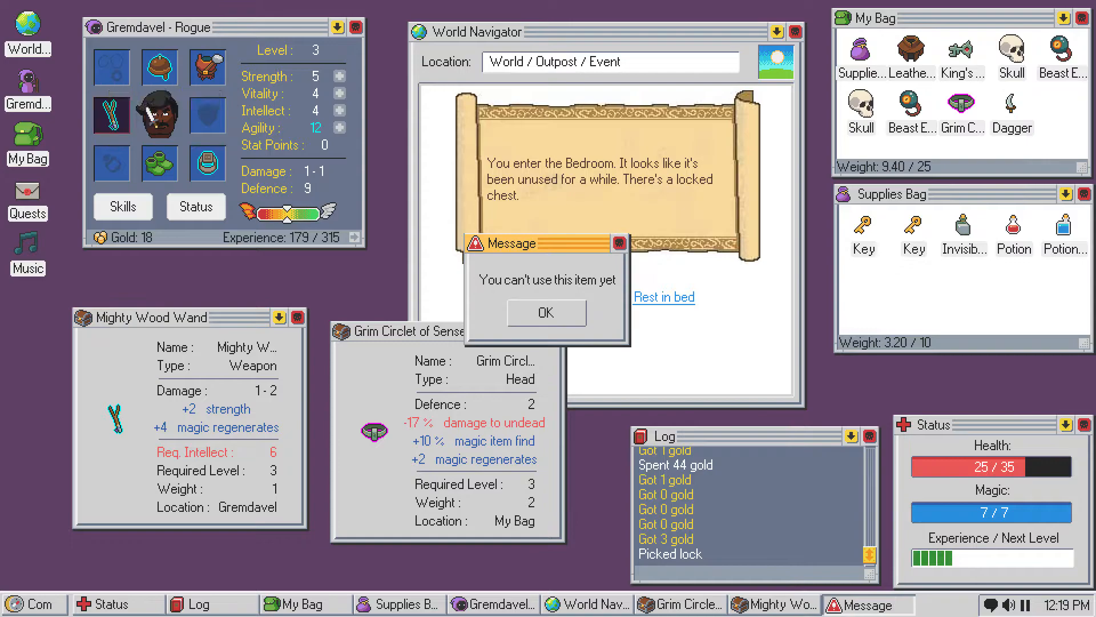
pyautogui.click(545, 312)
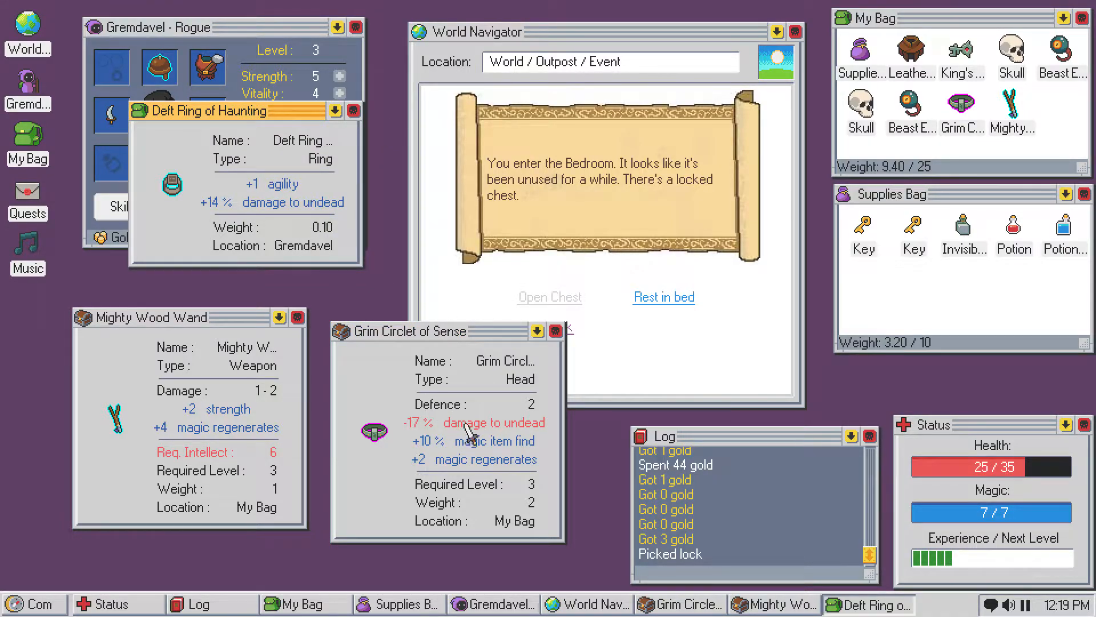
pyautogui.moveTo(356, 158)
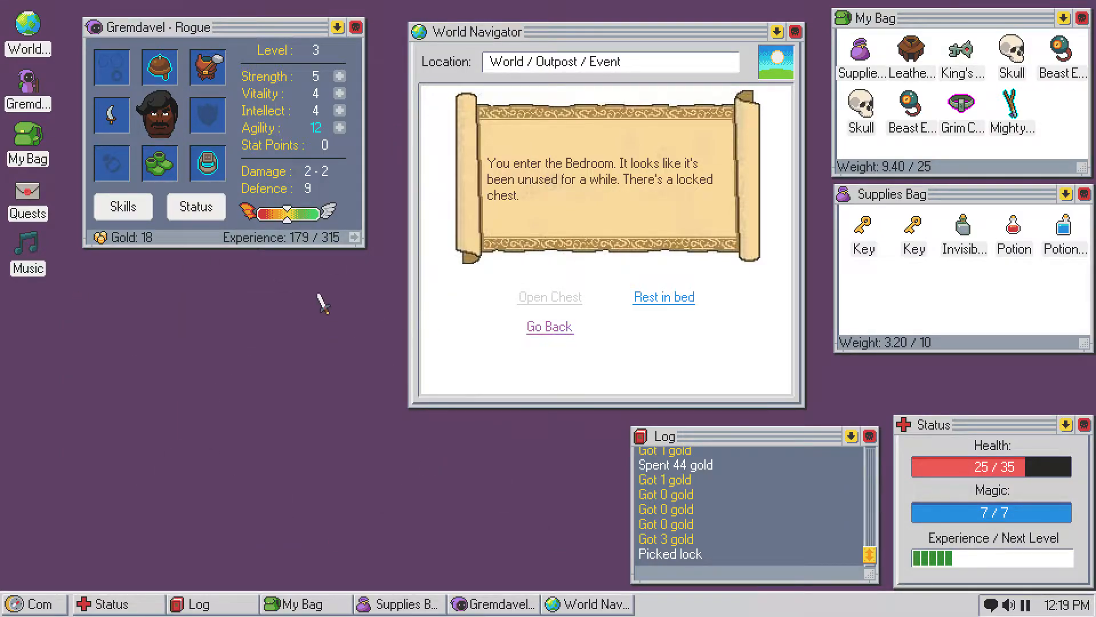
pyautogui.click(354, 237)
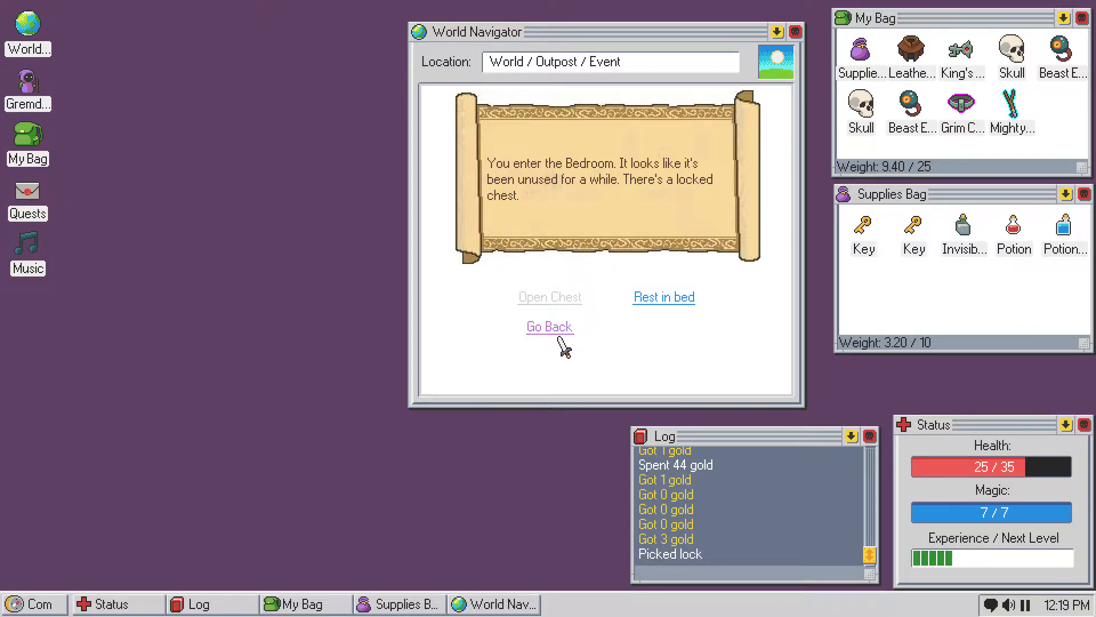
# - Fight Gibber in the Hall, winning 42 experience and 4 gold but getting poisoned
pyautogui.click(549, 327)
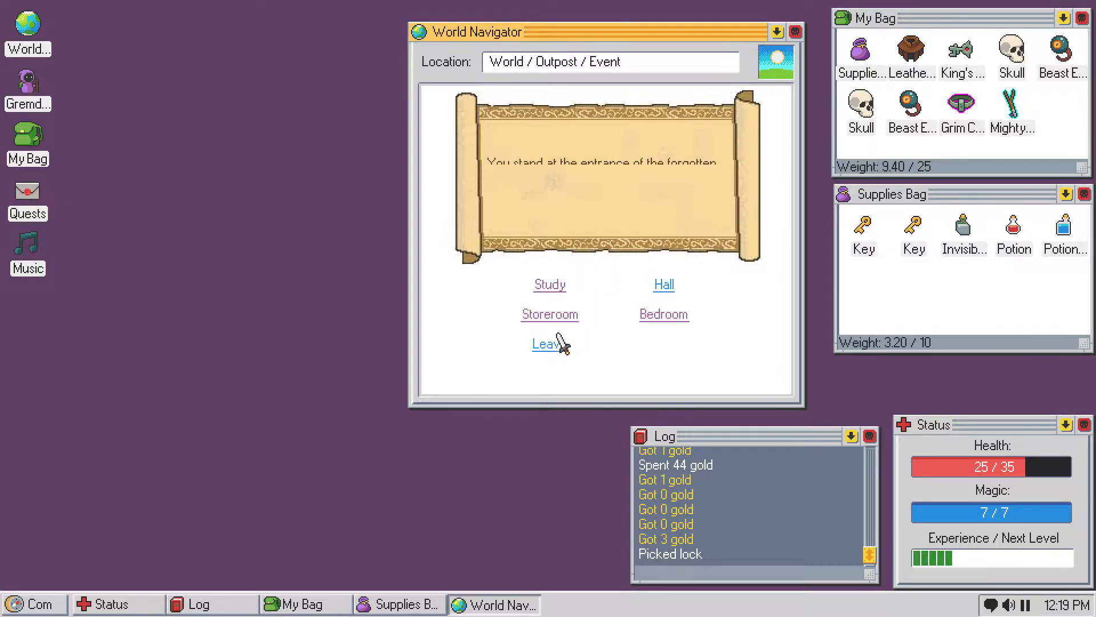
pyautogui.click(662, 285)
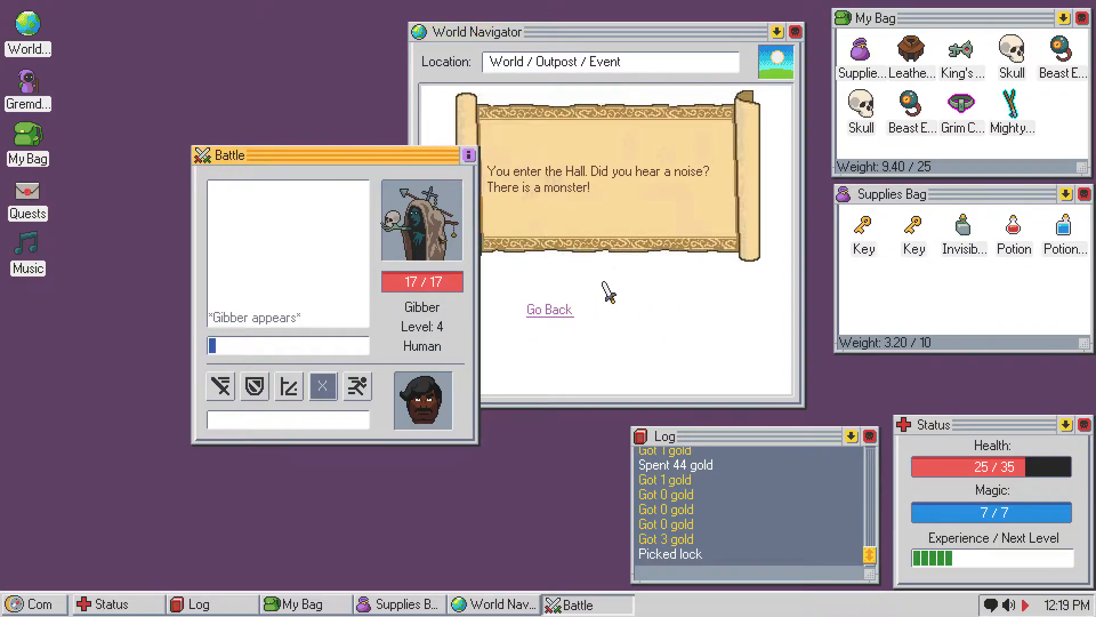
pyautogui.moveTo(231, 154); pyautogui.dragTo(192, 127)
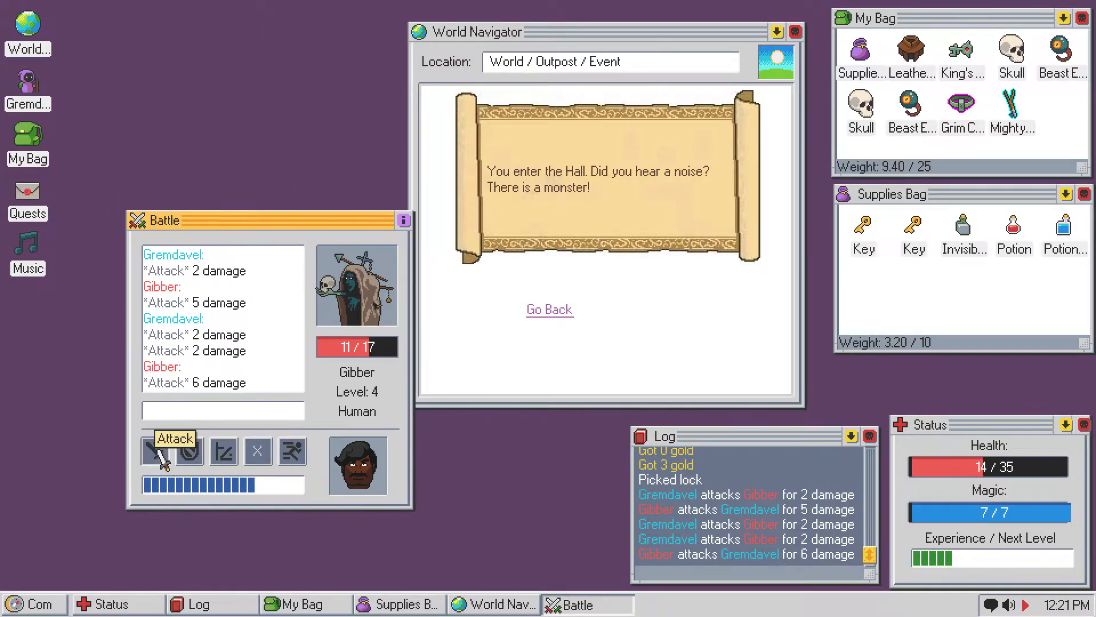
pyautogui.click(175, 451)
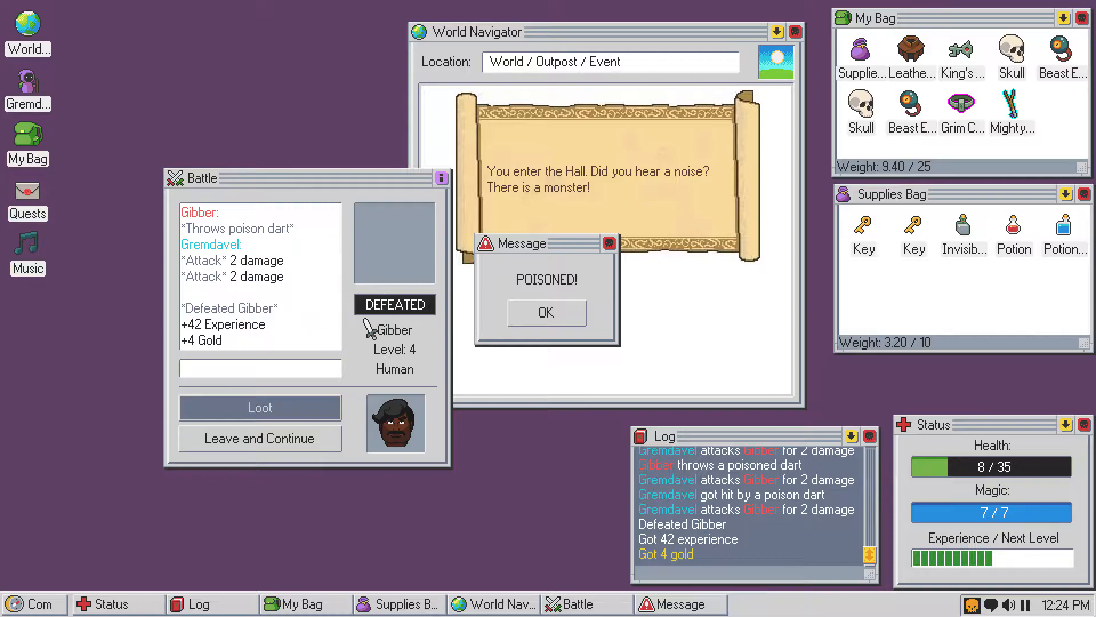
pyautogui.click(546, 313)
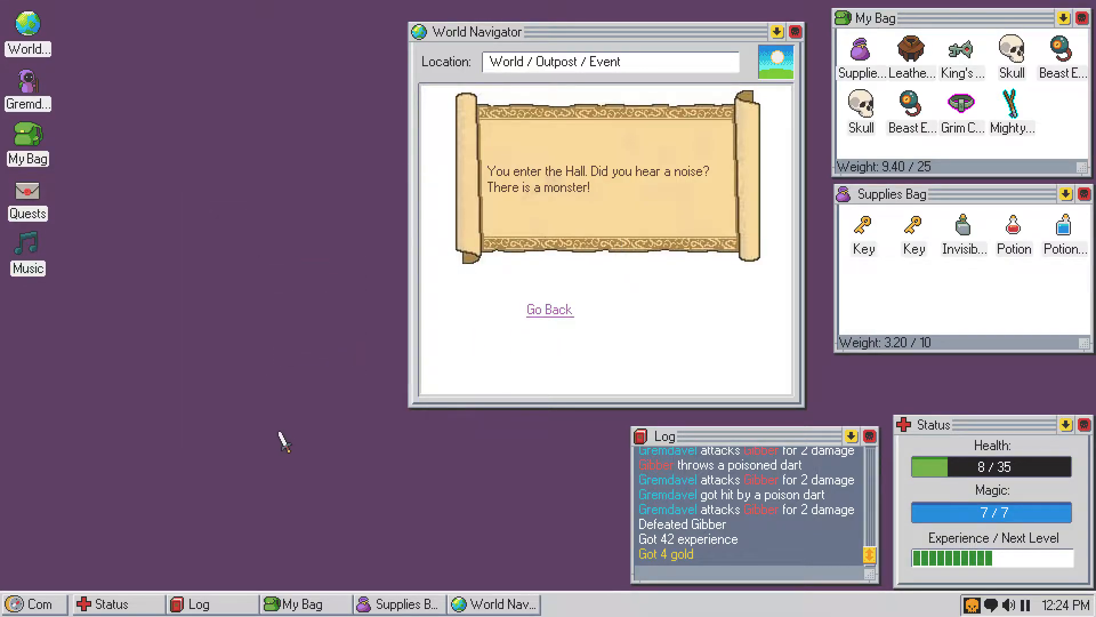
# - Return to the dwelling's Bedroom and rest in bed, raising health to 21/35
pyautogui.click(549, 308)
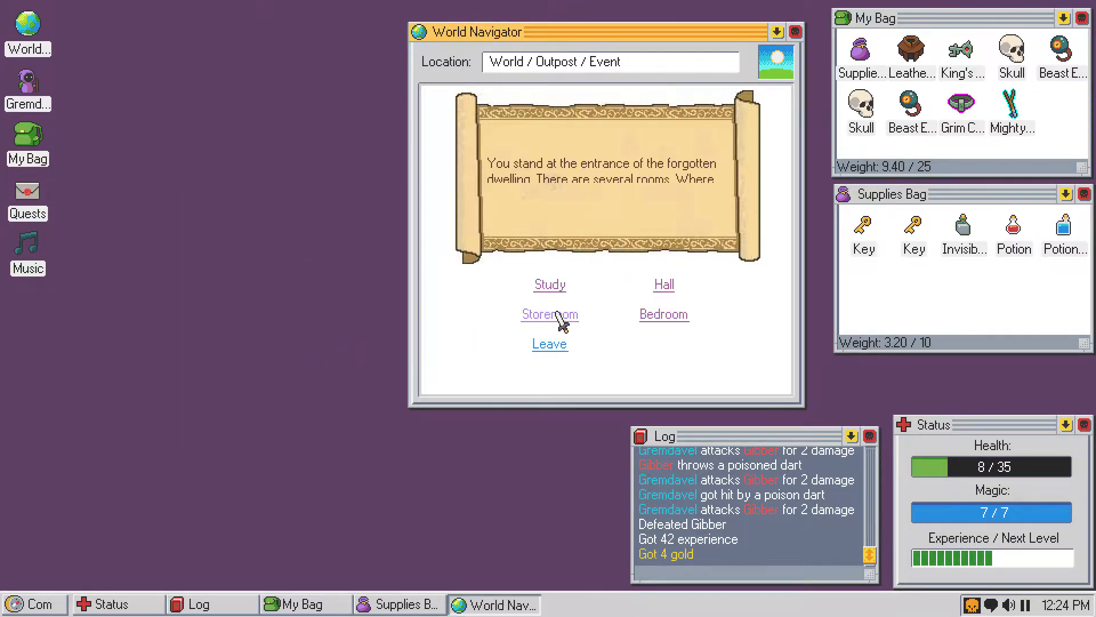
pyautogui.click(663, 314)
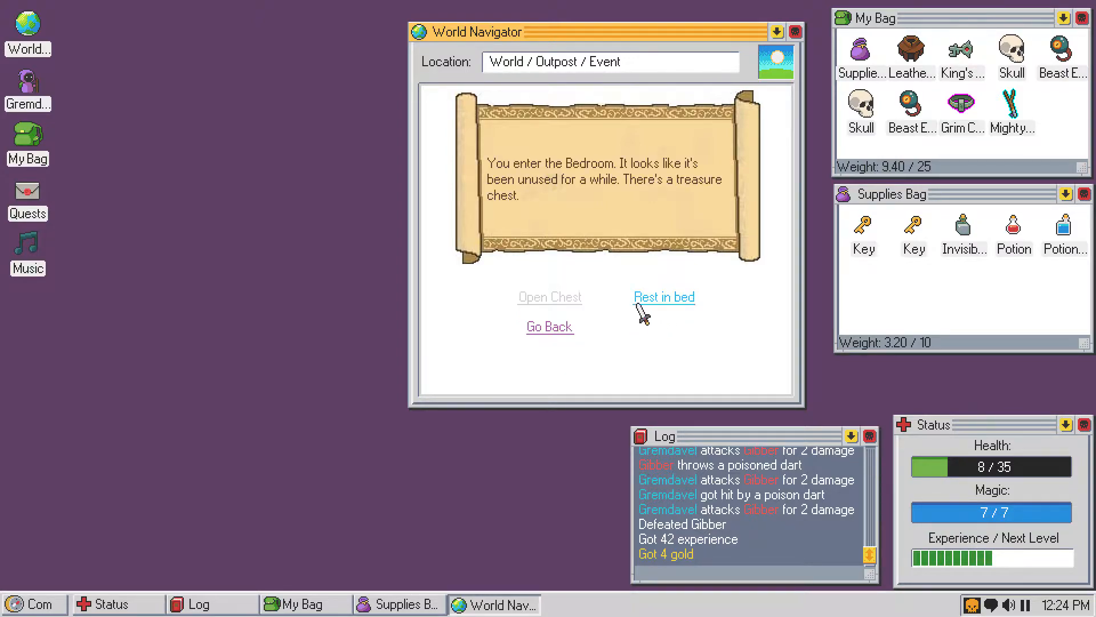
pyautogui.click(664, 296)
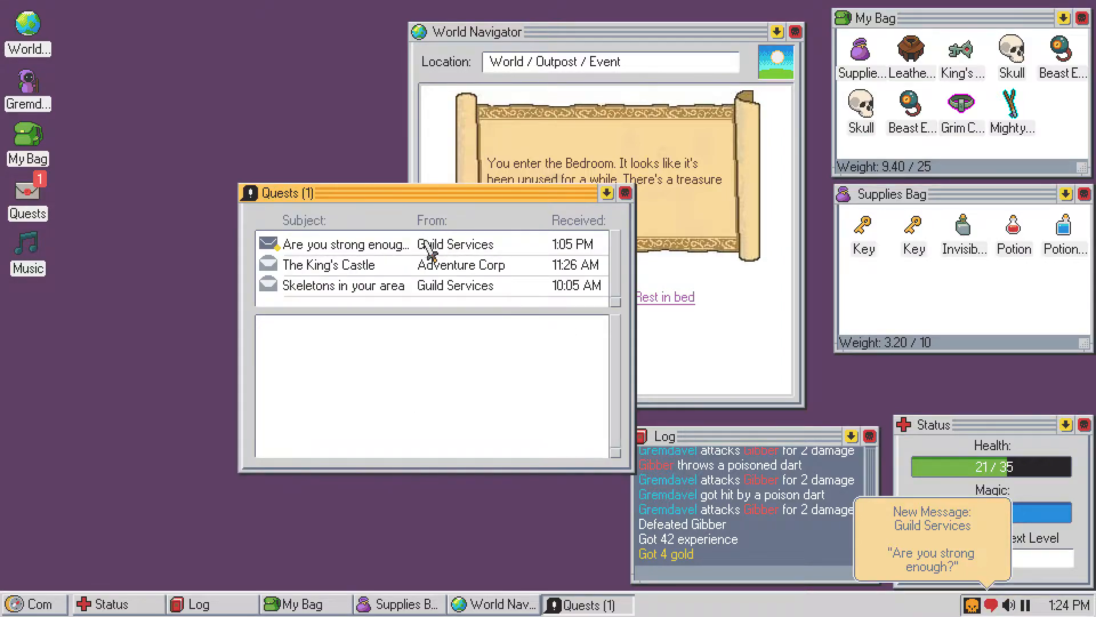
# - Read the 'Are you strong enough?' quest: kill skeletons for a Guild Special Helm and 400 experience
pyautogui.click(344, 244)
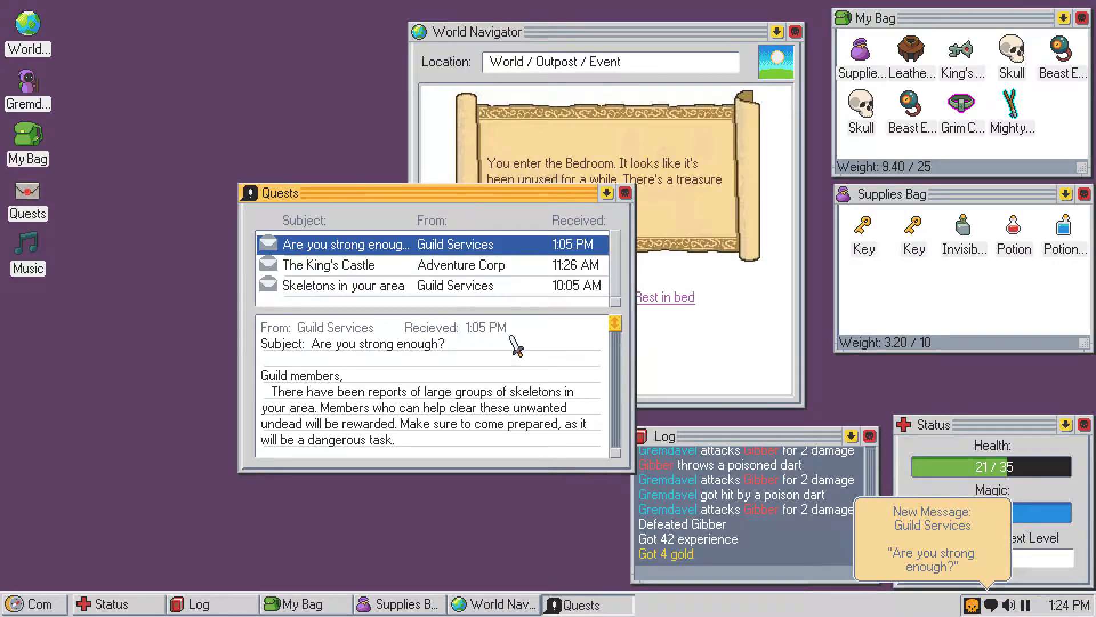
pyautogui.moveTo(612, 377)
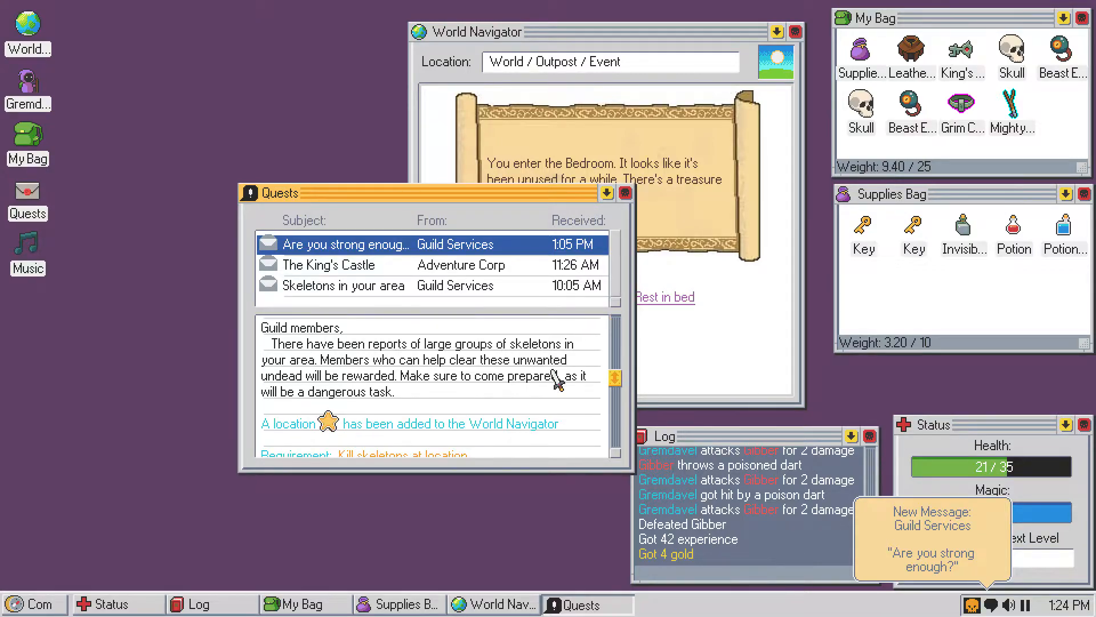
pyautogui.scroll(-3)
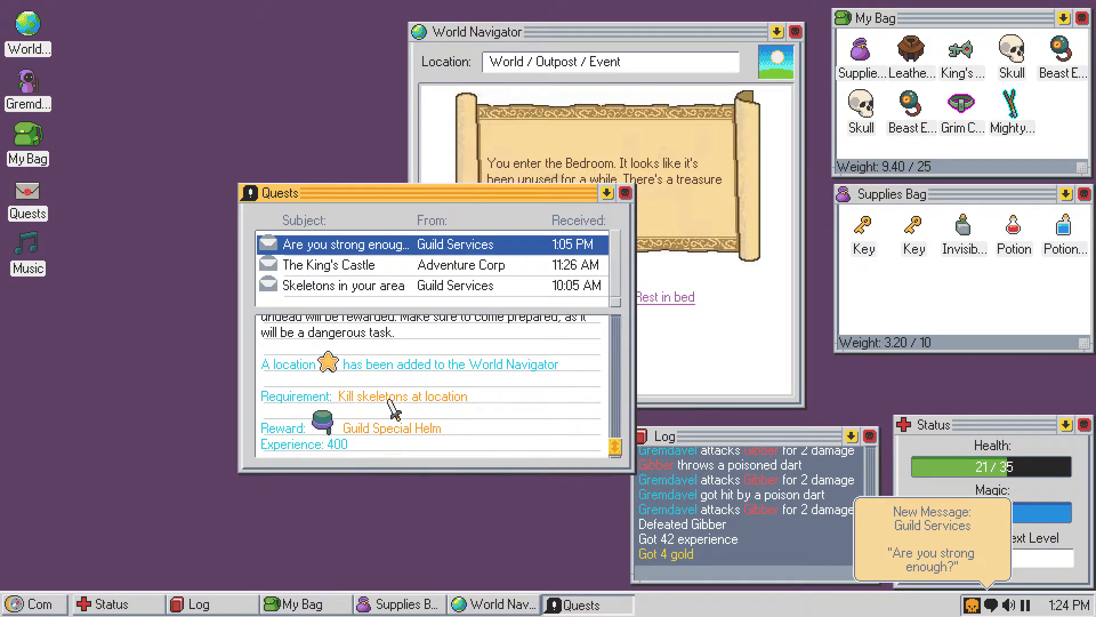
pyautogui.moveTo(511, 406)
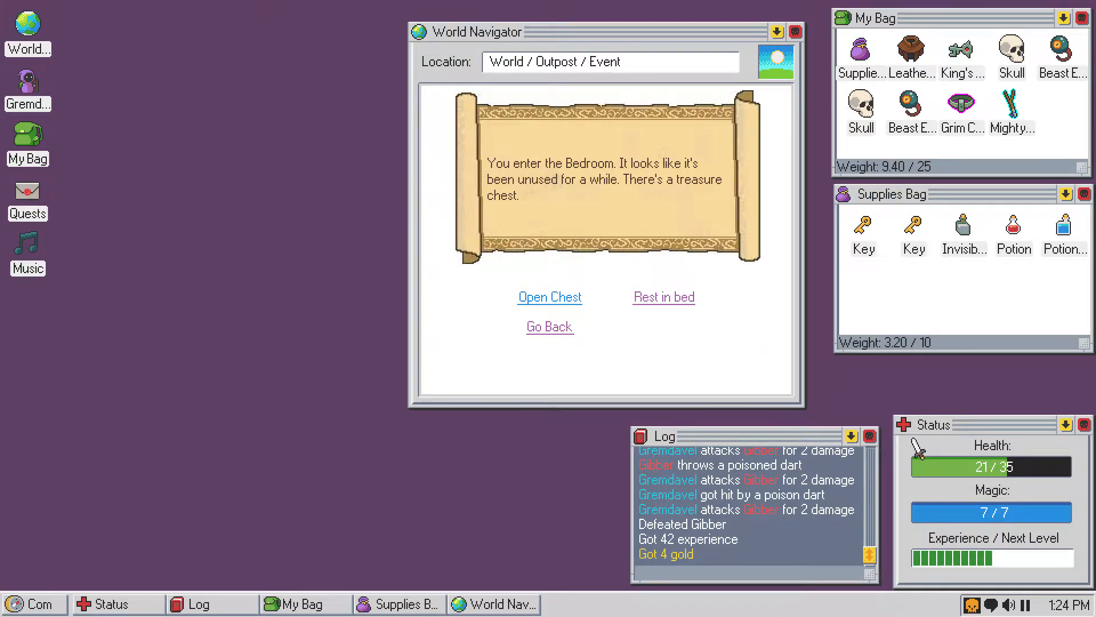
# - Open the empty Bedroom chest, rest again to full 35/35 health, and leave the Bedroom
pyautogui.click(549, 296)
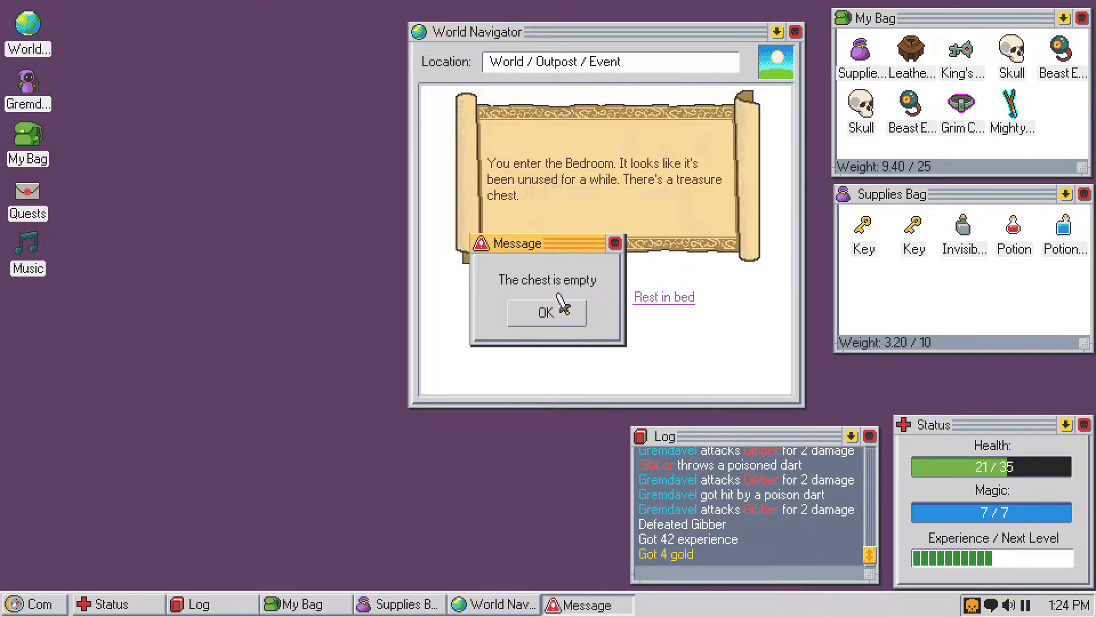
pyautogui.click(546, 311)
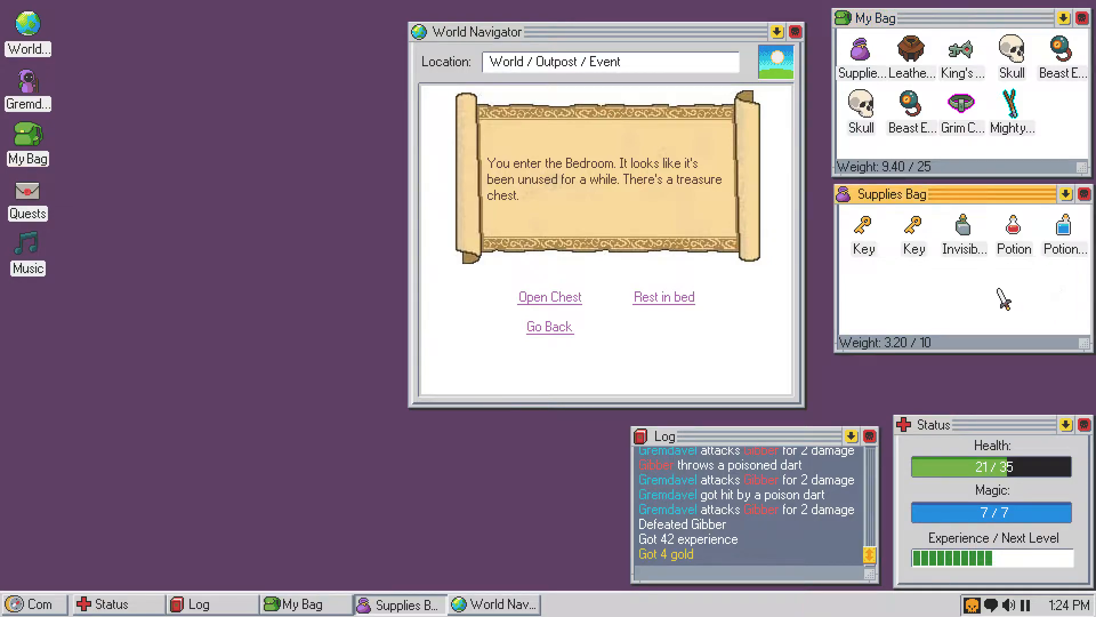
pyautogui.moveTo(790, 360)
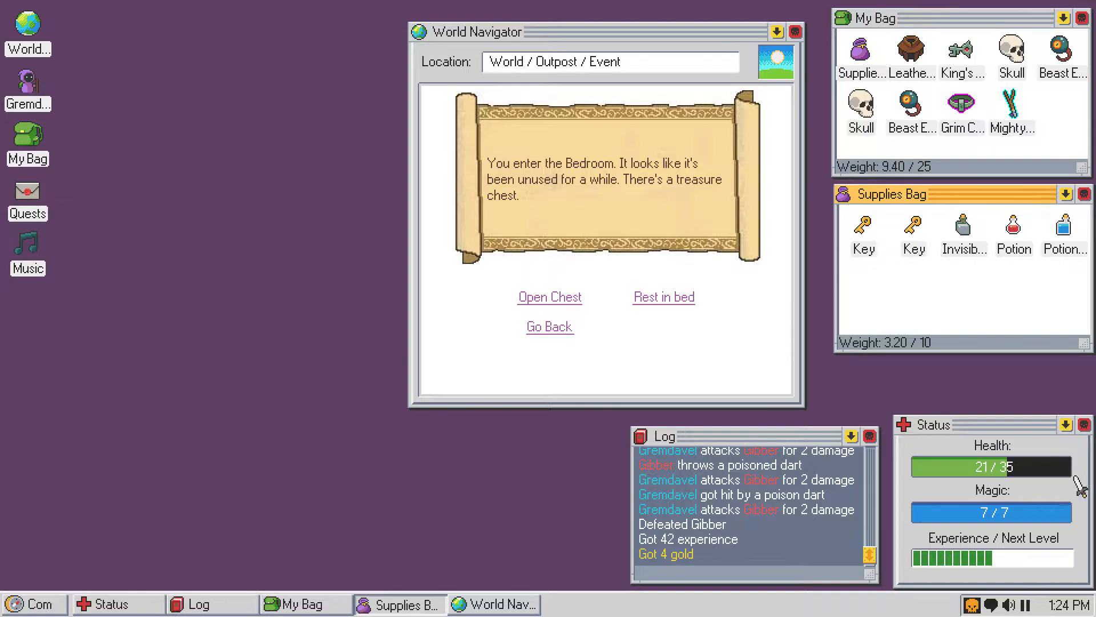
pyautogui.moveTo(727, 255)
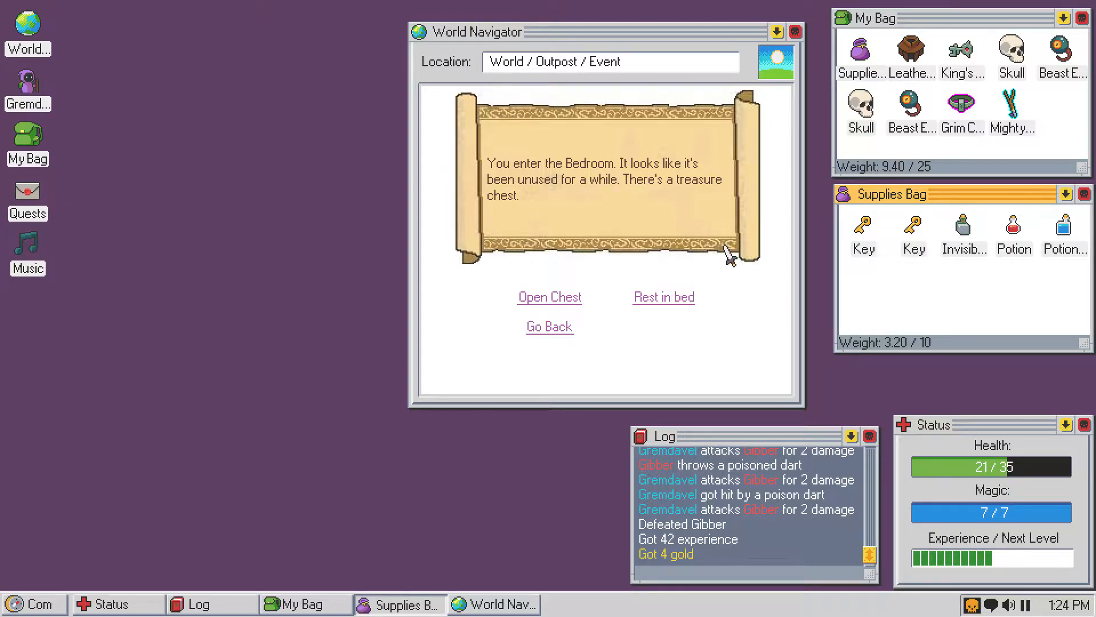
pyautogui.click(663, 297)
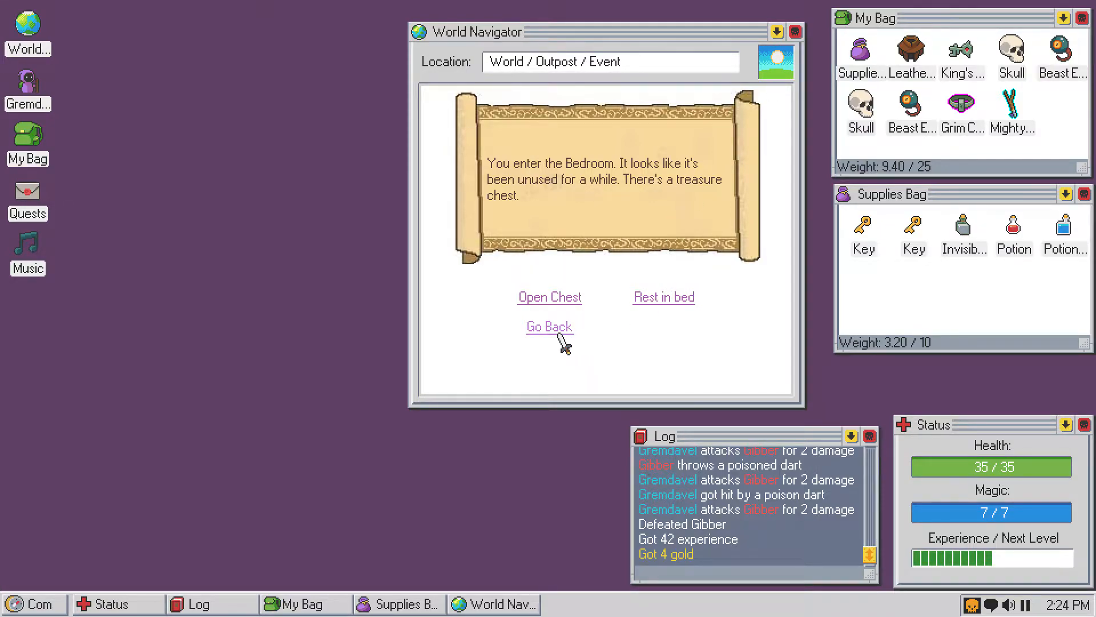
pyautogui.click(548, 327)
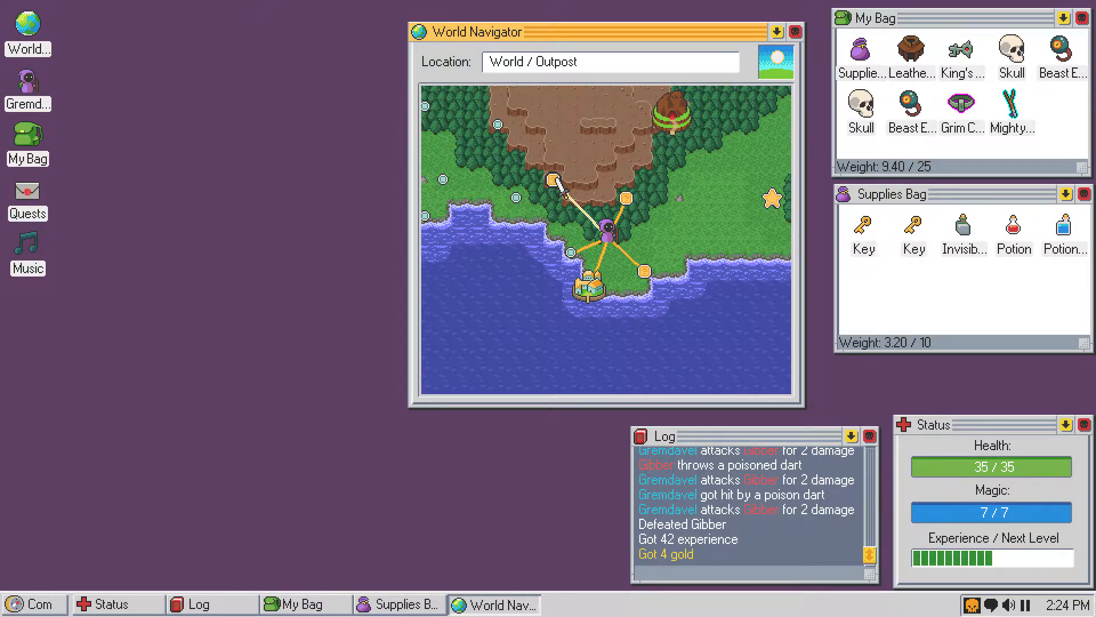
# - Travel from the Outpost to the nearby map node
pyautogui.rightClick(551, 180)
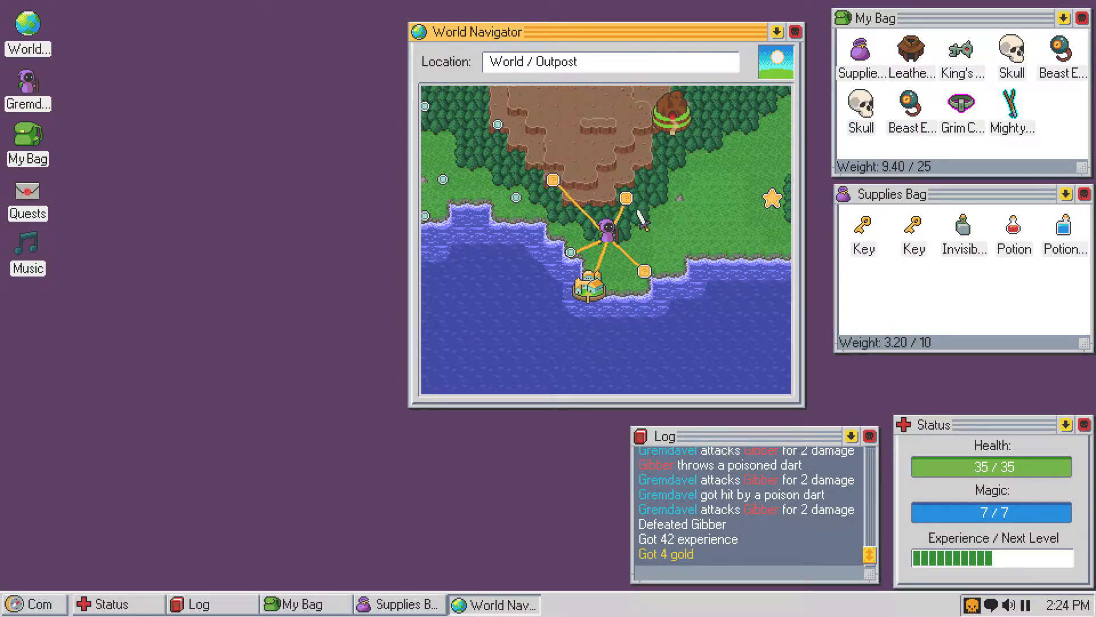
pyautogui.rightClick(643, 273)
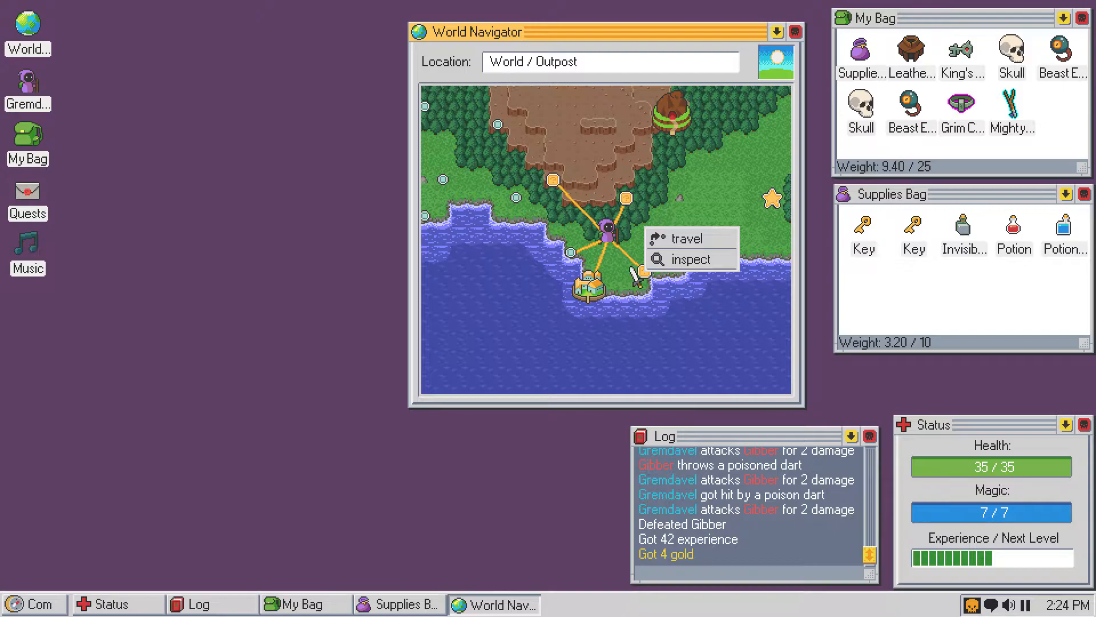
pyautogui.moveTo(689, 238)
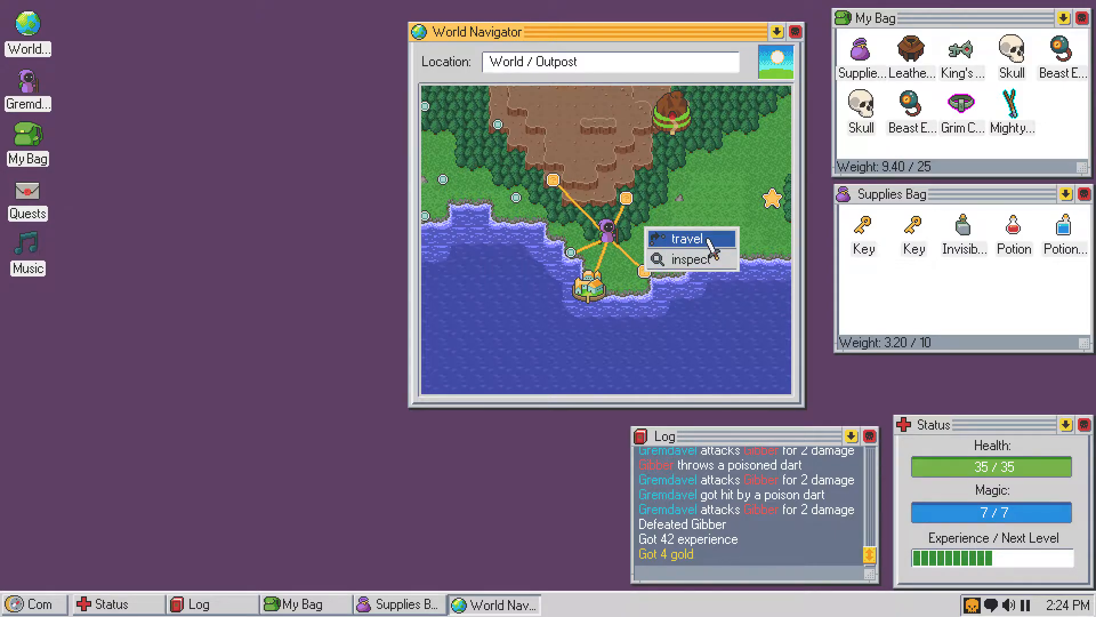
pyautogui.click(688, 239)
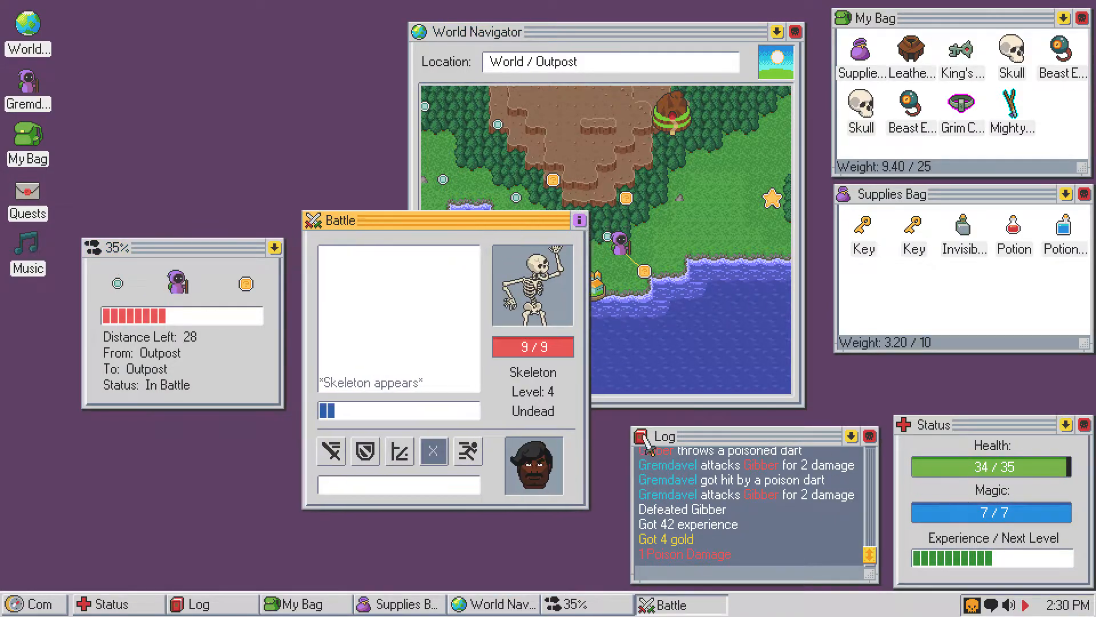
# - Finish off the Skeleton for 23 experience and 2 gold and open its loot
pyautogui.moveTo(433, 220); pyautogui.dragTo(532, 221)
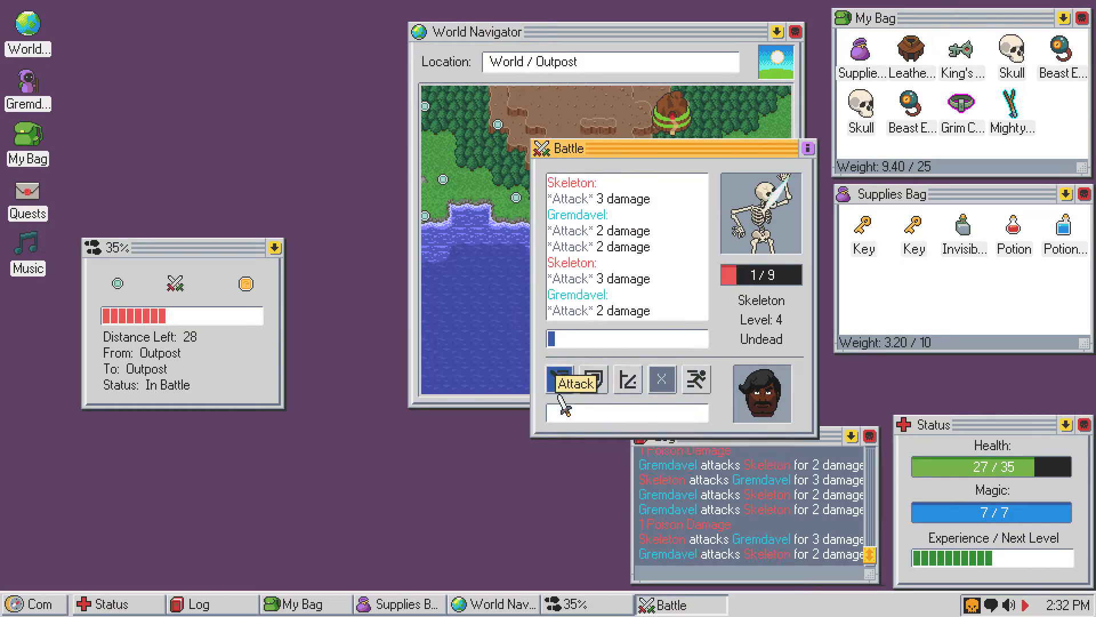
pyautogui.click(575, 382)
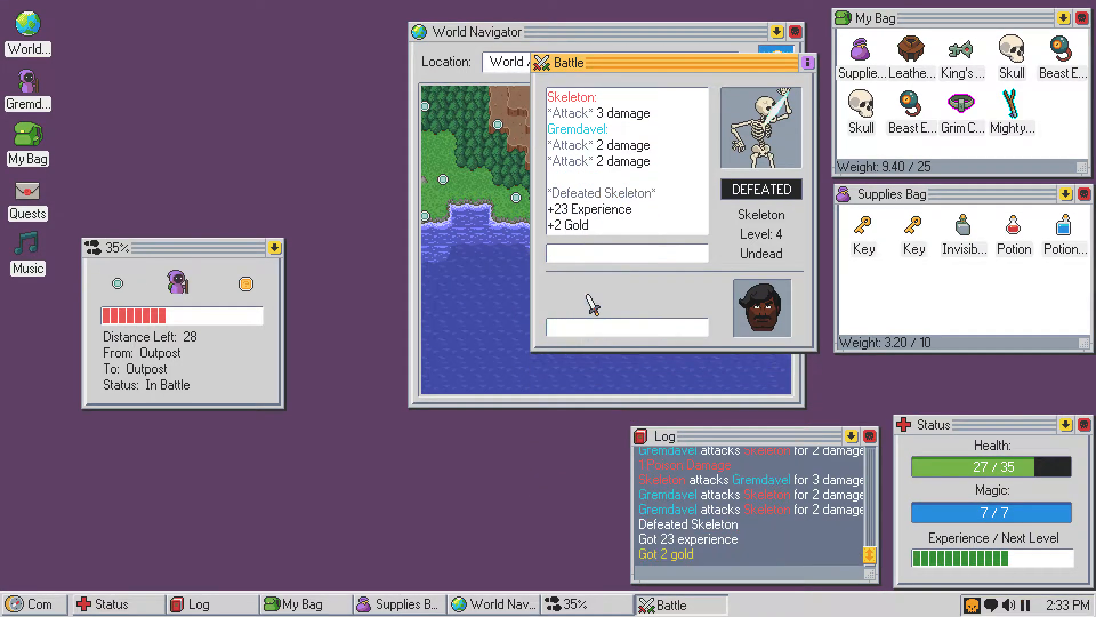
pyautogui.click(625, 293)
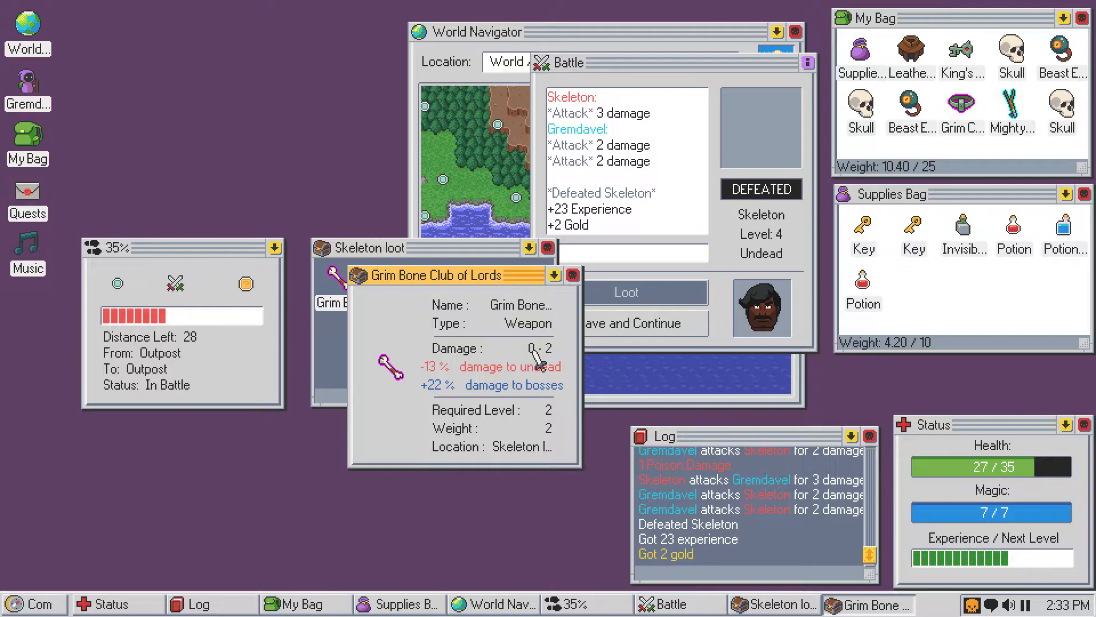
# - Put the Grim Bone Club of Lords in the bag (12.40/25) and view the equipped Dagger's details
pyautogui.moveTo(434, 274); pyautogui.dragTo(434, 395)
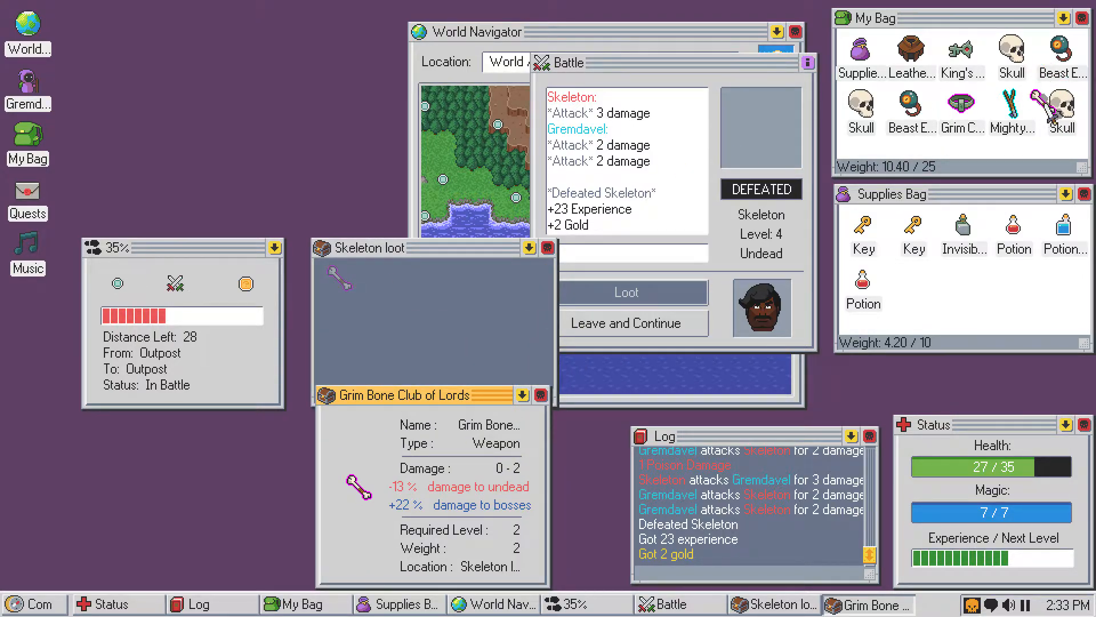
pyautogui.click(625, 292)
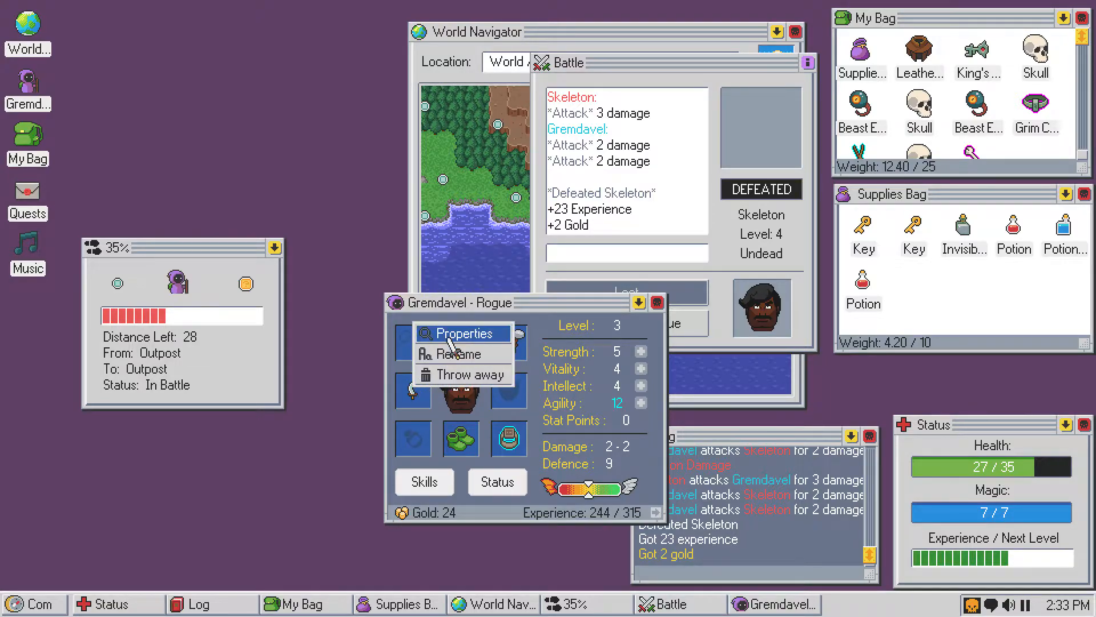
pyautogui.click(461, 333)
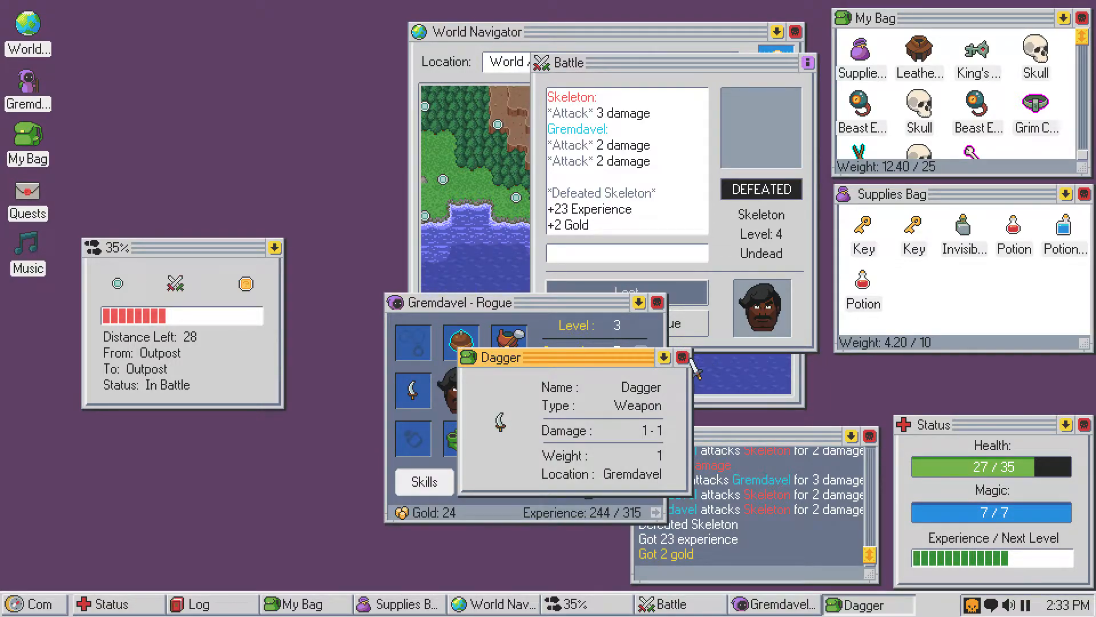
pyautogui.click(683, 357)
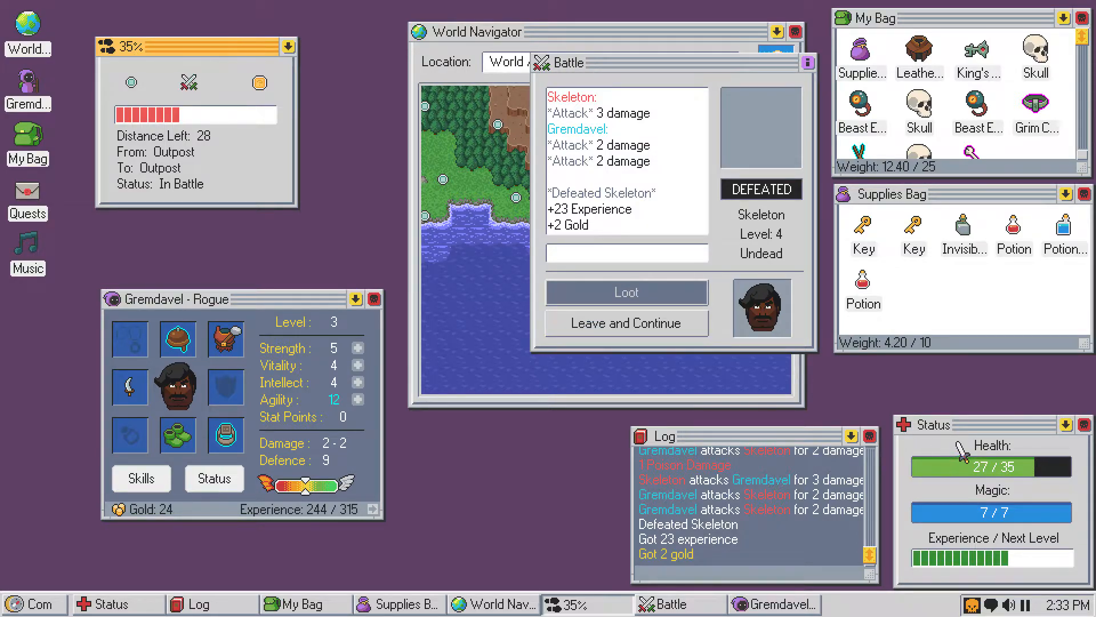
# - Continue on, attack the Unburied until defeated (+31 experience, +1 gold), and open its loot
pyautogui.click(625, 322)
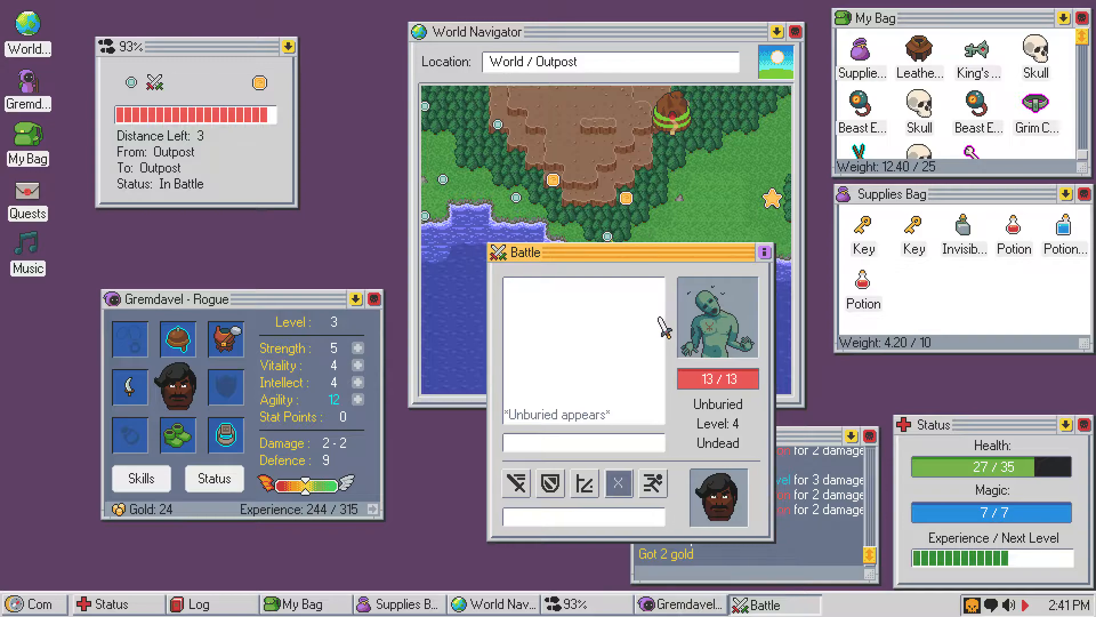
pyautogui.click(476, 479)
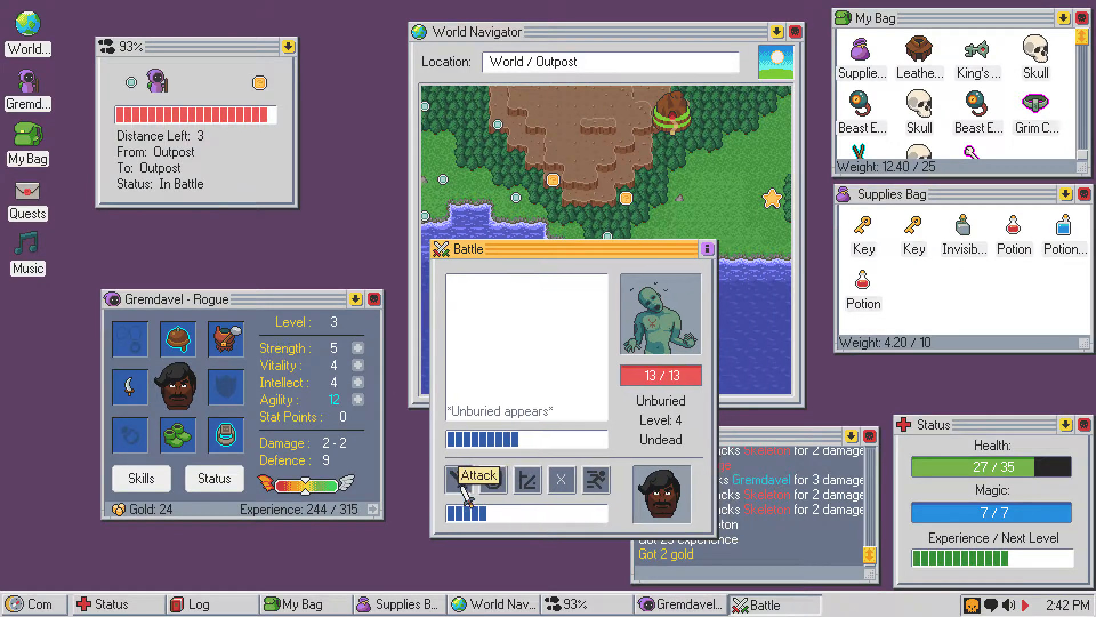
pyautogui.click(479, 474)
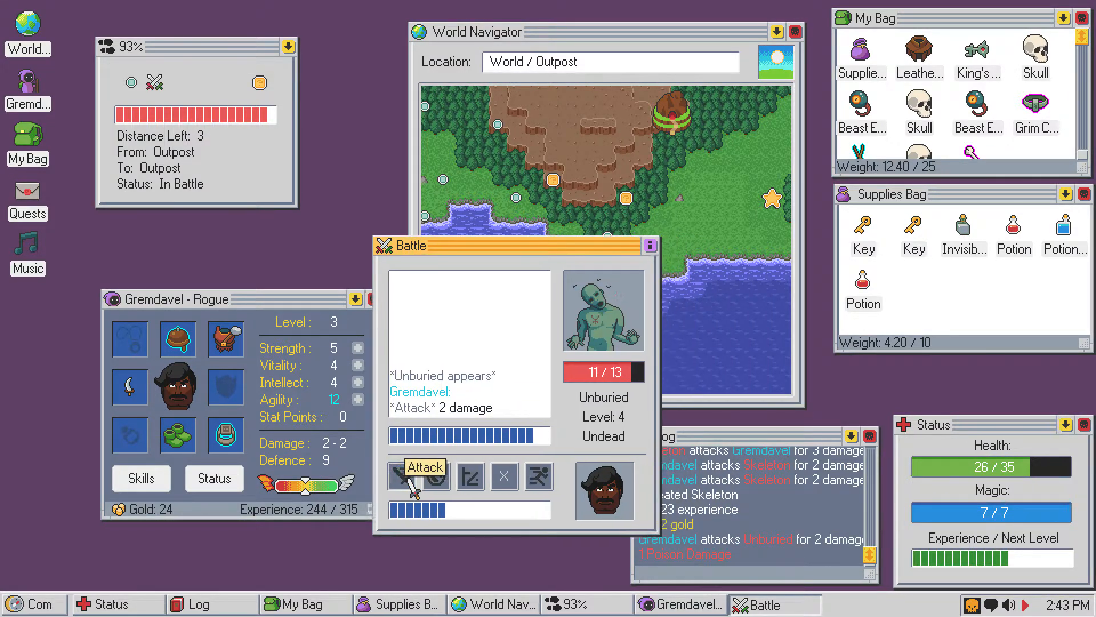
pyautogui.click(418, 478)
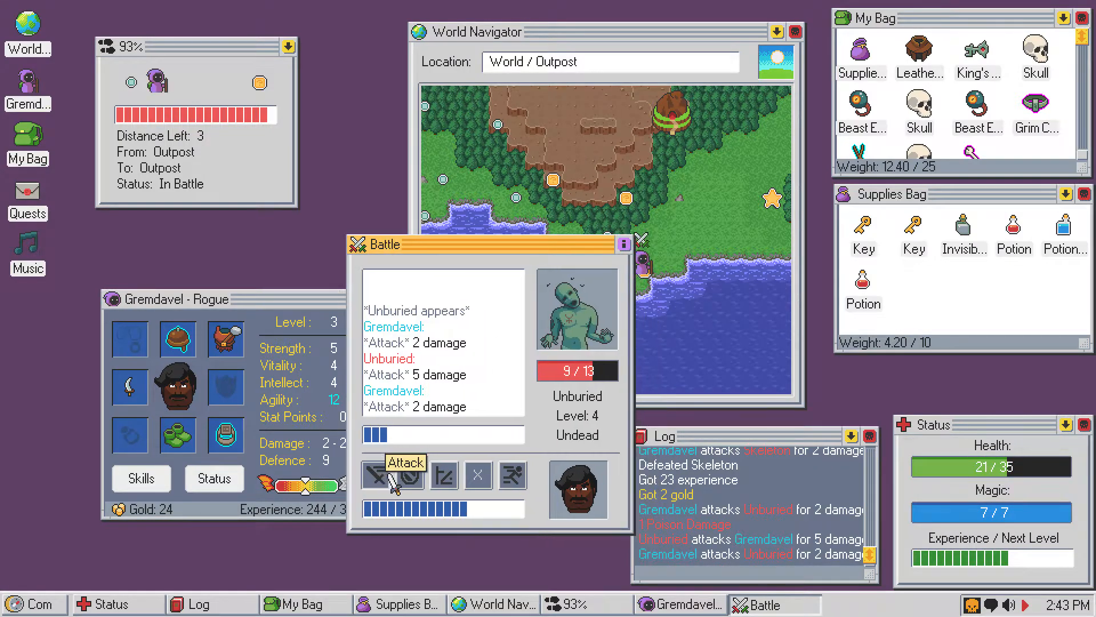
pyautogui.click(392, 475)
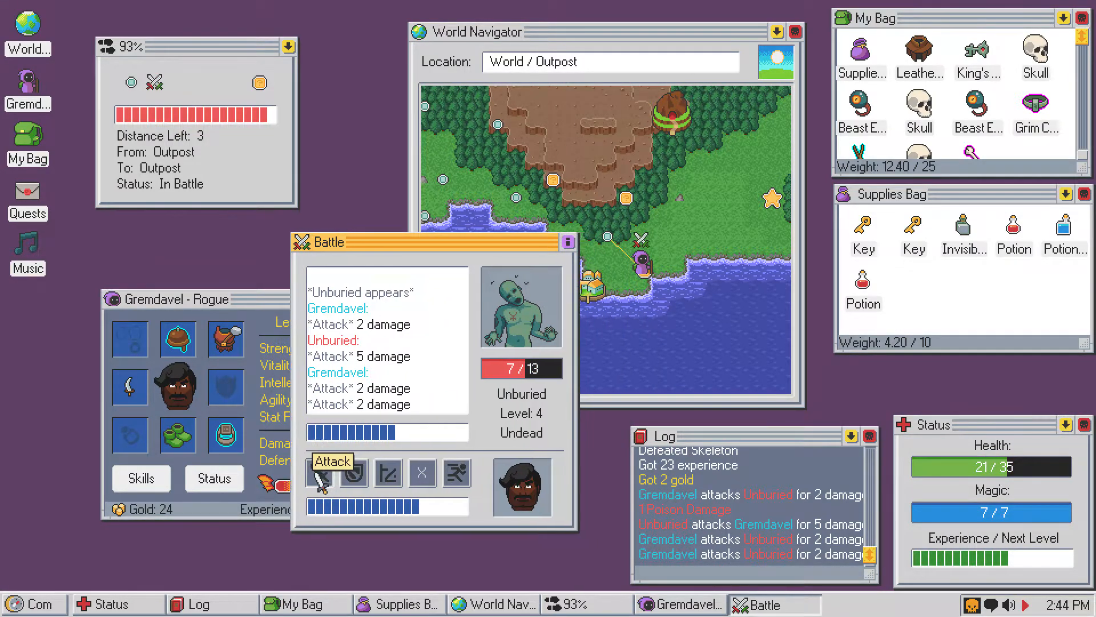
pyautogui.click(333, 461)
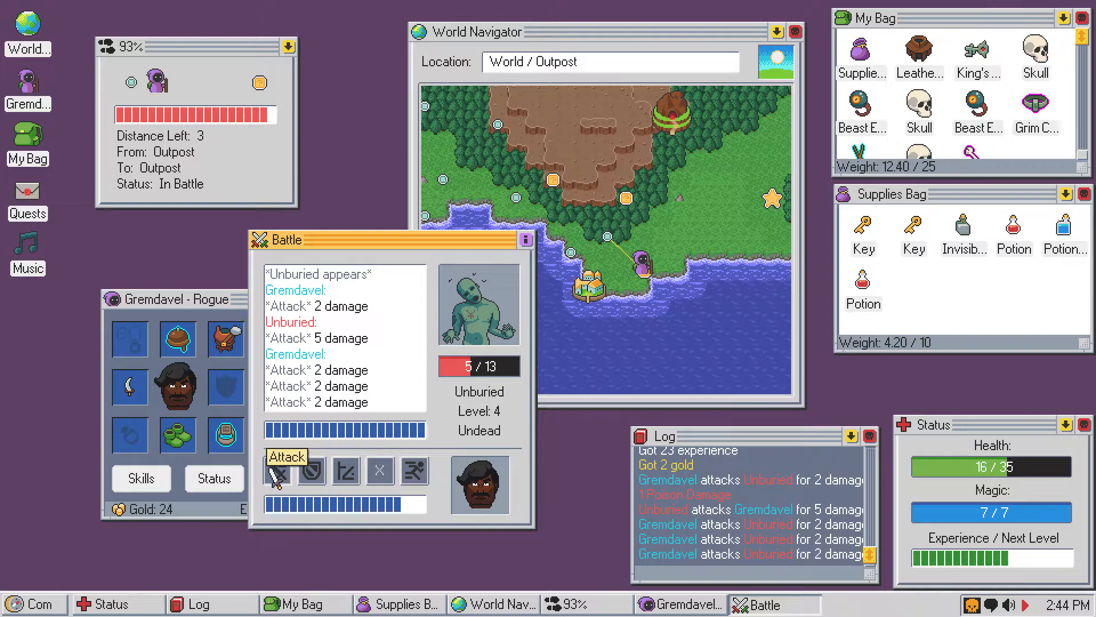
pyautogui.click(286, 458)
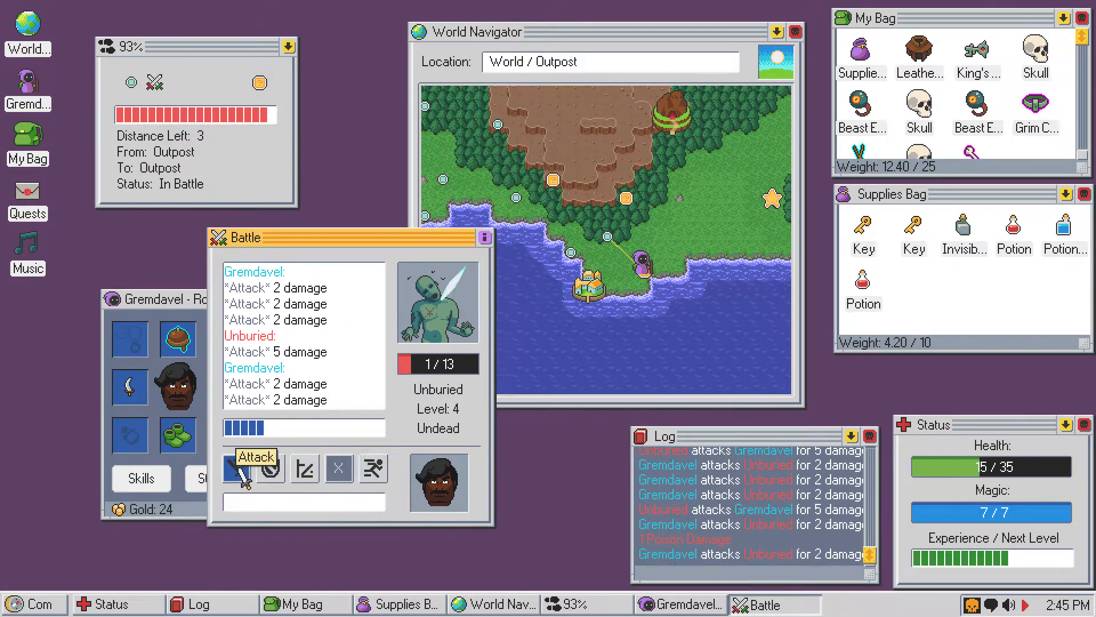
pyautogui.click(254, 456)
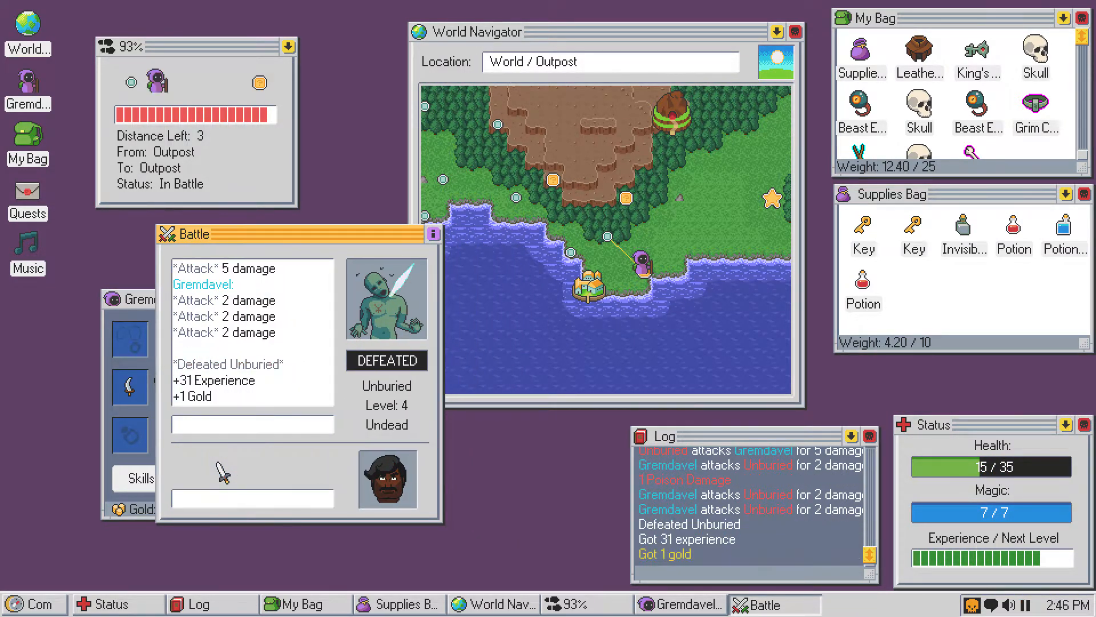
pyautogui.click(251, 463)
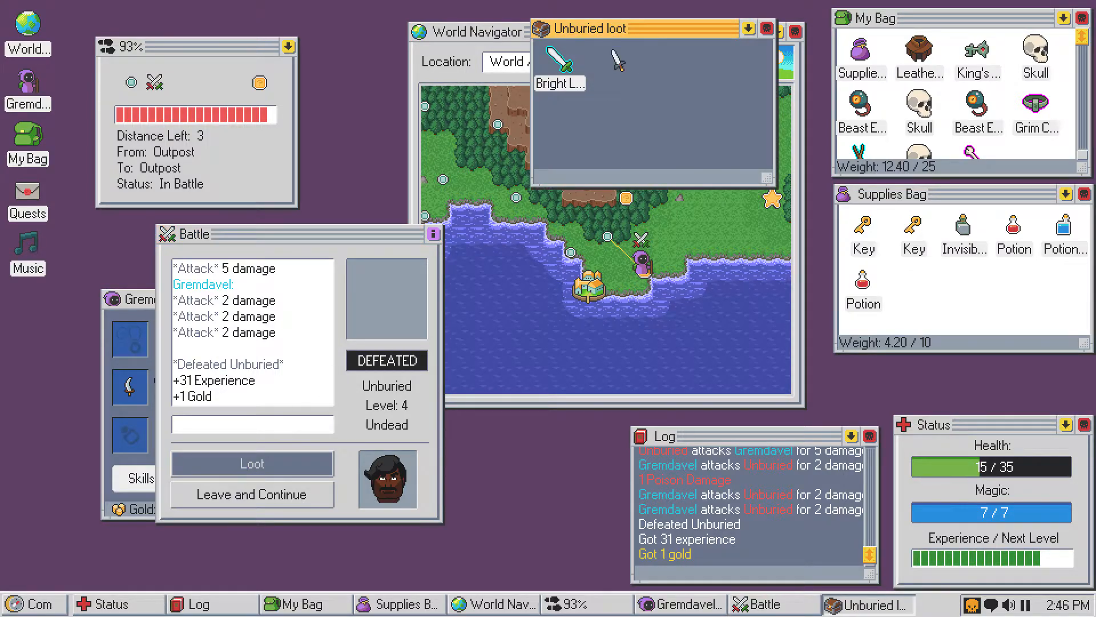
# - Inspect the Bright Long Sword of Leech (strength 10, level 5) and move the battle window aside
pyautogui.rightClick(613, 62)
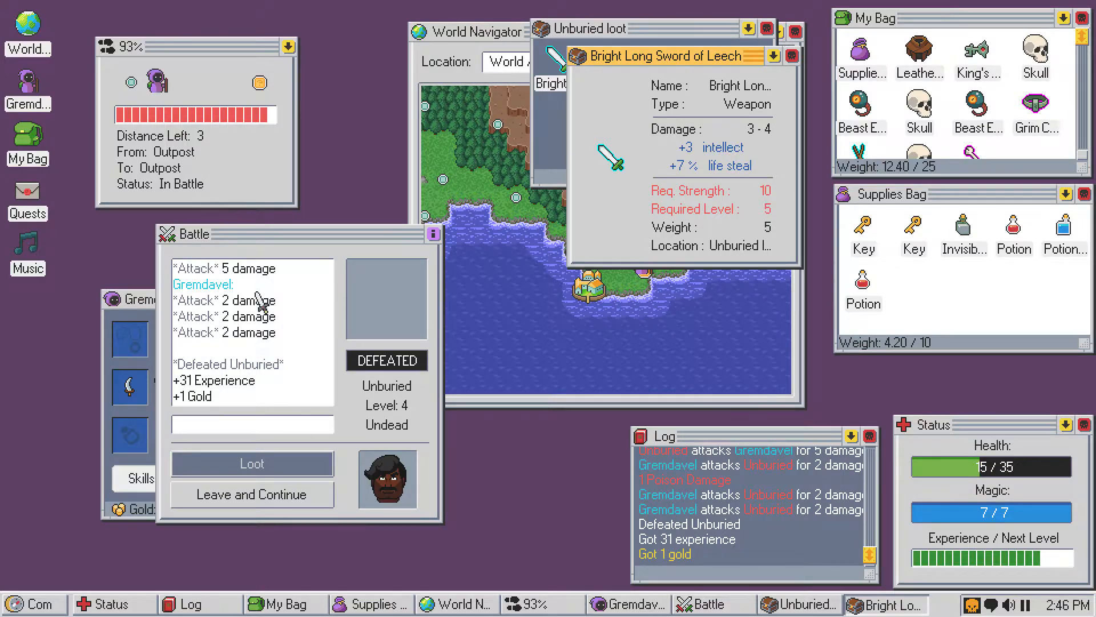
pyautogui.moveTo(196, 234); pyautogui.dragTo(321, 248)
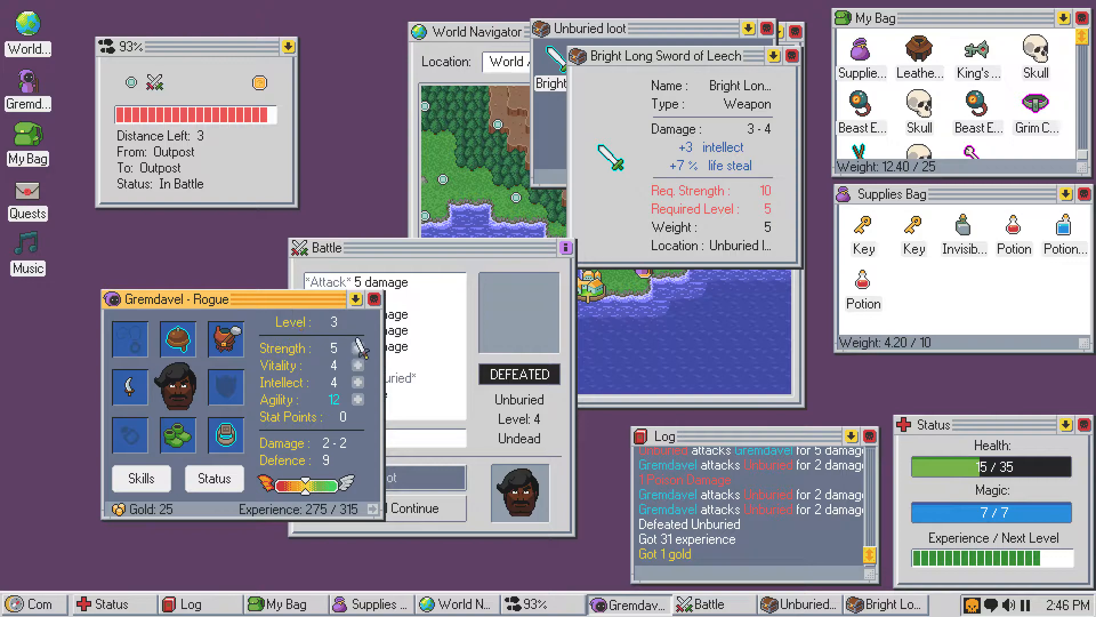
pyautogui.moveTo(661, 175)
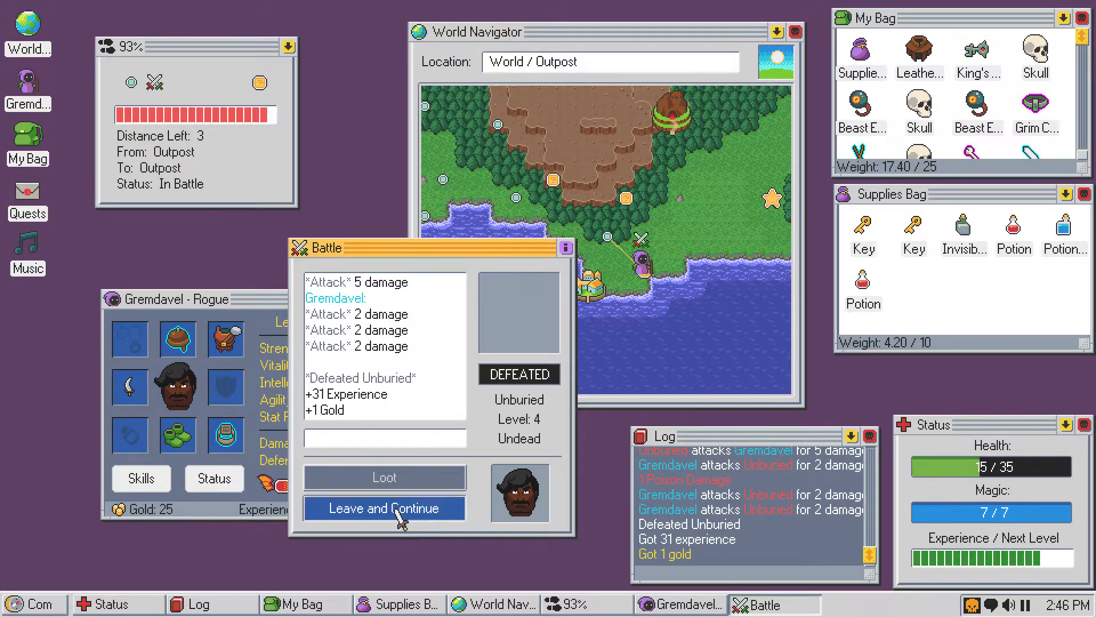
# - Approach and talk to the wandering stranger, then try to steal its item, starting a battle
pyautogui.click(383, 507)
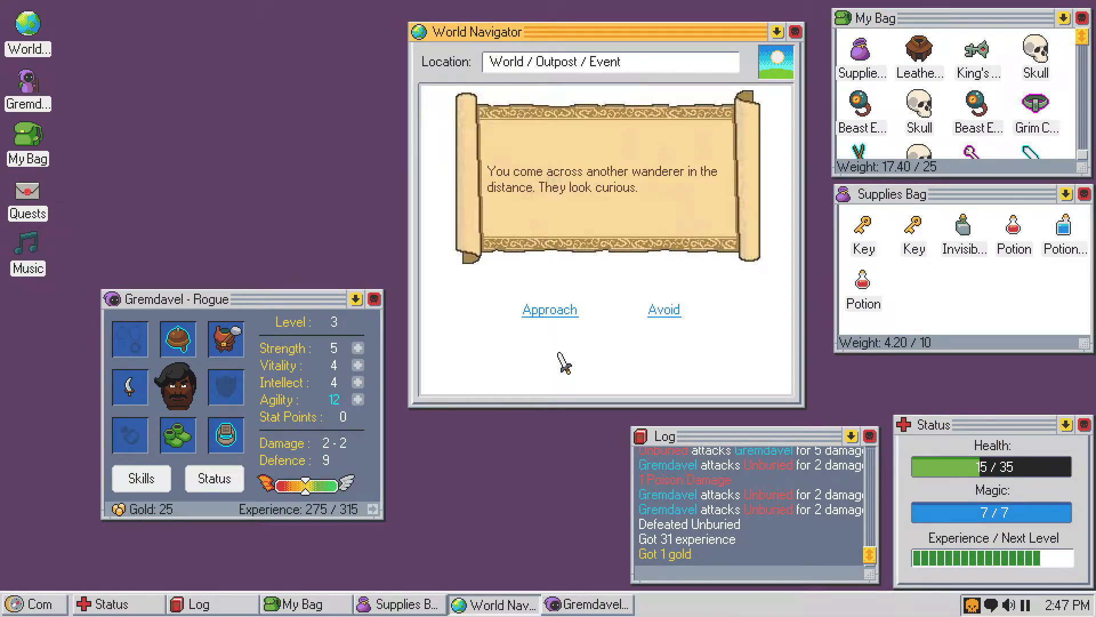
pyautogui.click(549, 309)
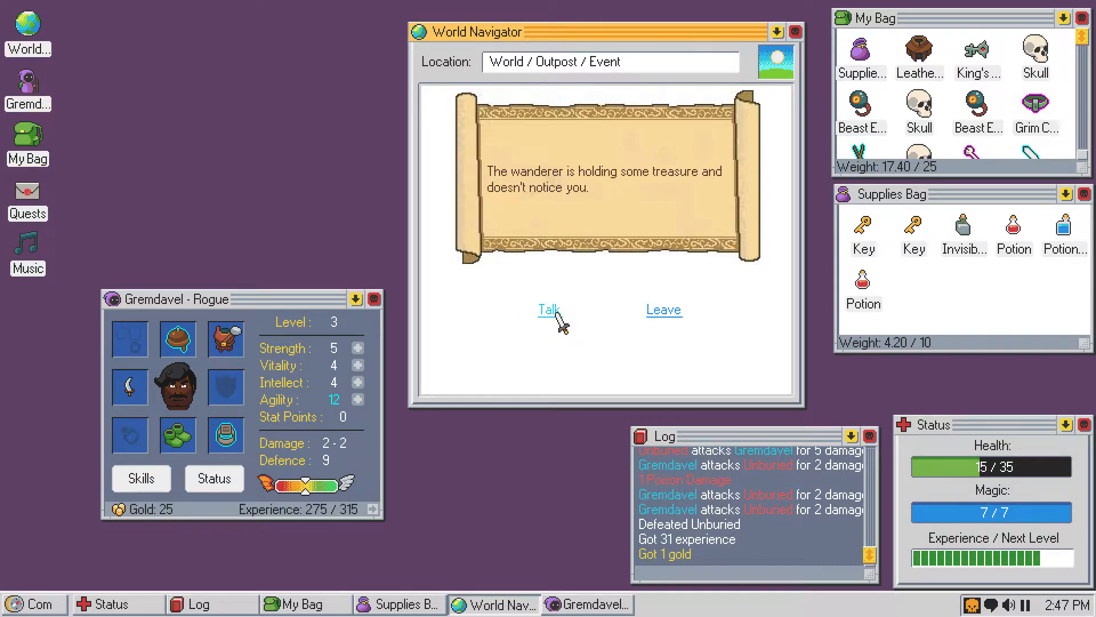
pyautogui.moveTo(584, 314)
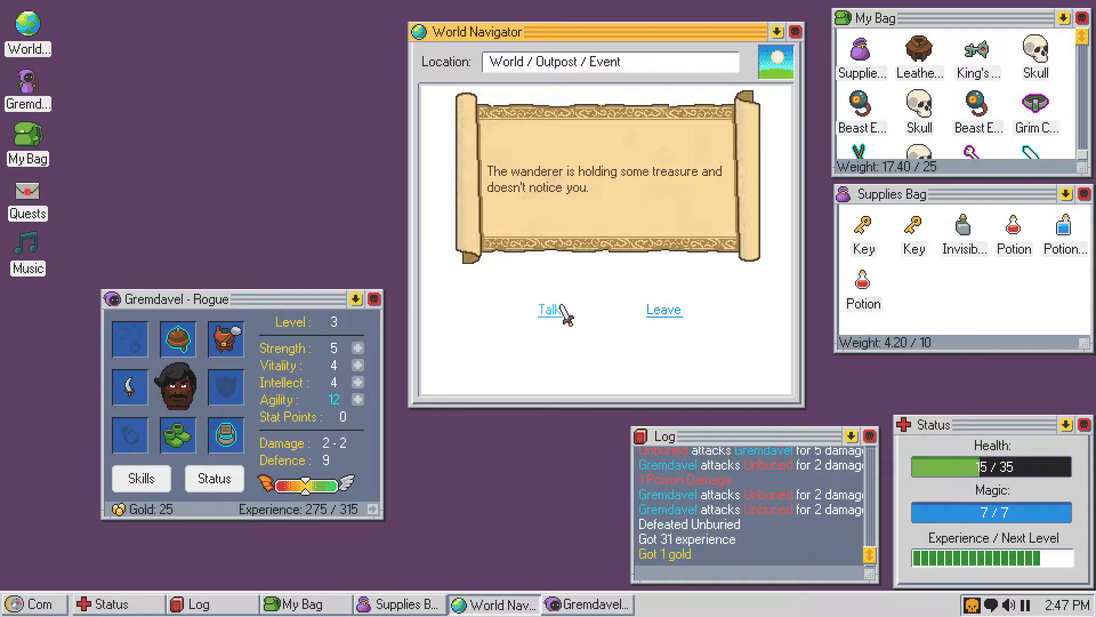
pyautogui.click(547, 310)
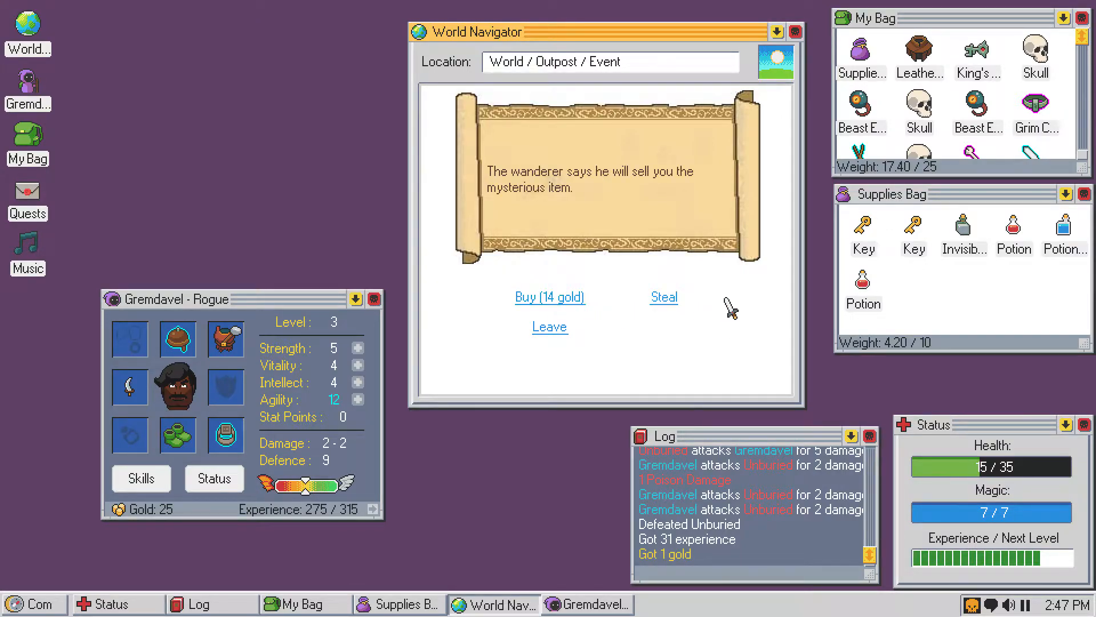
pyautogui.moveTo(689, 301)
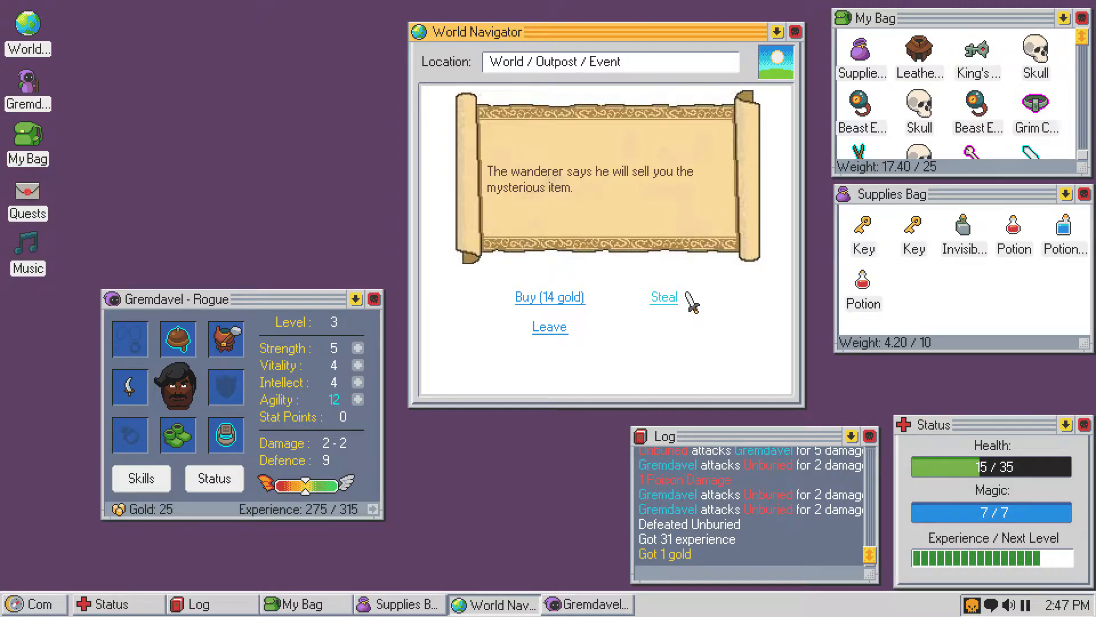
pyautogui.moveTo(692, 287)
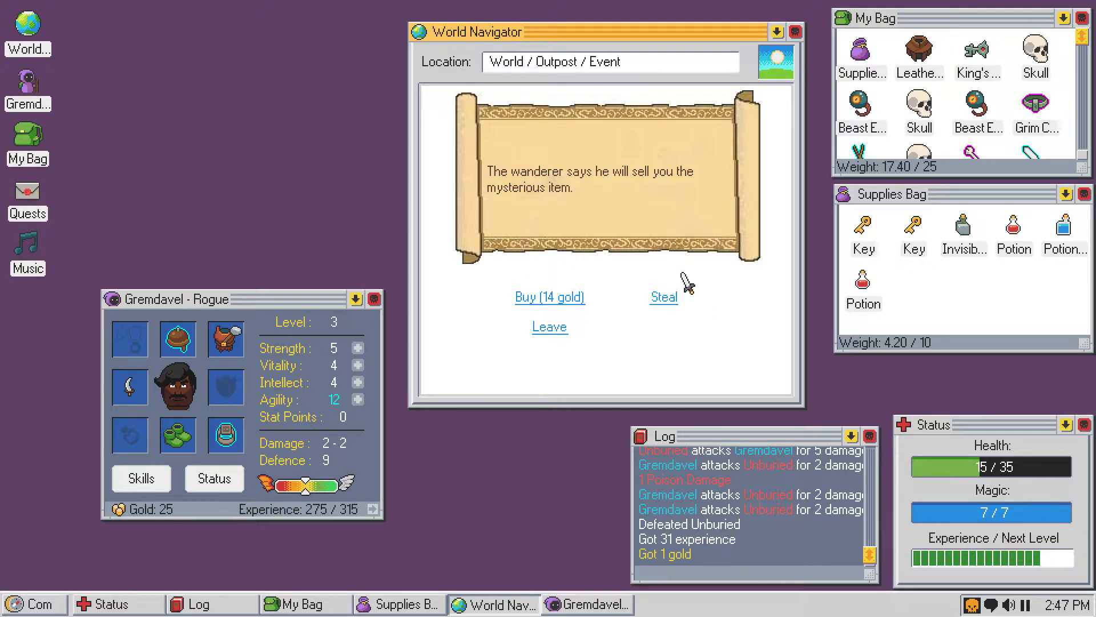
pyautogui.moveTo(663, 297)
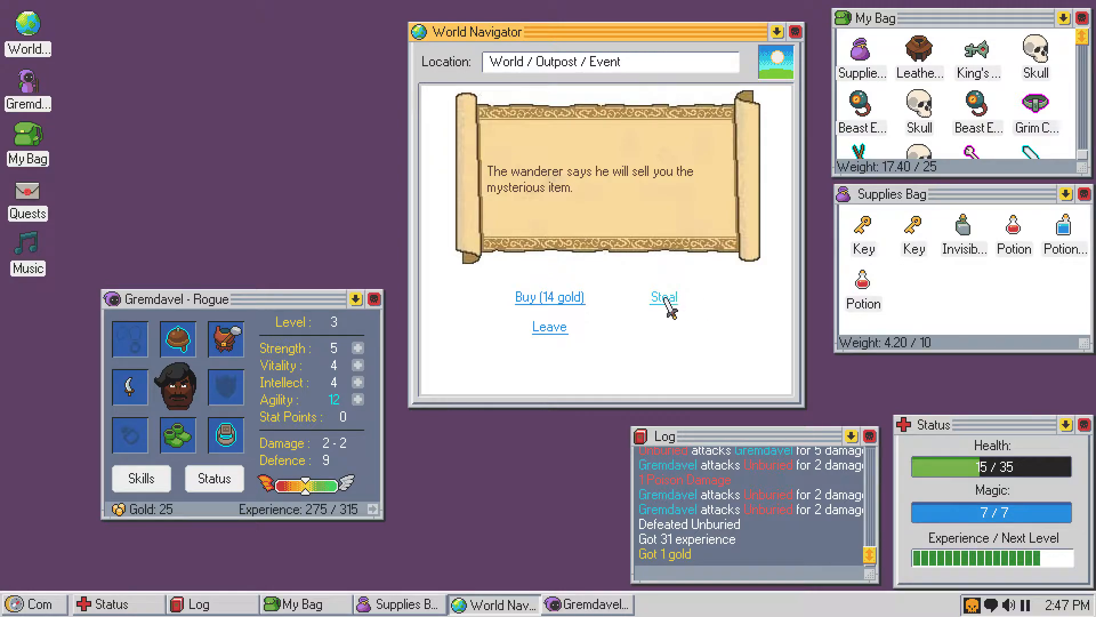
pyautogui.click(661, 297)
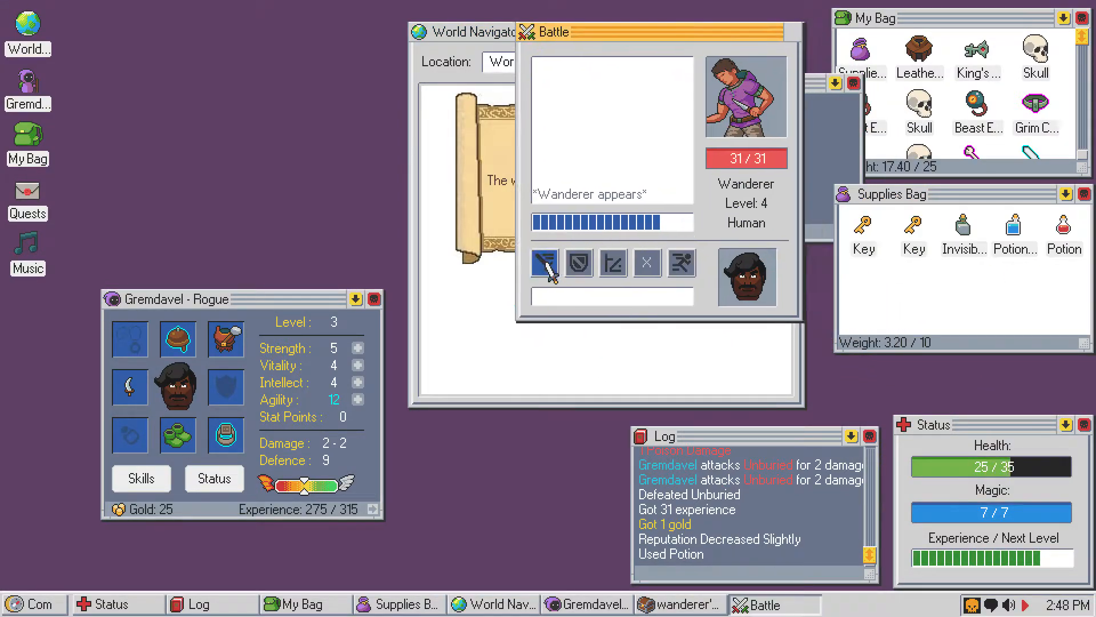
# - Fight the level-4 Wanderer, drink a potion, and escape with health at 1/35
pyautogui.click(545, 263)
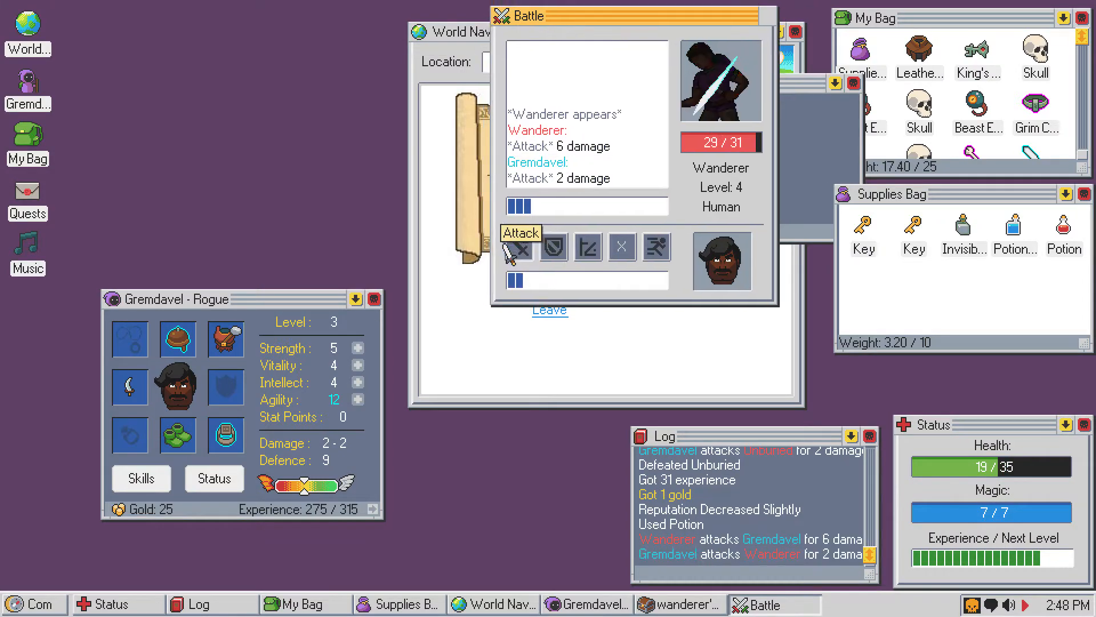
pyautogui.click(520, 233)
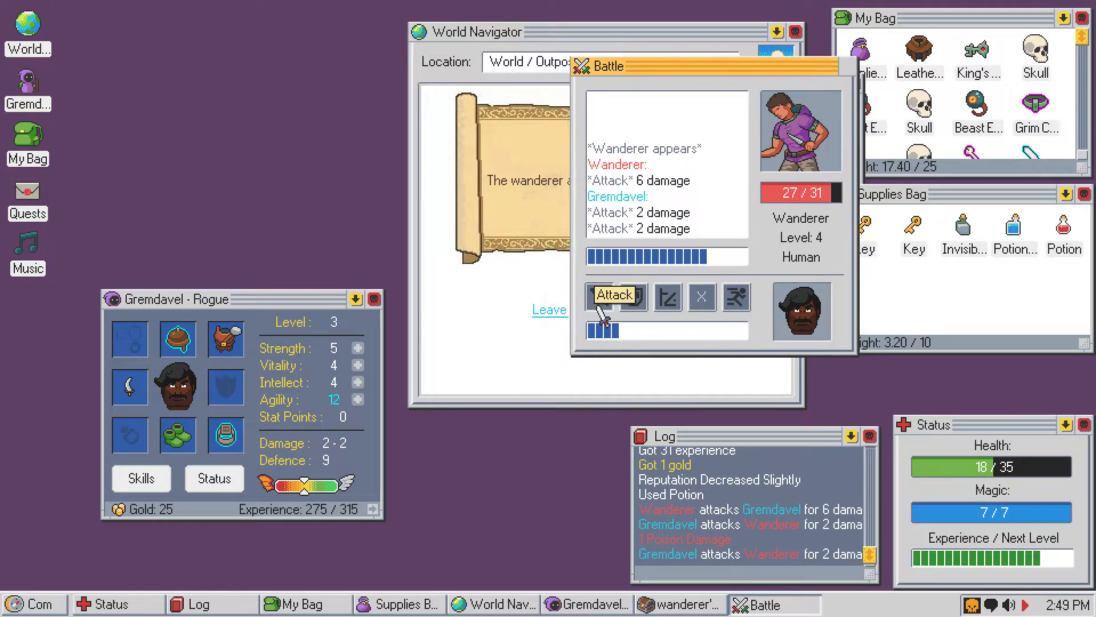
pyautogui.click(616, 293)
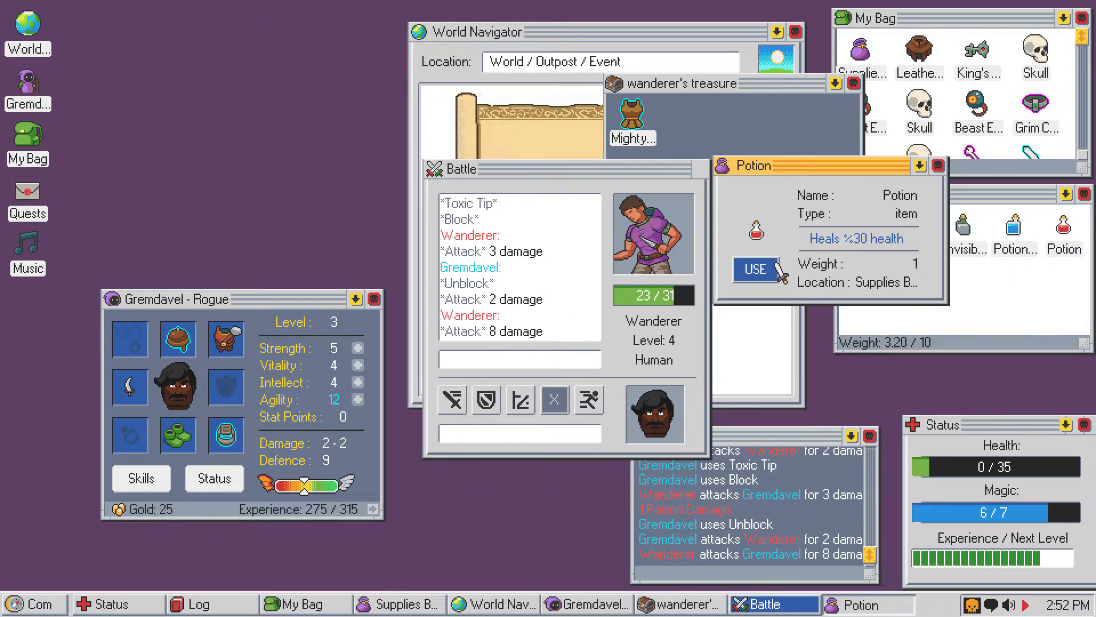
pyautogui.click(755, 269)
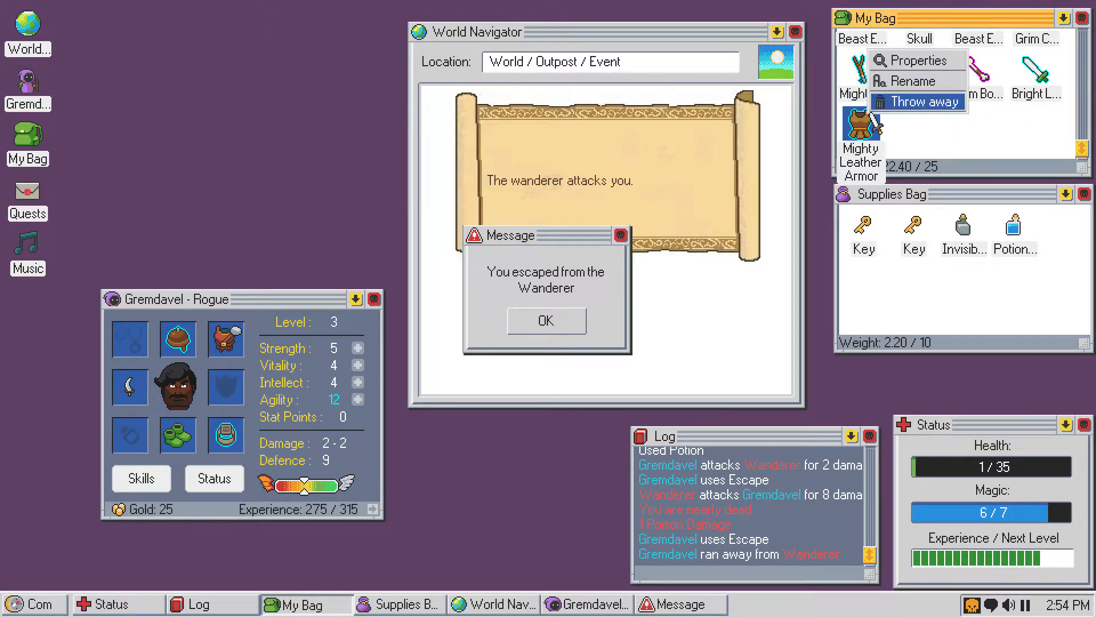
# - Dismiss the escape message and use the King's Icon to teleport to Fort Vestlyip
pyautogui.click(916, 59)
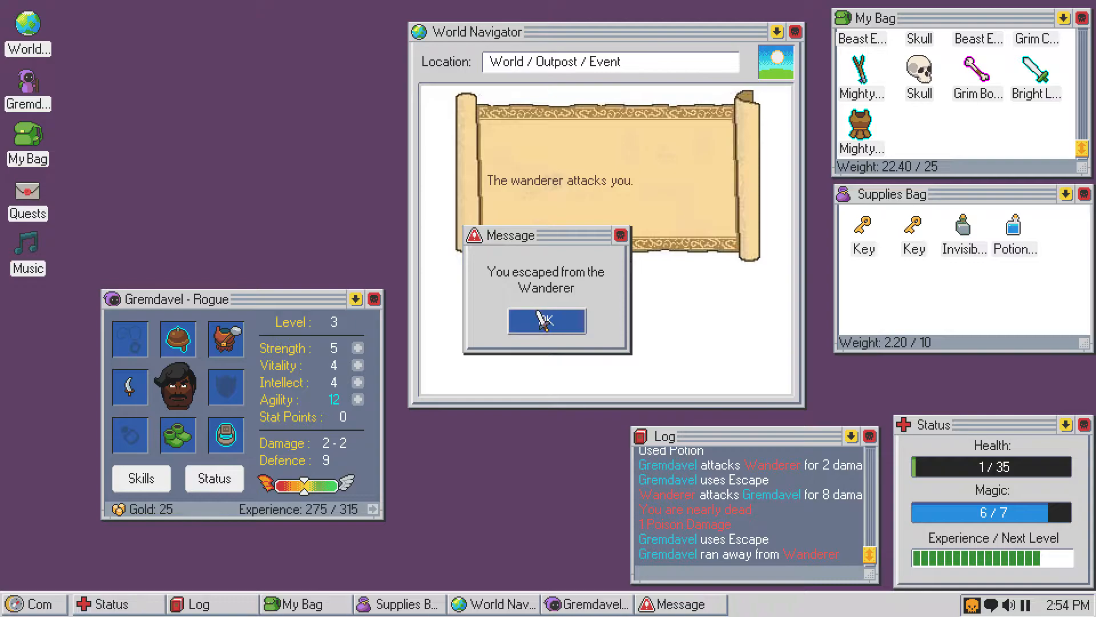
pyautogui.click(546, 321)
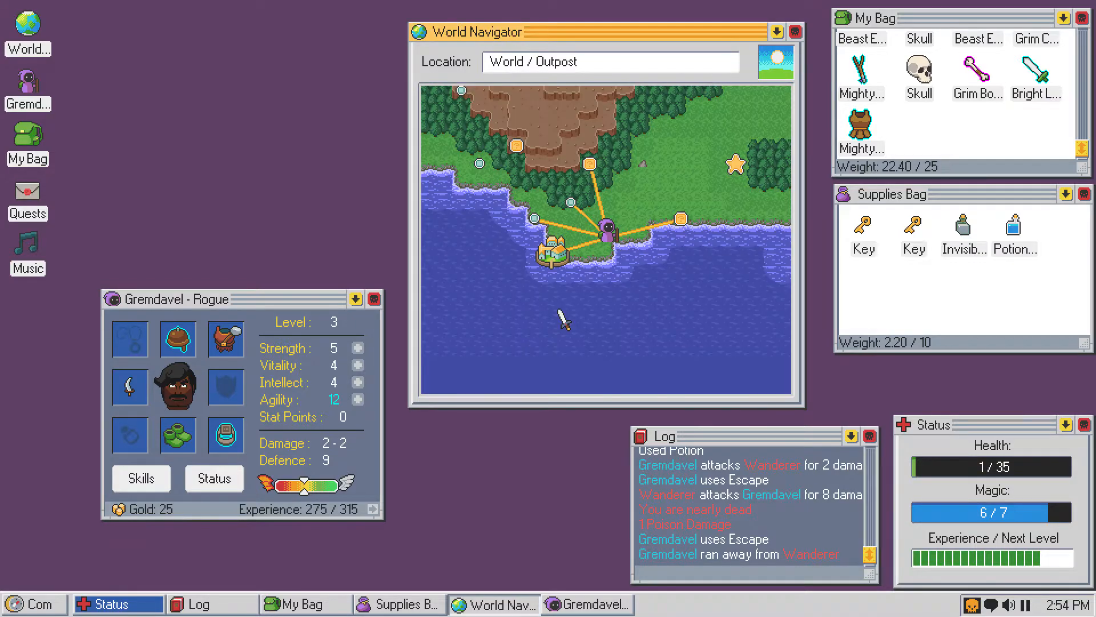
pyautogui.moveTo(863, 361)
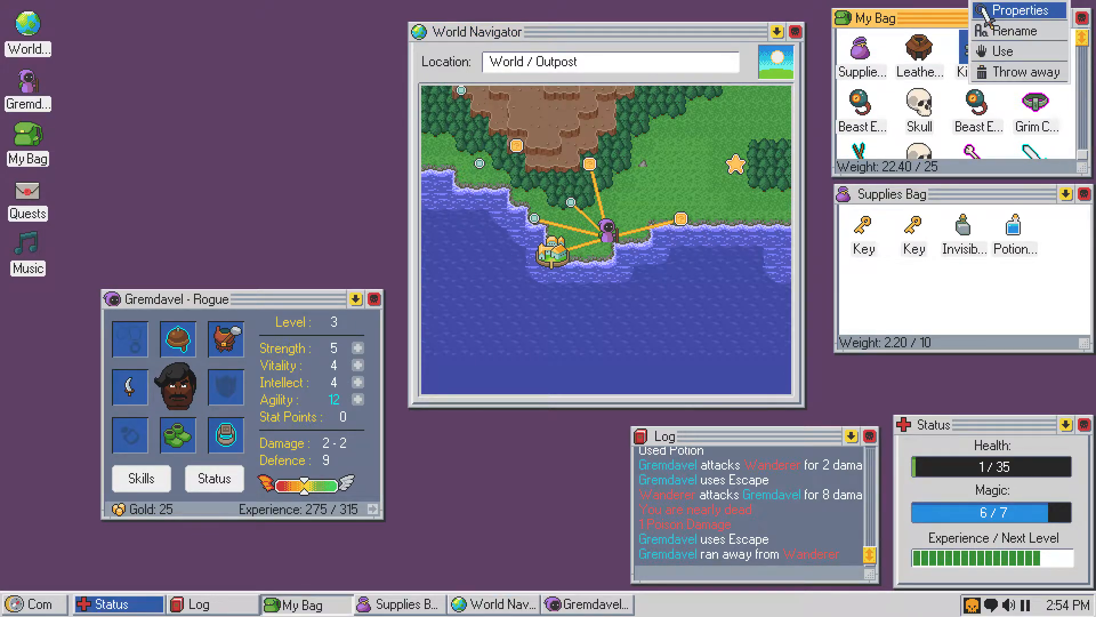
pyautogui.click(1018, 10)
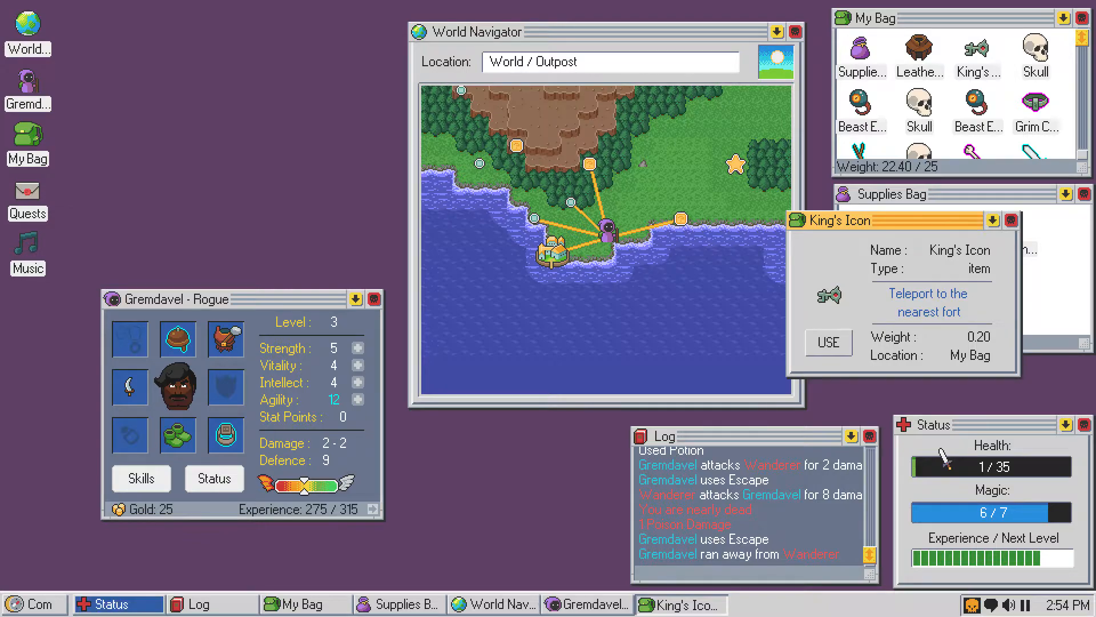
pyautogui.click(828, 343)
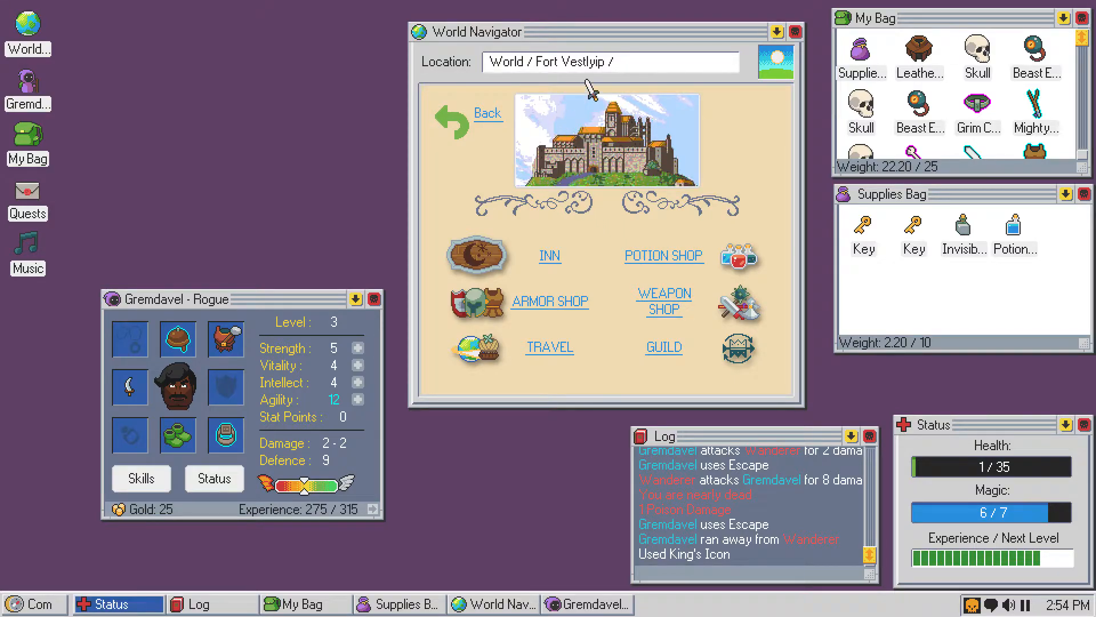
pyautogui.moveTo(549, 234)
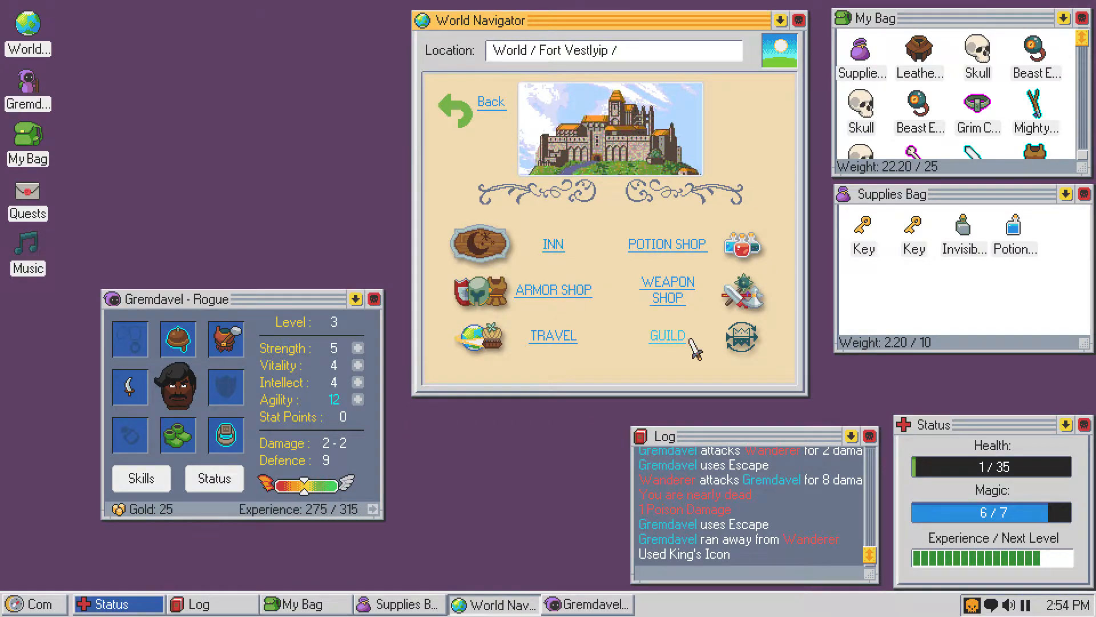
# - Enter Fort Vestlyip's guild, review the 'Skeletons in your area' quest, and open guild storage
pyautogui.click(666, 335)
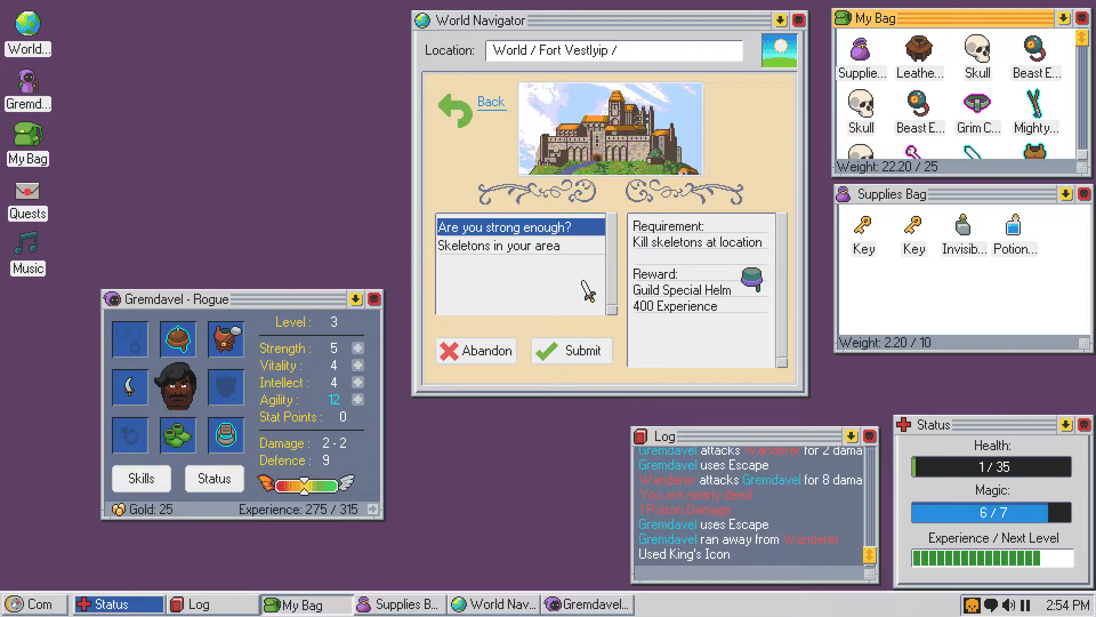
pyautogui.click(504, 246)
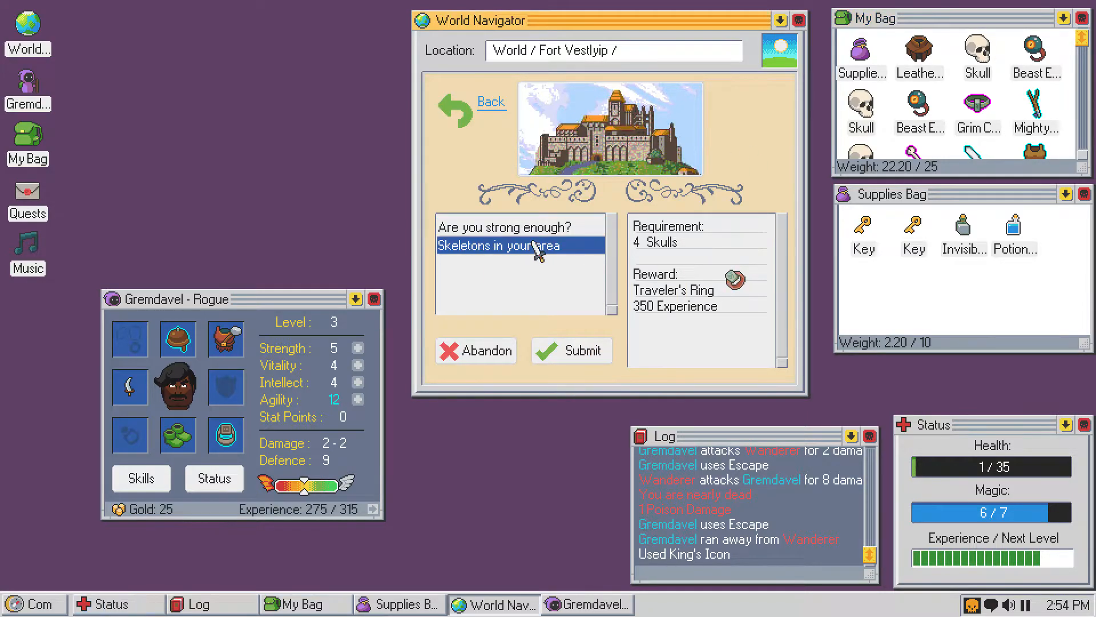
pyautogui.click(502, 227)
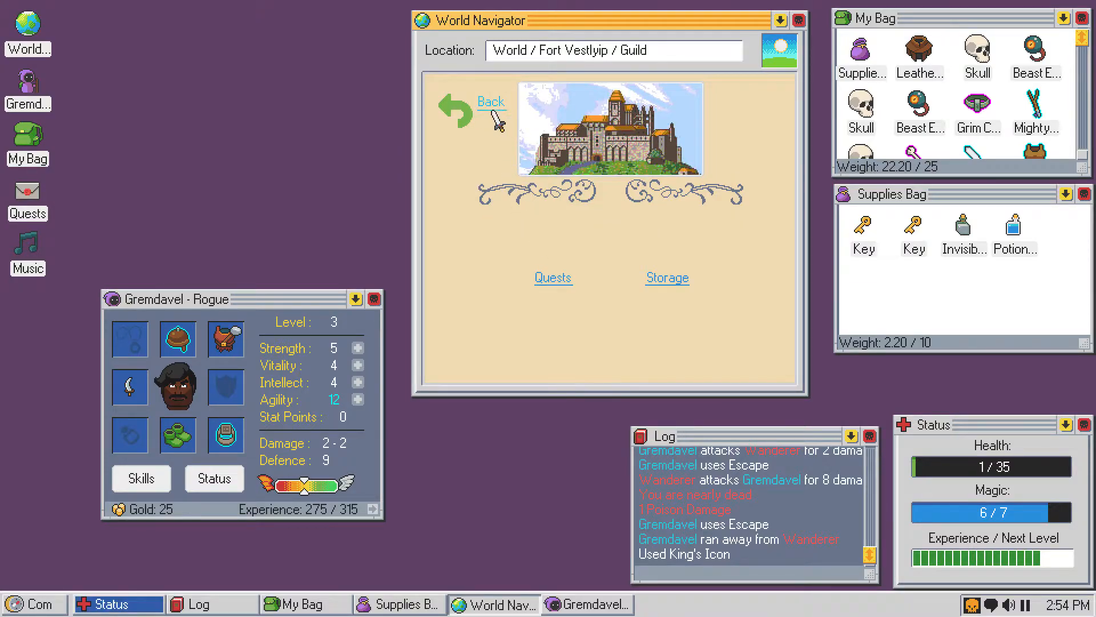
pyautogui.click(666, 278)
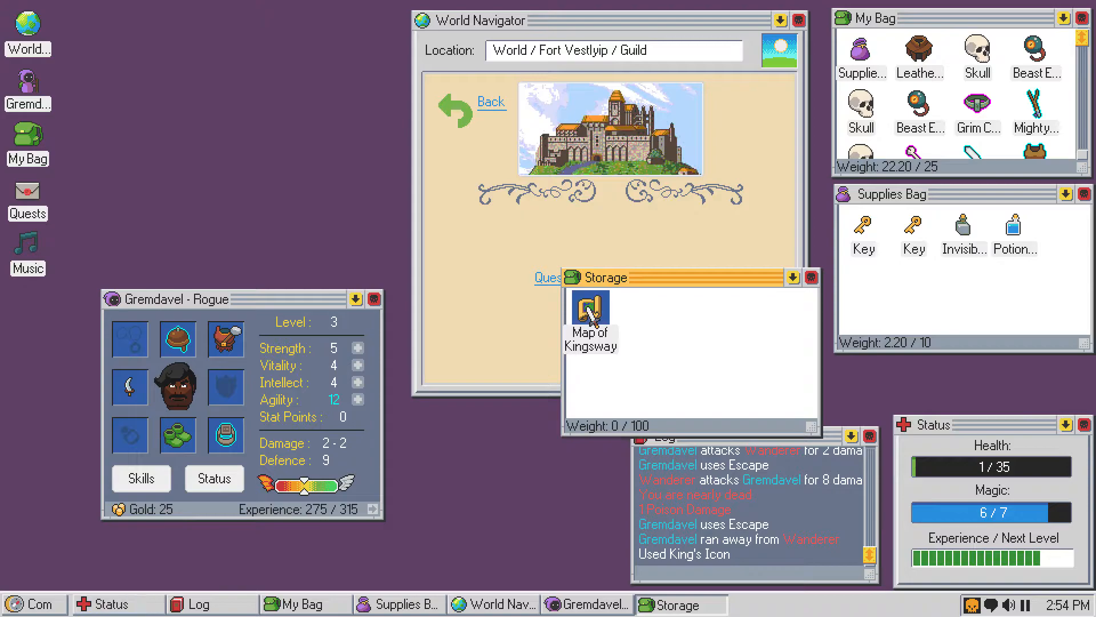
# - Take out and open the Map of Kingsway, then close guild storage
pyautogui.doubleClick(590, 309)
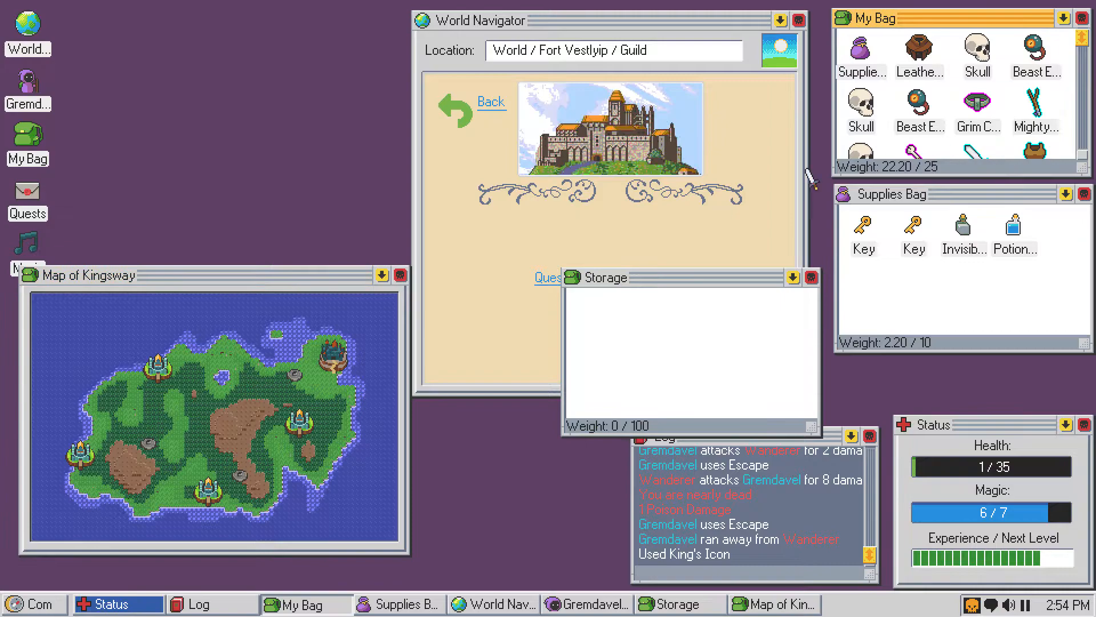
pyautogui.click(810, 277)
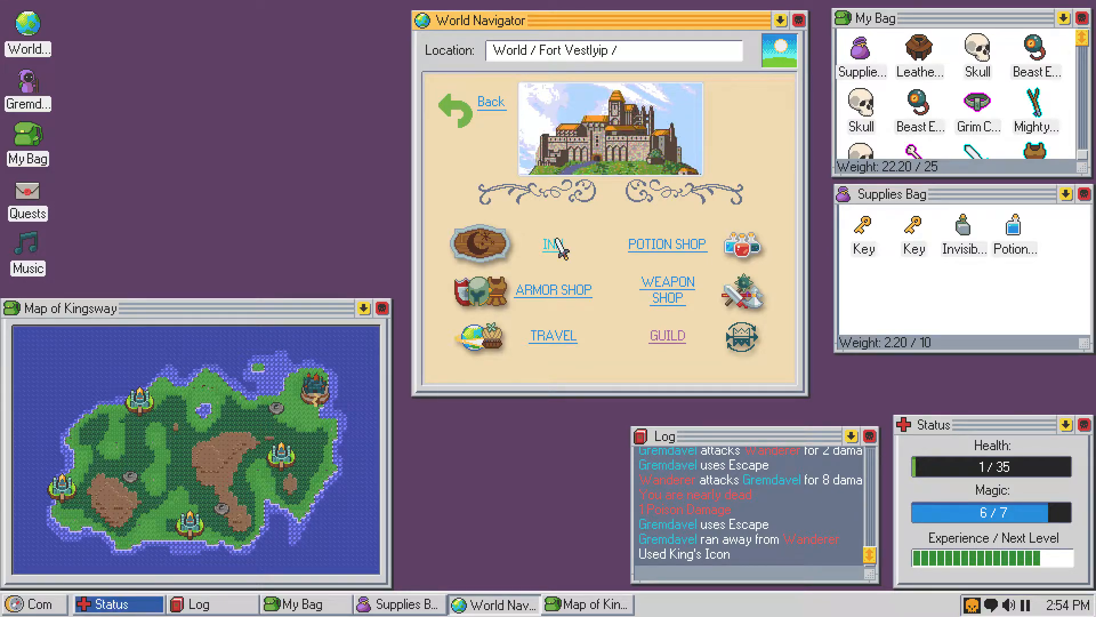
# - Rest at the inn for 8 gold, then buy and drink a 17-gold Antidote
pyautogui.click(551, 243)
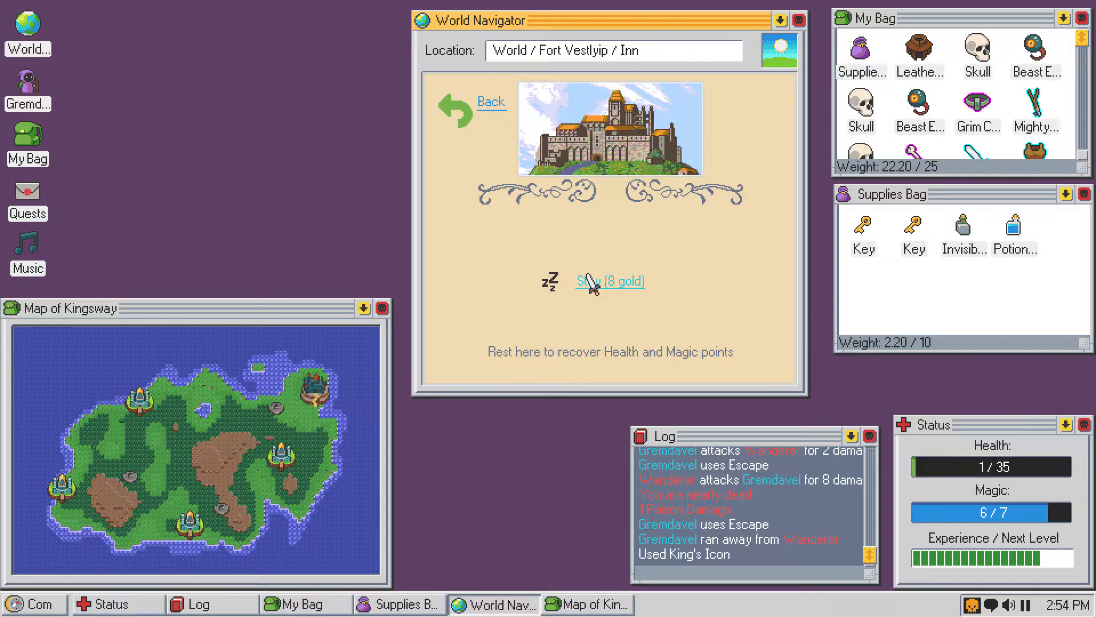
pyautogui.click(608, 281)
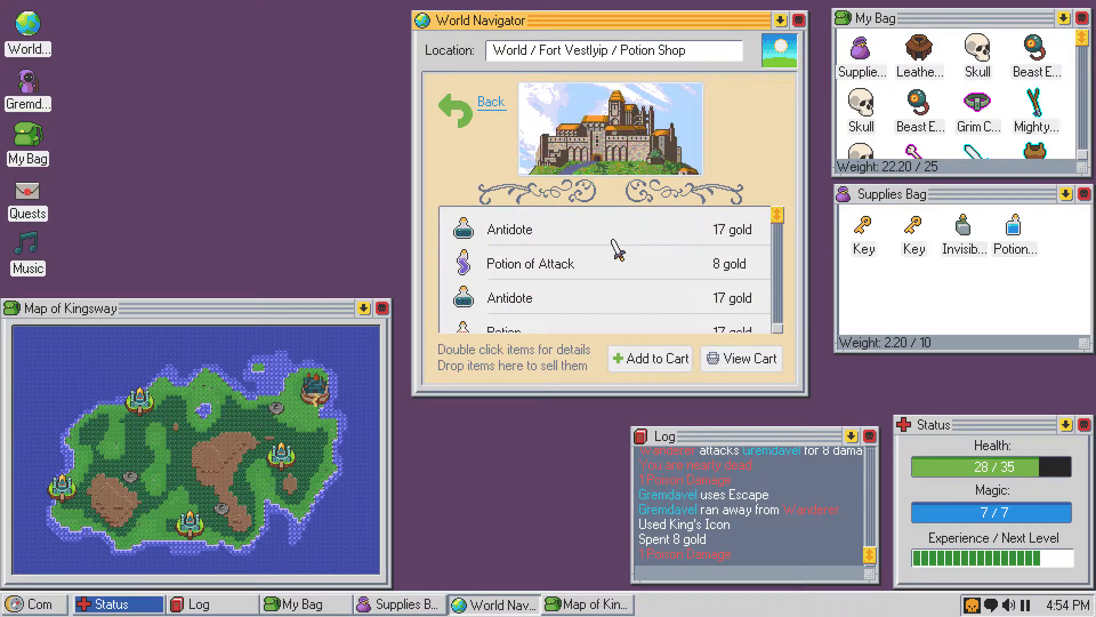
pyautogui.moveTo(724, 300)
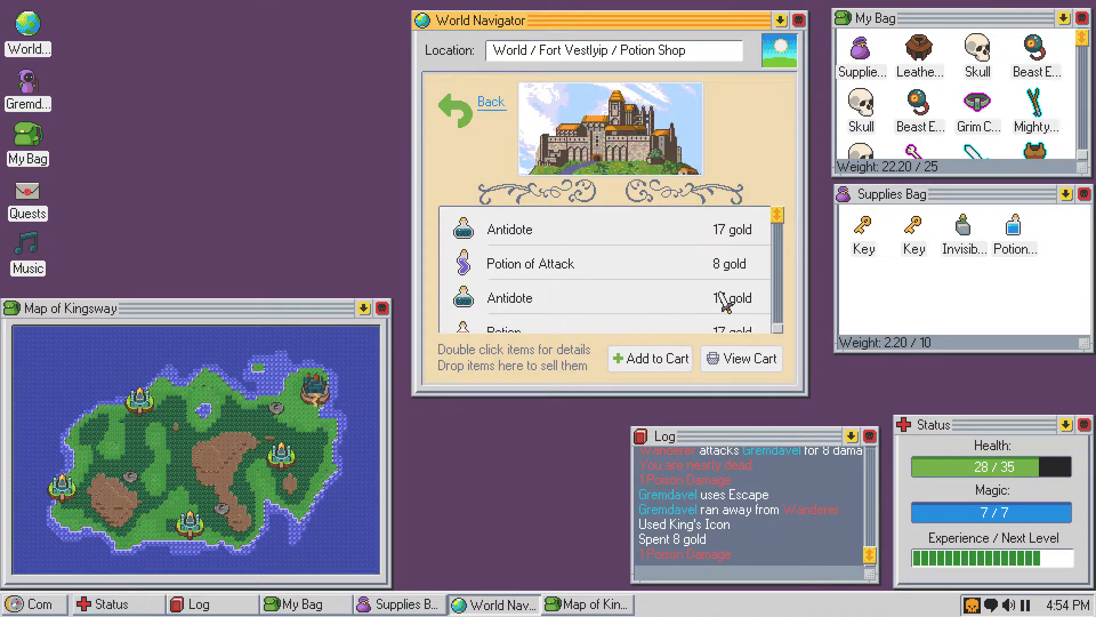
pyautogui.click(27, 87)
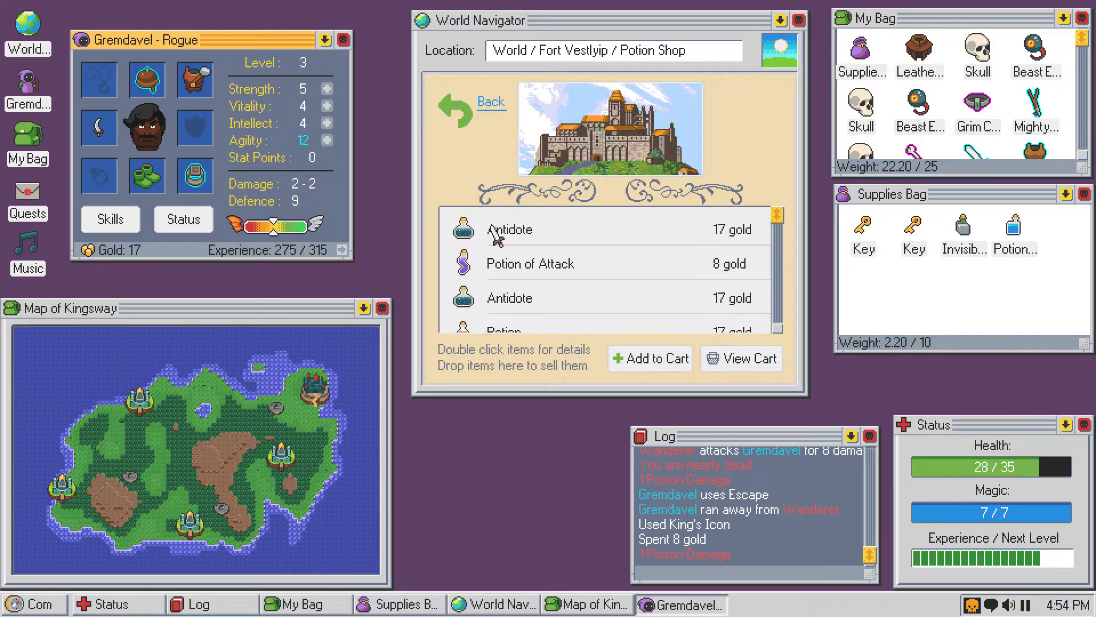
pyautogui.doubleClick(510, 230)
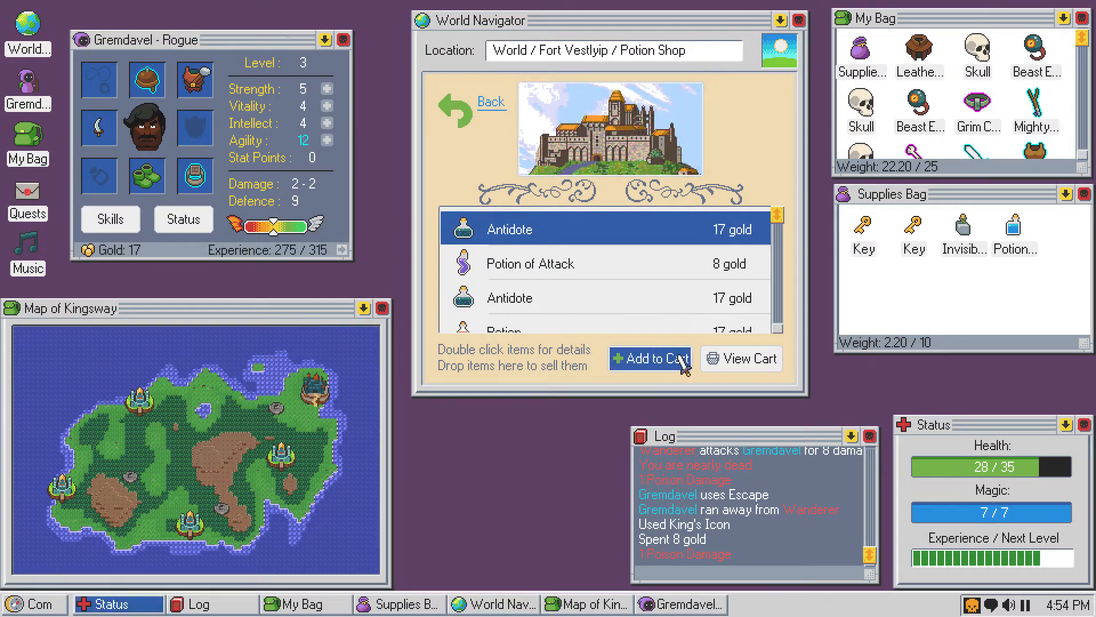
pyautogui.click(649, 358)
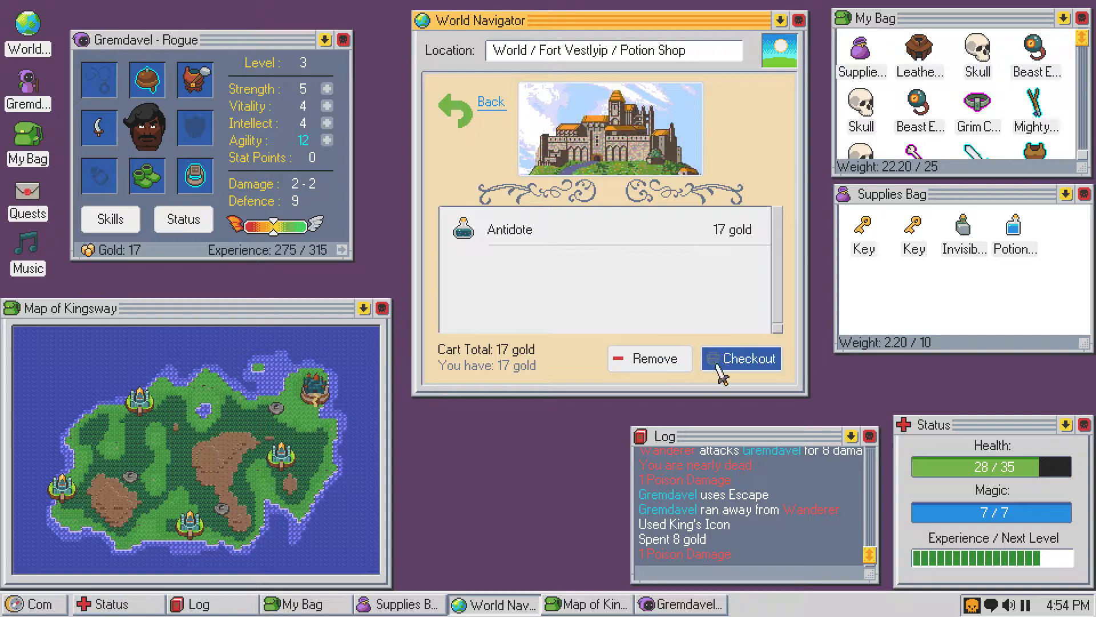
pyautogui.click(741, 359)
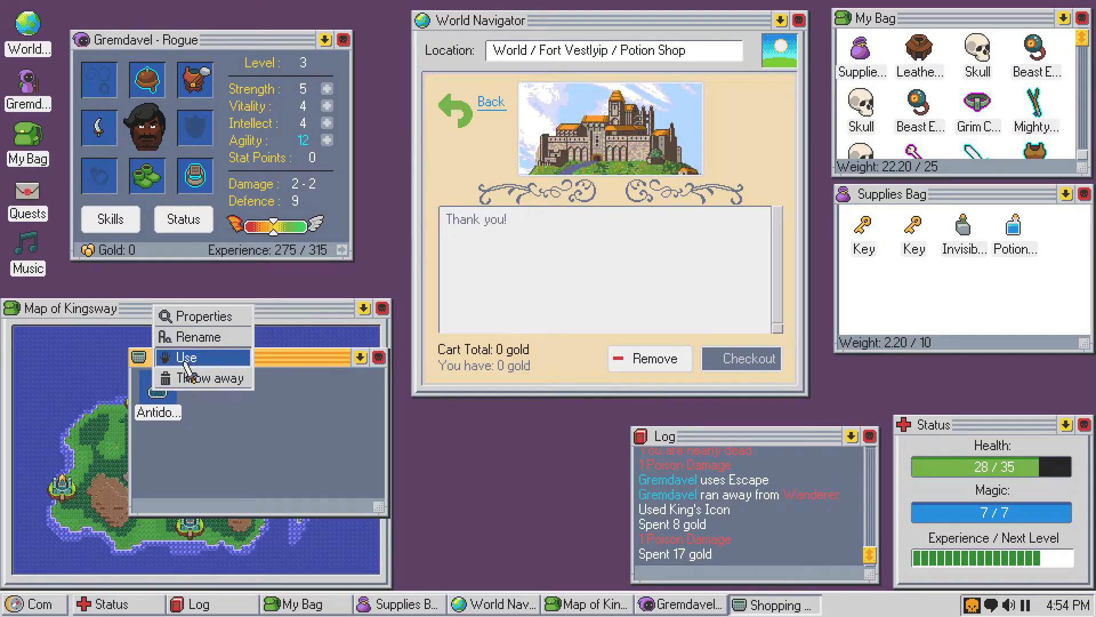
pyautogui.click(187, 357)
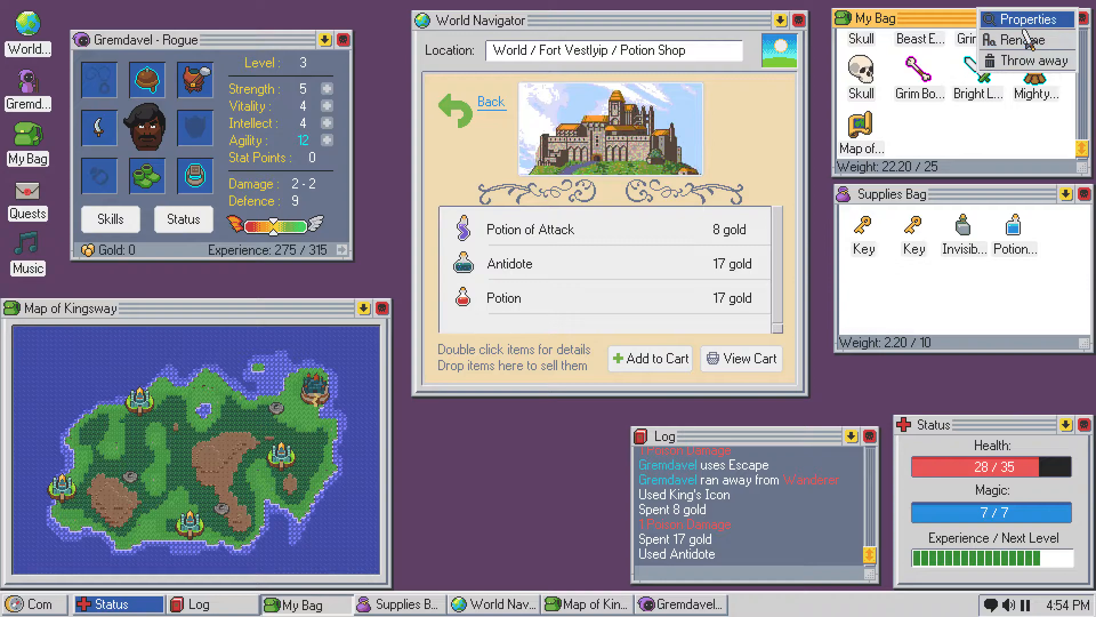
# - Check the Bright Long Sword of Leech's details, then sell a bag item for 6 gold
pyautogui.click(1025, 19)
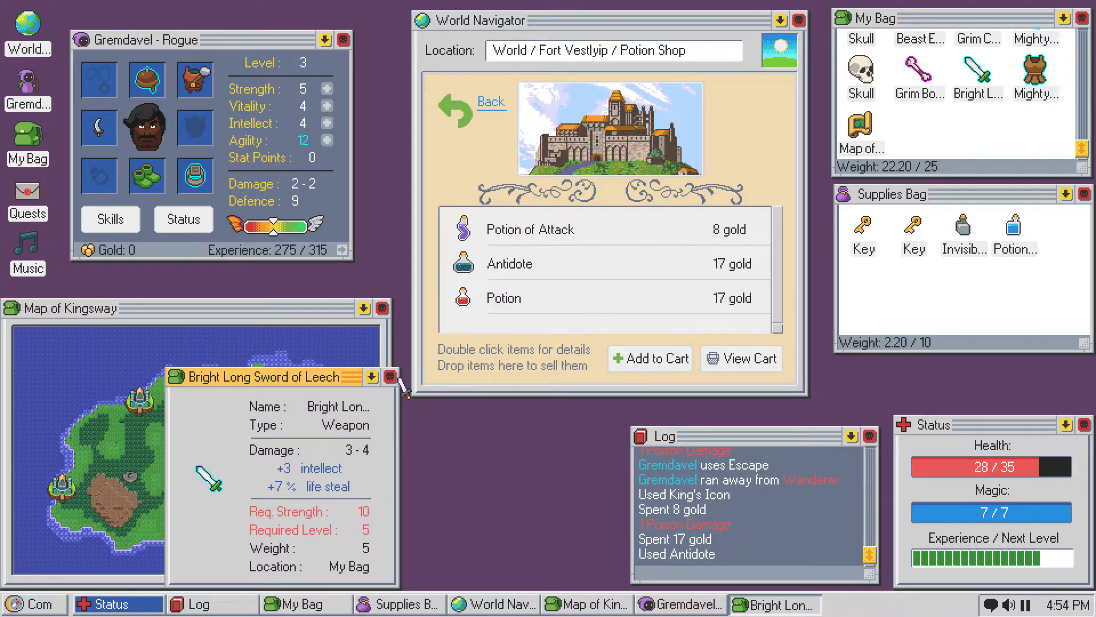
pyautogui.moveTo(398, 402)
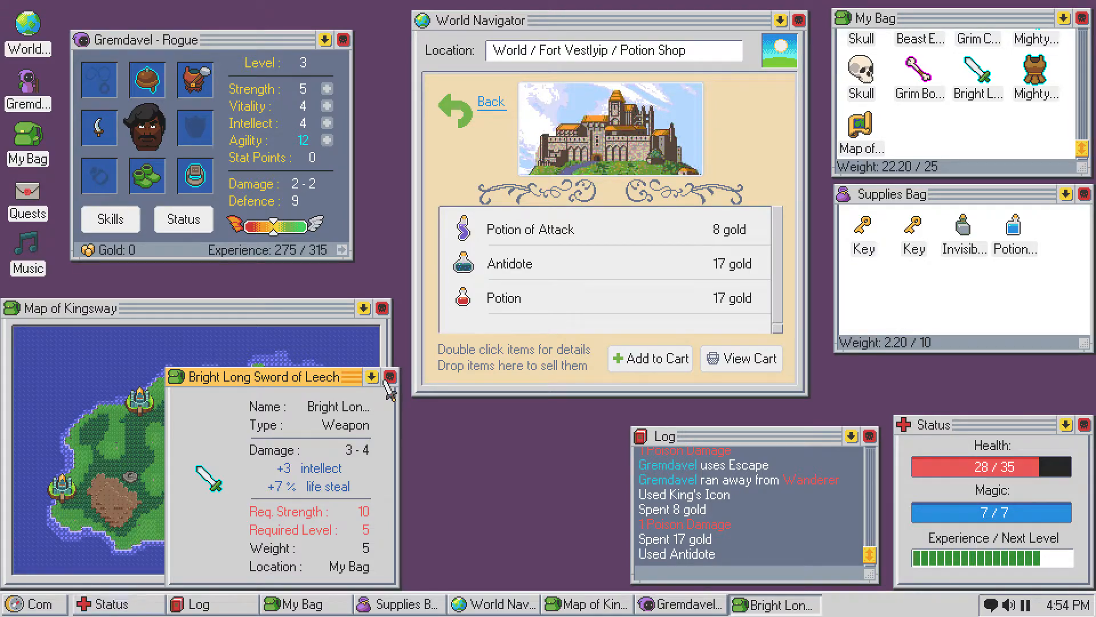
pyautogui.moveTo(395, 386)
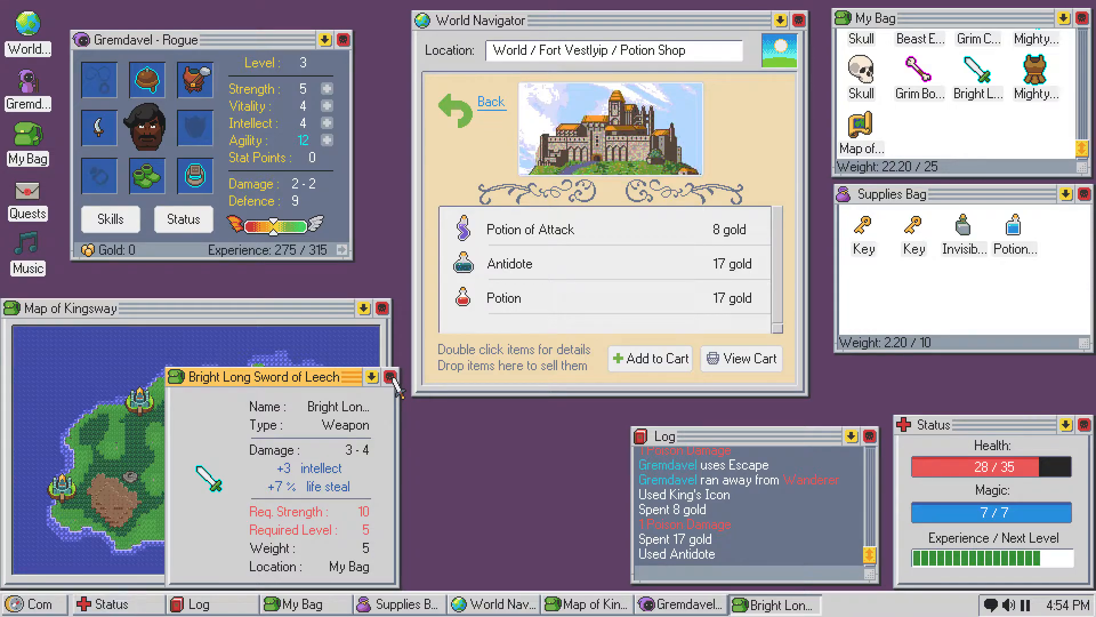
pyautogui.click(389, 376)
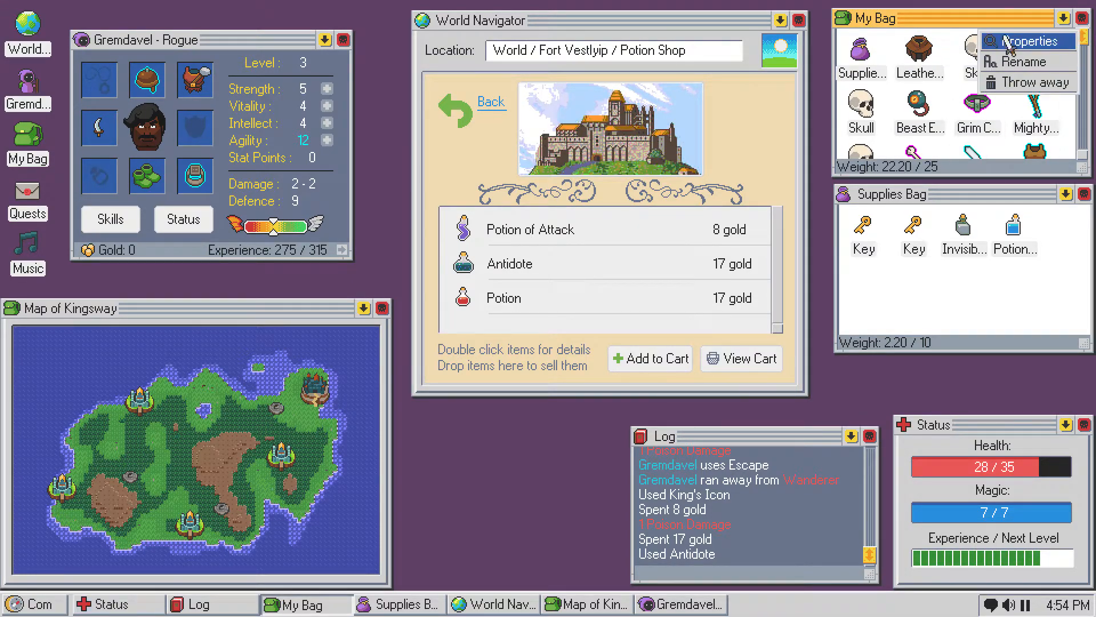
pyautogui.click(1028, 41)
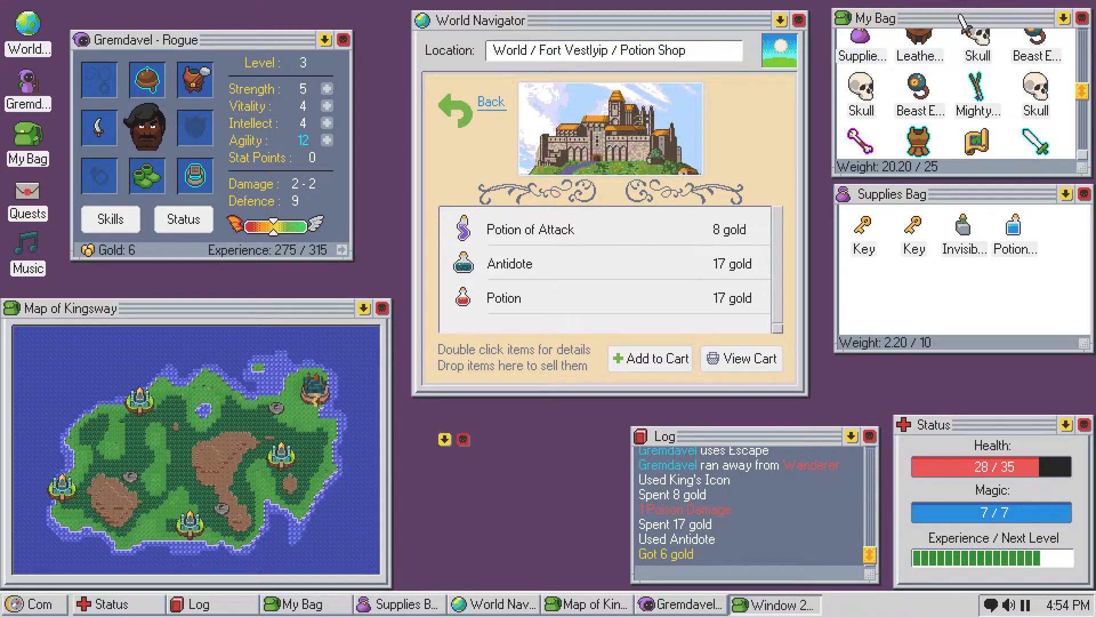
# - Check and dismiss the Mighty Leather Armor and Leather Garb details, then leave the Potion Shop
pyautogui.doubleClick(919, 44)
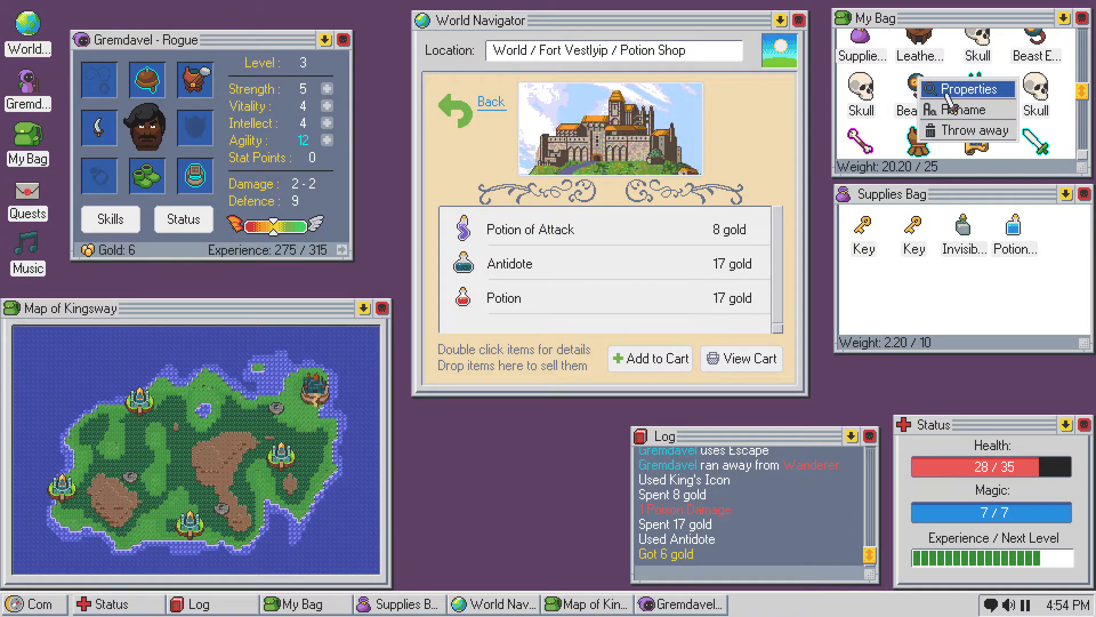
pyautogui.click(969, 89)
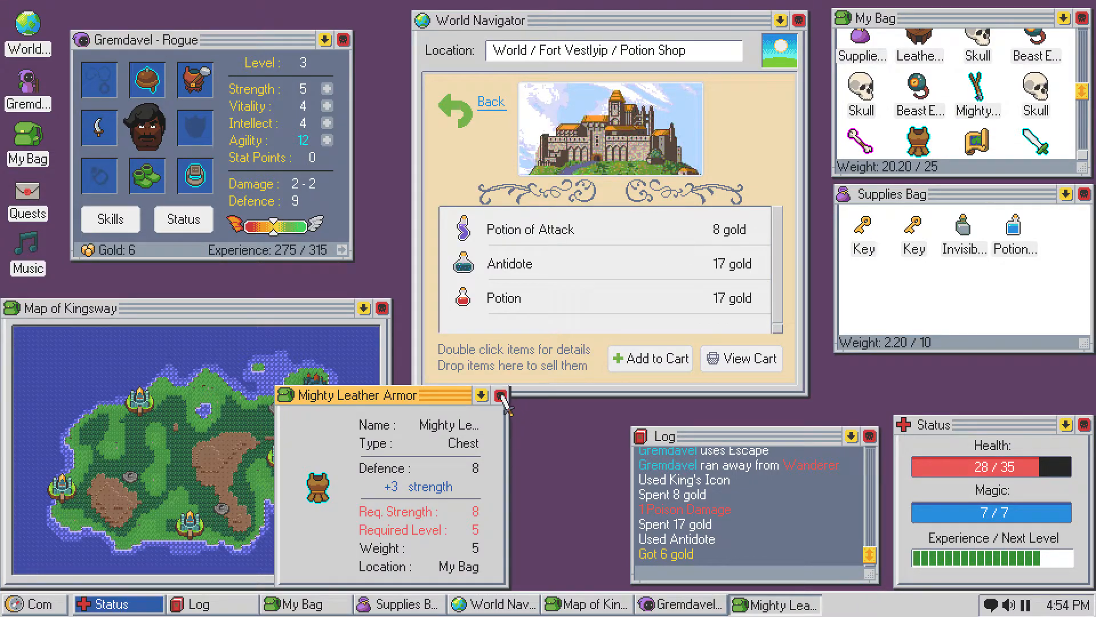
pyautogui.click(502, 395)
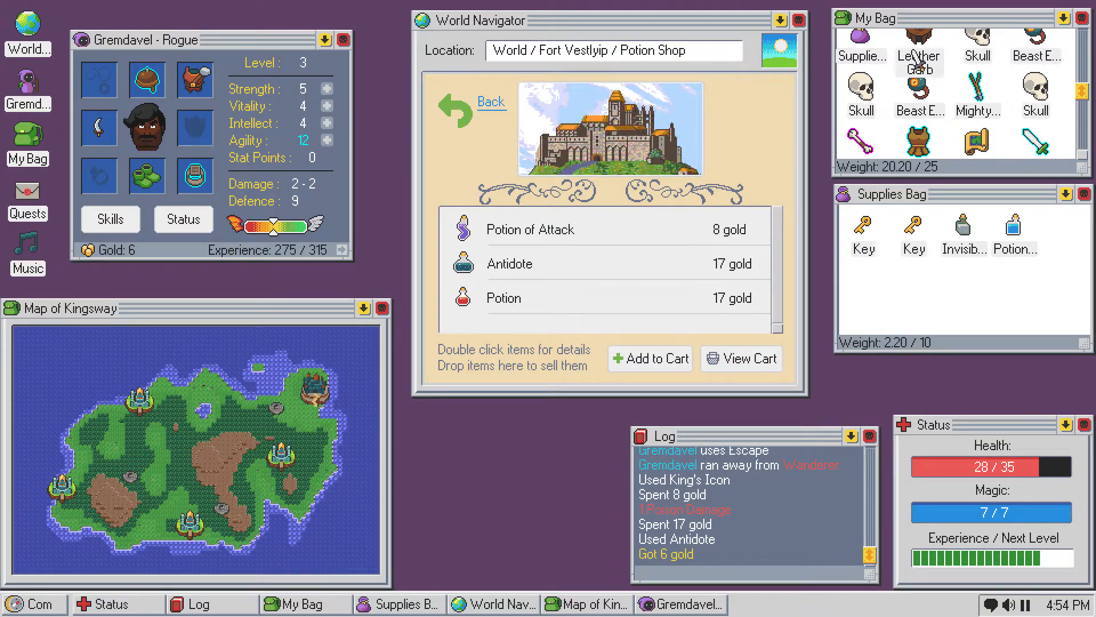
pyautogui.doubleClick(918, 43)
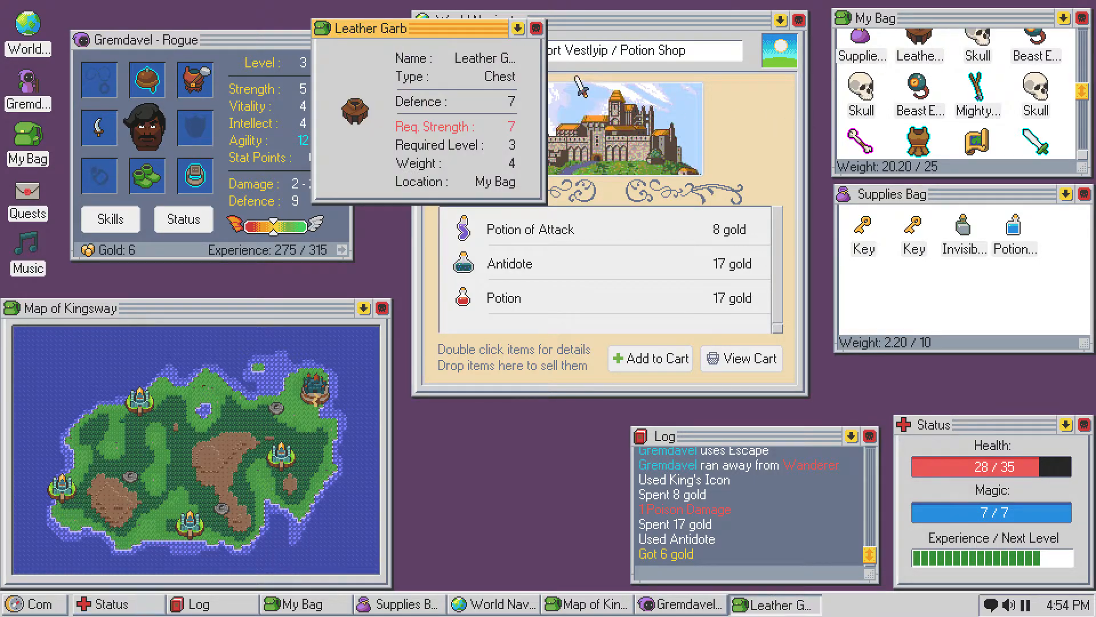
pyautogui.click(535, 27)
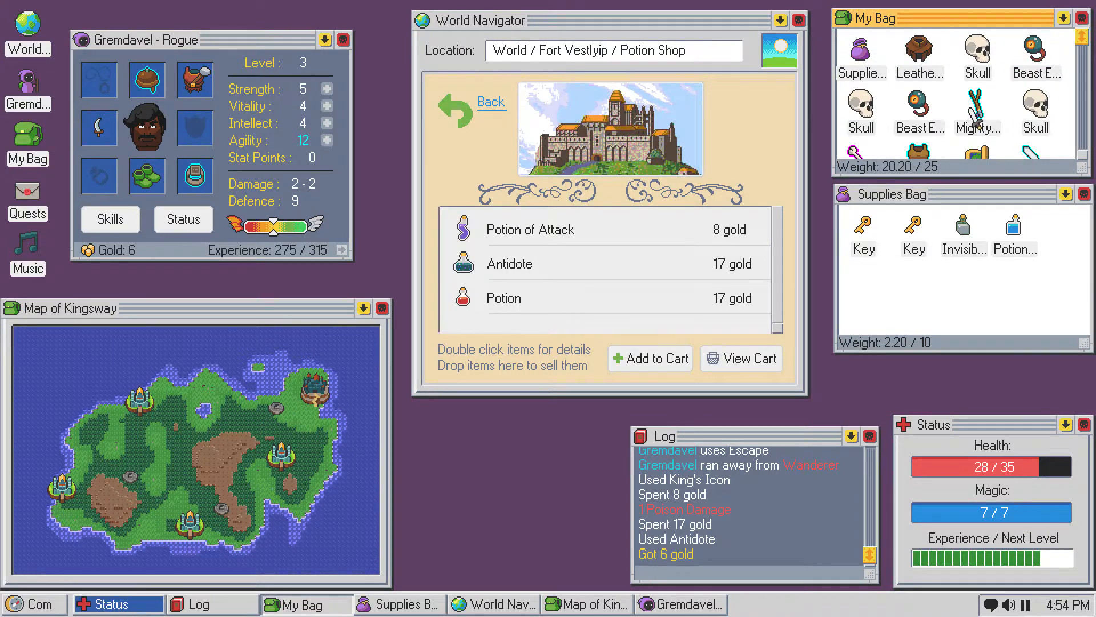
pyautogui.moveTo(734, 240)
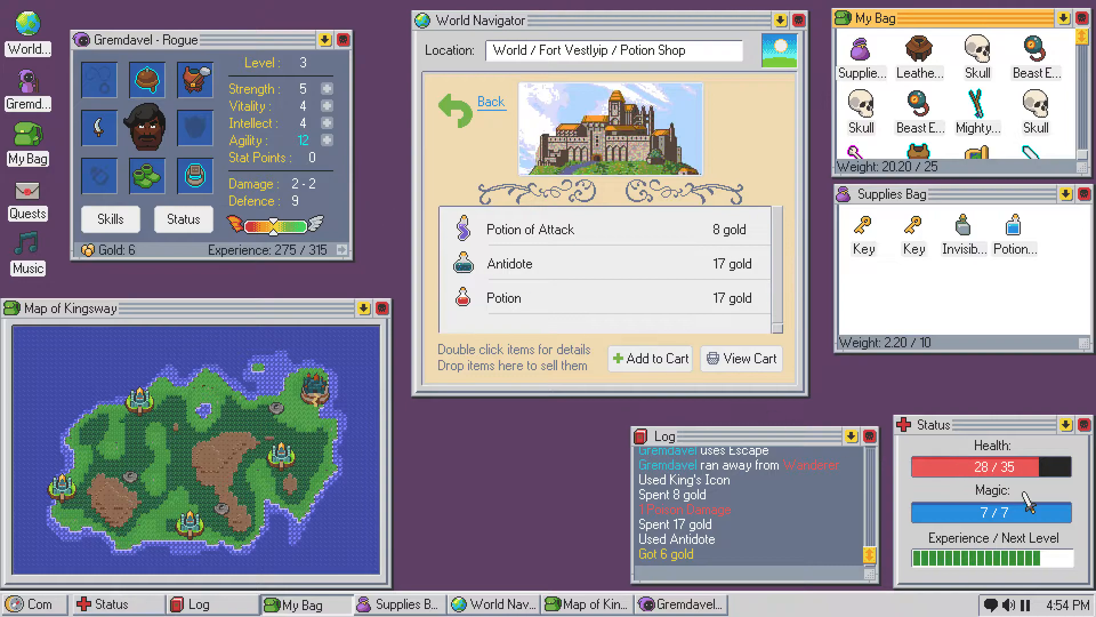
pyautogui.moveTo(643, 237)
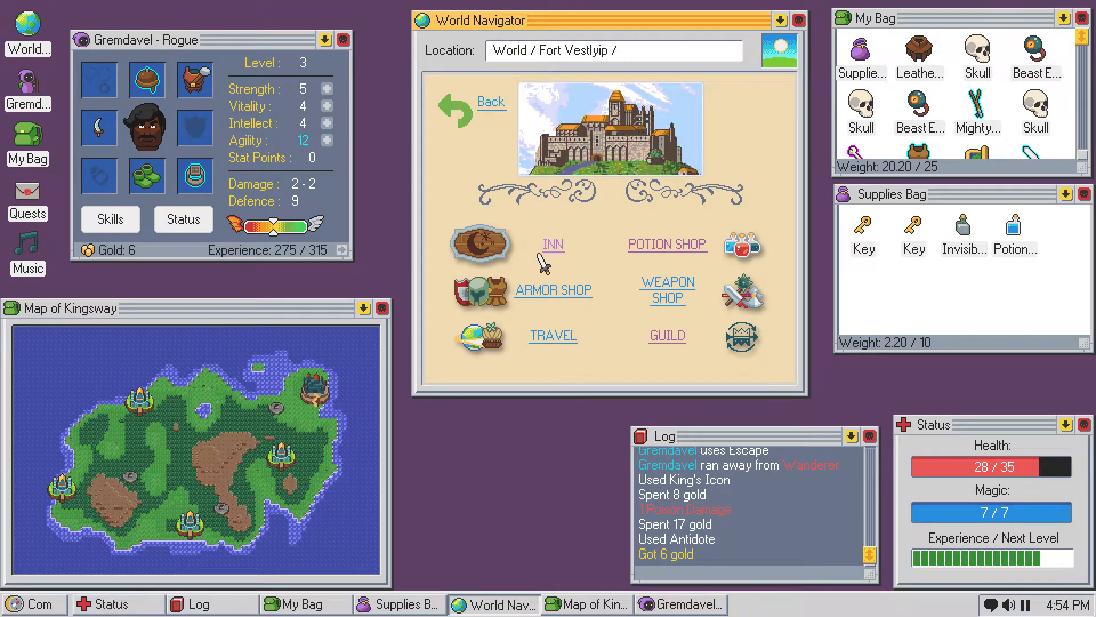
# - Review Weapon Shop stats for War Spear, Fool's War Spear of Judgment and Rake, then visit the Armor Shop
pyautogui.click(667, 289)
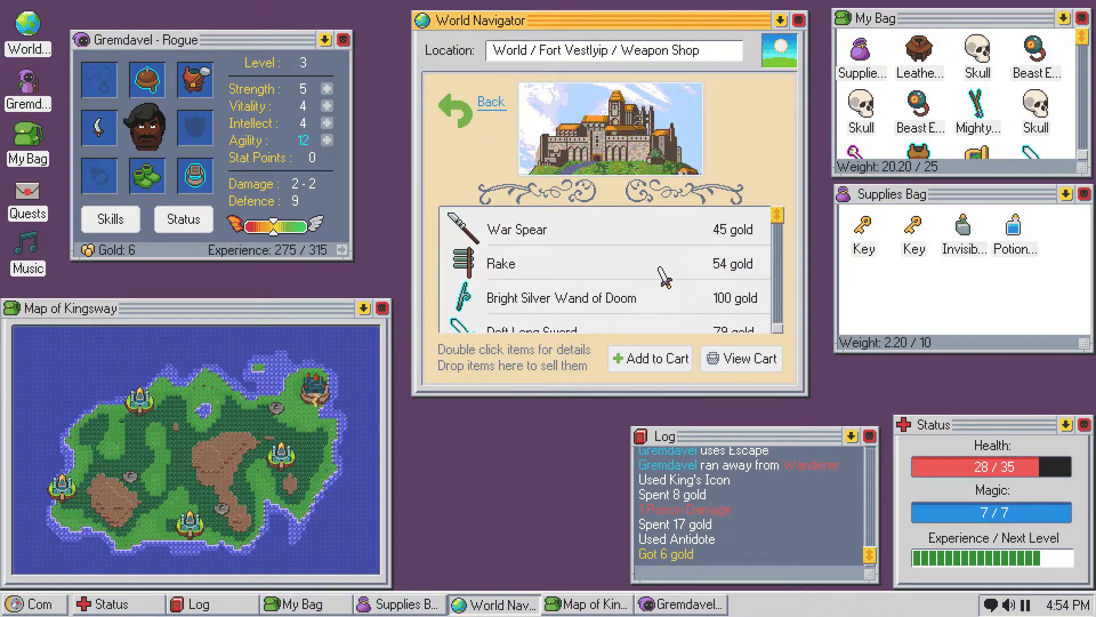
pyautogui.doubleClick(517, 229)
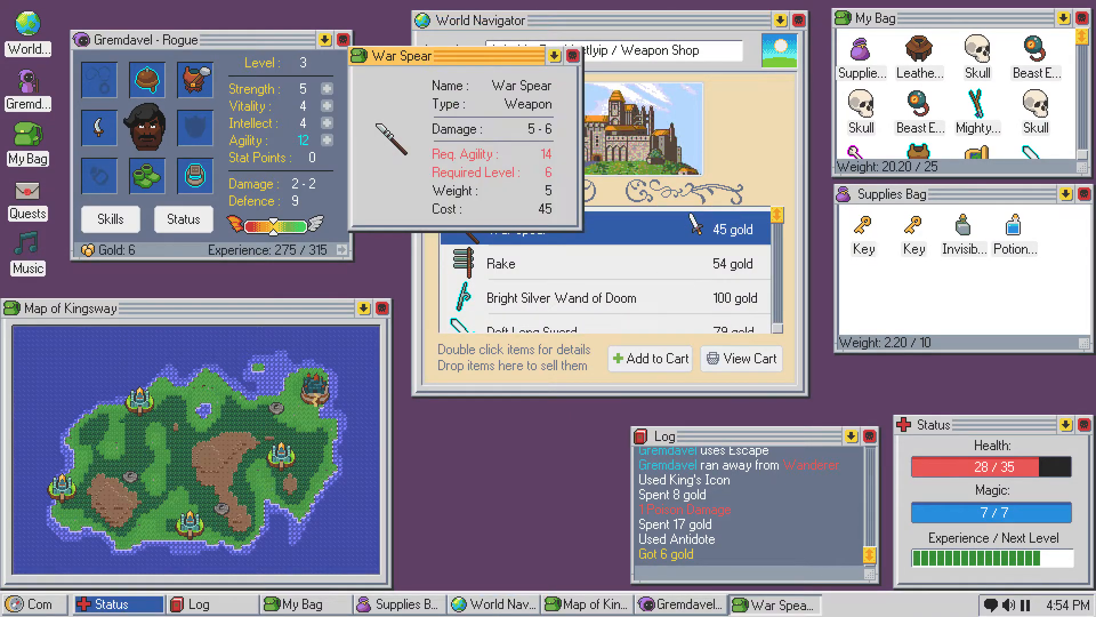
pyautogui.click(572, 57)
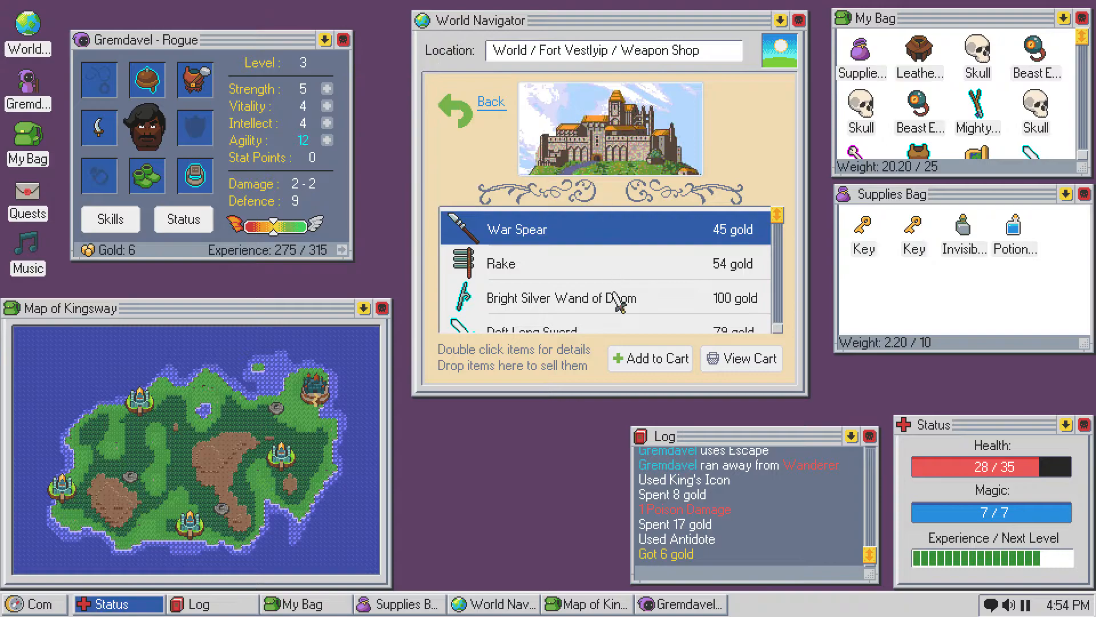
pyautogui.scroll(-3)
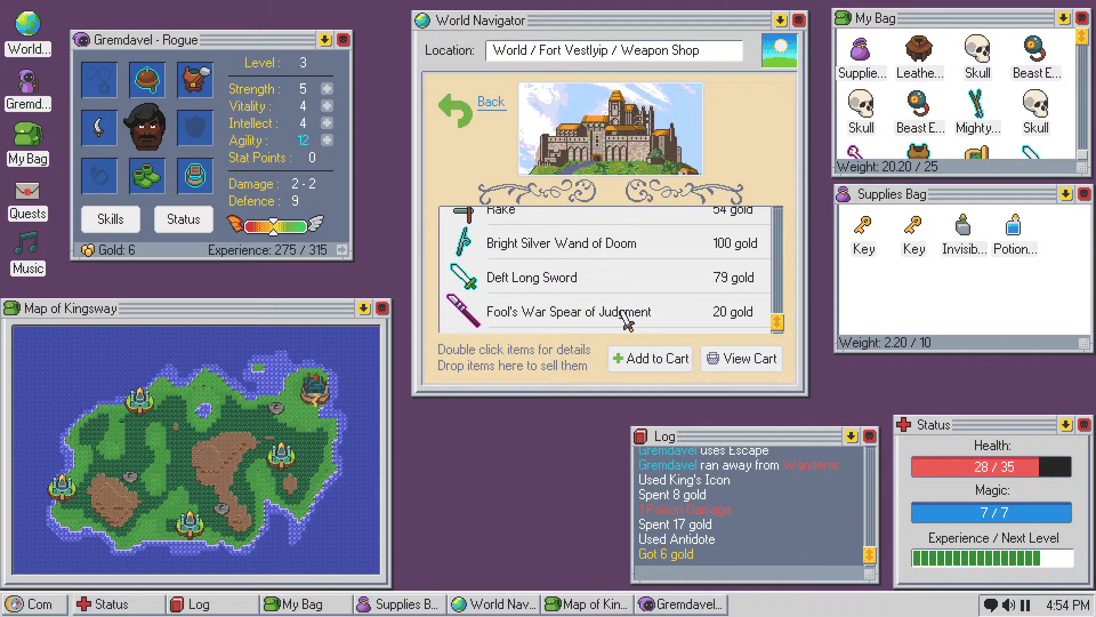
pyautogui.doubleClick(566, 312)
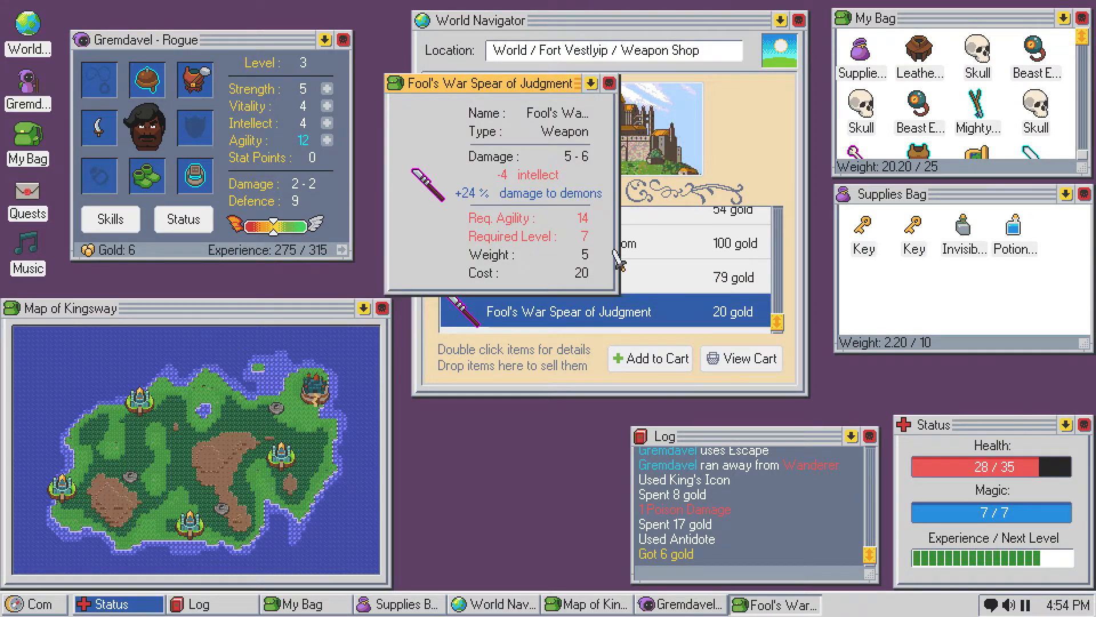
pyautogui.moveTo(611, 203)
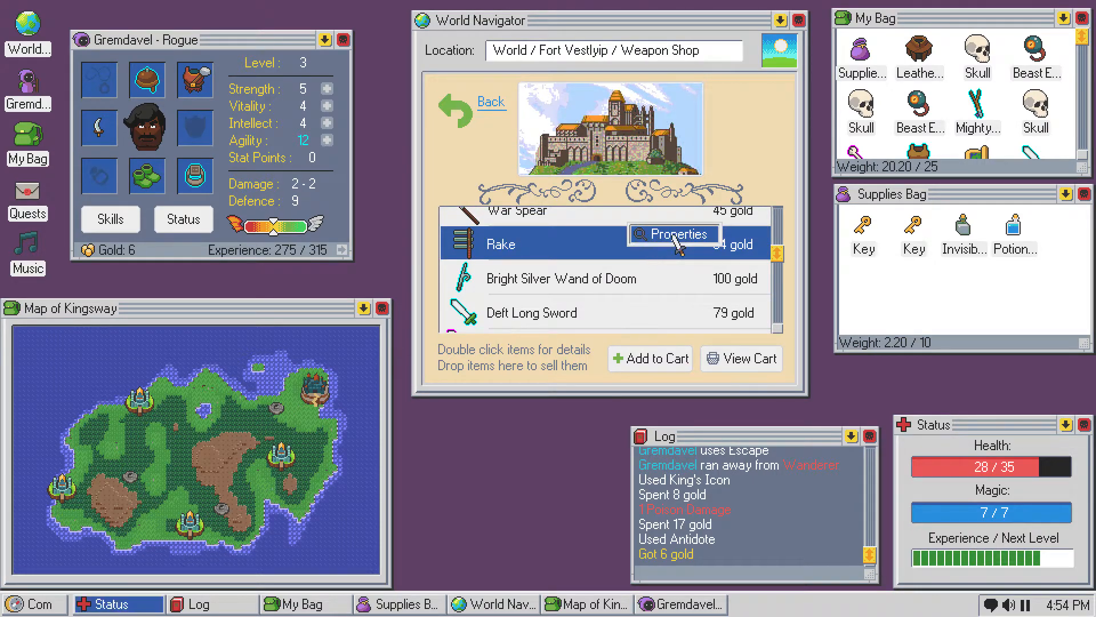
pyautogui.click(673, 233)
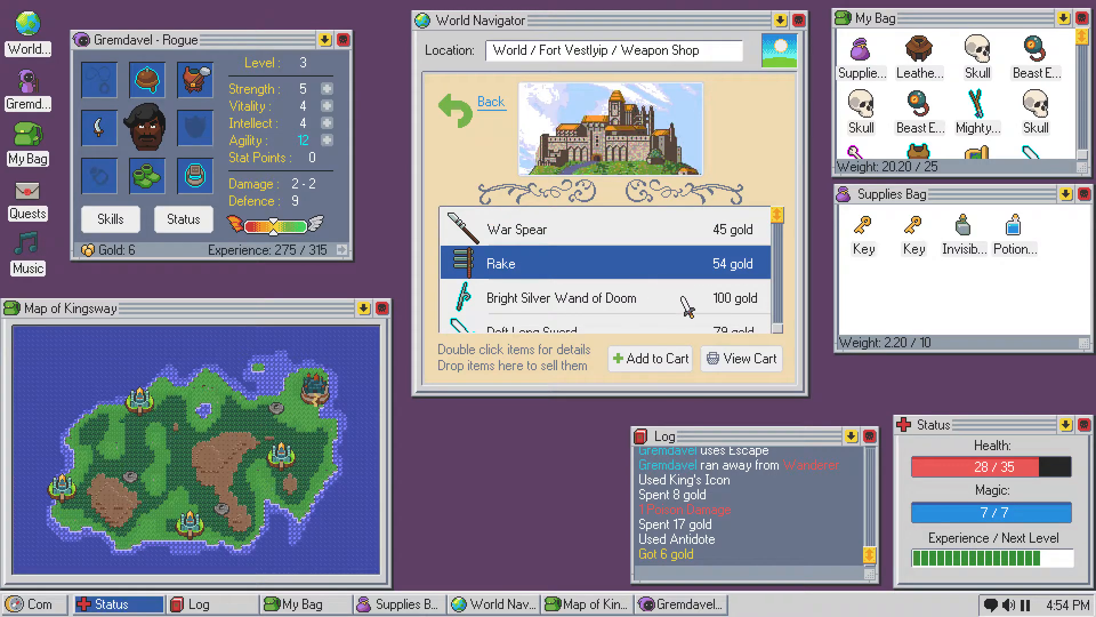
pyautogui.click(490, 102)
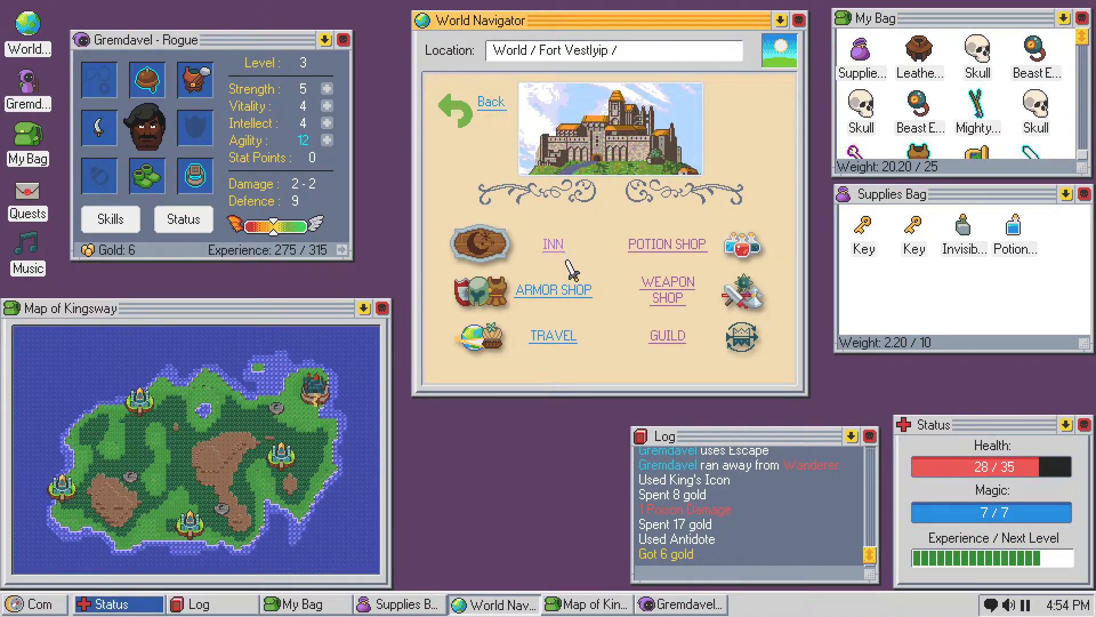
pyautogui.click(554, 290)
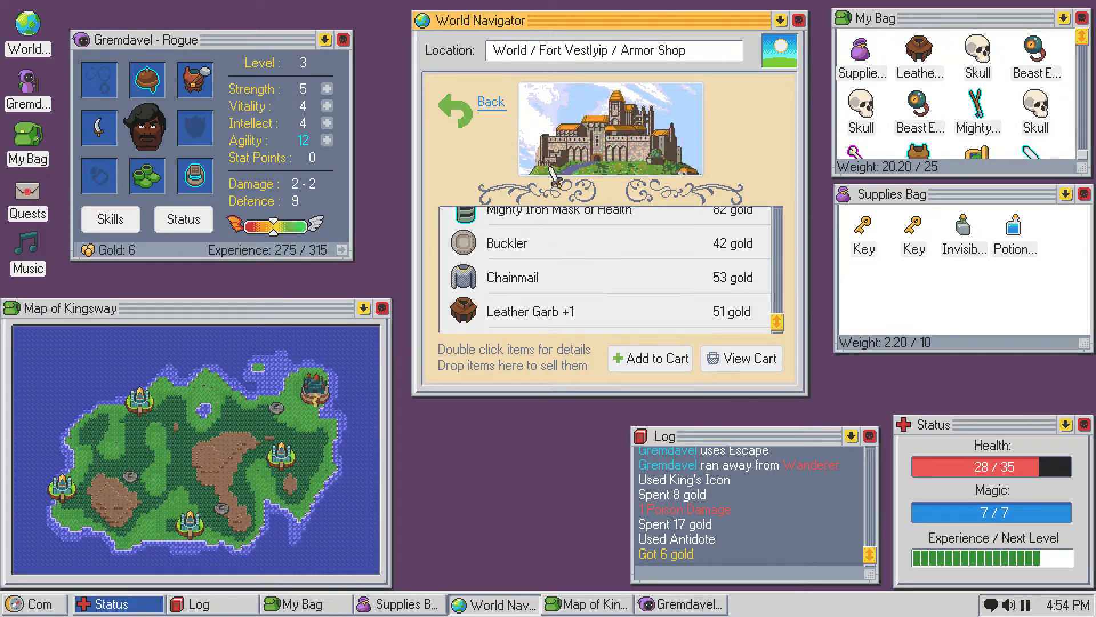
# - Decline the 39-gold fast travel to Thagkoorip and exit to the surrounding world map
pyautogui.click(490, 101)
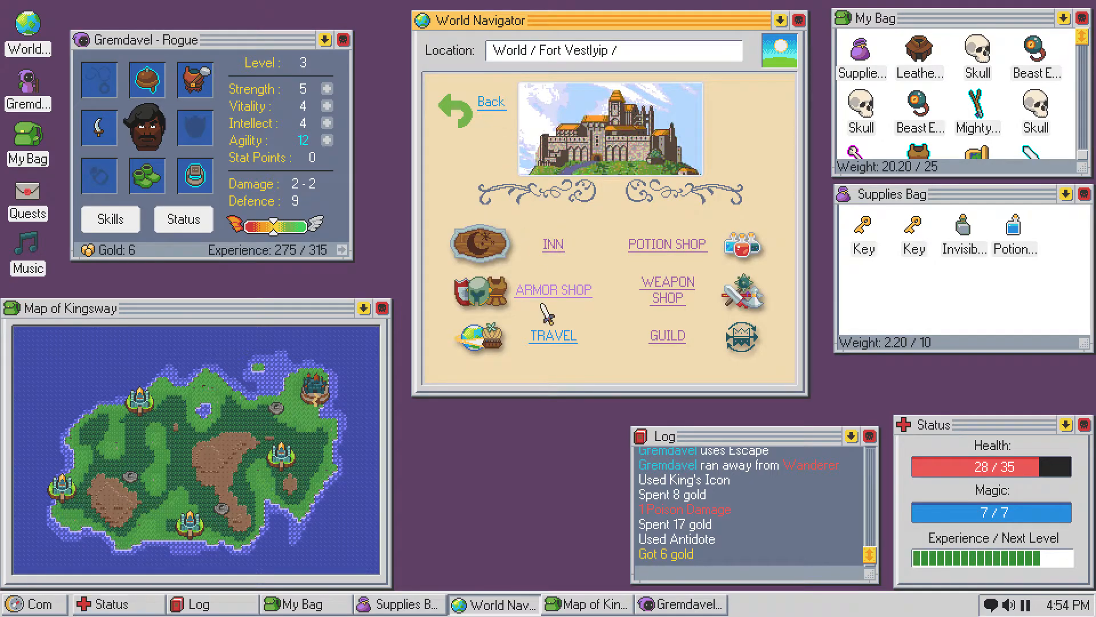
pyautogui.click(552, 335)
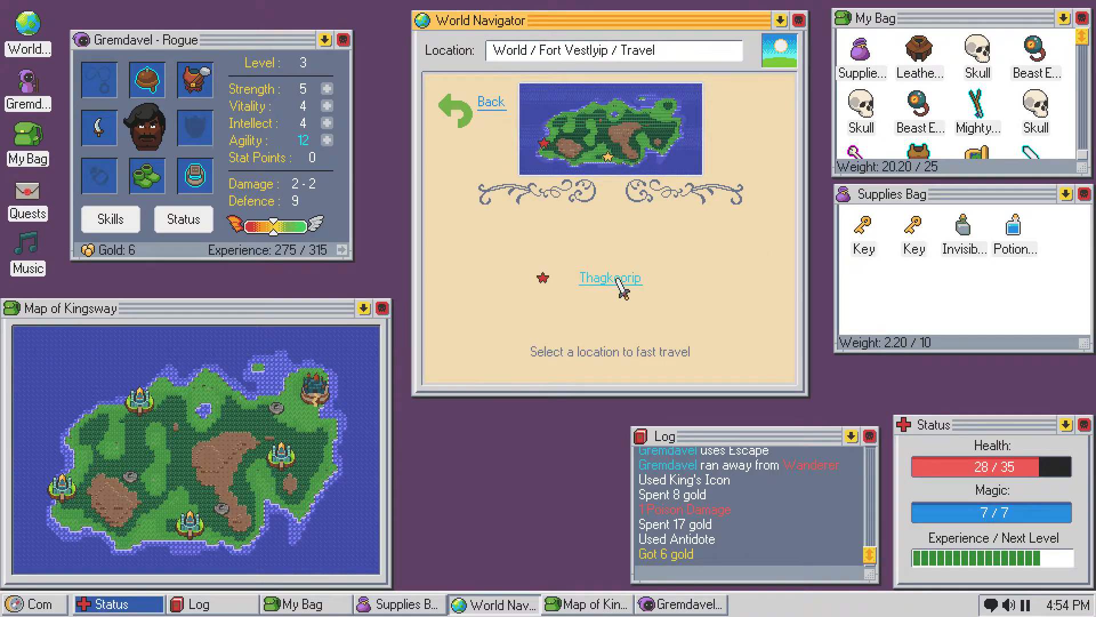
pyautogui.moveTo(612, 213)
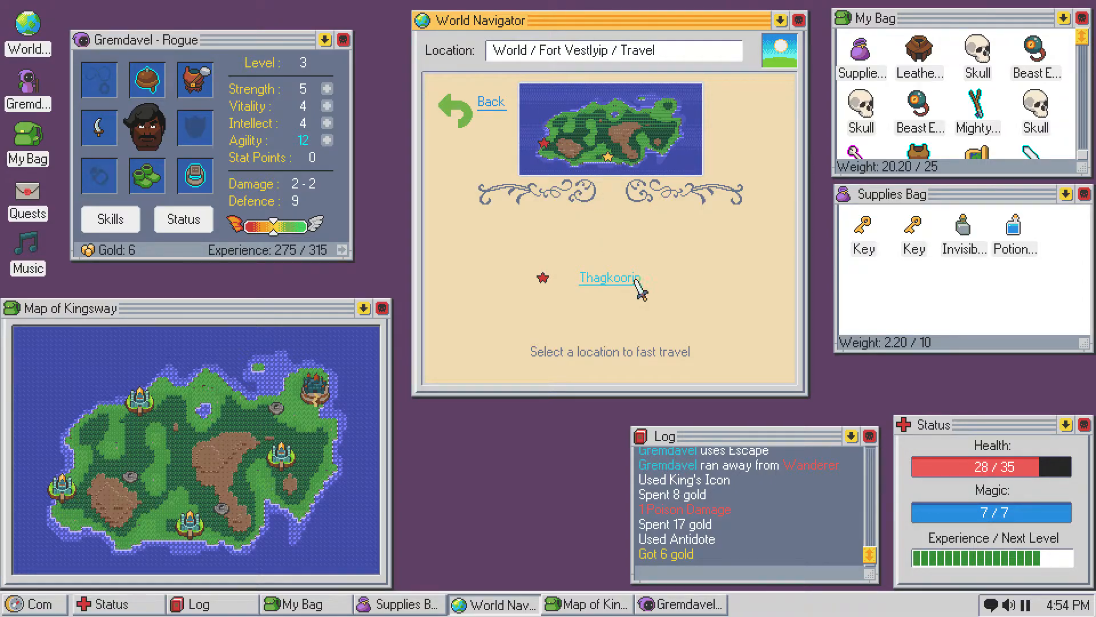
pyautogui.click(610, 277)
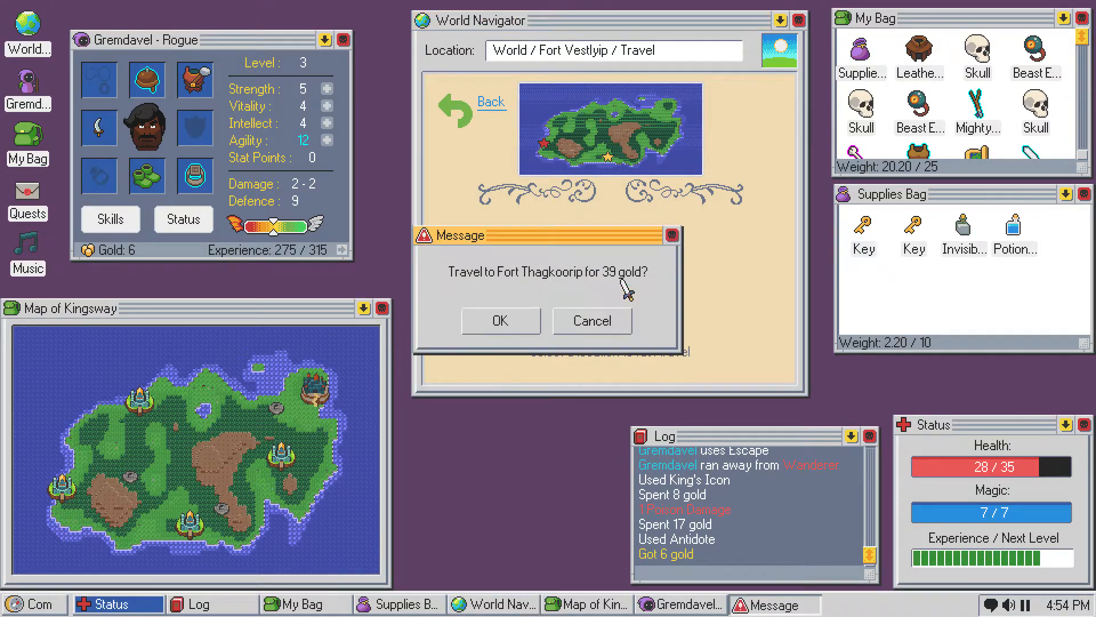
pyautogui.click(591, 320)
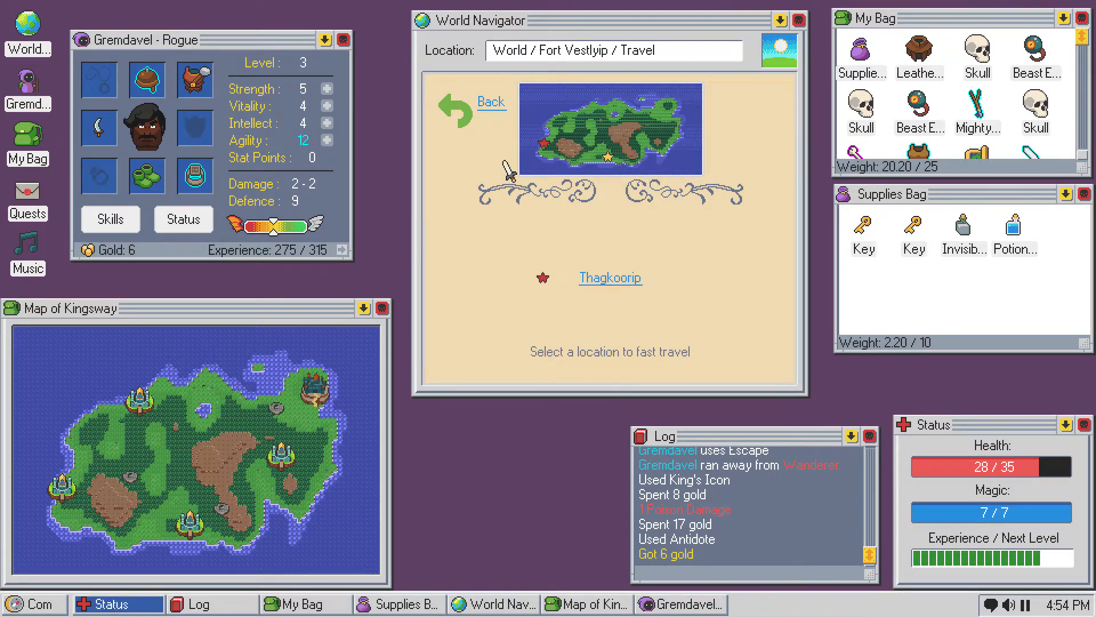
pyautogui.click(489, 101)
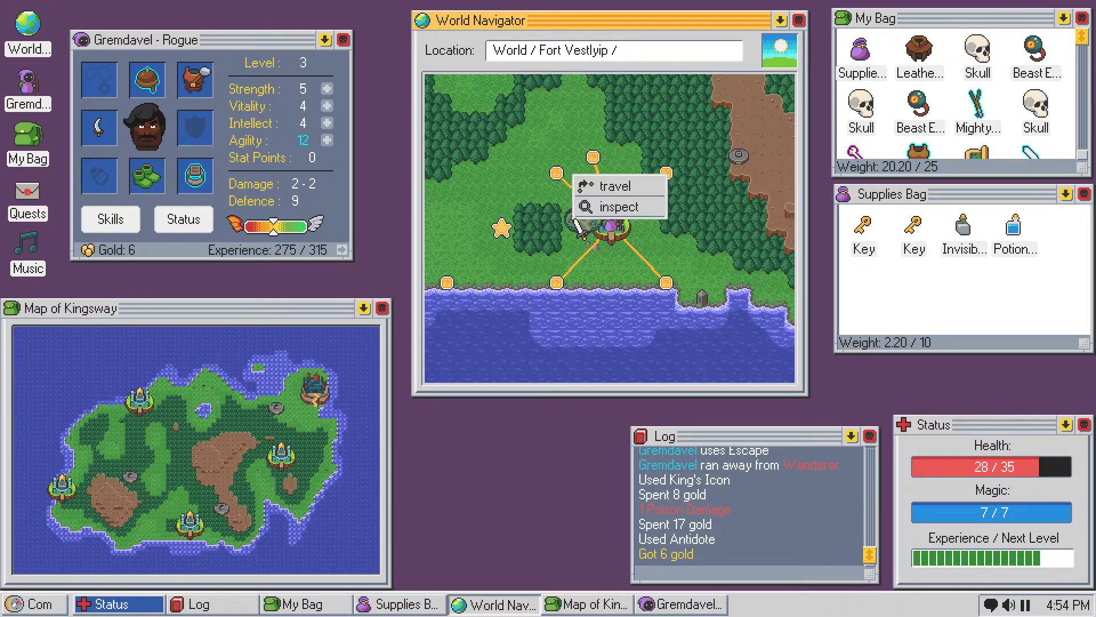
# - Travel to Mrachyongip Dungeon and enter its Crypt
pyautogui.click(613, 185)
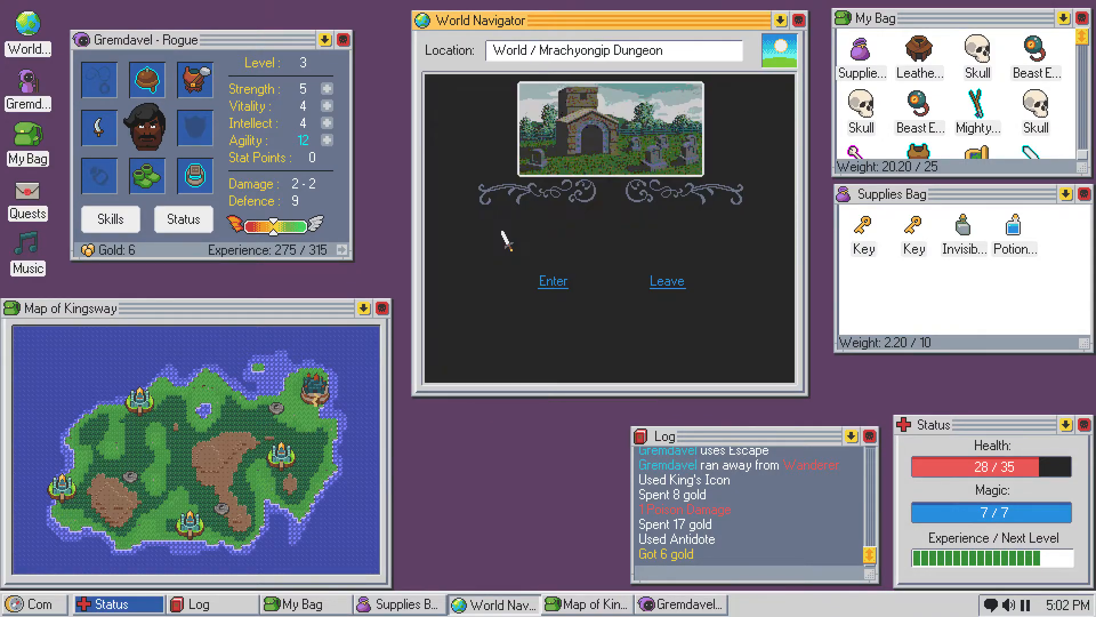
pyautogui.moveTo(619, 265)
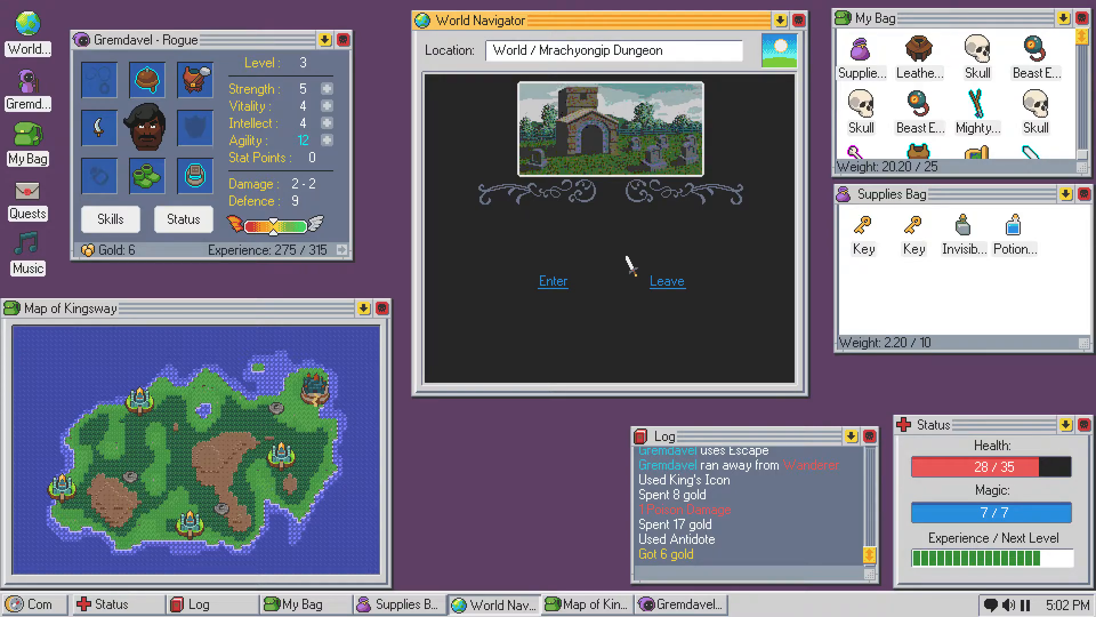
pyautogui.moveTo(566, 293)
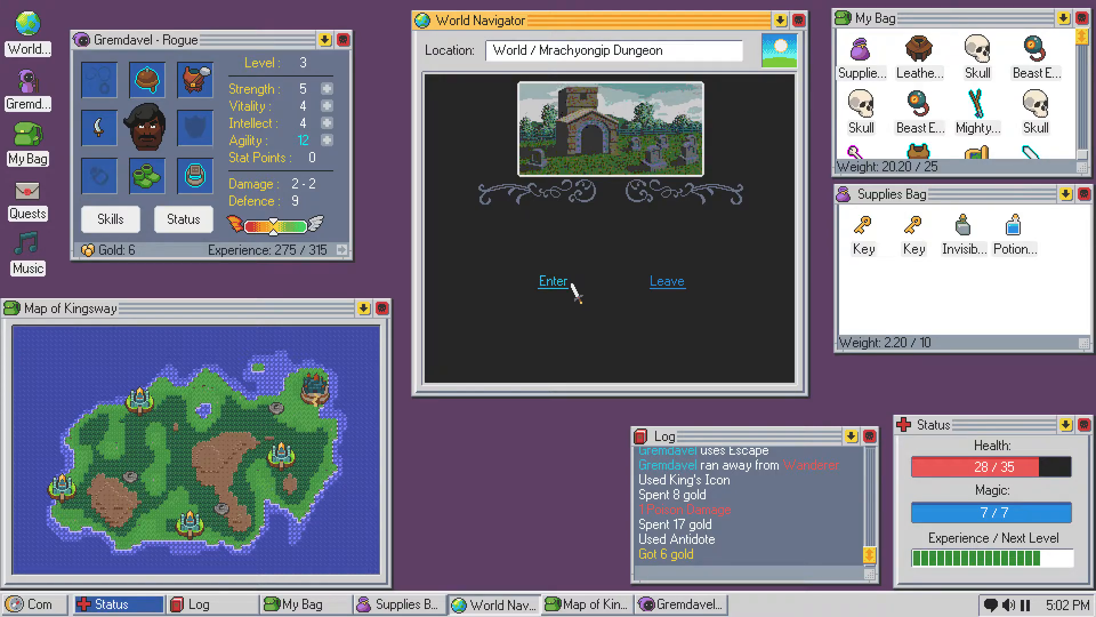
pyautogui.click(552, 281)
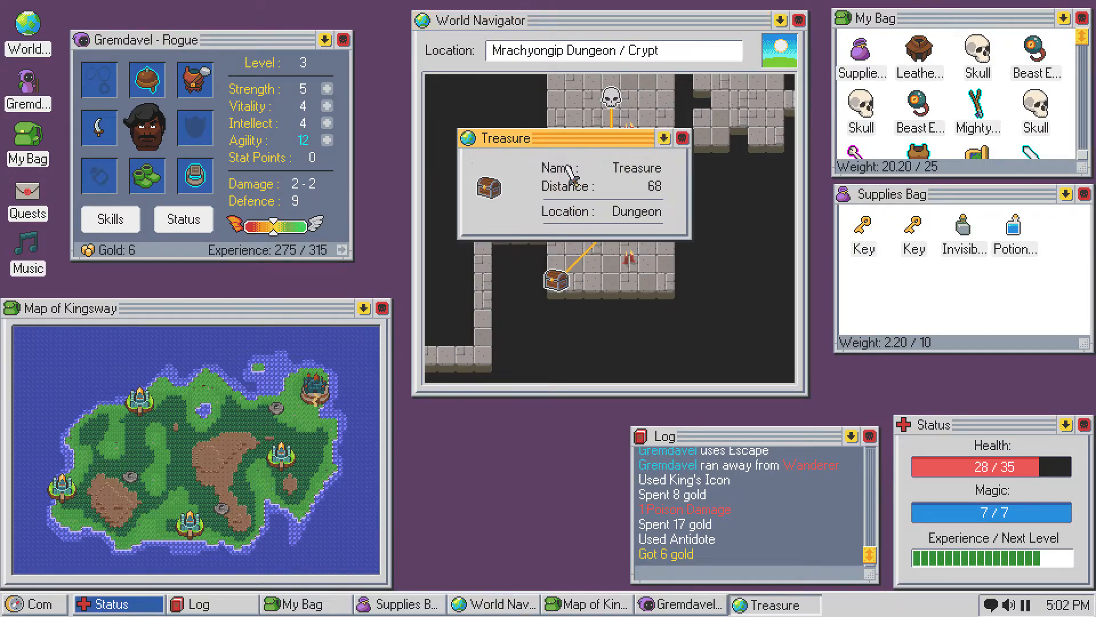
# - Inspect the Radiant Treasure, travel to it, pick the chest's lock and open it
pyautogui.click(681, 138)
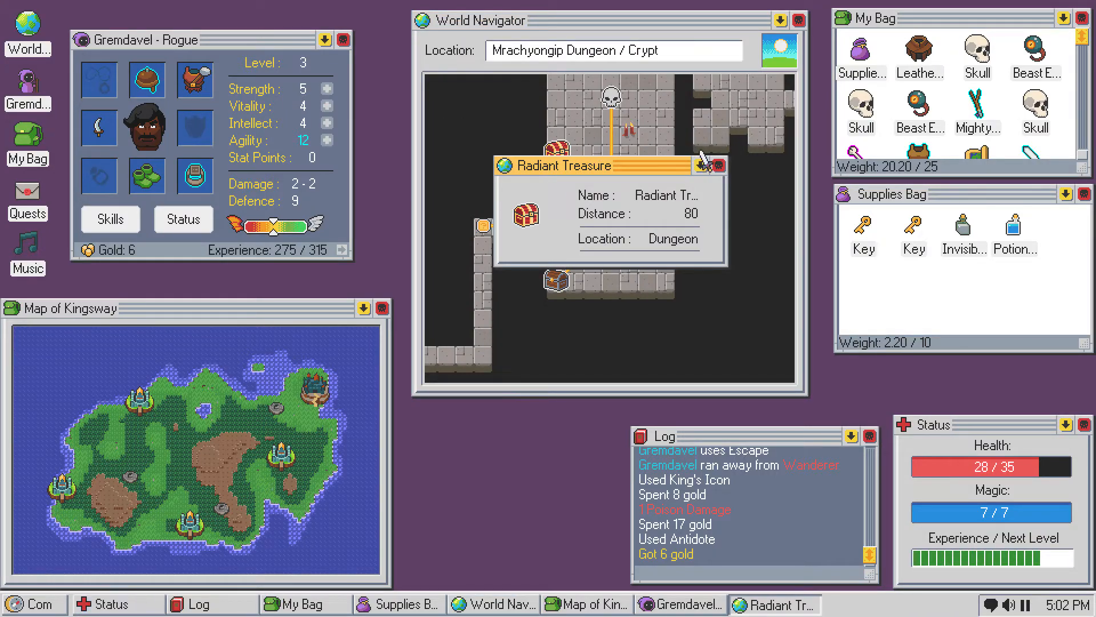
pyautogui.click(712, 166)
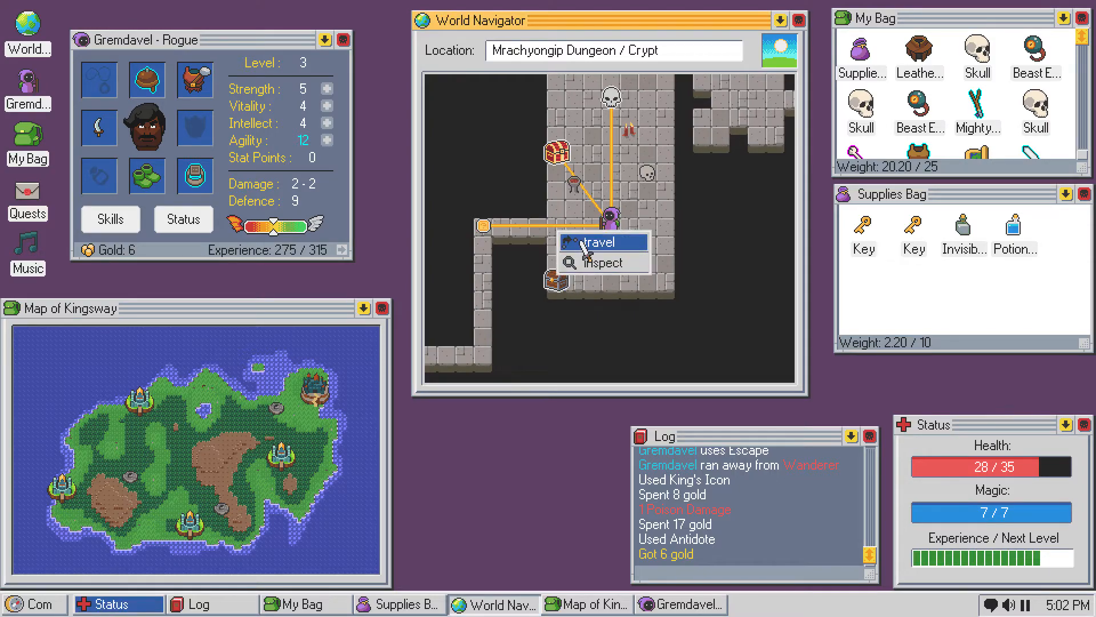
pyautogui.click(600, 241)
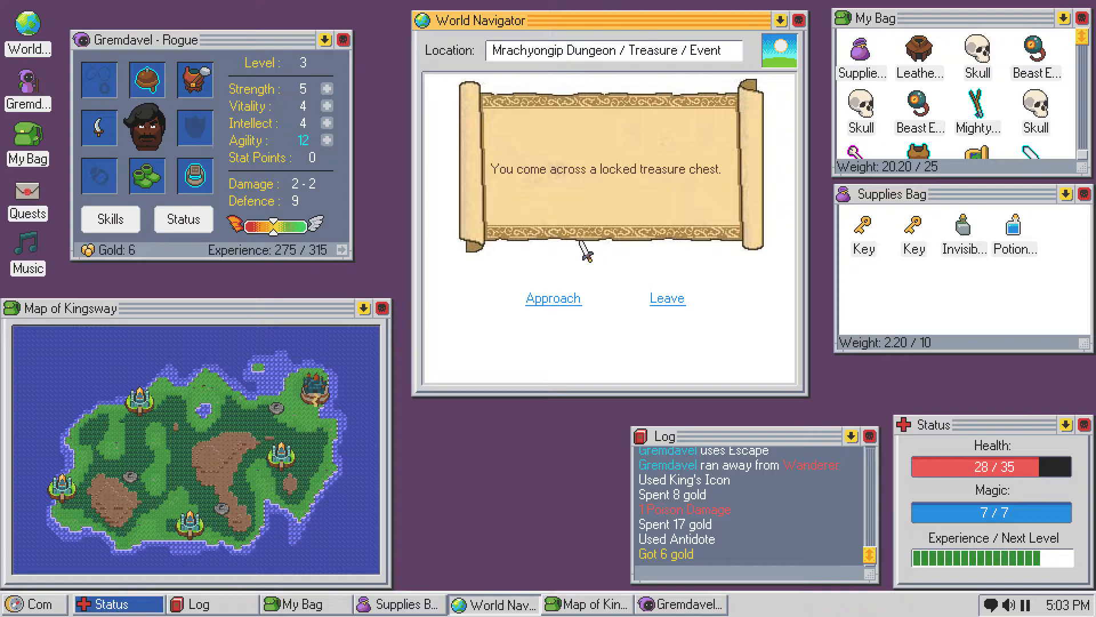
pyautogui.click(552, 298)
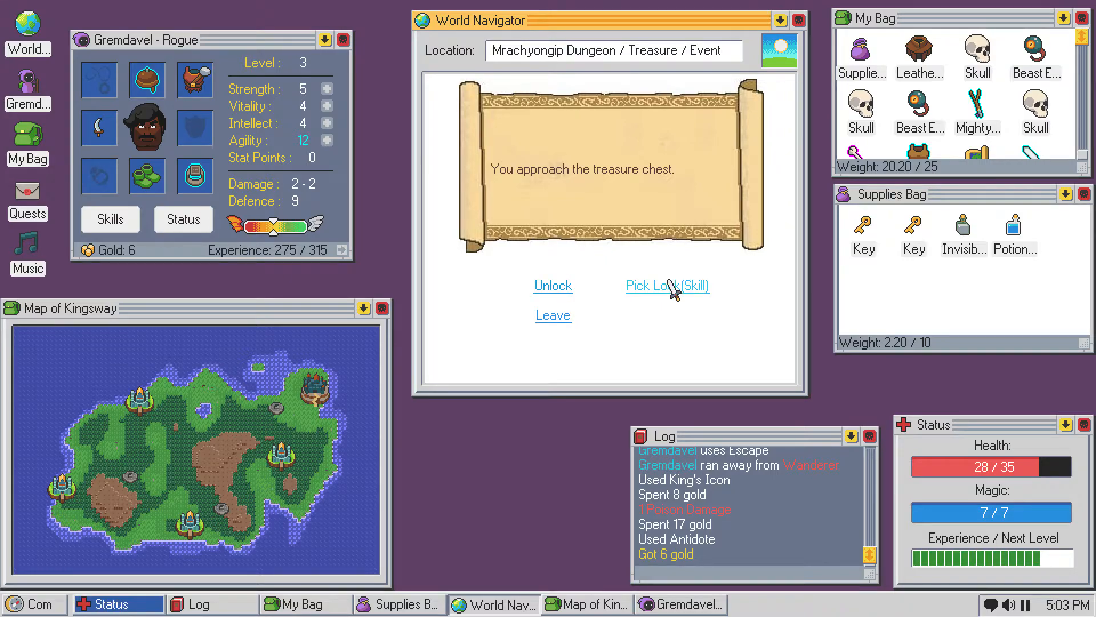
pyautogui.click(666, 286)
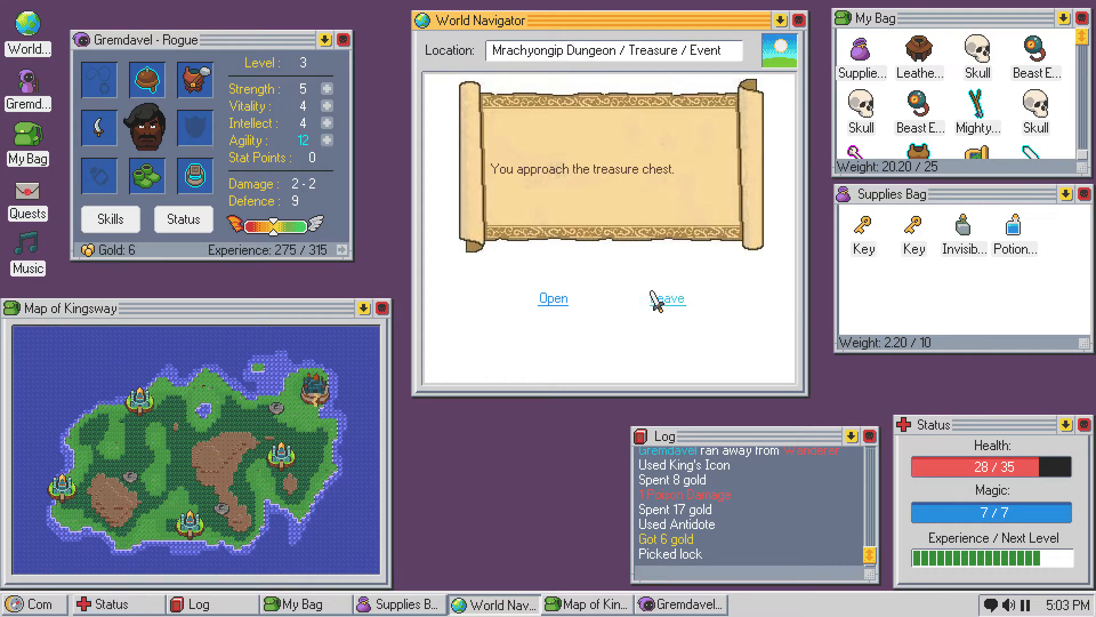
pyautogui.click(552, 298)
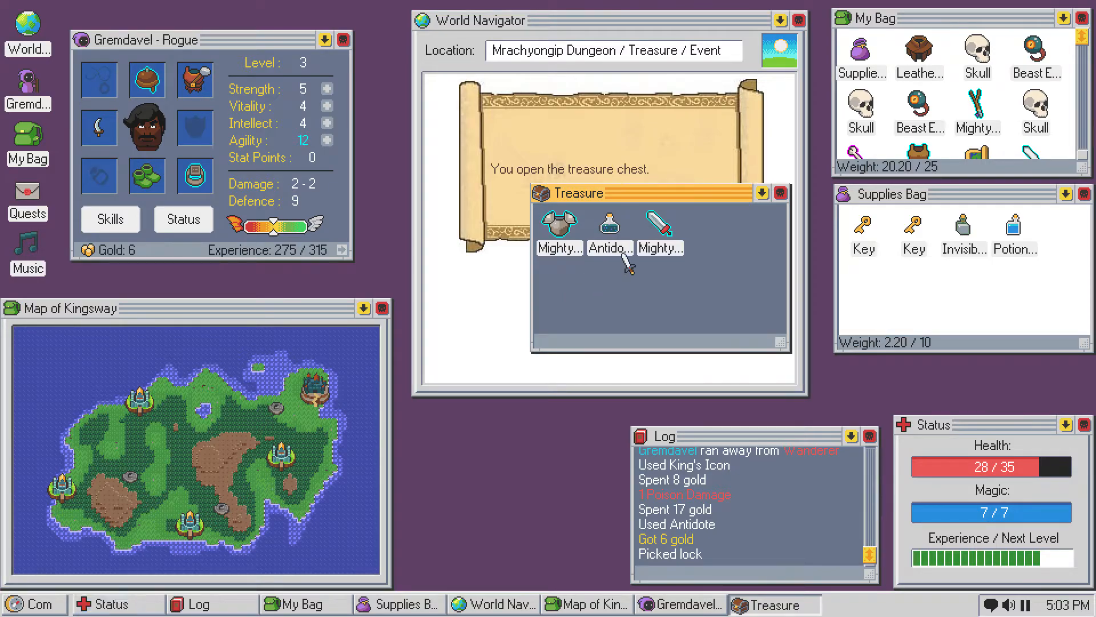
# - After the sword triggers a bag-full warning, move the chest's Antidote into supplies and inspect the armor
pyautogui.rightClick(657, 224)
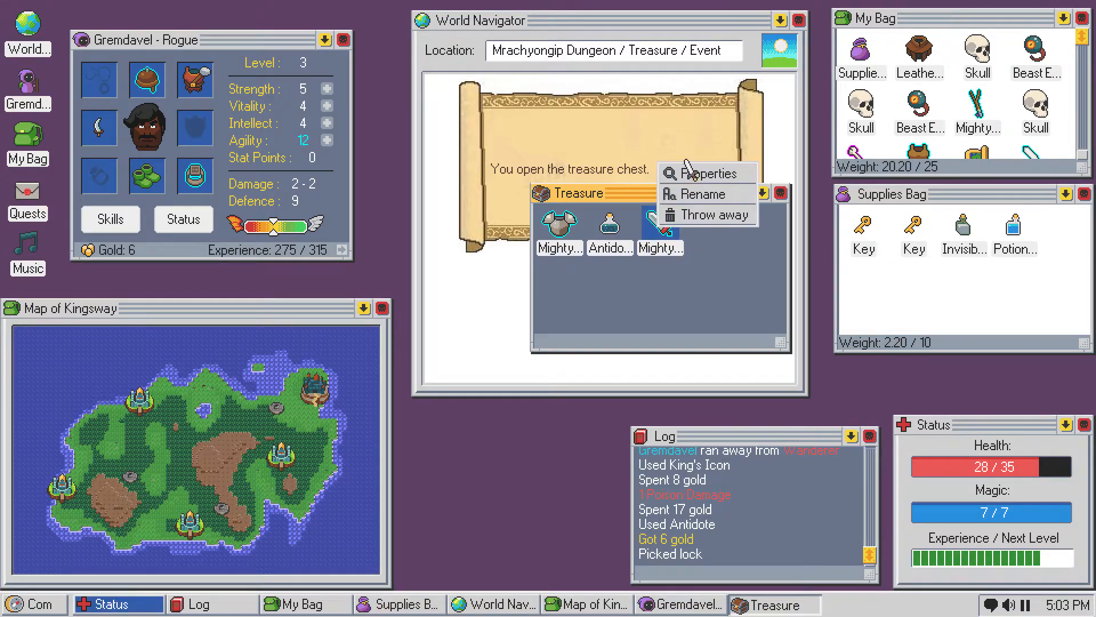
pyautogui.click(708, 172)
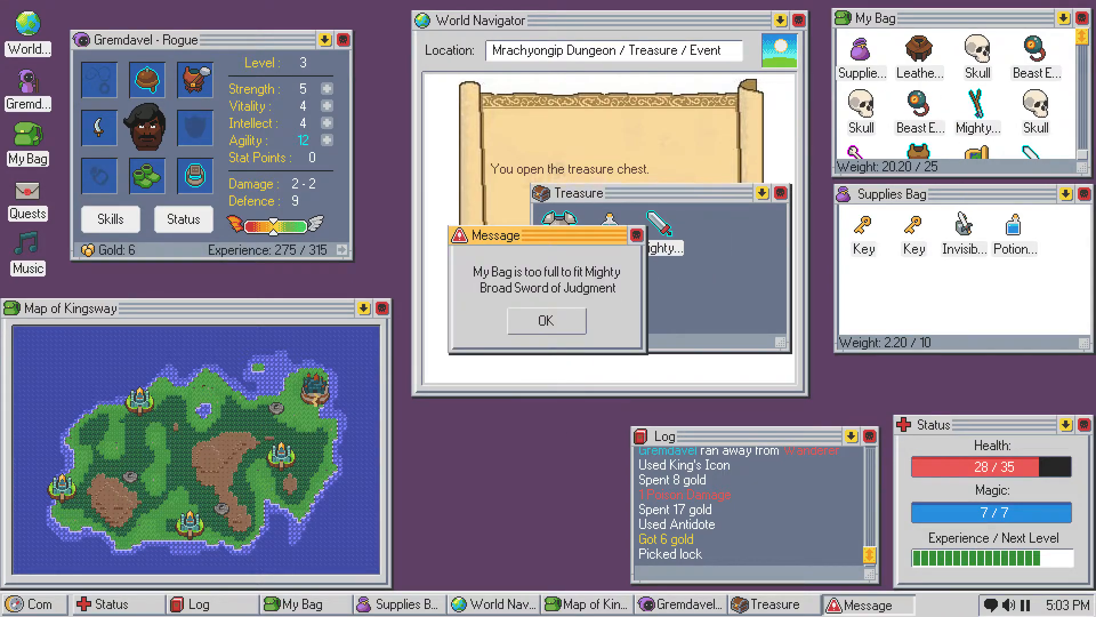
pyautogui.click(545, 320)
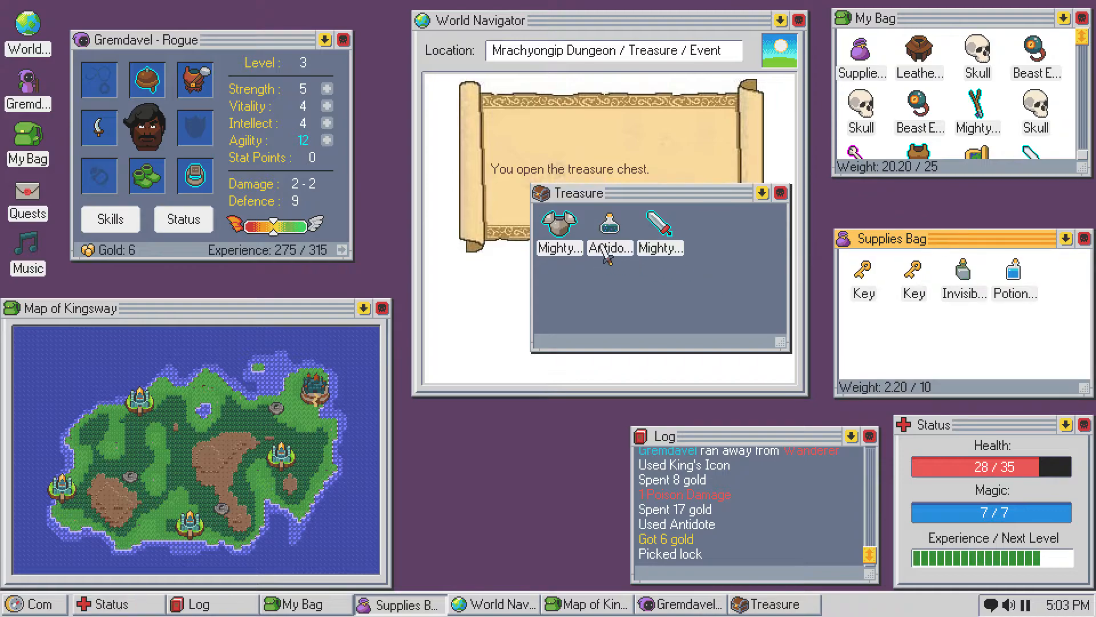
pyautogui.moveTo(609, 228); pyautogui.dragTo(1065, 277)
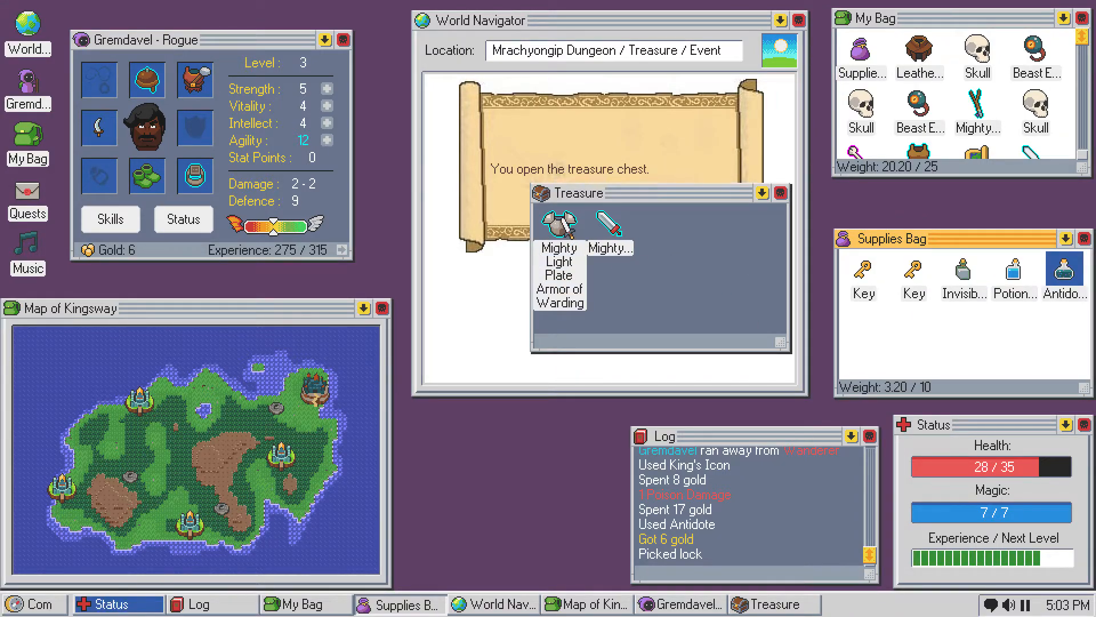
pyautogui.rightClick(558, 221)
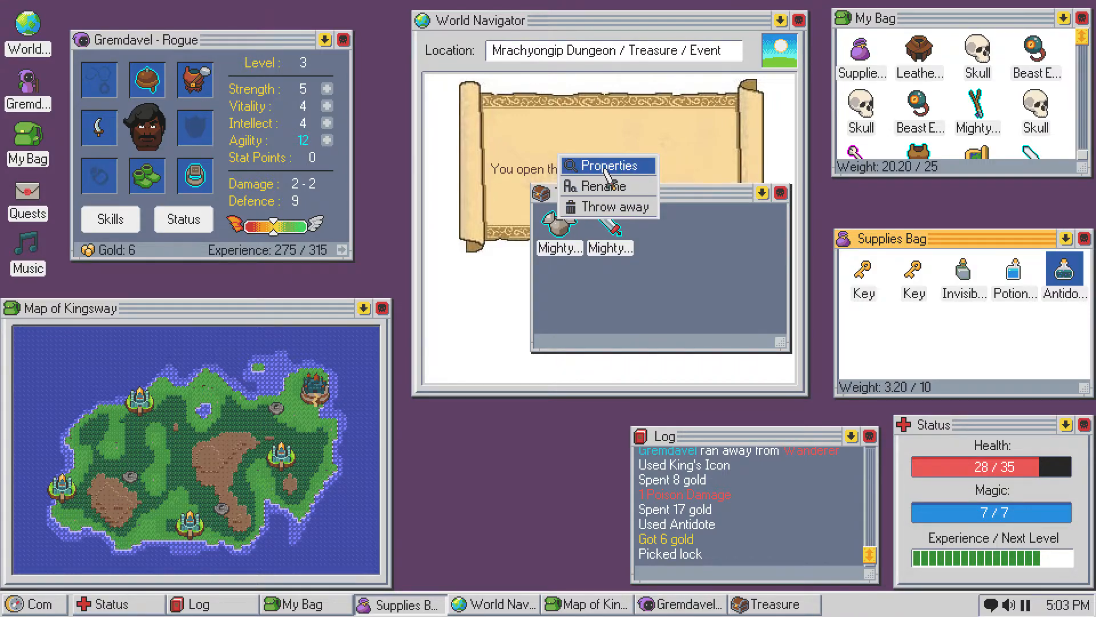
pyautogui.click(605, 166)
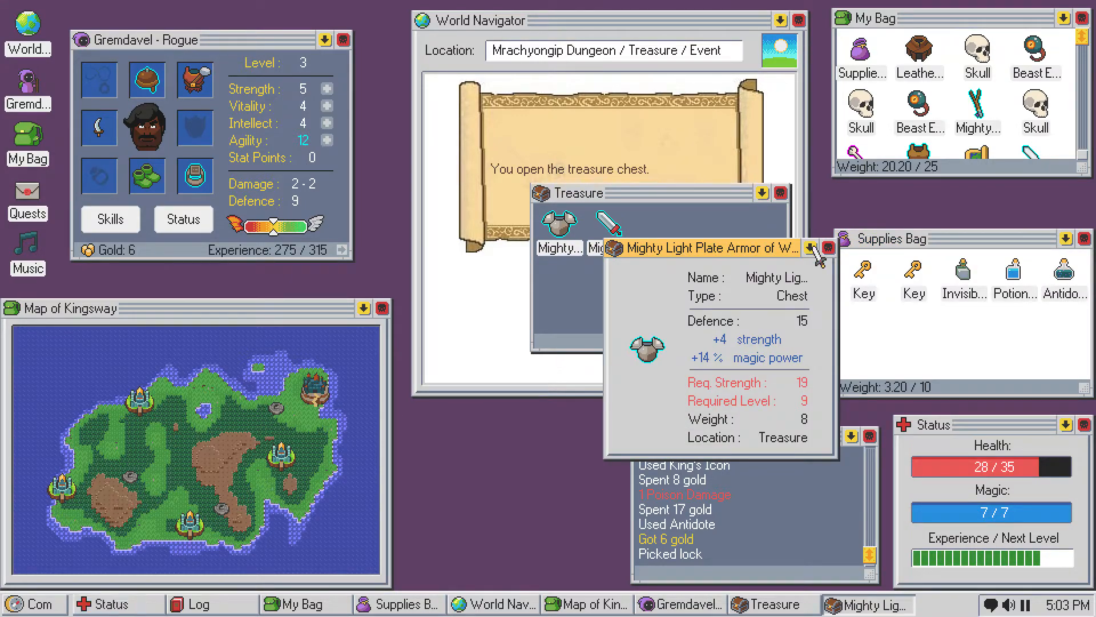
pyautogui.click(830, 247)
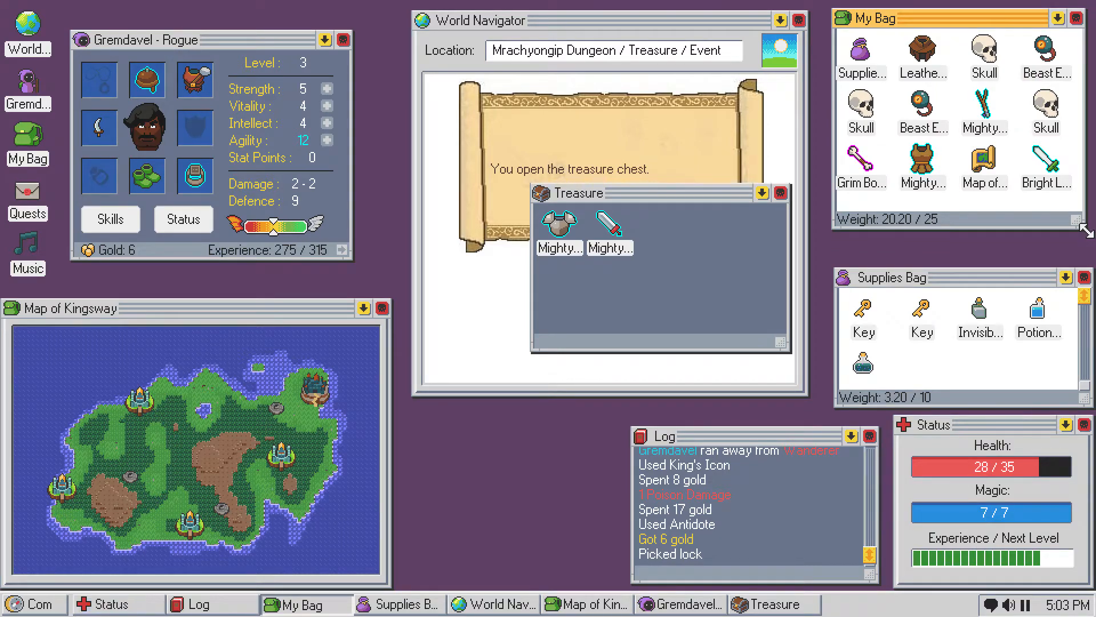
pyautogui.moveTo(610, 225)
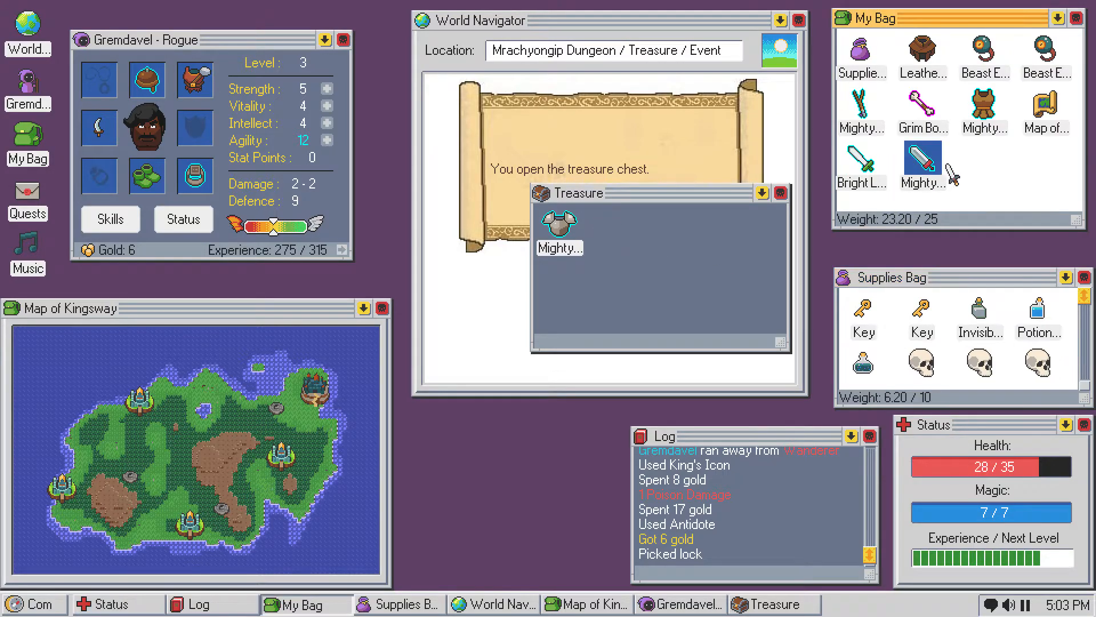
# - Move the Mighty Broad Sword of Judgment into My Bag; supplies can't fit the Bright Long Sword
pyautogui.moveTo(559, 224); pyautogui.dragTo(961, 167)
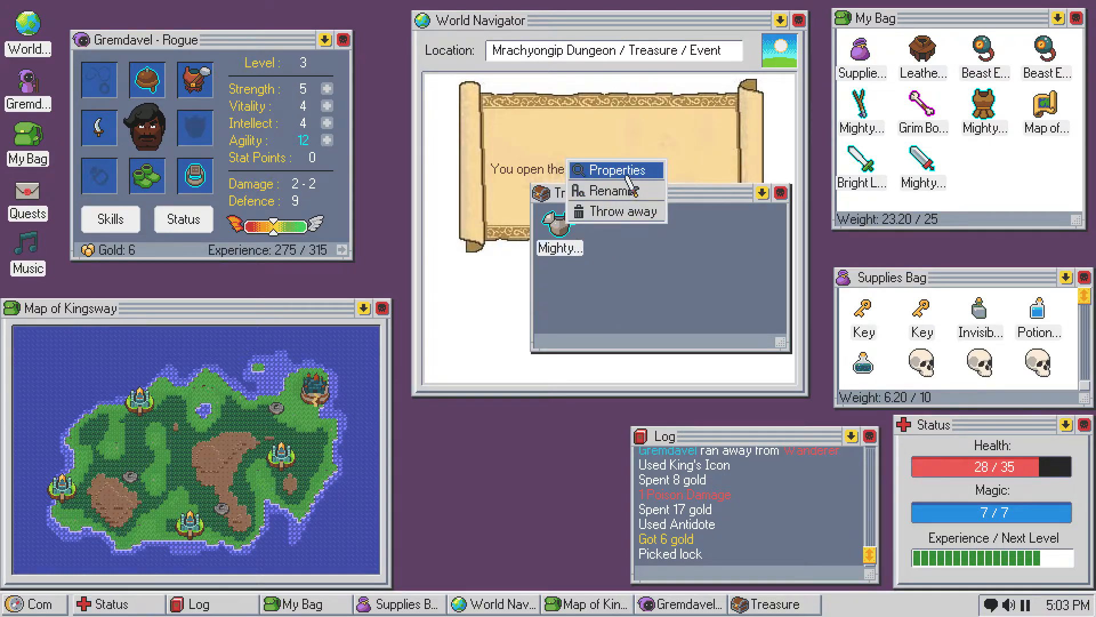
pyautogui.click(607, 169)
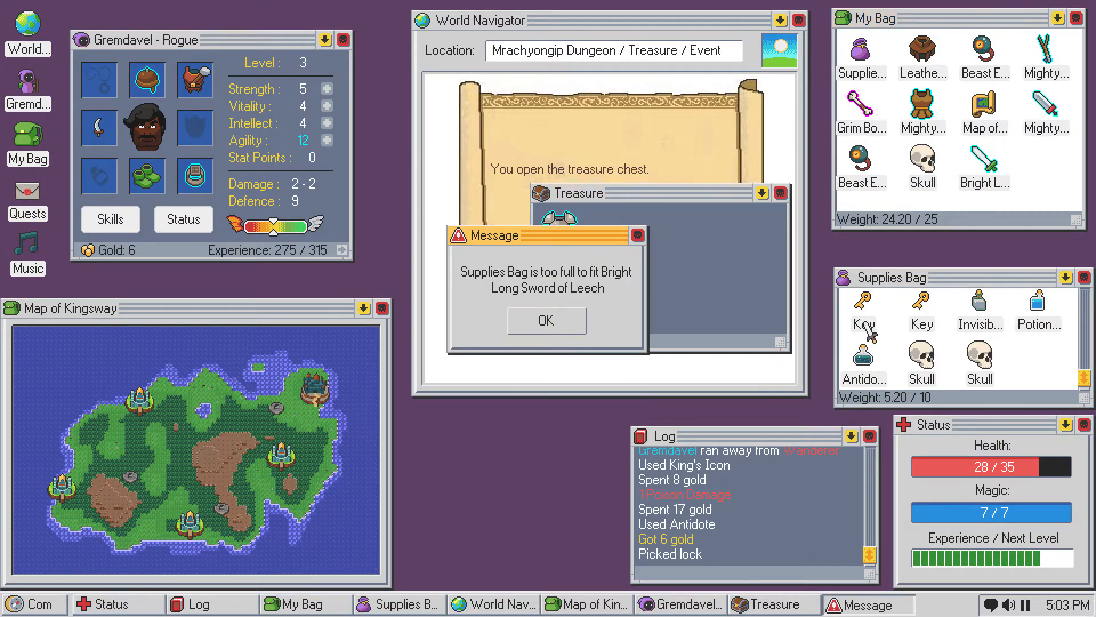
# - Dismiss the three bag-full warnings for the Supplies Bag and My Bag
pyautogui.click(545, 321)
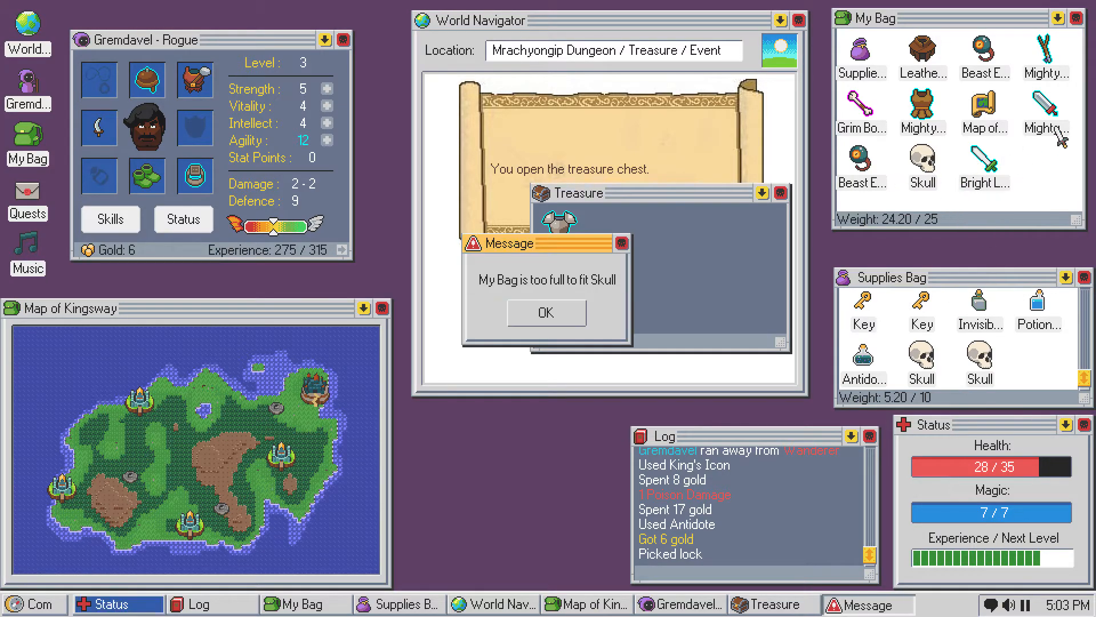
pyautogui.click(545, 313)
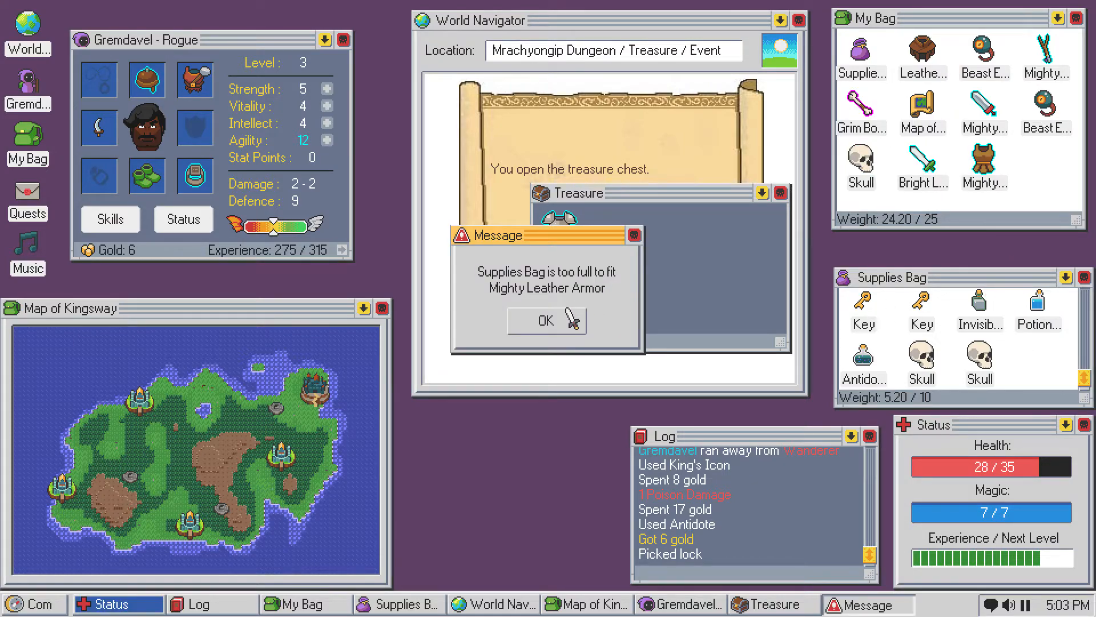
pyautogui.click(545, 321)
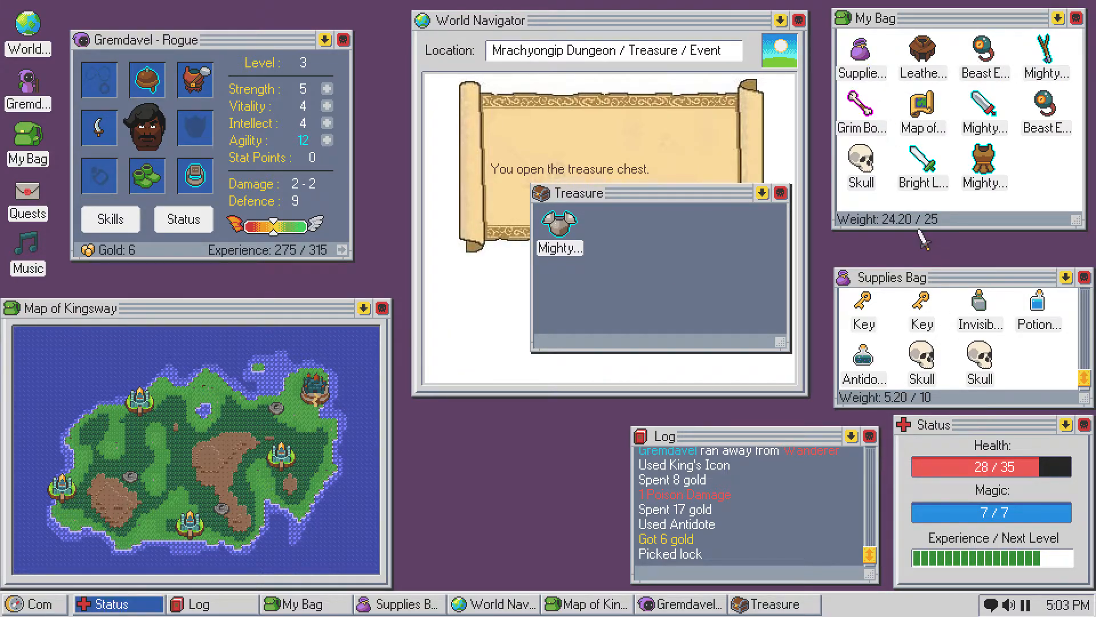
pyautogui.moveTo(558, 222)
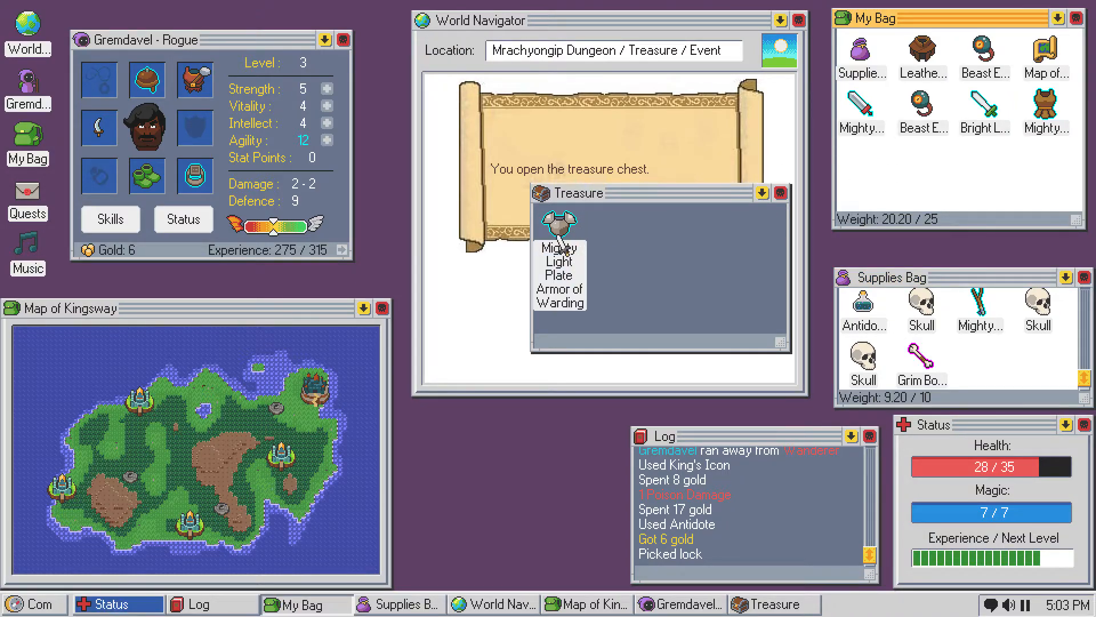
# - Inspect the treasure armor and the sword's properties, then bring up a bag item's options
pyautogui.click(560, 224)
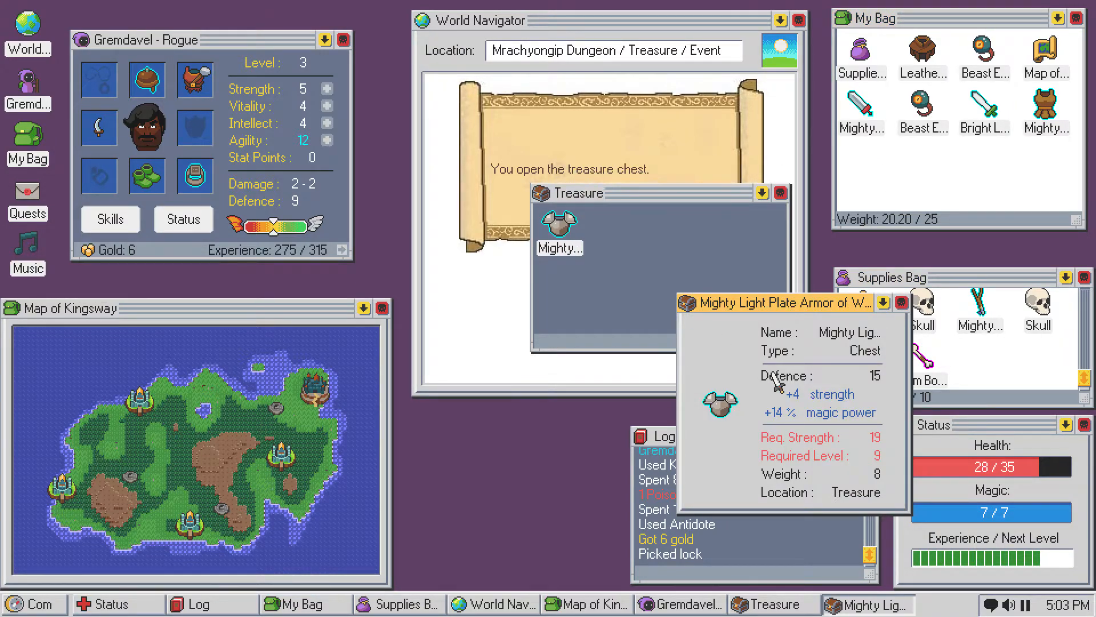
pyautogui.moveTo(870, 479)
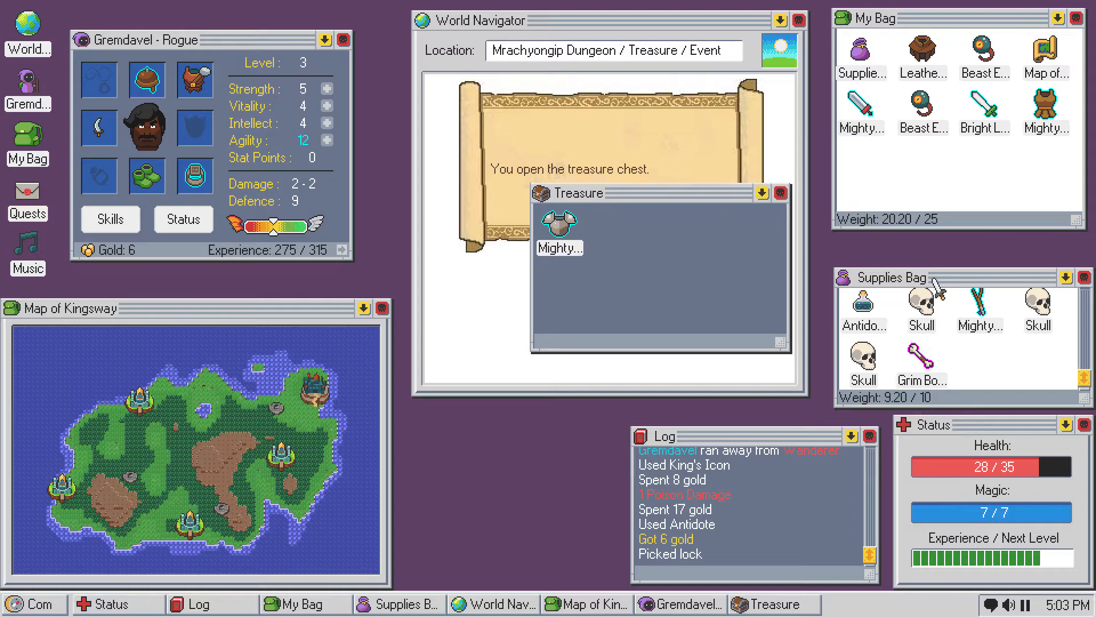
pyautogui.rightClick(862, 112)
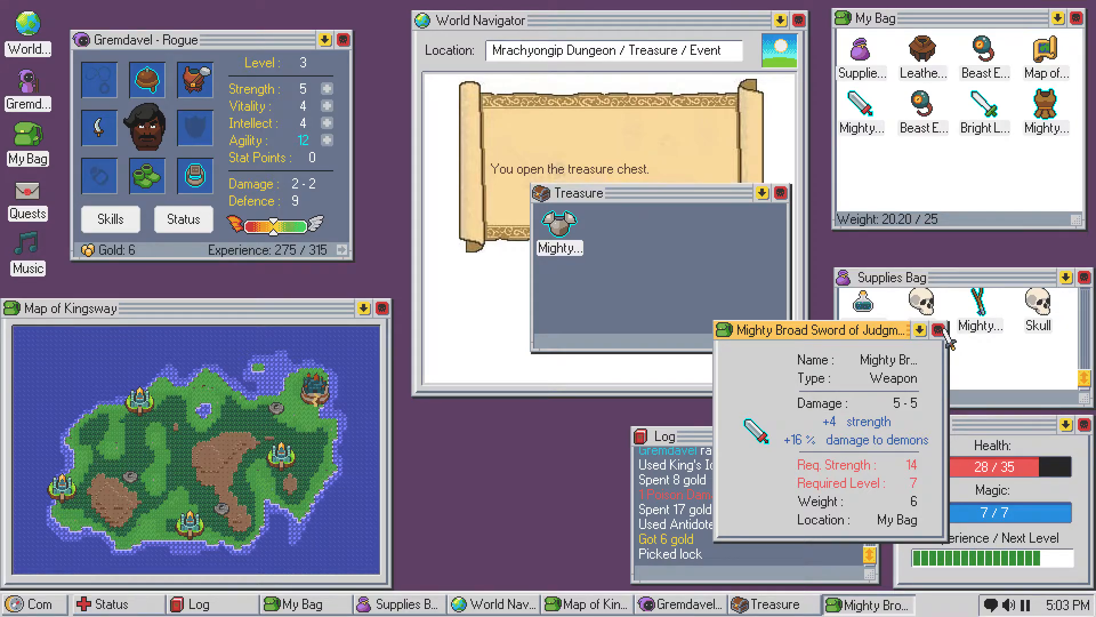
pyautogui.click(938, 329)
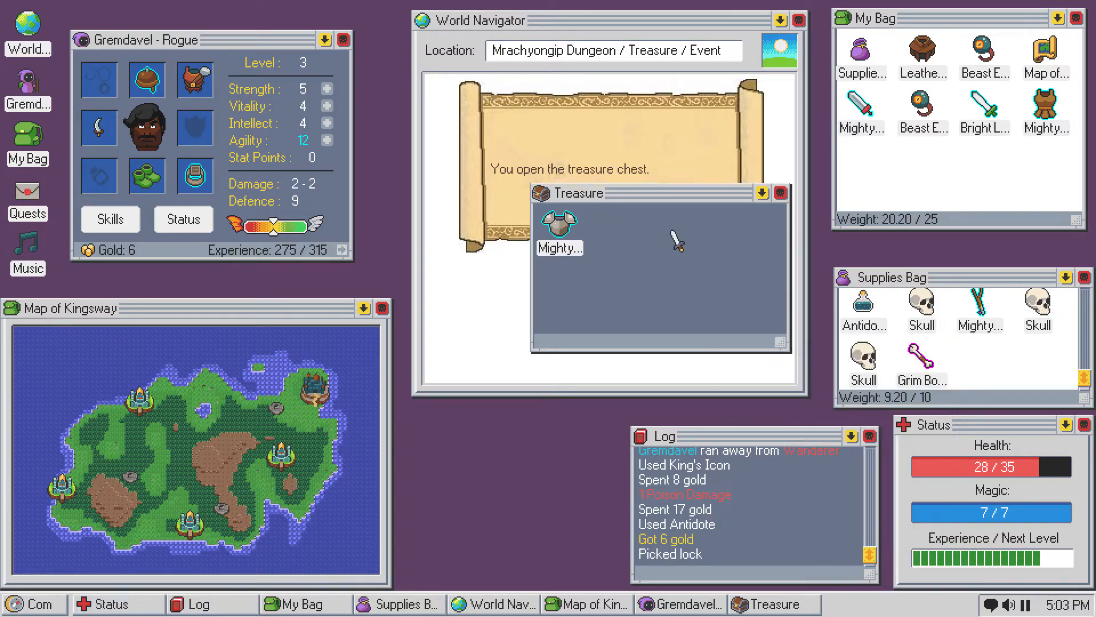
pyautogui.rightClick(560, 222)
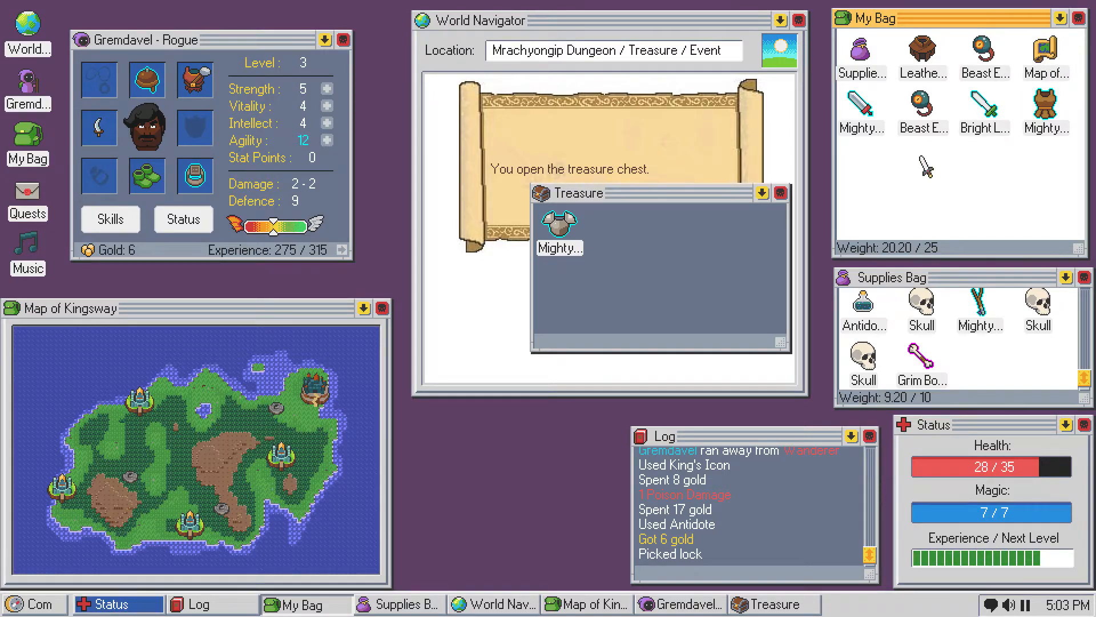
pyautogui.moveTo(983, 113)
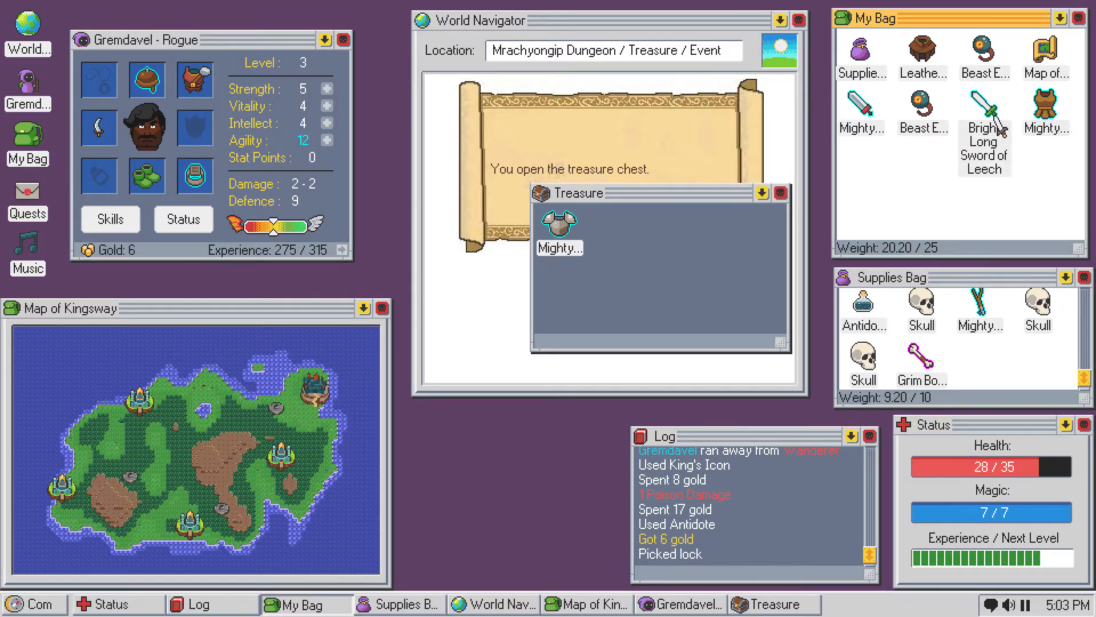
pyautogui.moveTo(979, 336)
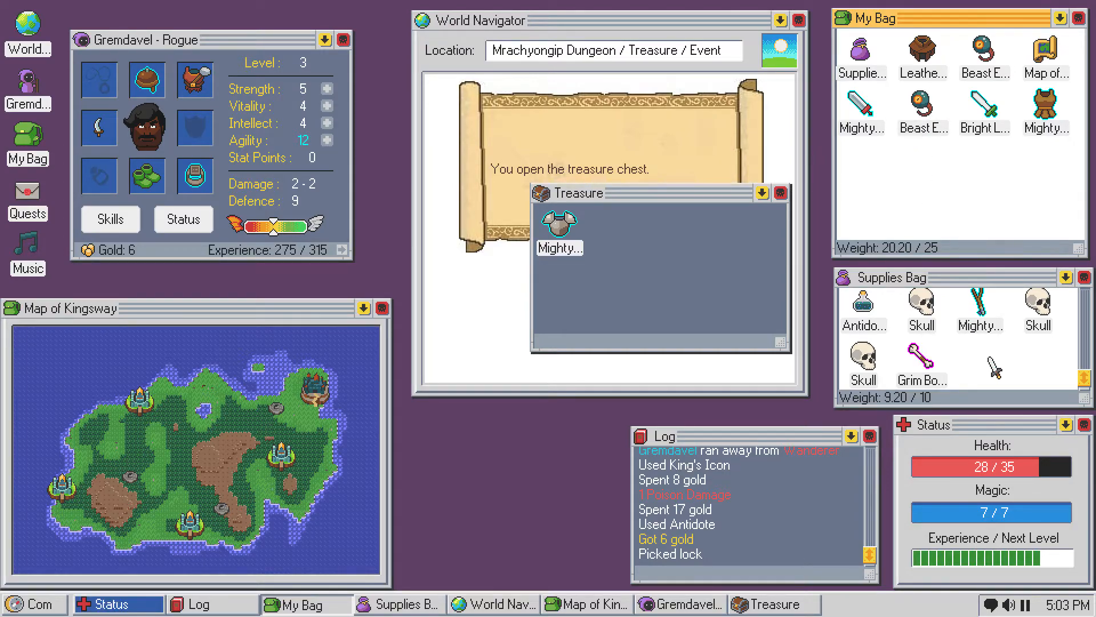
pyautogui.moveTo(661, 259)
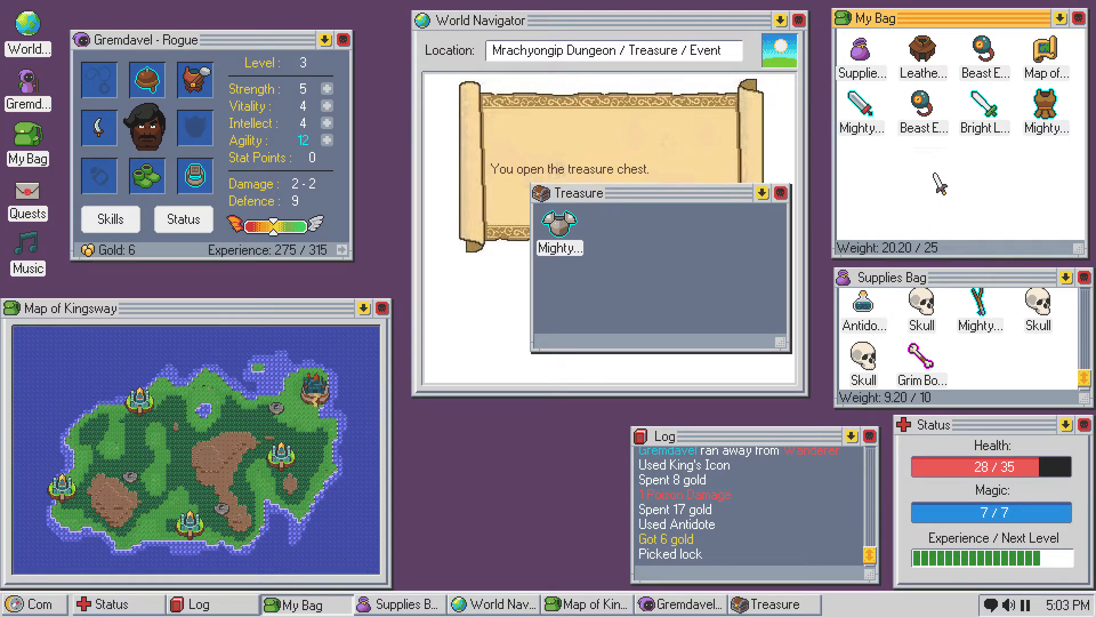
pyautogui.moveTo(983, 67)
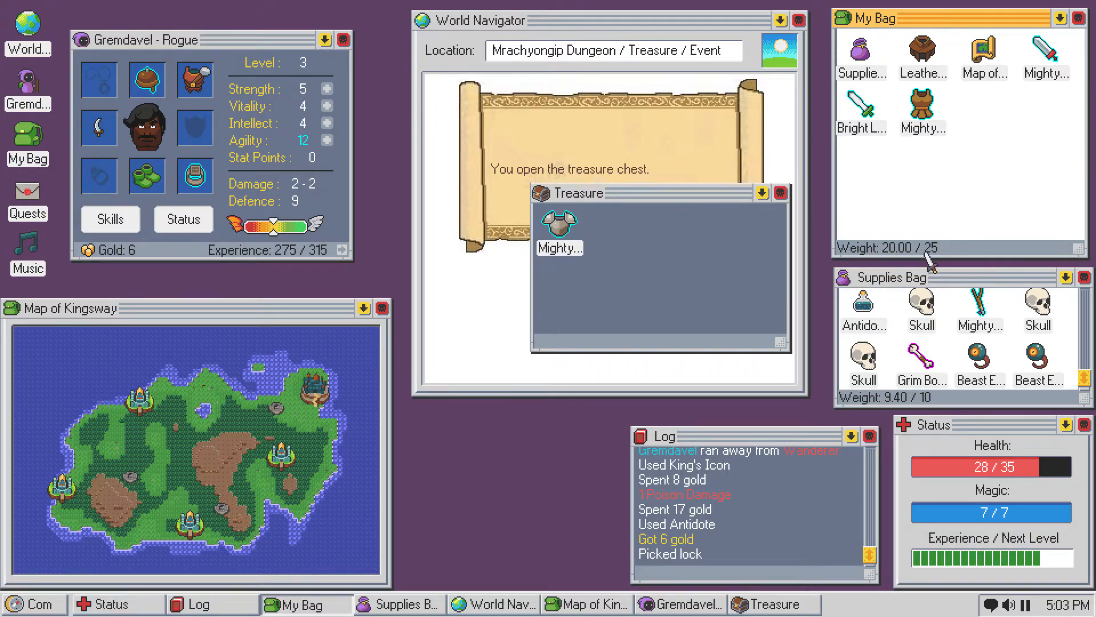
pyautogui.moveTo(560, 224)
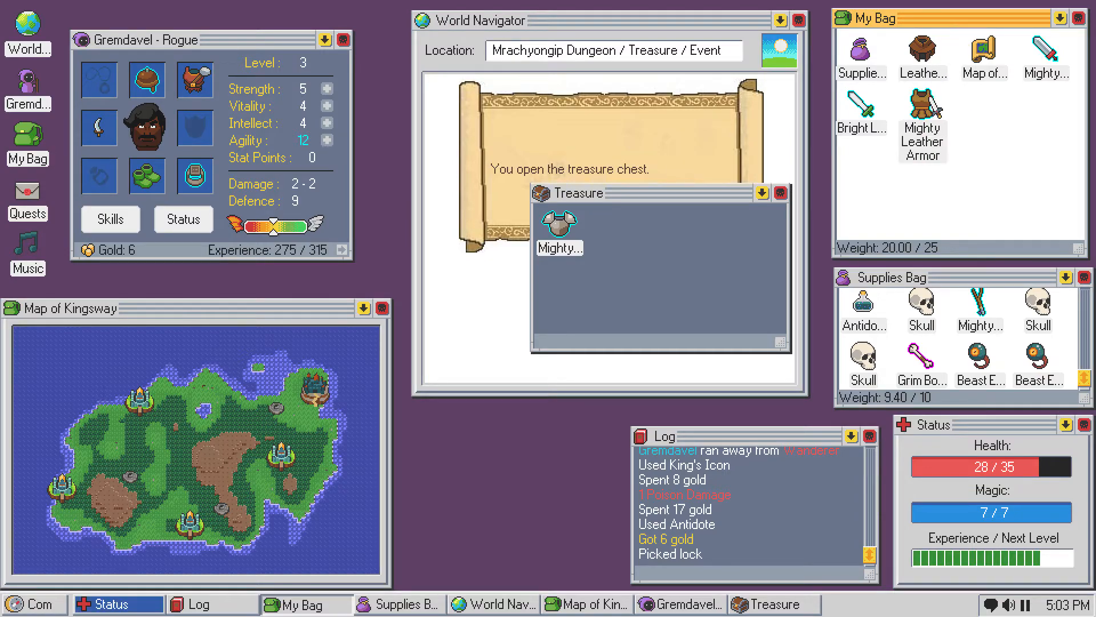
# - Close the treasure chest contents window
pyautogui.click(922, 119)
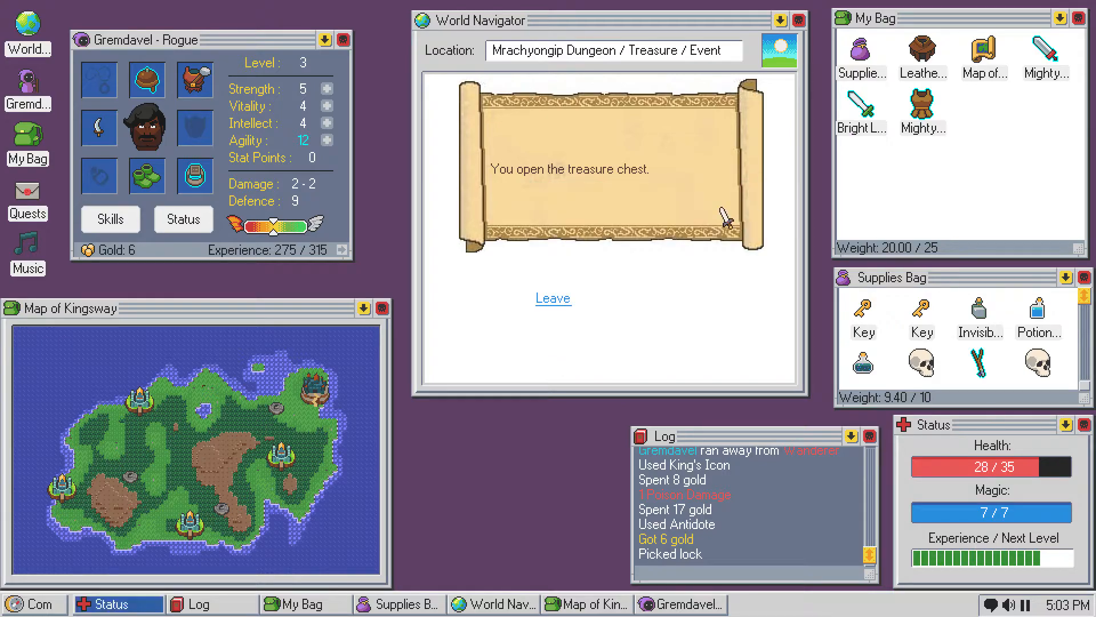
# - Leave the treasure room, return to the surface and travel to Fort Vestlyip
pyautogui.click(552, 298)
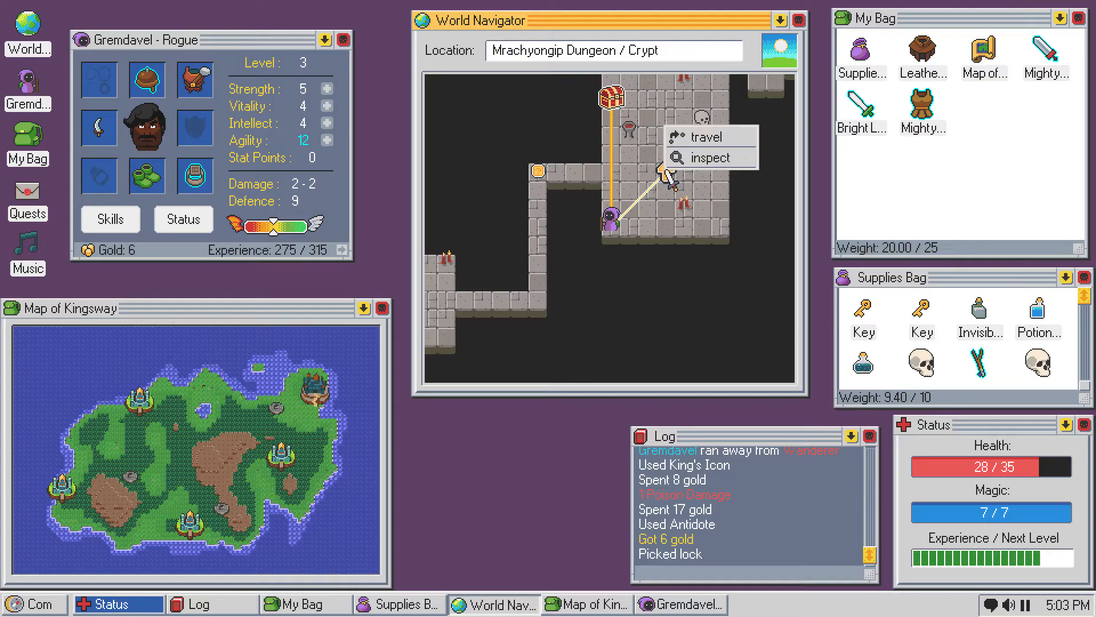
pyautogui.click(708, 136)
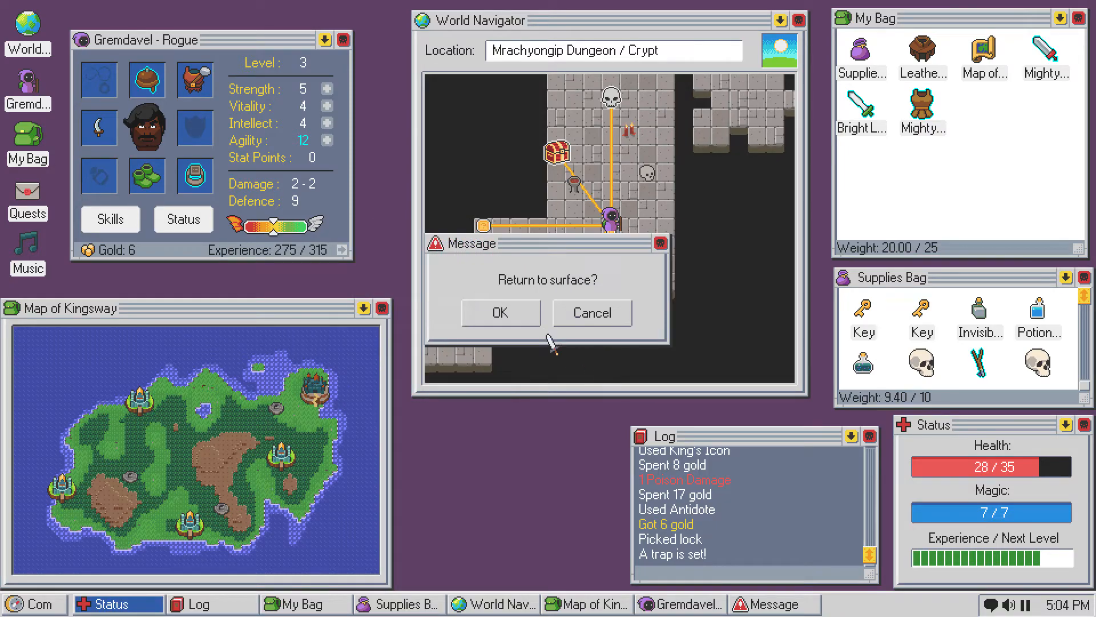
pyautogui.click(500, 313)
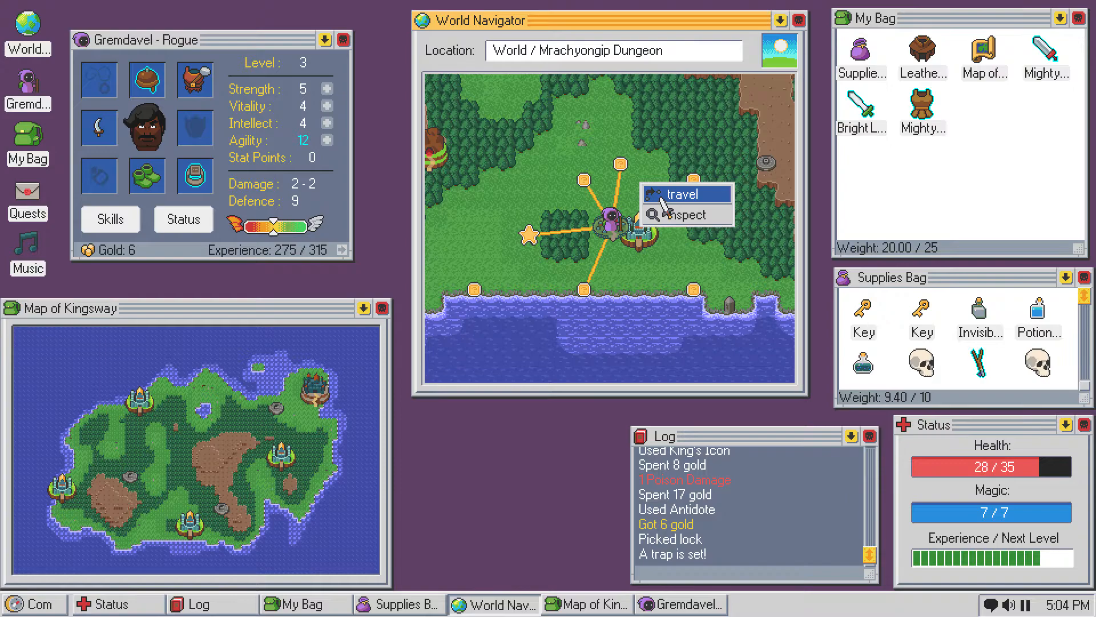
pyautogui.click(685, 194)
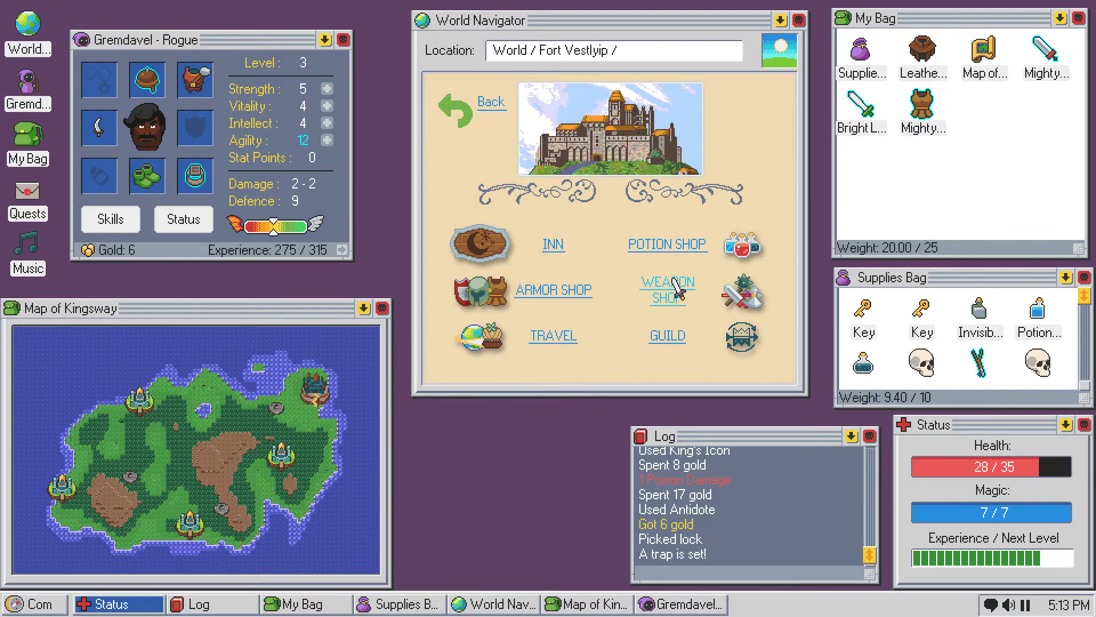
# - Enter the Weapon Shop and view the Mighty Broad Sword of Judgment details
pyautogui.click(666, 289)
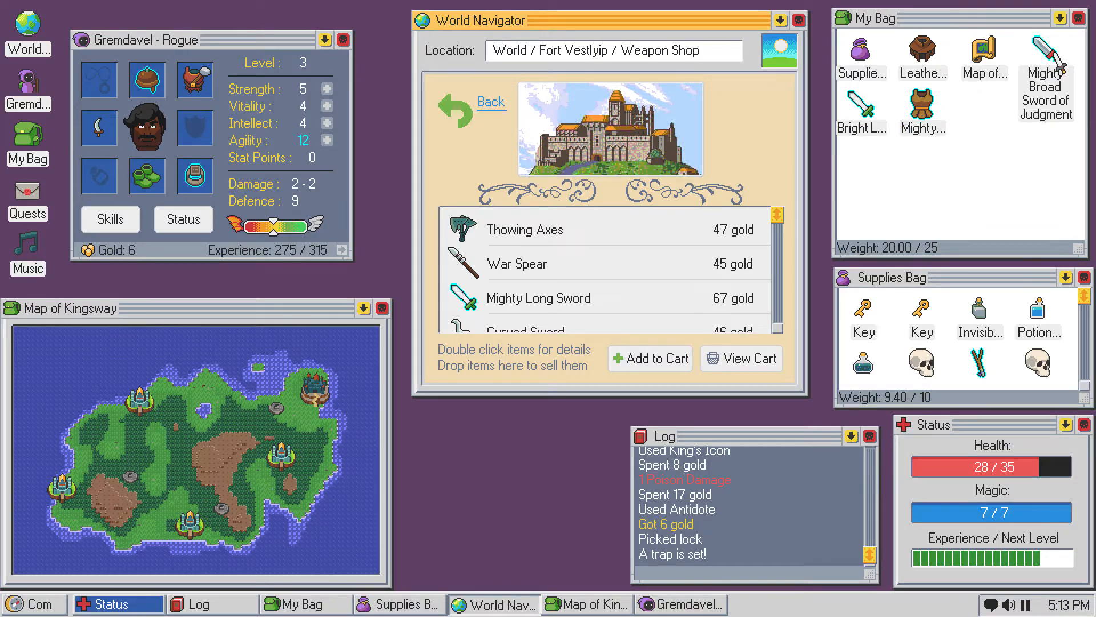
pyautogui.doubleClick(1046, 69)
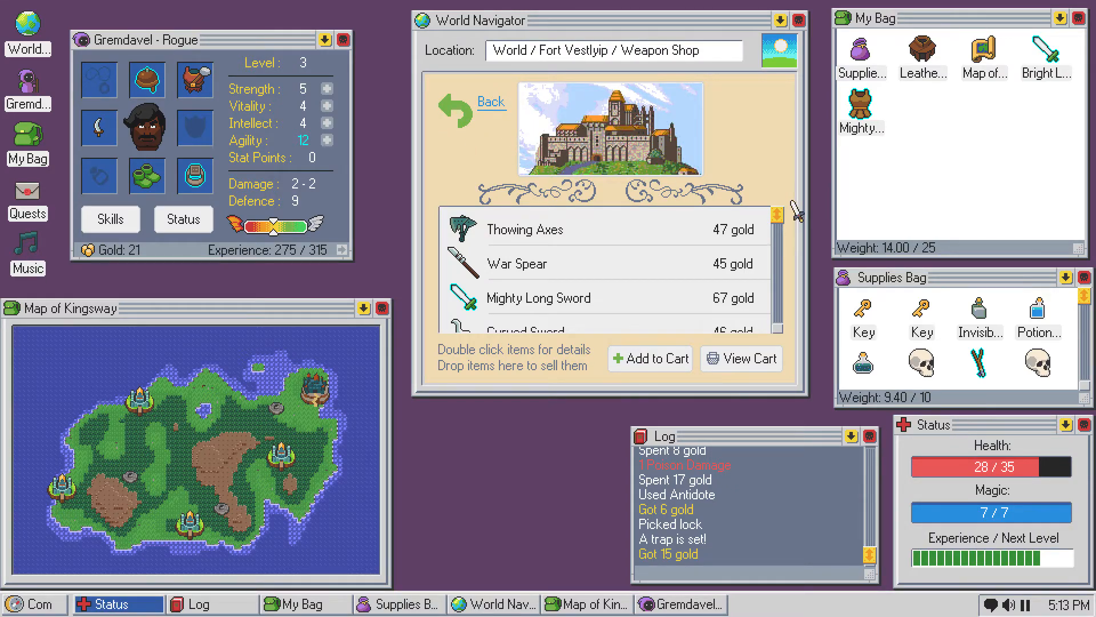
pyautogui.moveTo(862, 112)
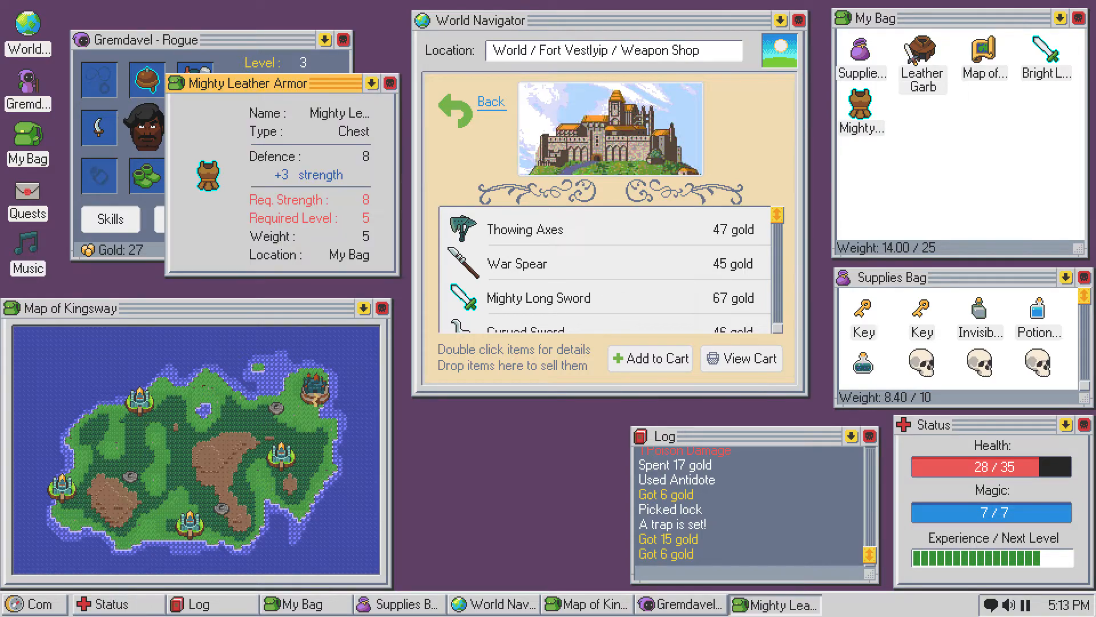
pyautogui.moveTo(921, 63)
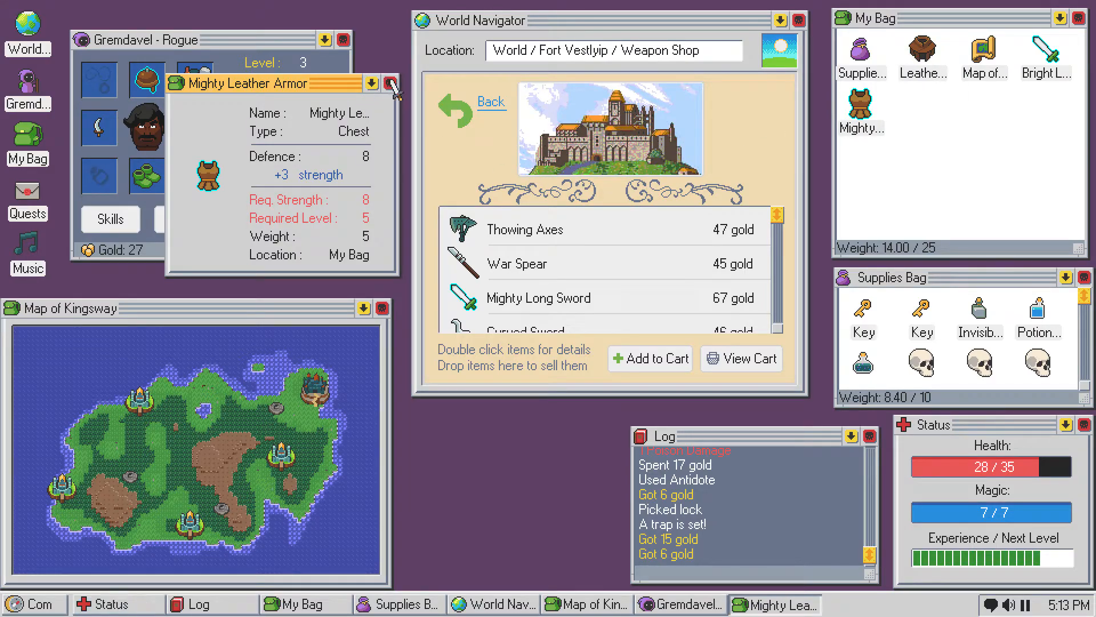
# - Review the Leather Garb and Mighty Leather Armor details, then leave the Weapon Shop
pyautogui.click(393, 82)
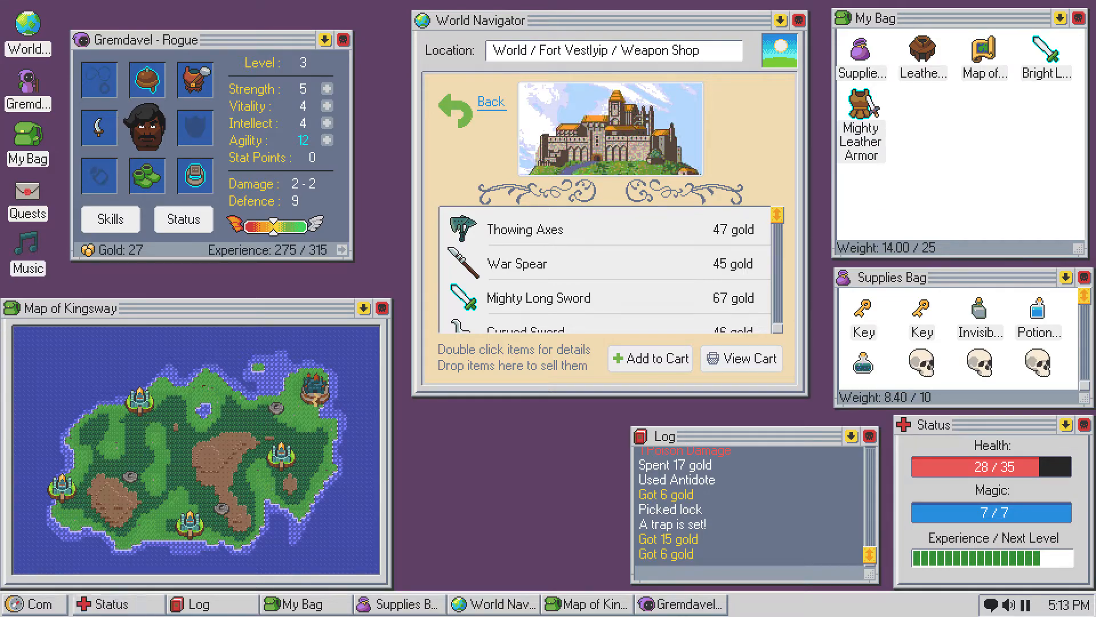
pyautogui.doubleClick(861, 122)
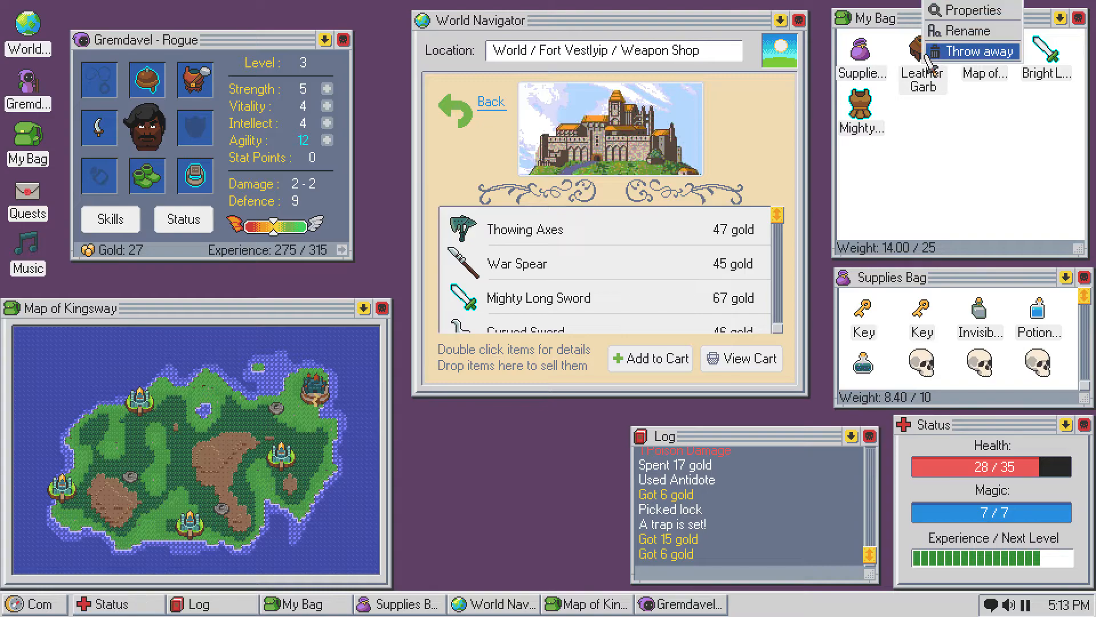
pyautogui.click(969, 10)
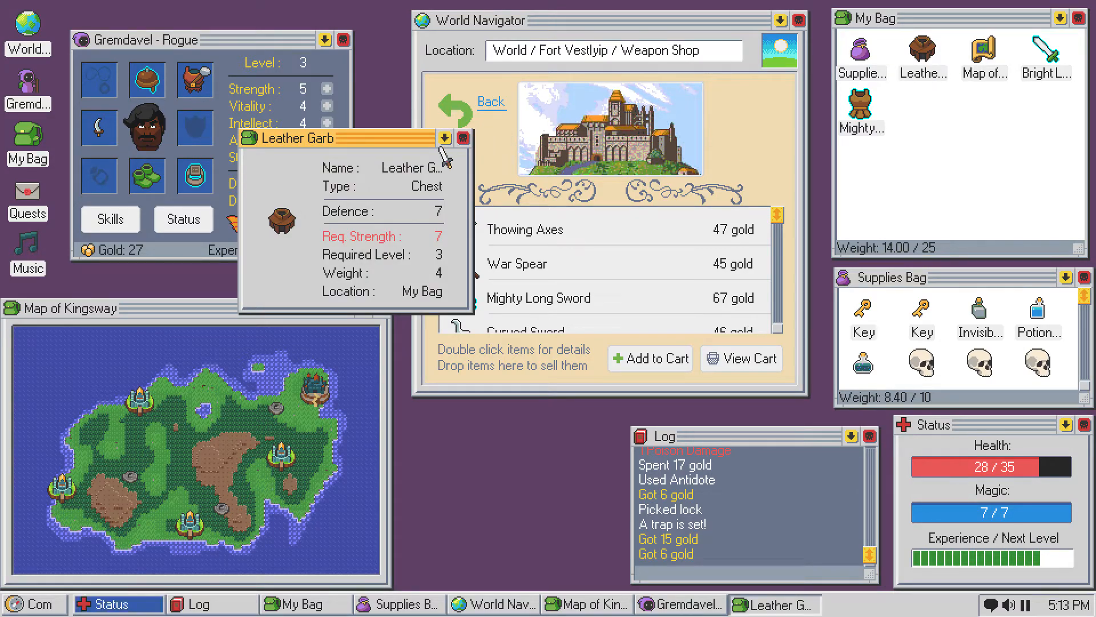
pyautogui.click(459, 138)
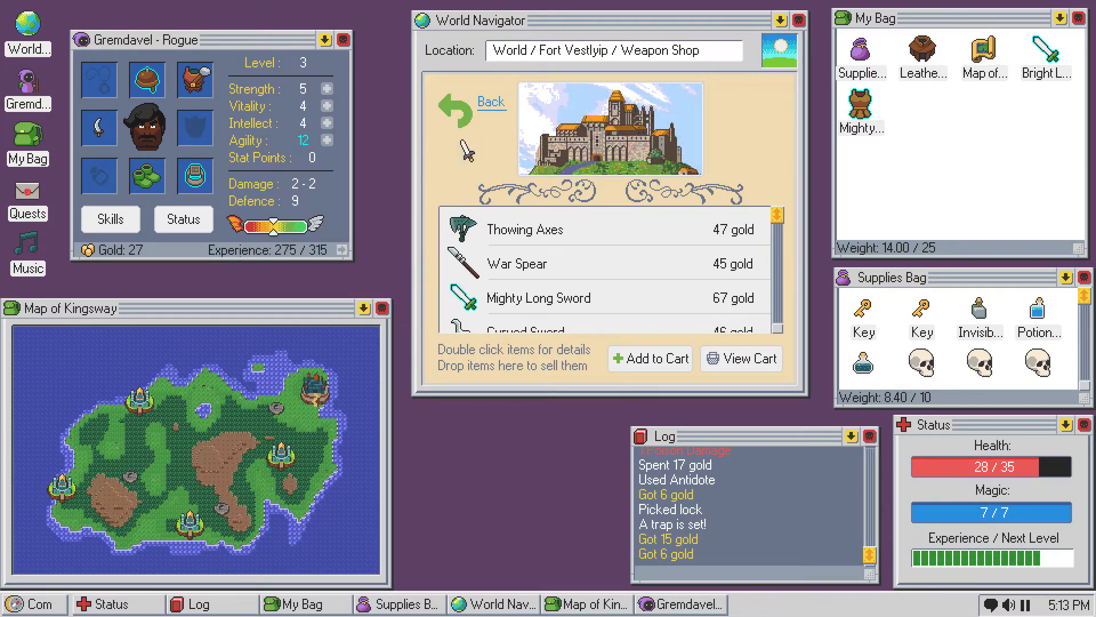
pyautogui.rightClick(863, 108)
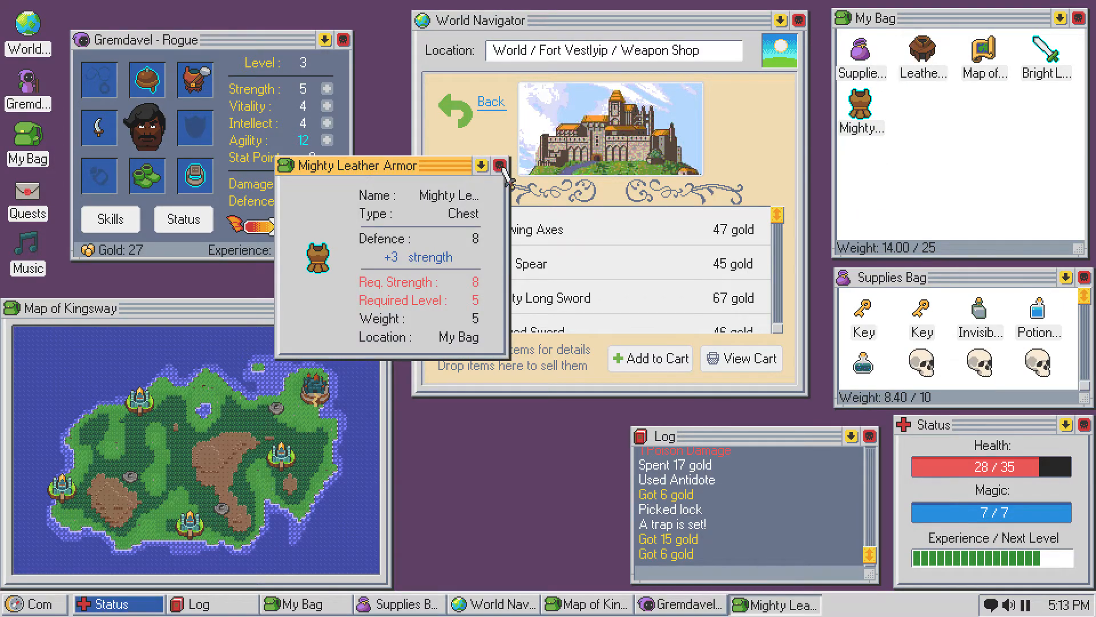
pyautogui.click(498, 166)
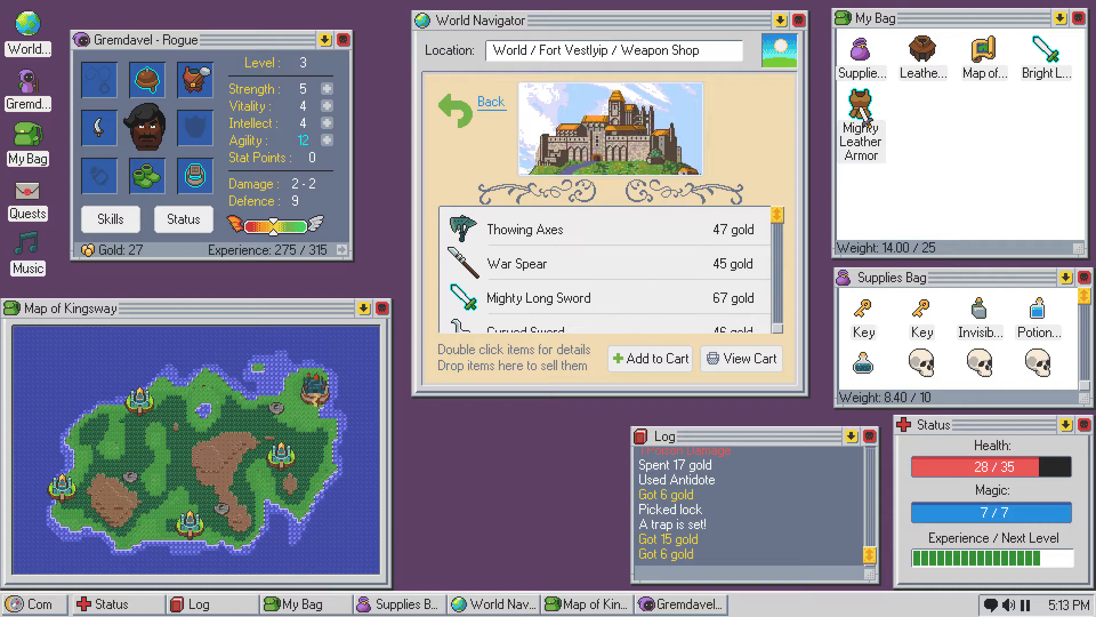
pyautogui.click(490, 102)
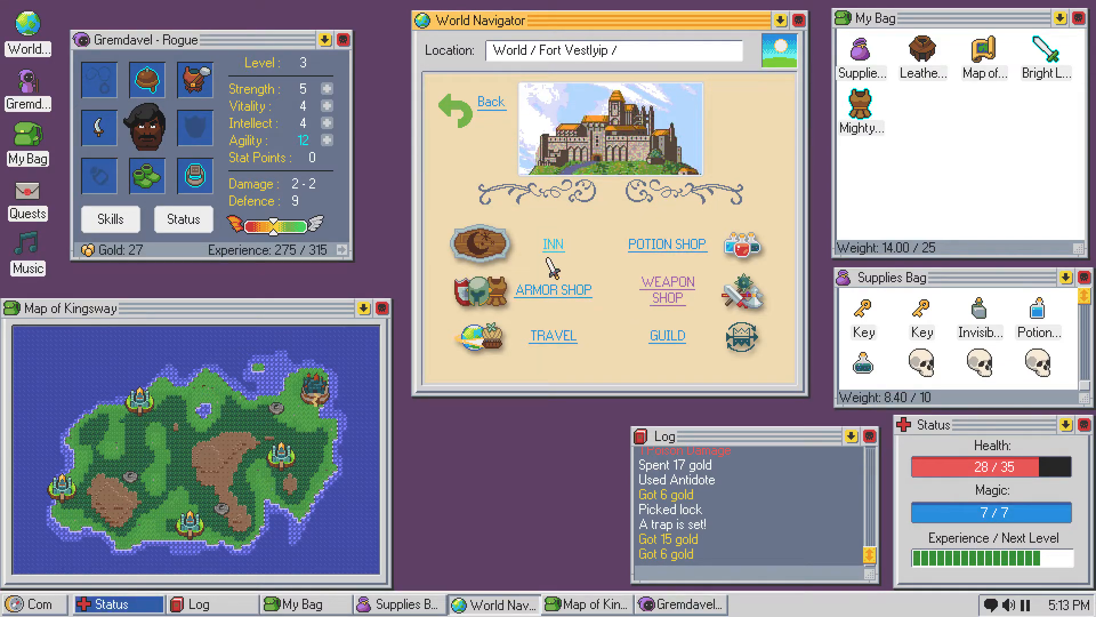
# - Browse the Armor, Potion and Weapon shops, returning to the town overview after each
pyautogui.click(552, 290)
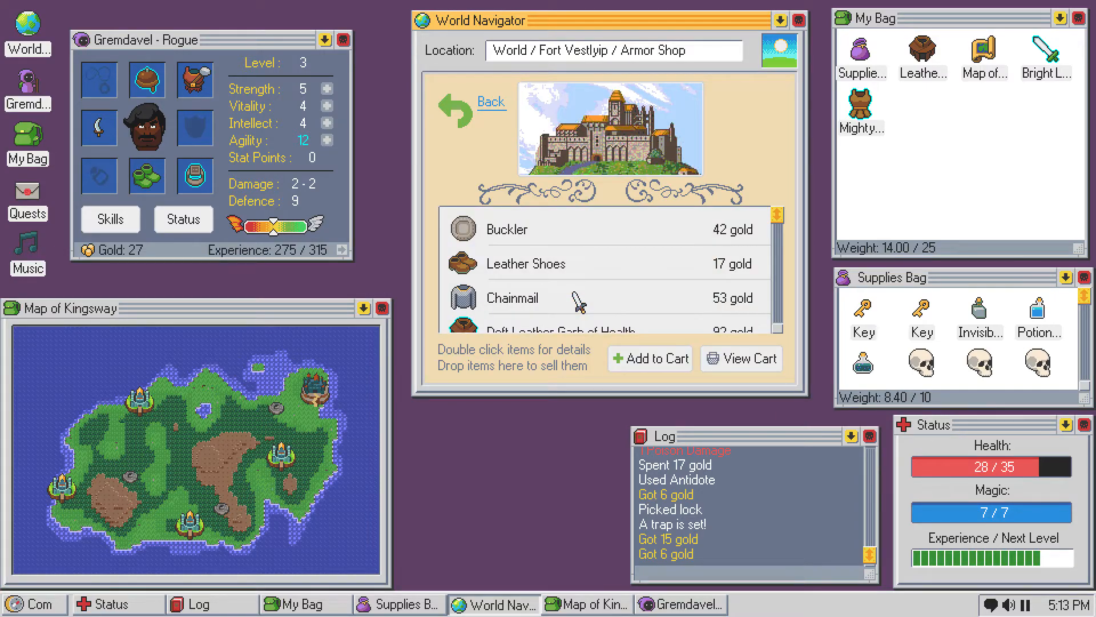
pyautogui.scroll(-3)
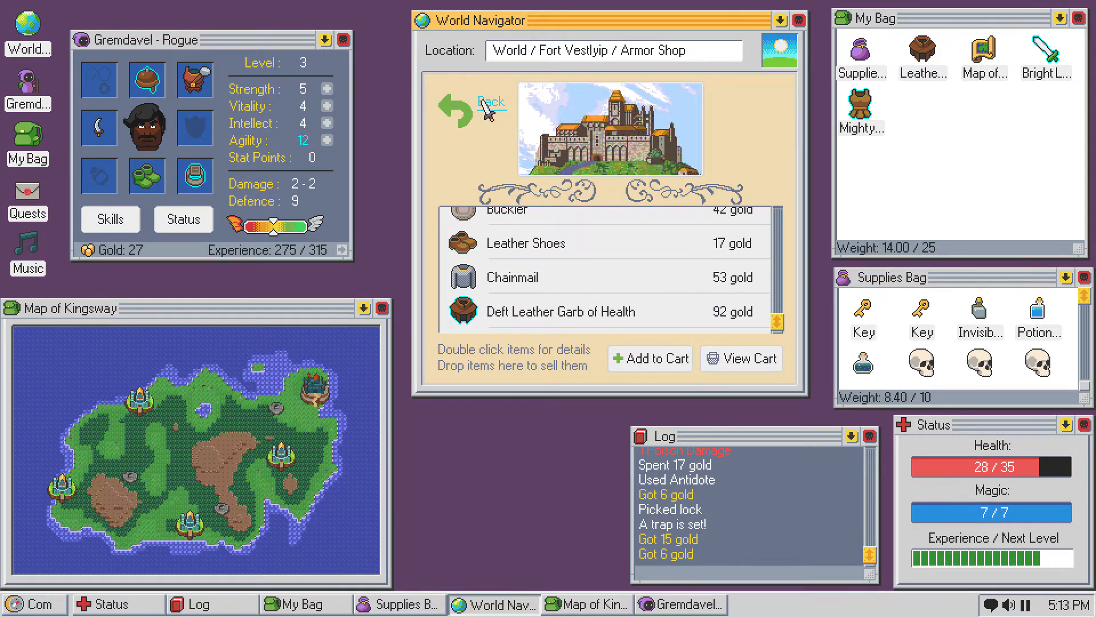
pyautogui.click(489, 112)
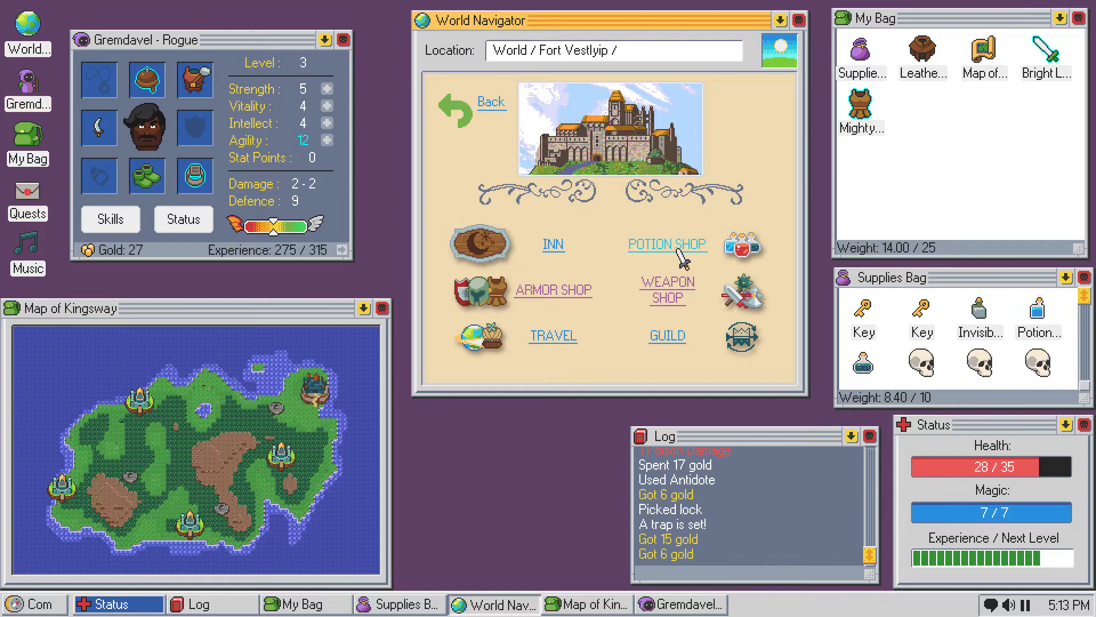
pyautogui.click(667, 244)
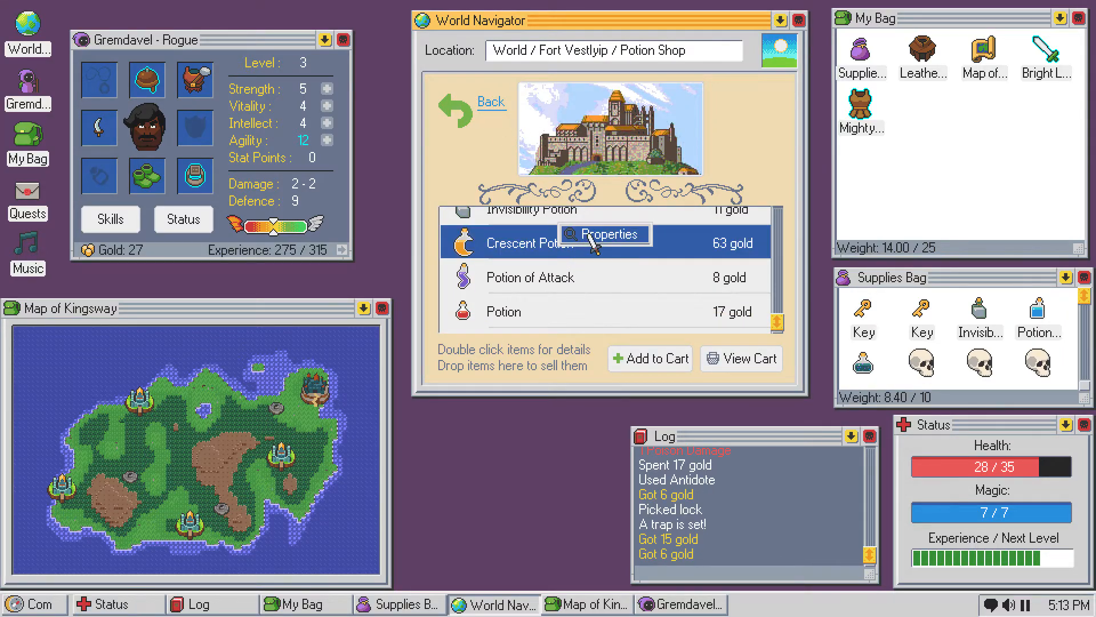
pyautogui.click(611, 234)
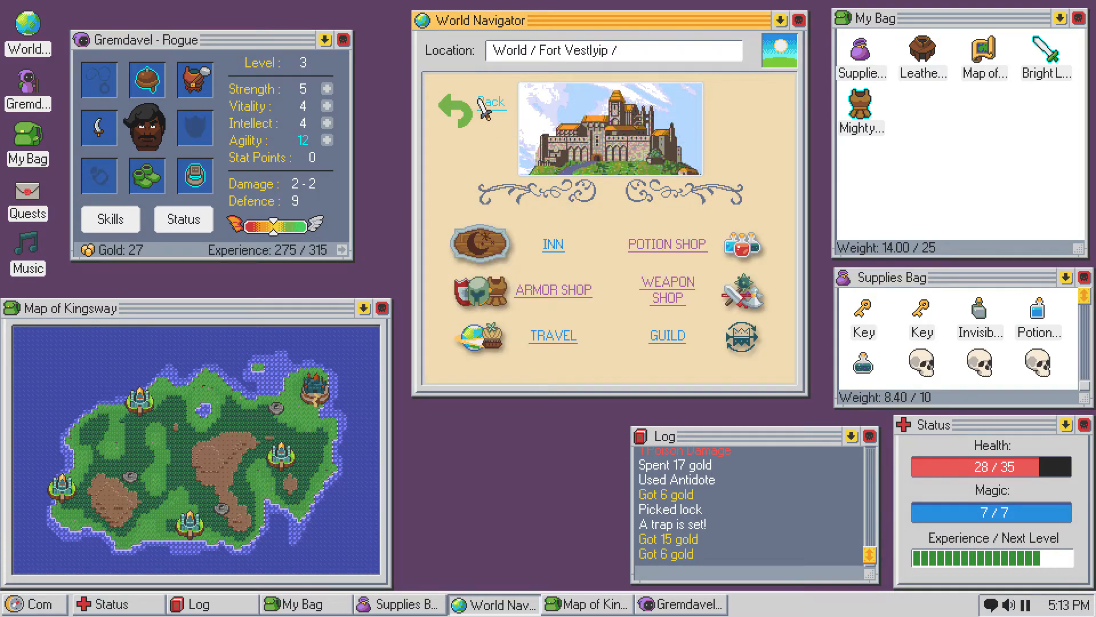
pyautogui.moveTo(666, 289)
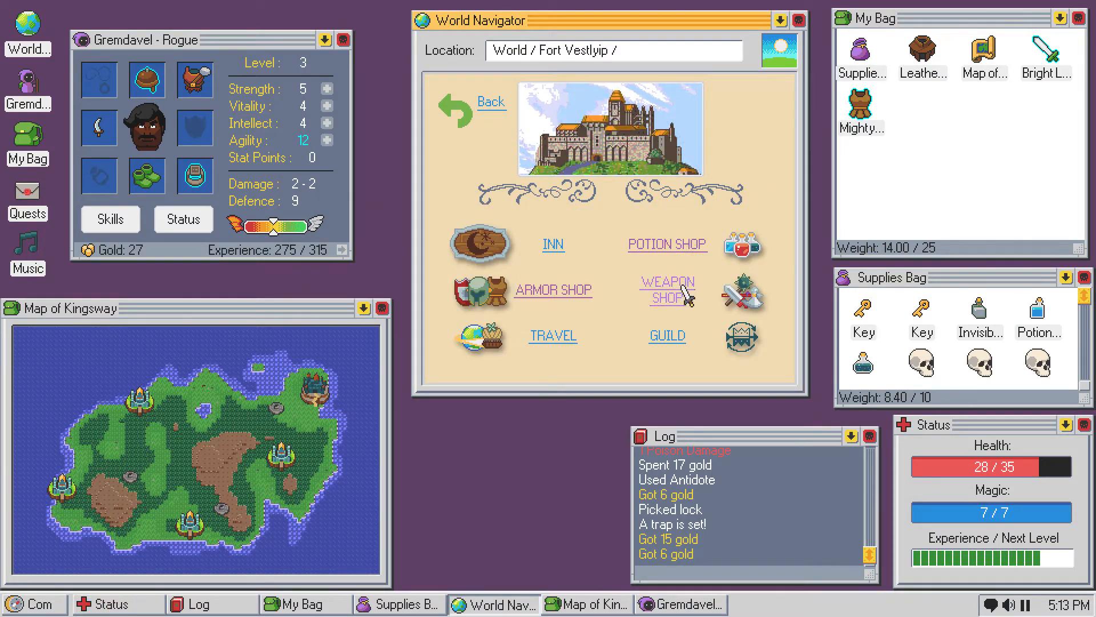
pyautogui.click(667, 289)
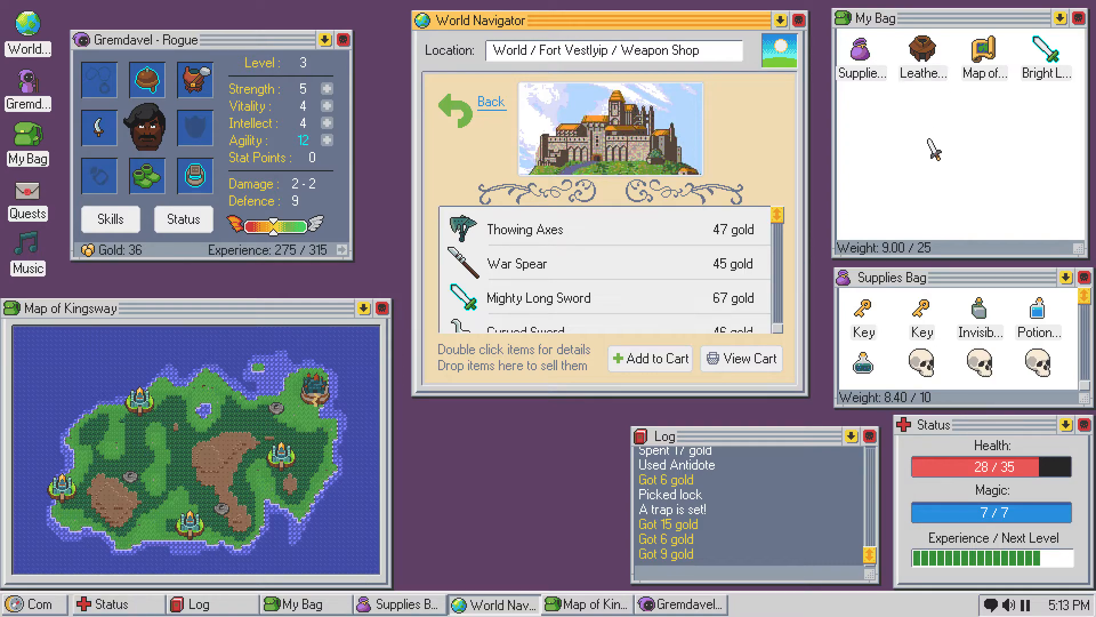
pyautogui.click(490, 102)
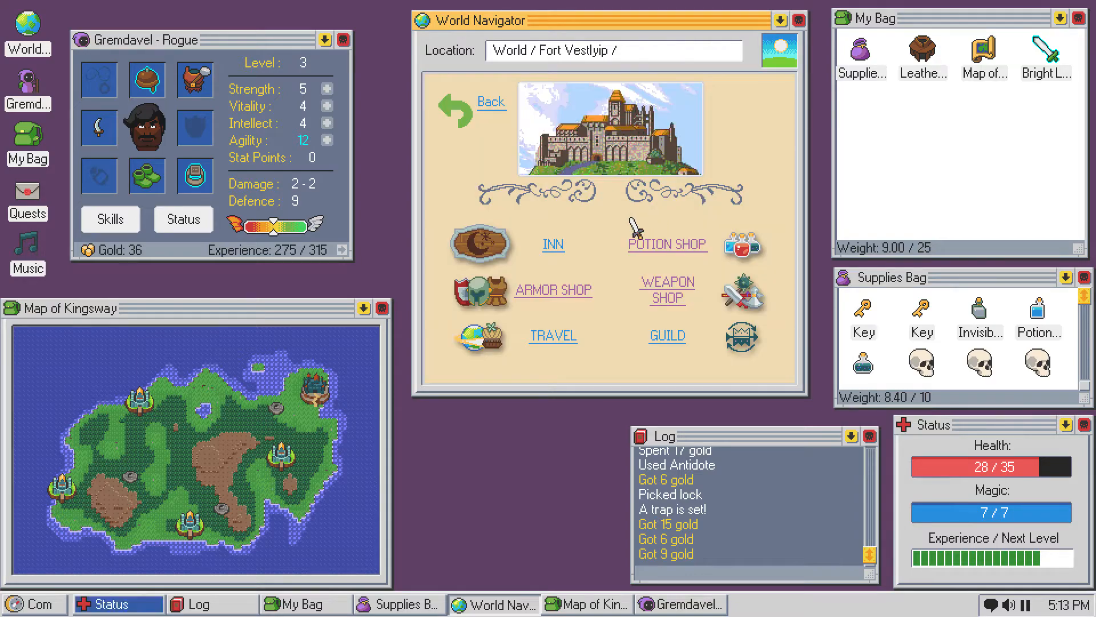
# - Buy a Potion for 17 gold at the Potion Shop and return to town
pyautogui.click(666, 243)
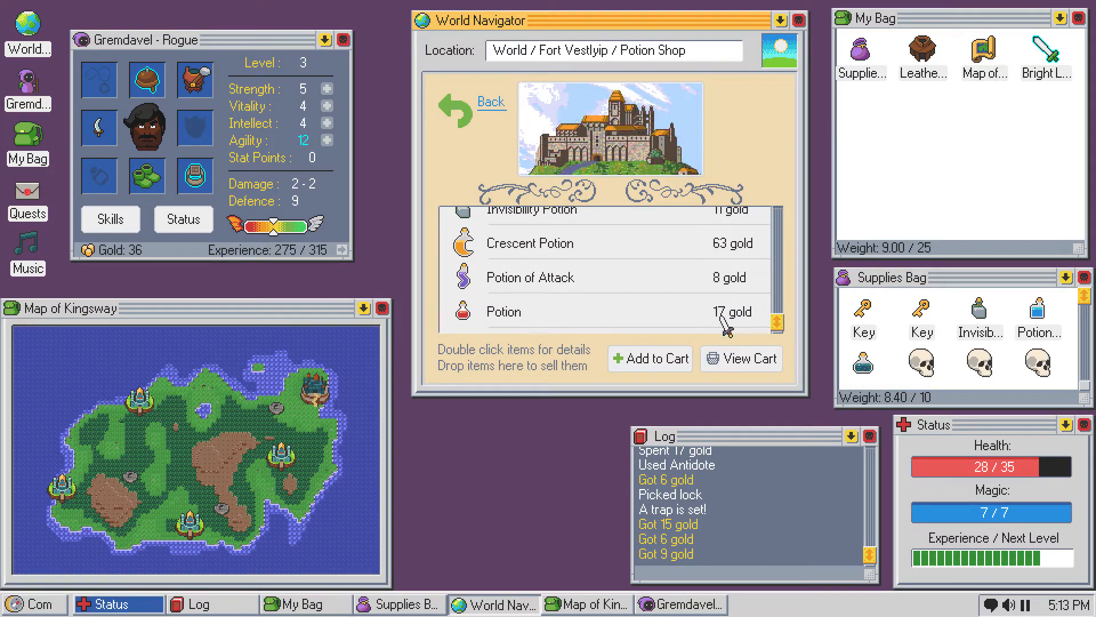
pyautogui.click(602, 311)
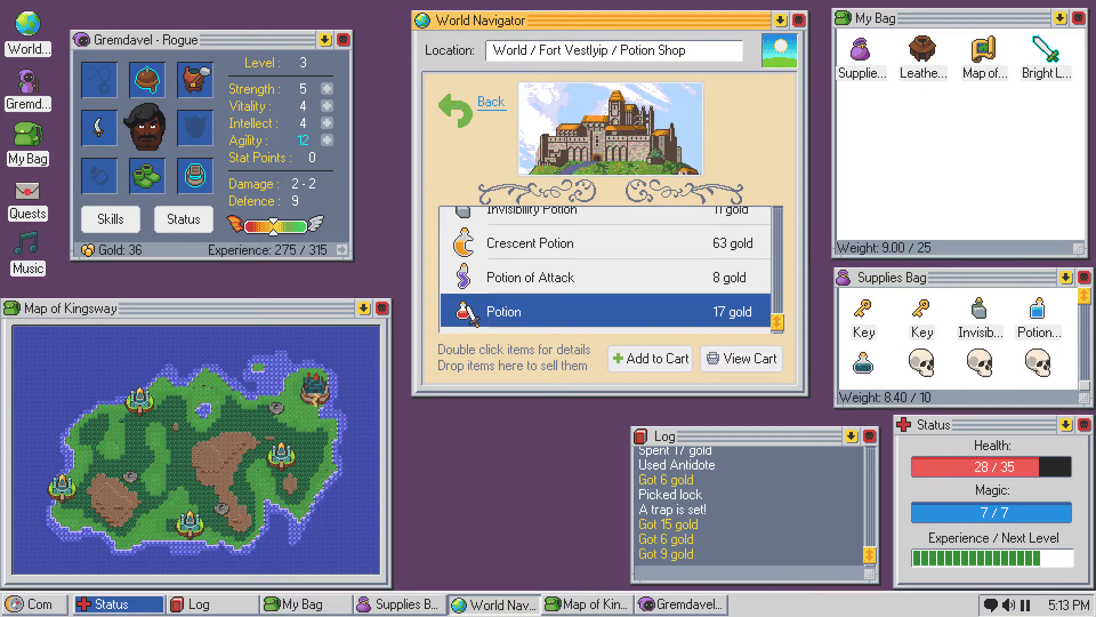
pyautogui.click(650, 359)
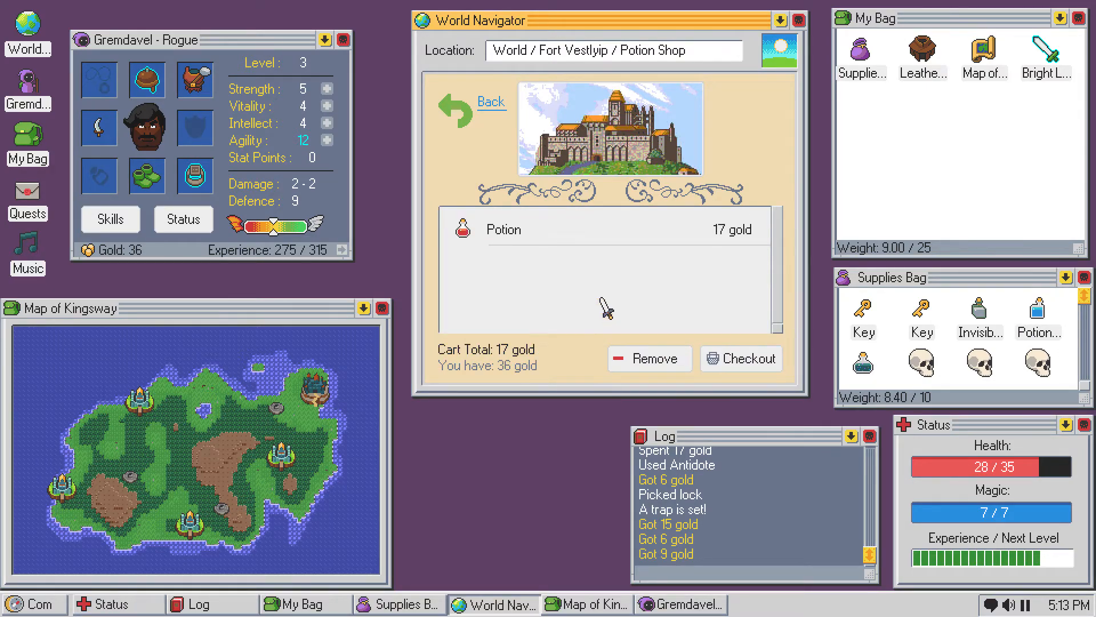
pyautogui.click(740, 358)
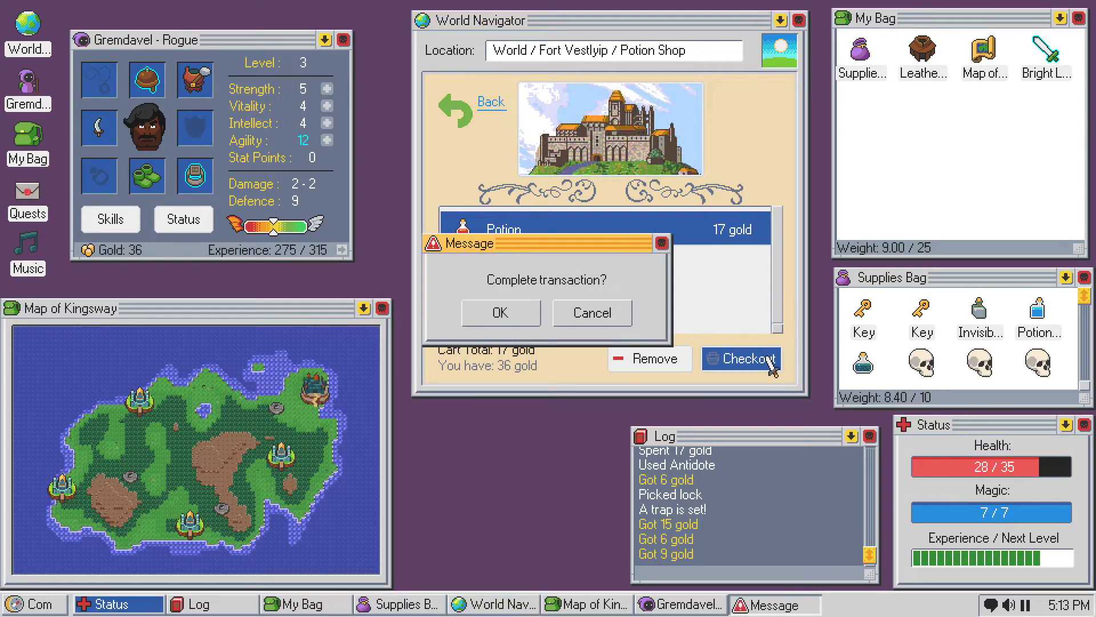
pyautogui.click(499, 312)
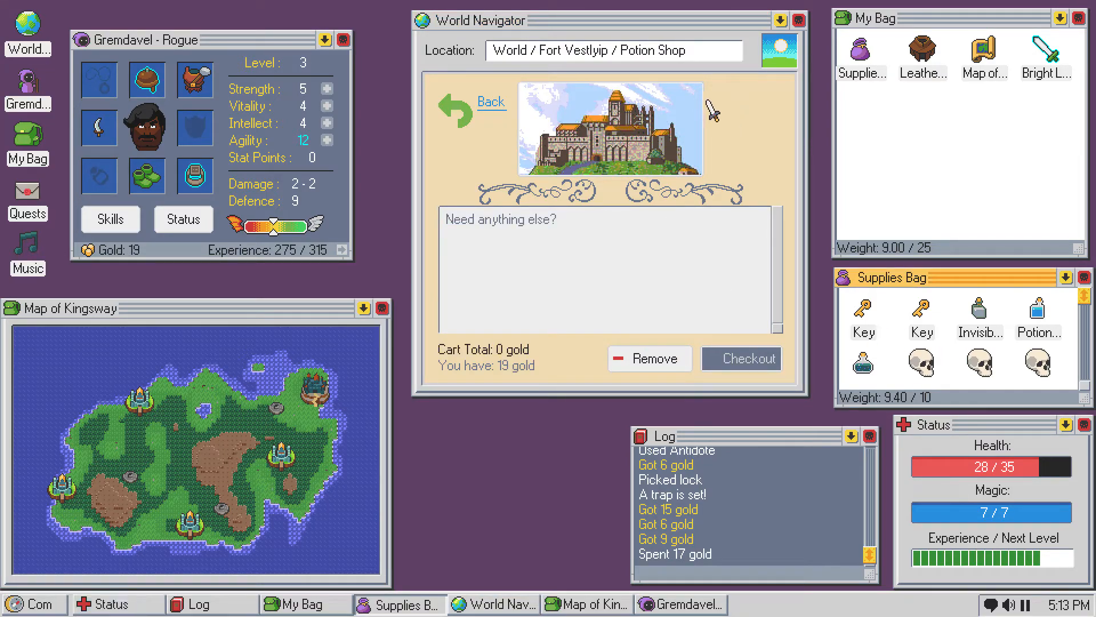
pyautogui.click(490, 102)
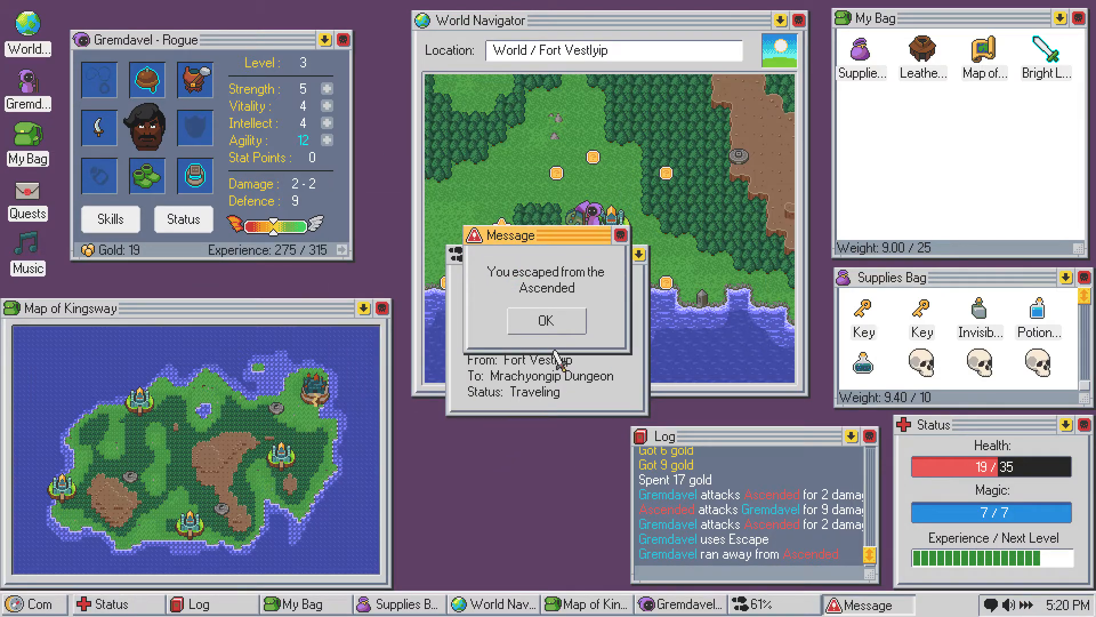
# - Dismiss the escape message and close the Crypt details in Mrachyongip Dungeon
pyautogui.click(545, 321)
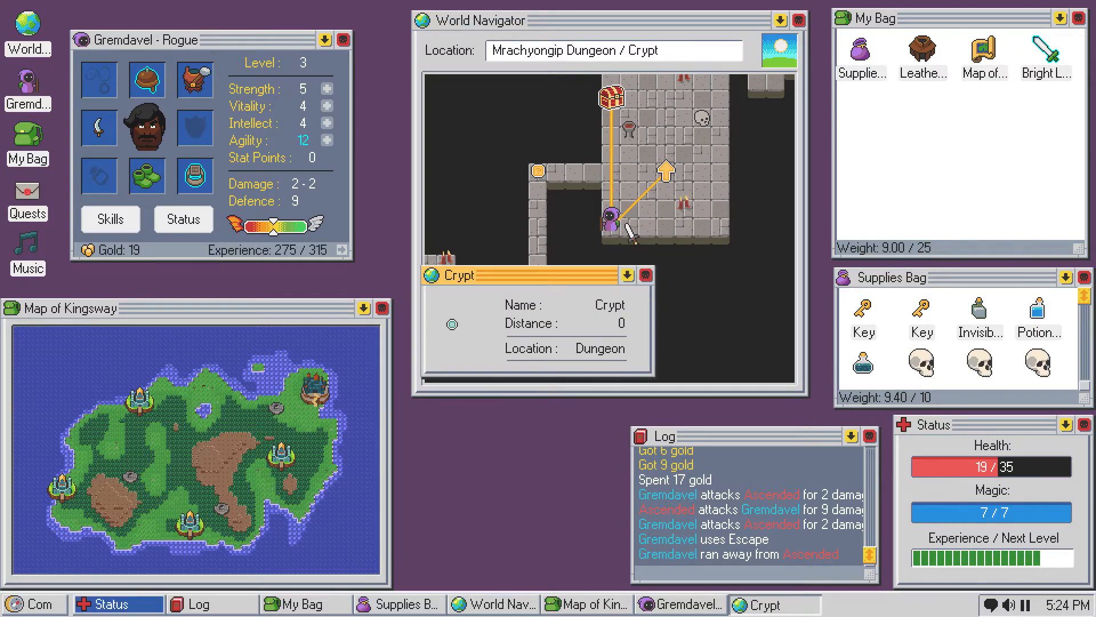
pyautogui.click(644, 275)
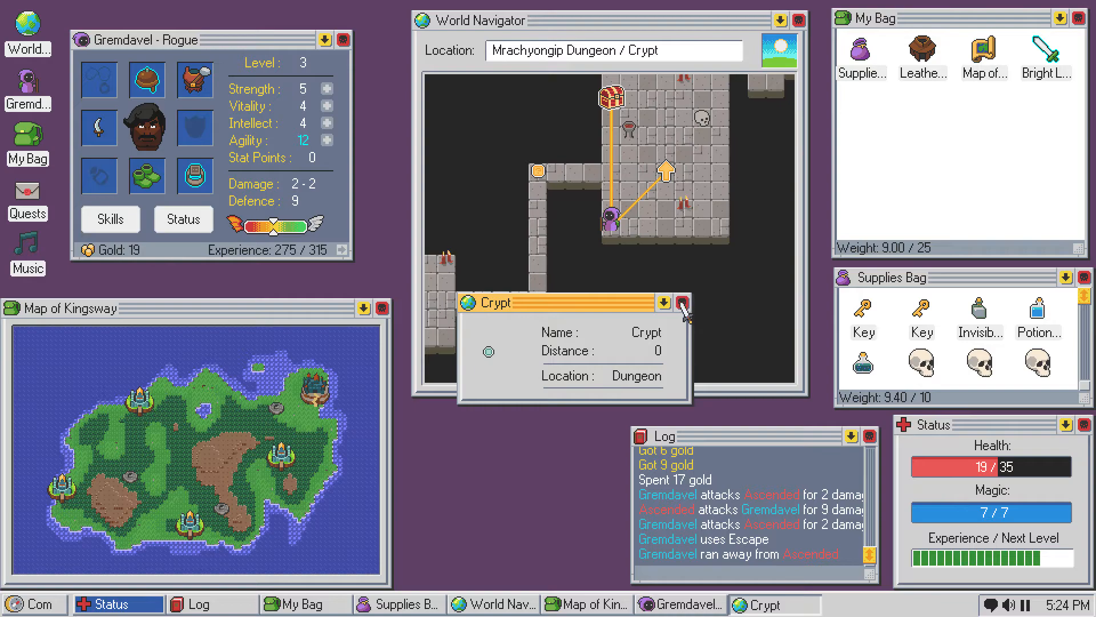
pyautogui.click(681, 302)
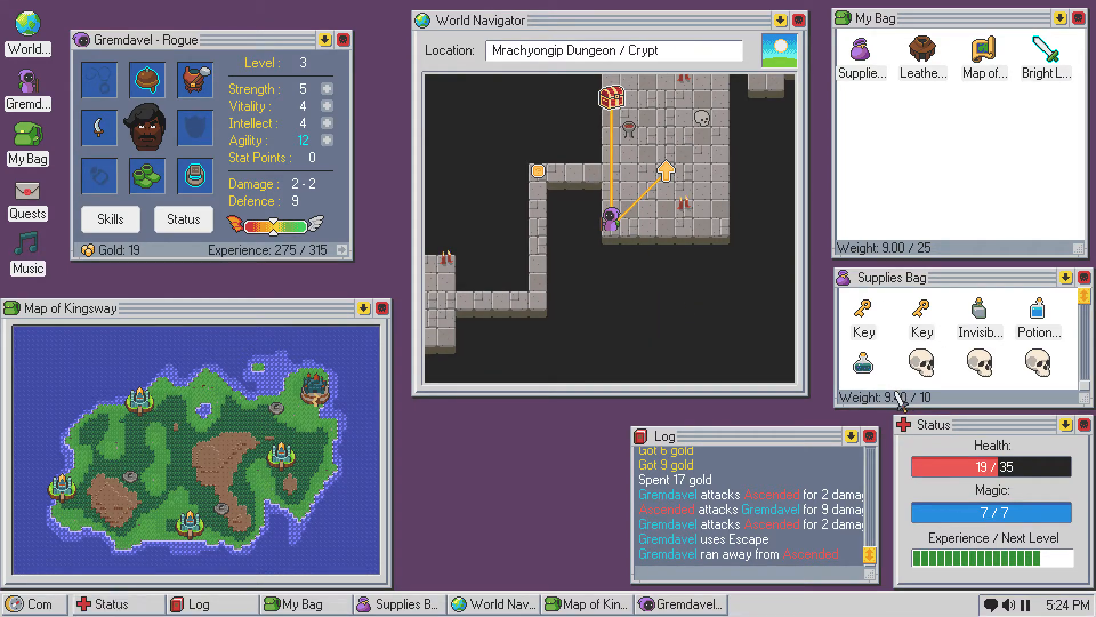
# - Travel toward the treasure chest, flee the Phantom and dismiss the escape message
pyautogui.rightClick(604, 98)
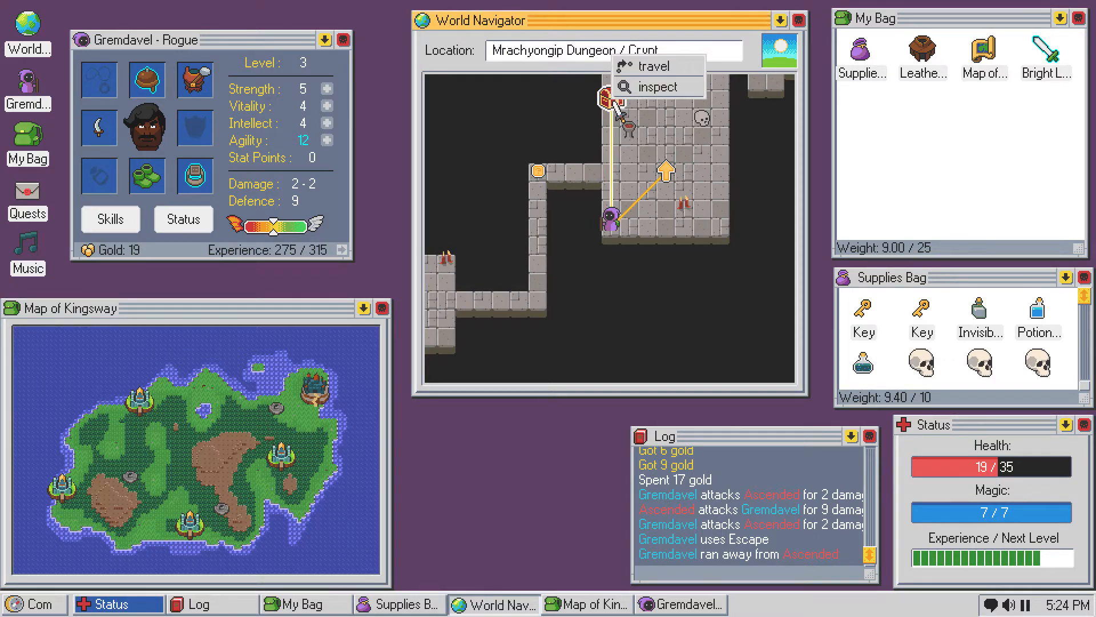
pyautogui.moveTo(654, 66)
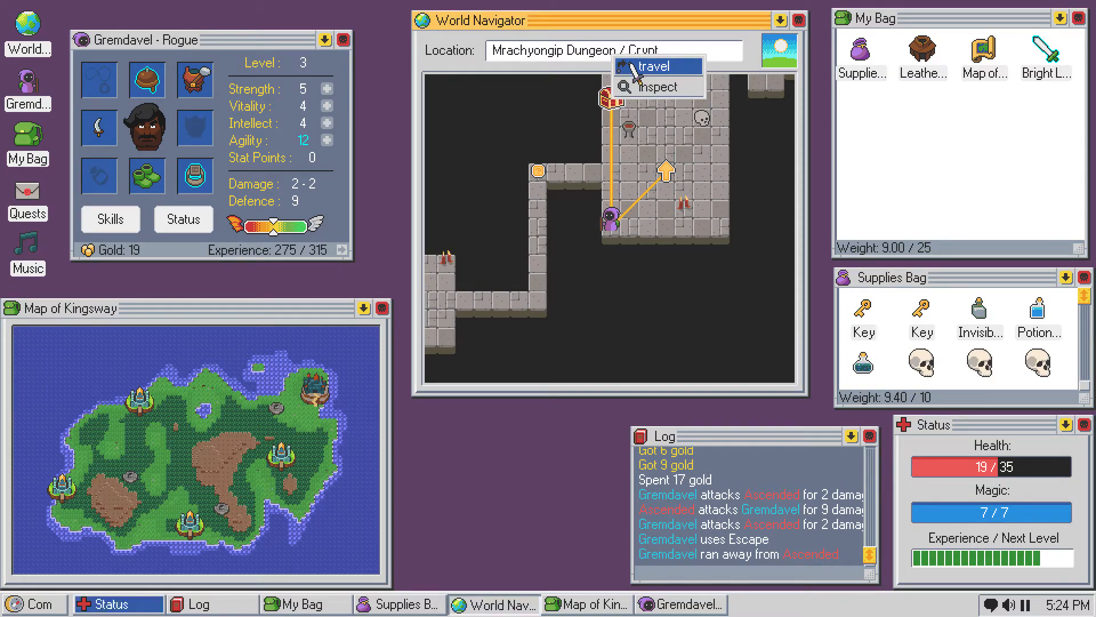
pyautogui.click(651, 67)
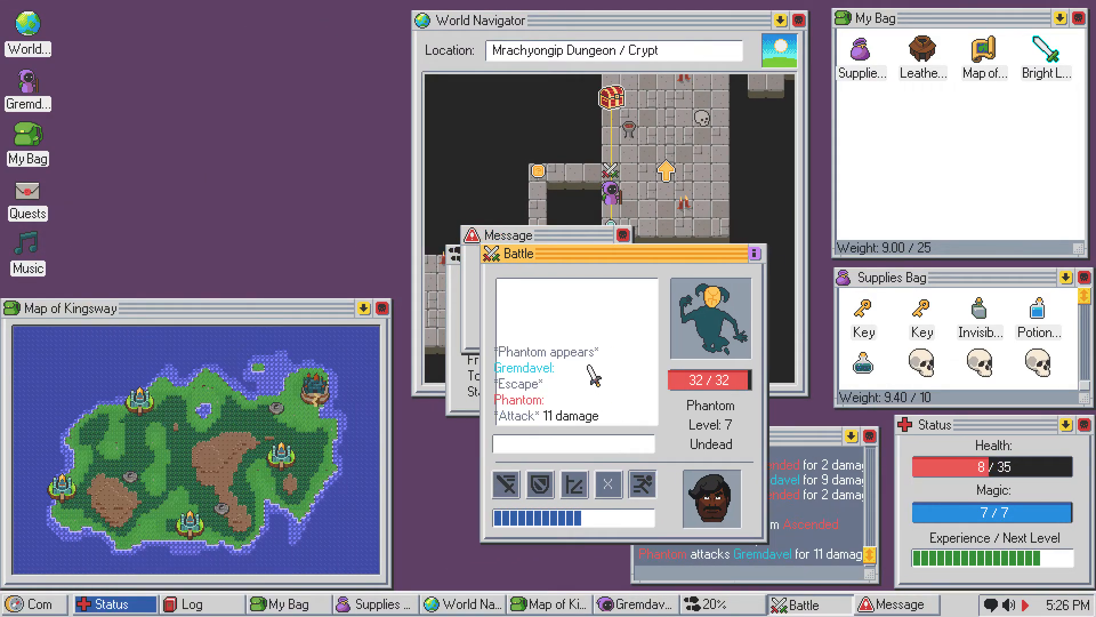
pyautogui.click(641, 484)
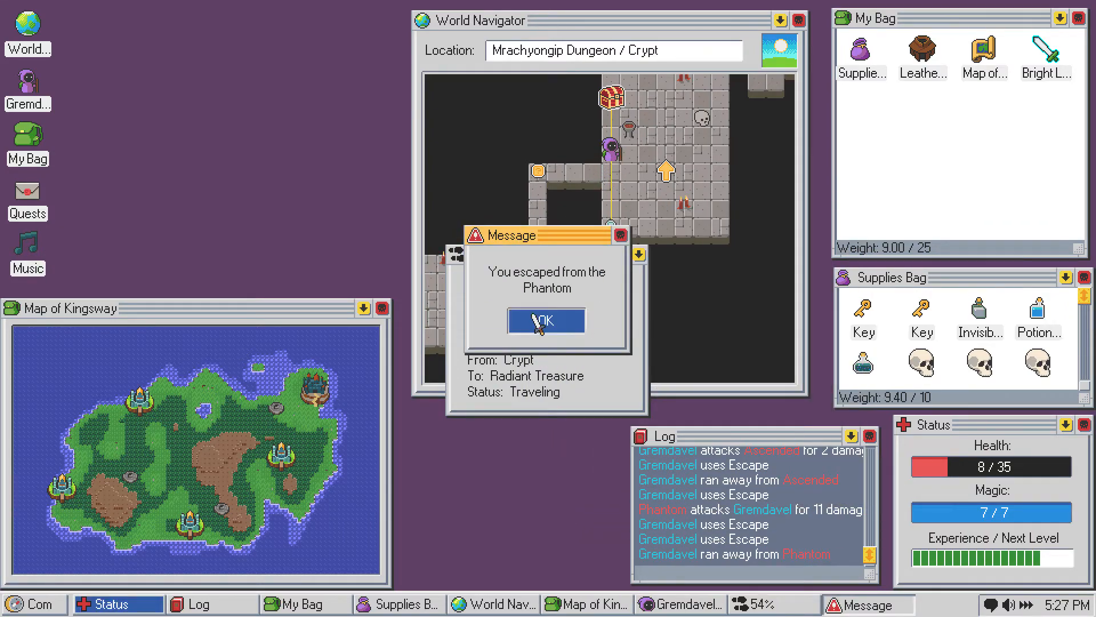
pyautogui.click(545, 321)
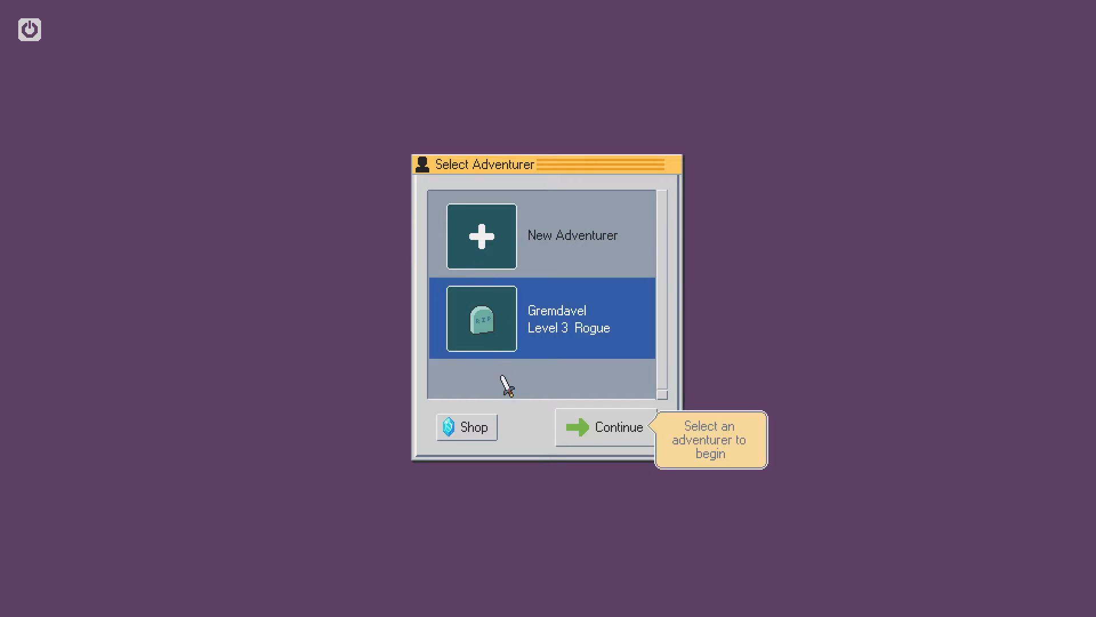
pyautogui.moveTo(554, 335)
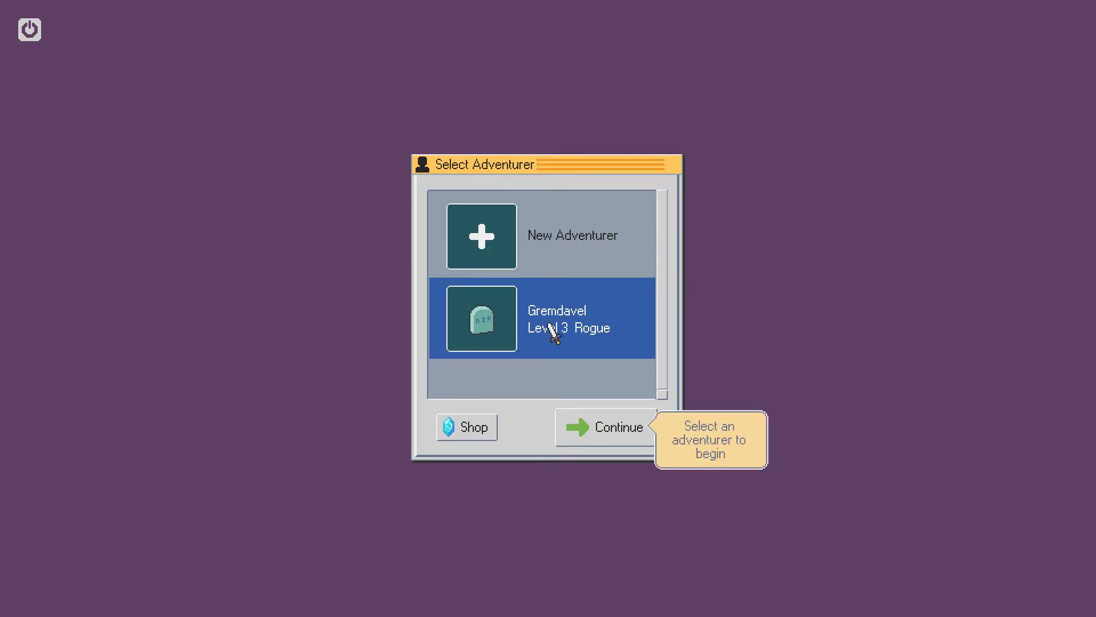
# - Select fallen Gremdavel, decline burial, and open the Upgrade Shop
pyautogui.click(618, 427)
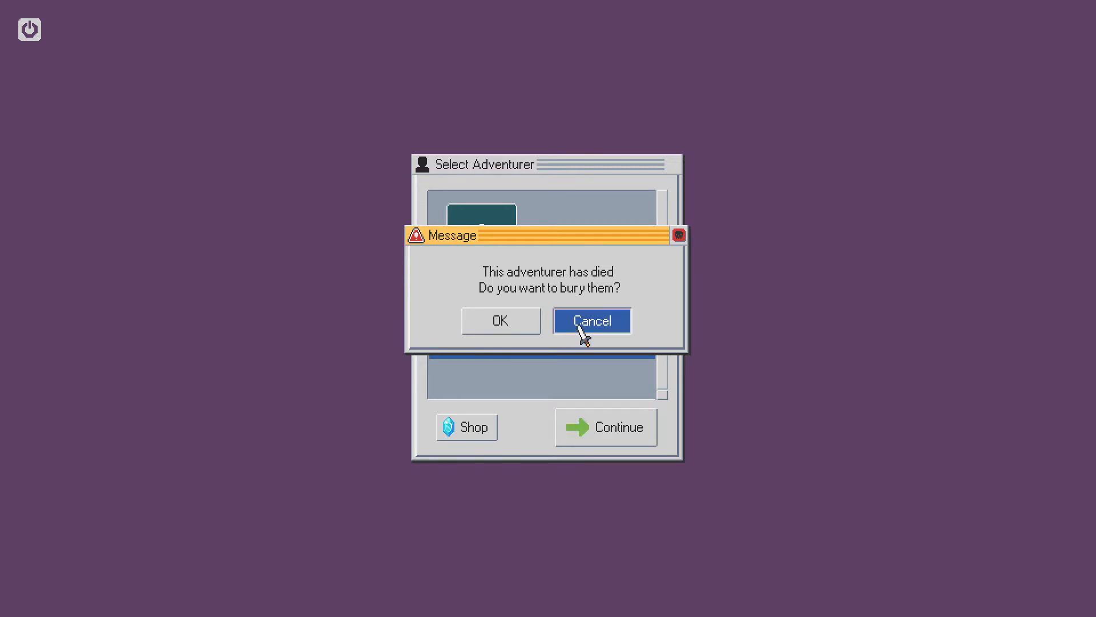
pyautogui.click(591, 320)
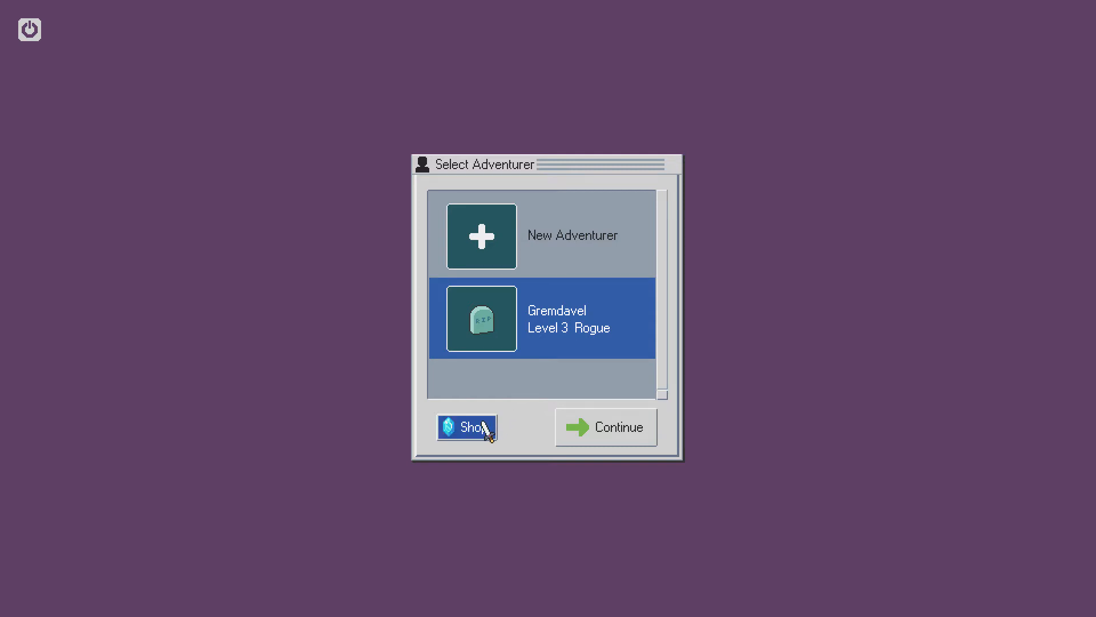
pyautogui.click(466, 427)
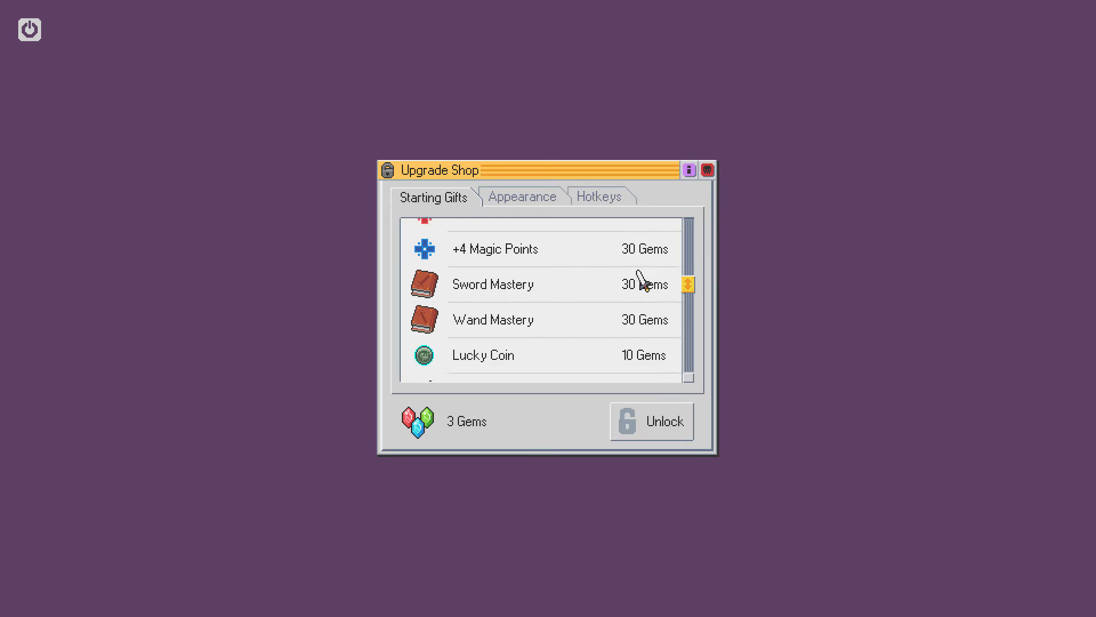
# - Browse the Upgrade Shop's Appearance and Hotkeys upgrades, then close the shop
pyautogui.click(520, 196)
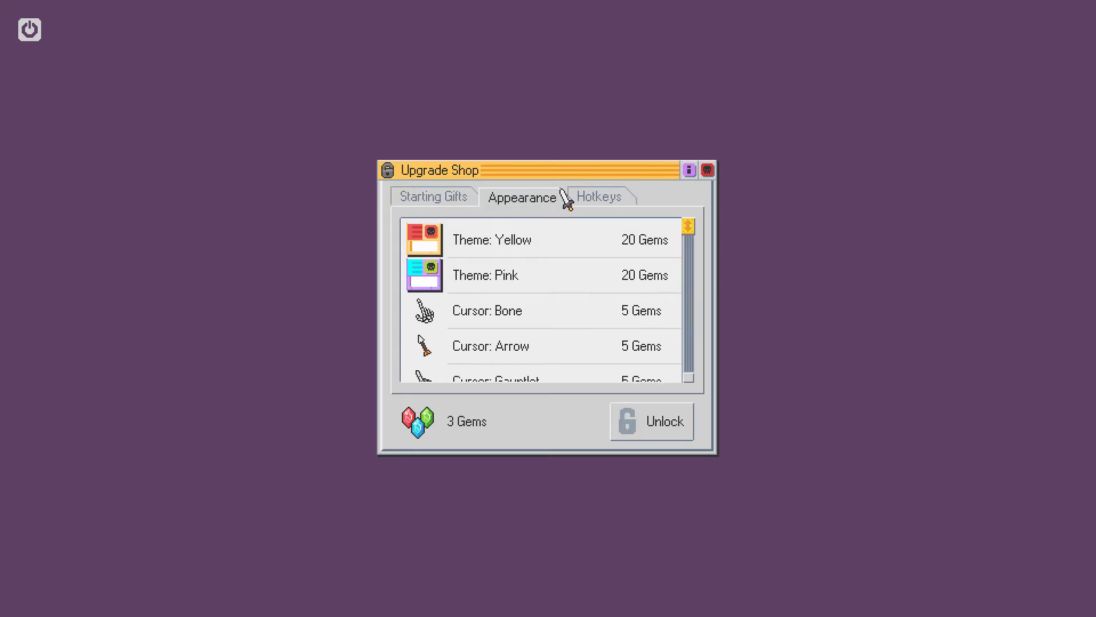
pyautogui.scroll(-3)
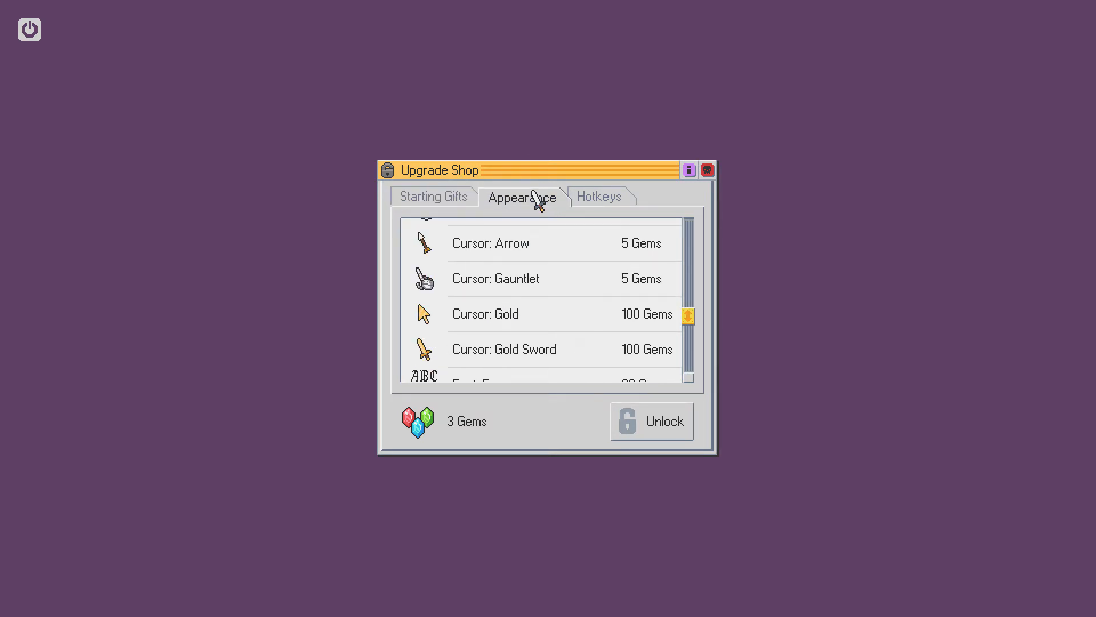
pyautogui.click(599, 196)
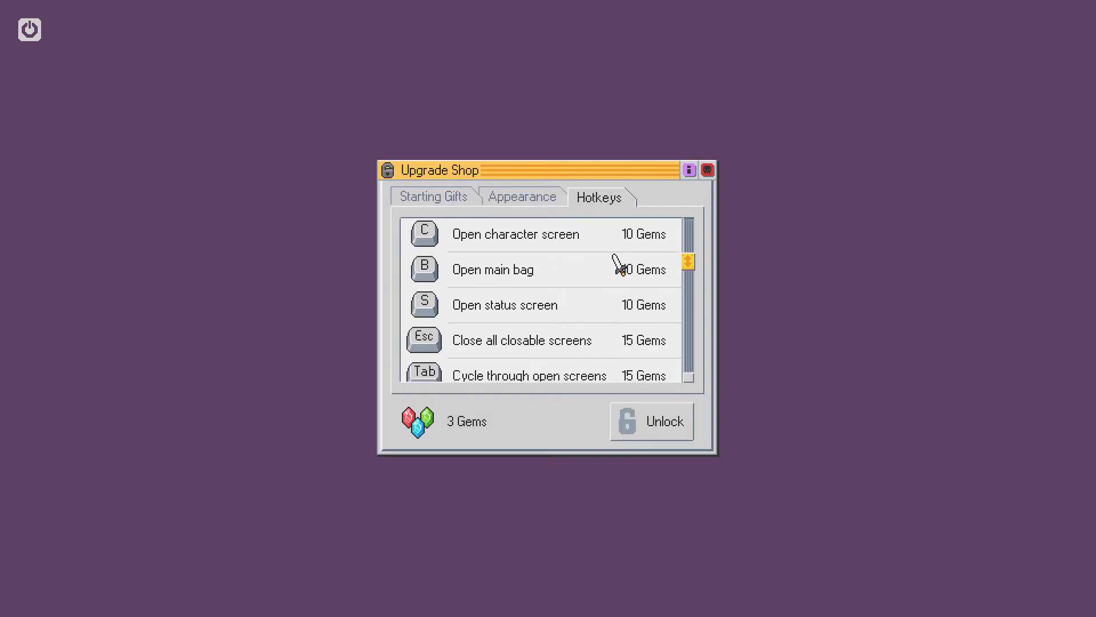
pyautogui.scroll(-3)
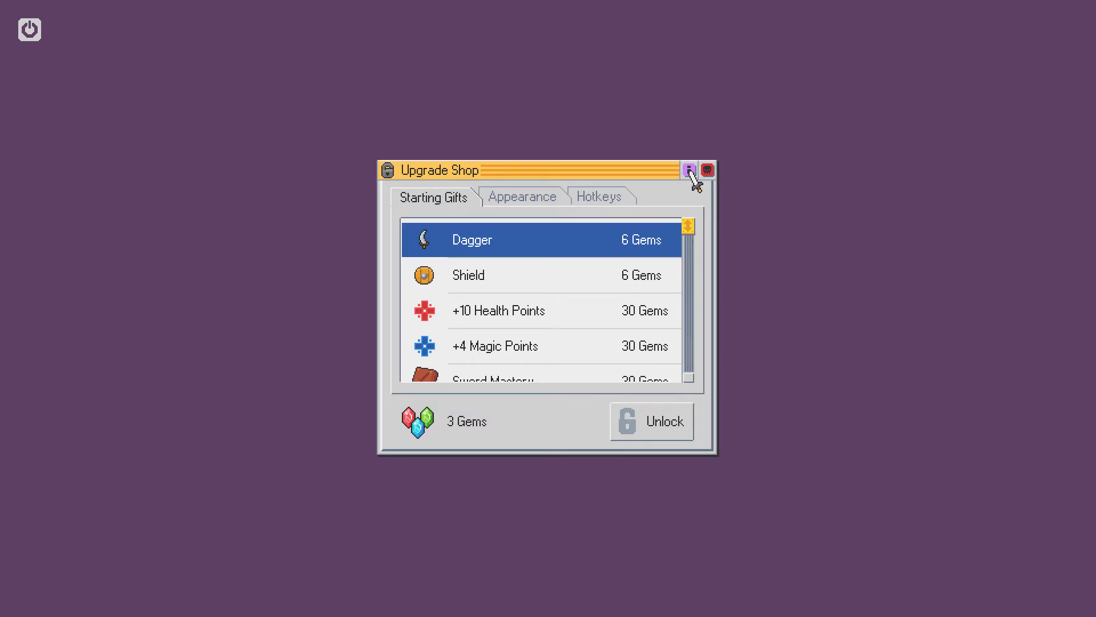
pyautogui.click(689, 170)
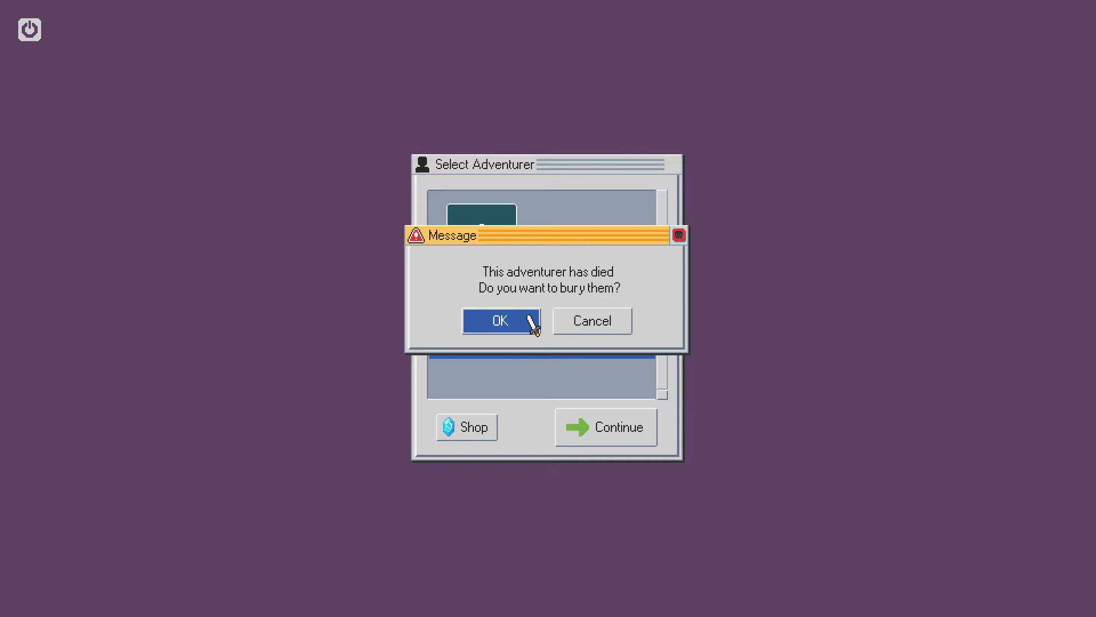
# - Agree to bury Gremdavel and keep the Deft Leather Helm as memento
pyautogui.click(499, 321)
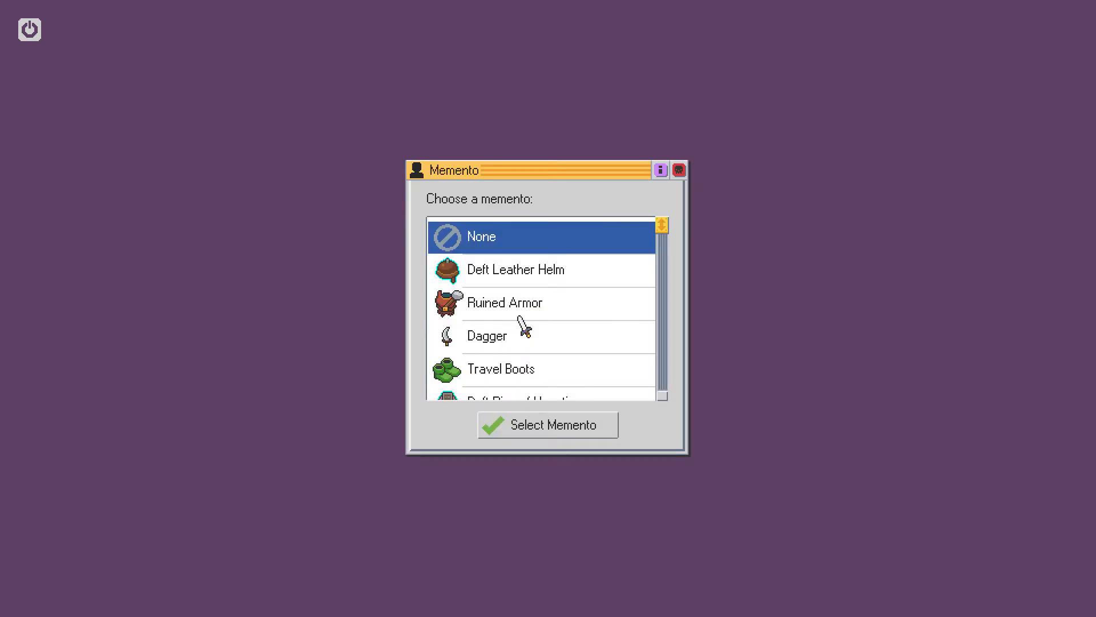
pyautogui.moveTo(670, 253)
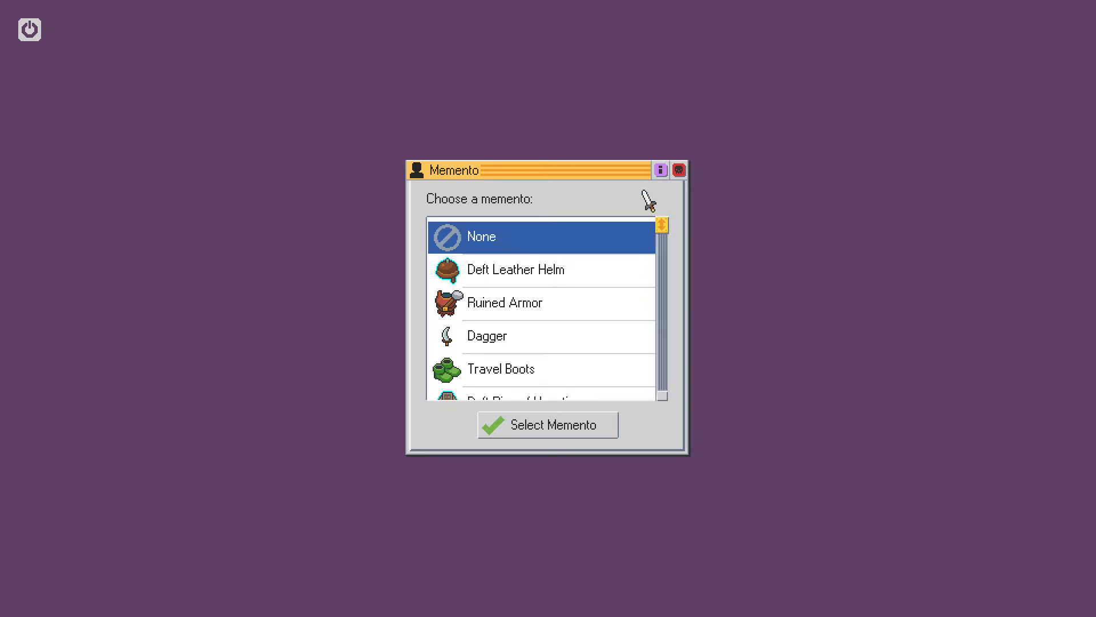
pyautogui.click(515, 268)
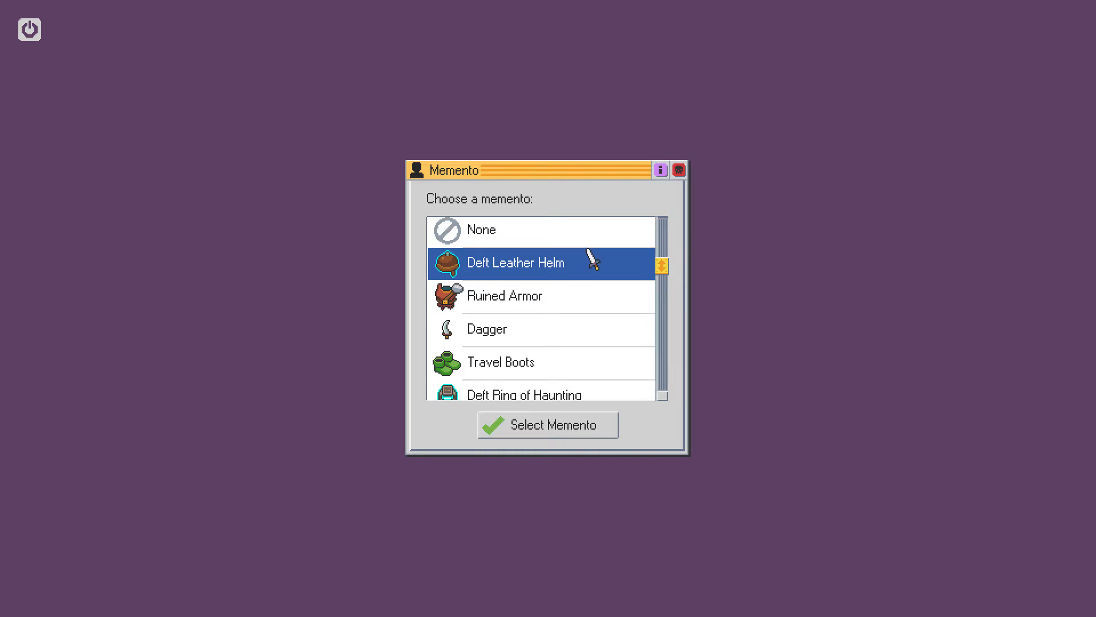
pyautogui.moveTo(583, 352)
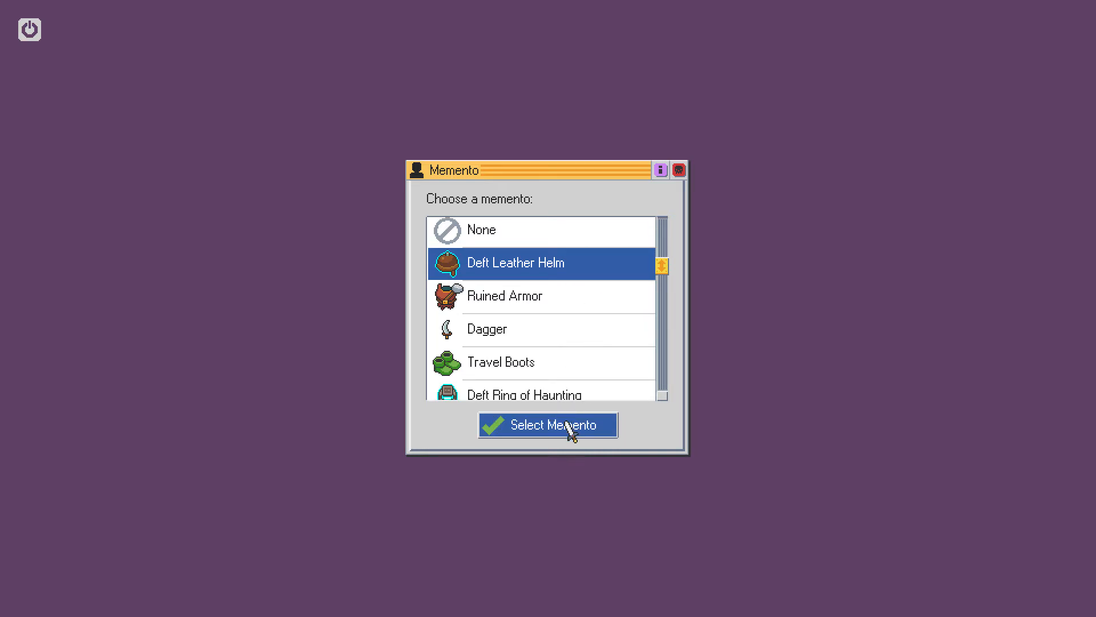
pyautogui.click(547, 424)
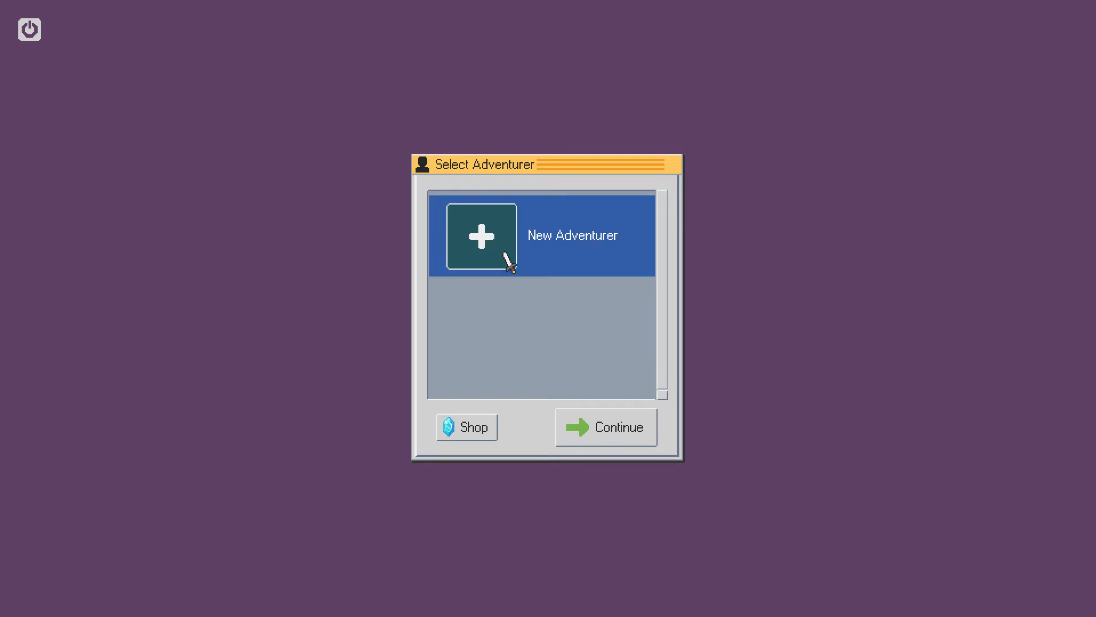
# - Start a new adventurer named Hollinday with the Mage class
pyautogui.click(480, 234)
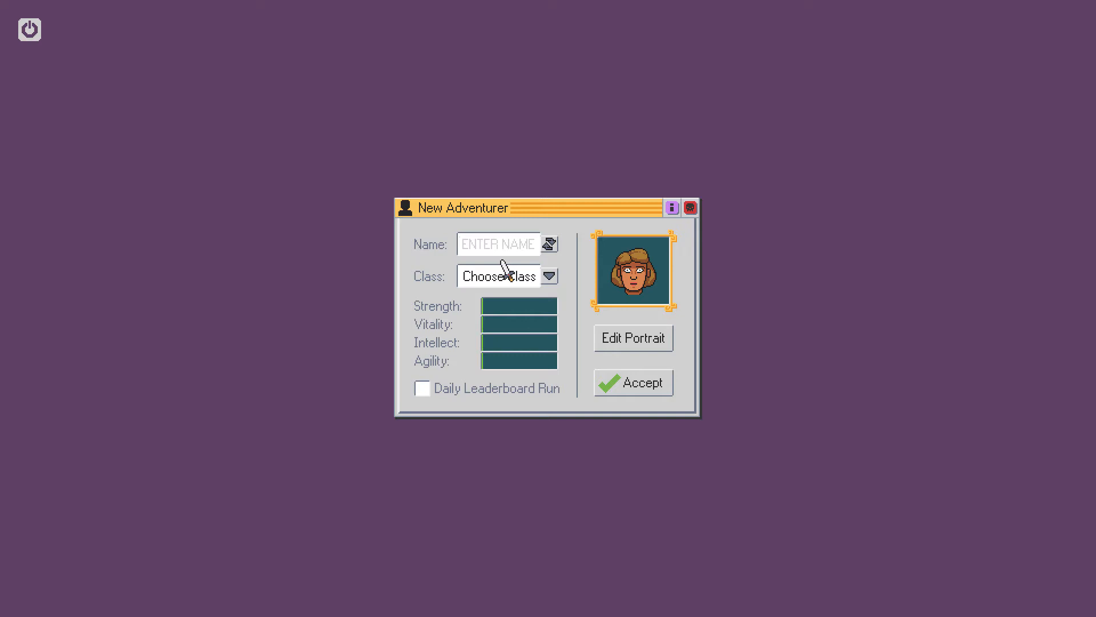
pyautogui.click(489, 244)
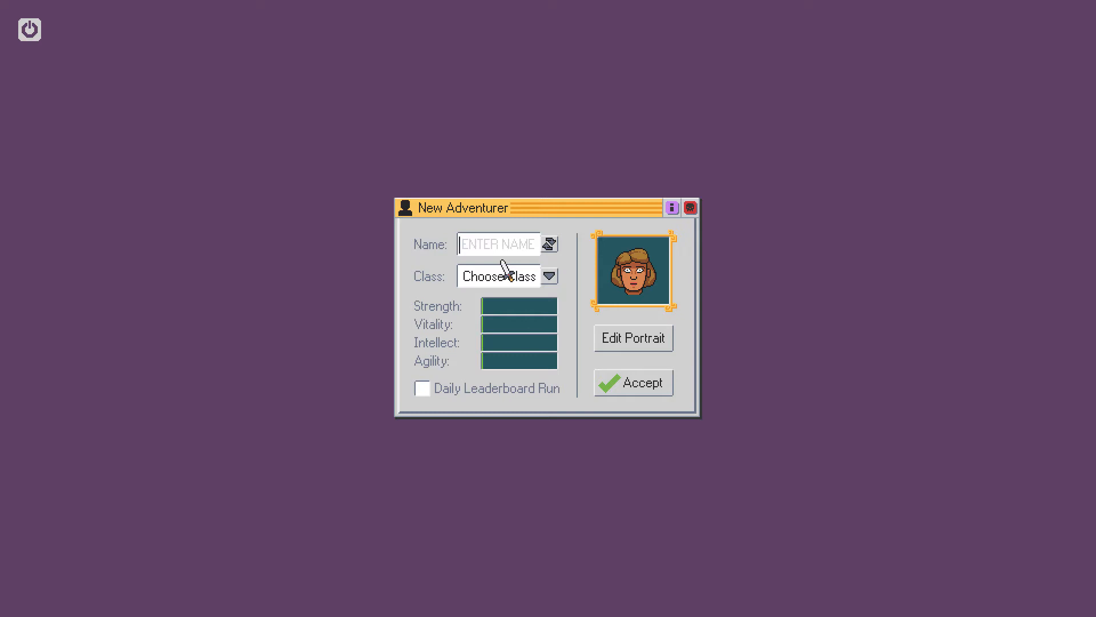
pyautogui.write('Hol')
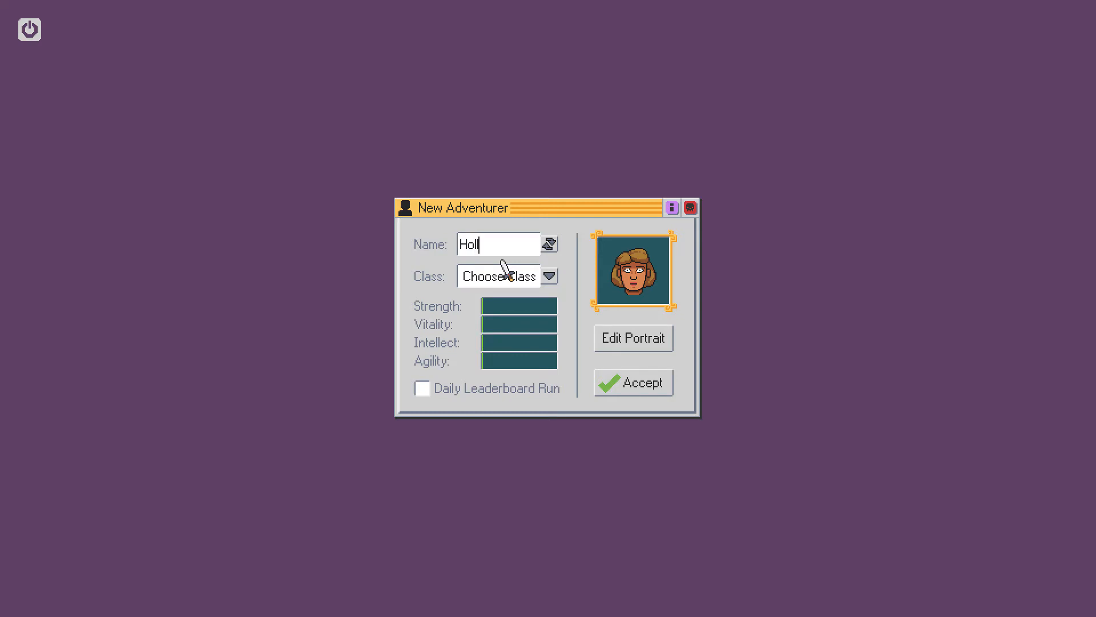
pyautogui.write('inday')
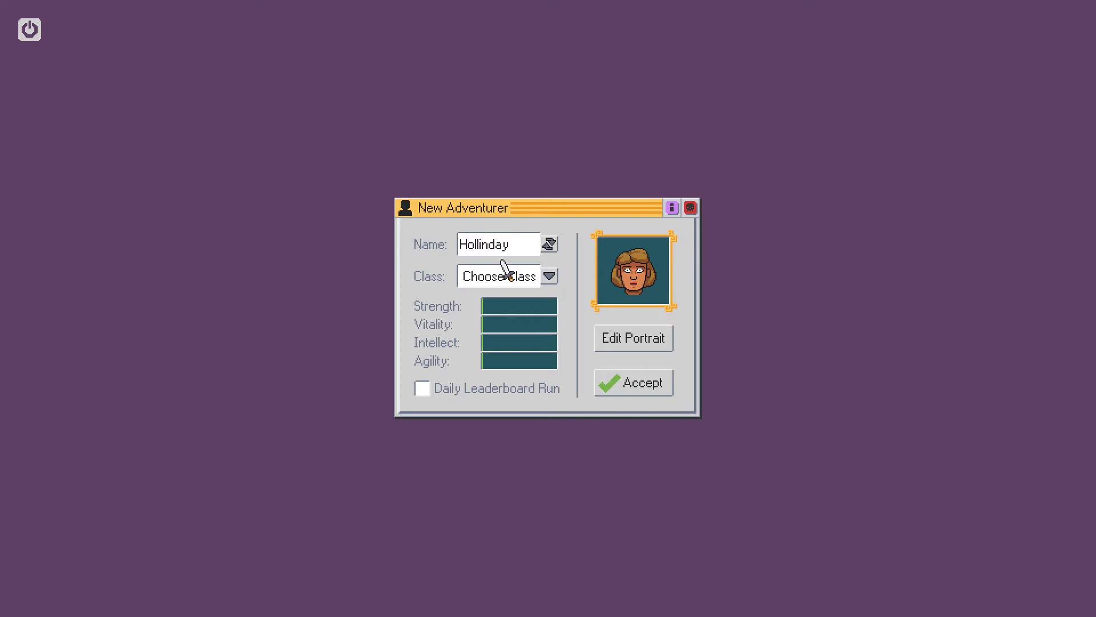
pyautogui.click(549, 275)
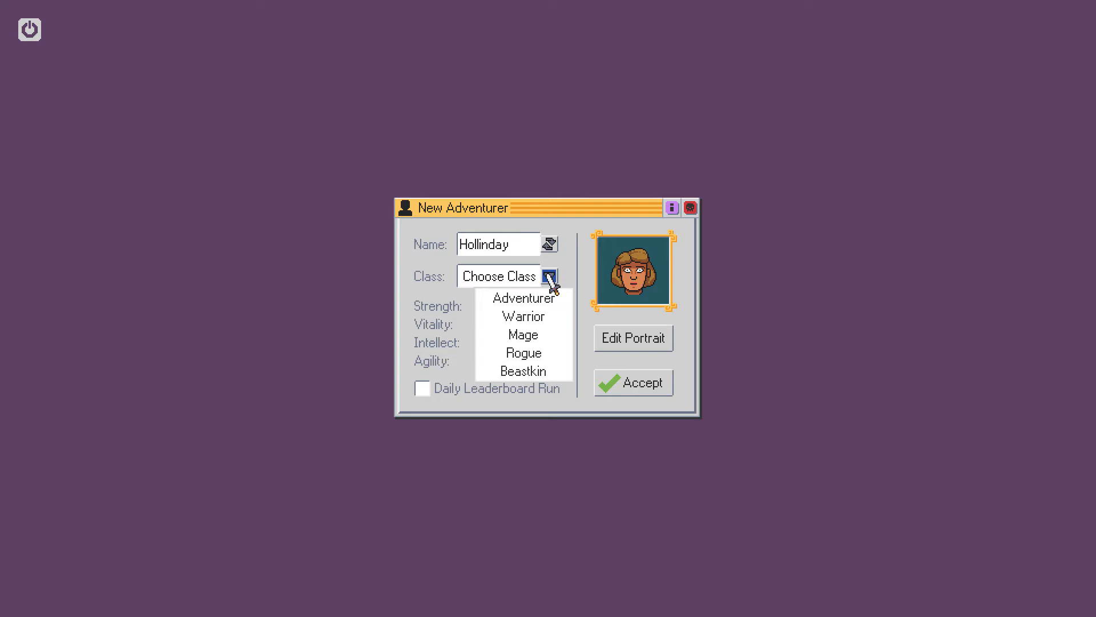
pyautogui.click(523, 334)
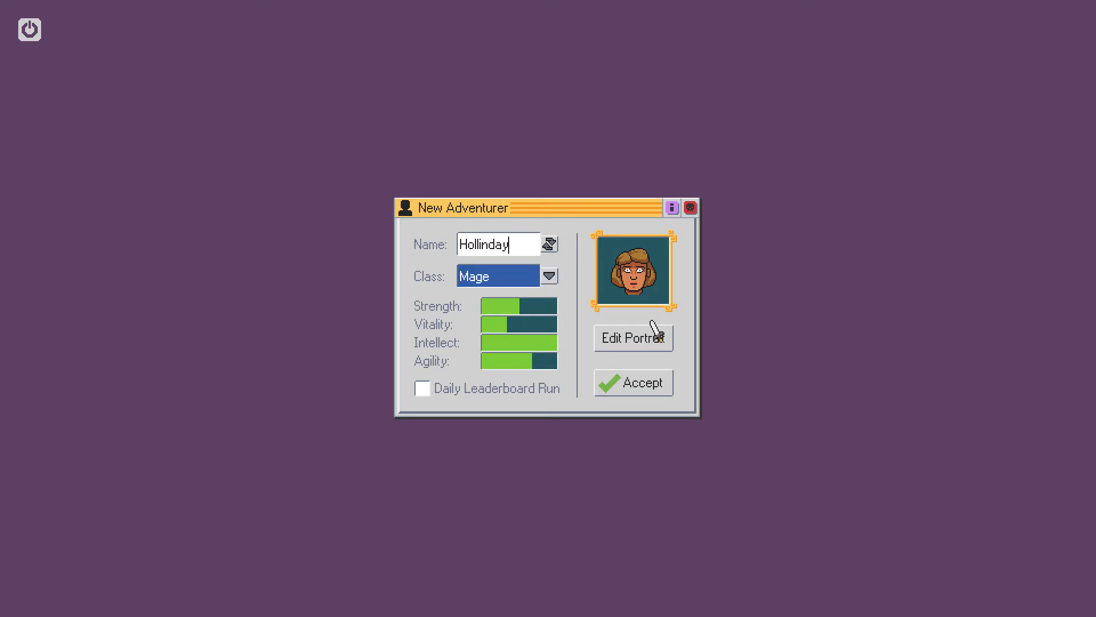
# - Randomize Hollinday's portrait twice and accept the new Mage
pyautogui.click(633, 337)
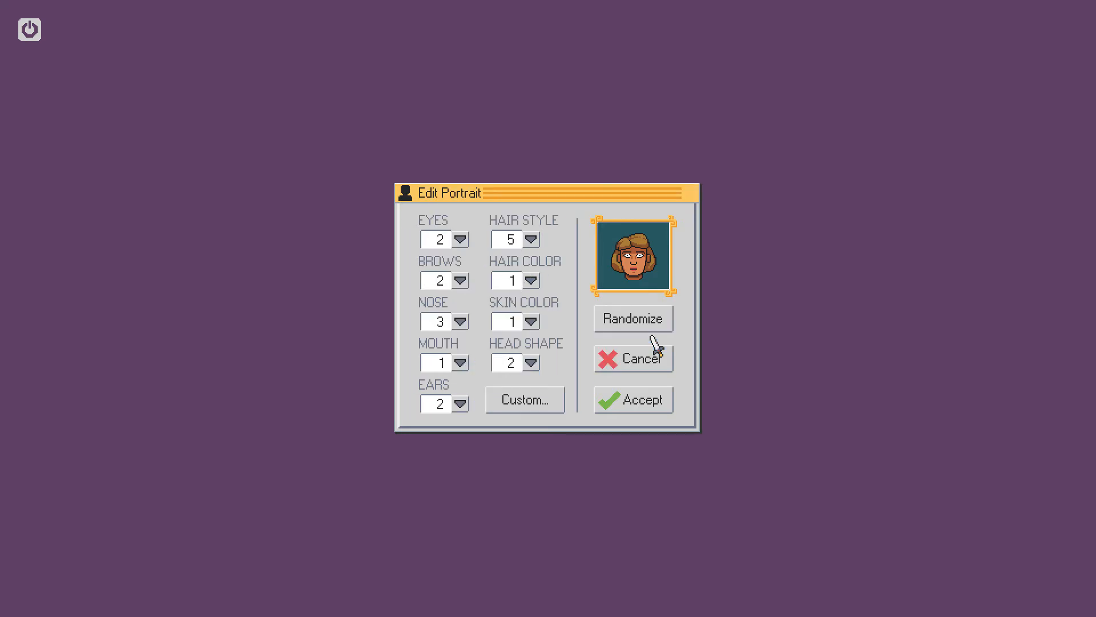
pyautogui.click(632, 318)
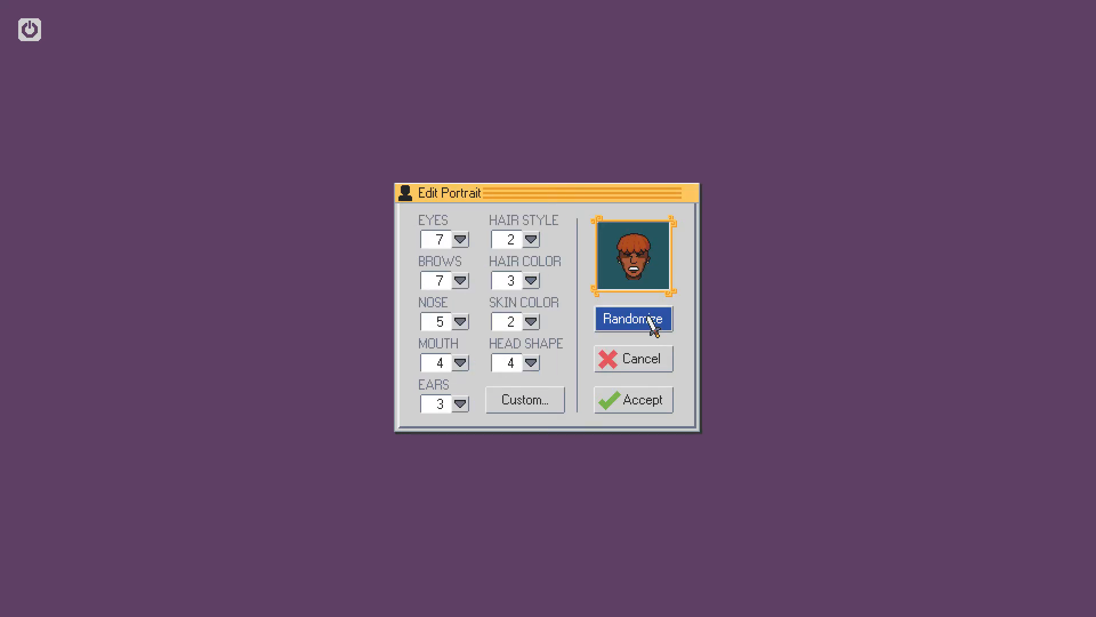
pyautogui.click(633, 319)
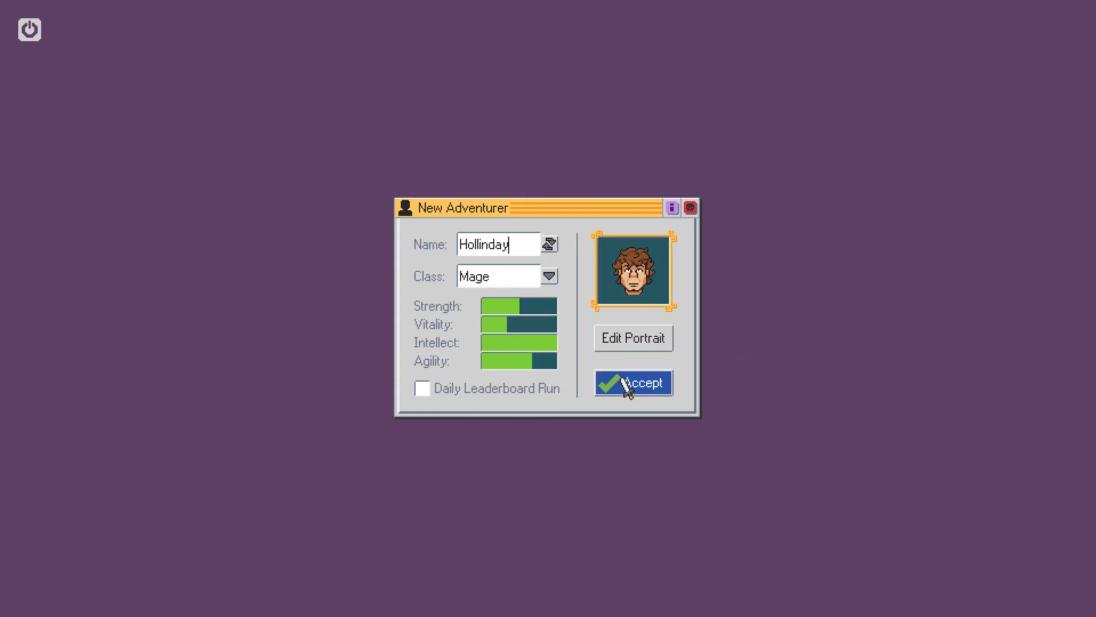
pyautogui.click(632, 383)
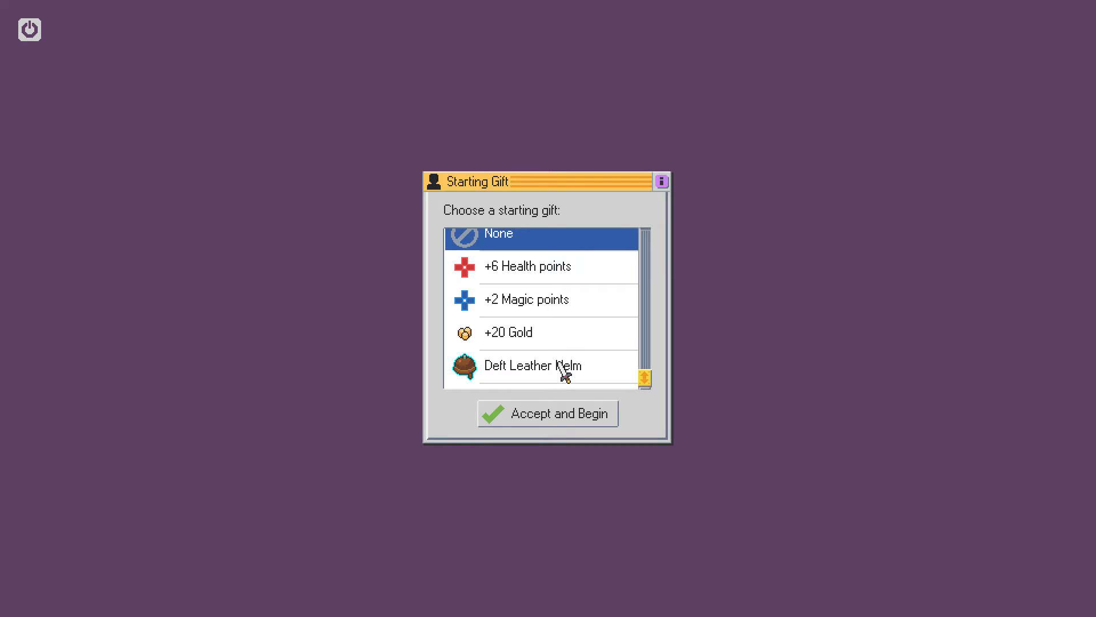
# - Pick the +2 Magic points starting gift and begin Hollinday's adventure
pyautogui.click(533, 364)
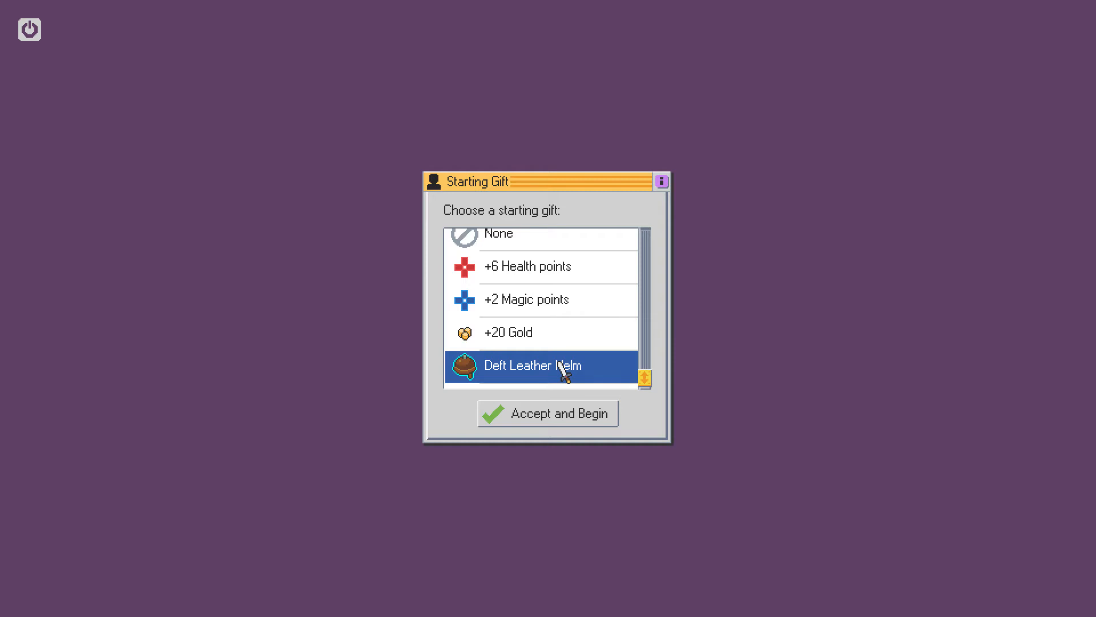
pyautogui.moveTo(554, 313)
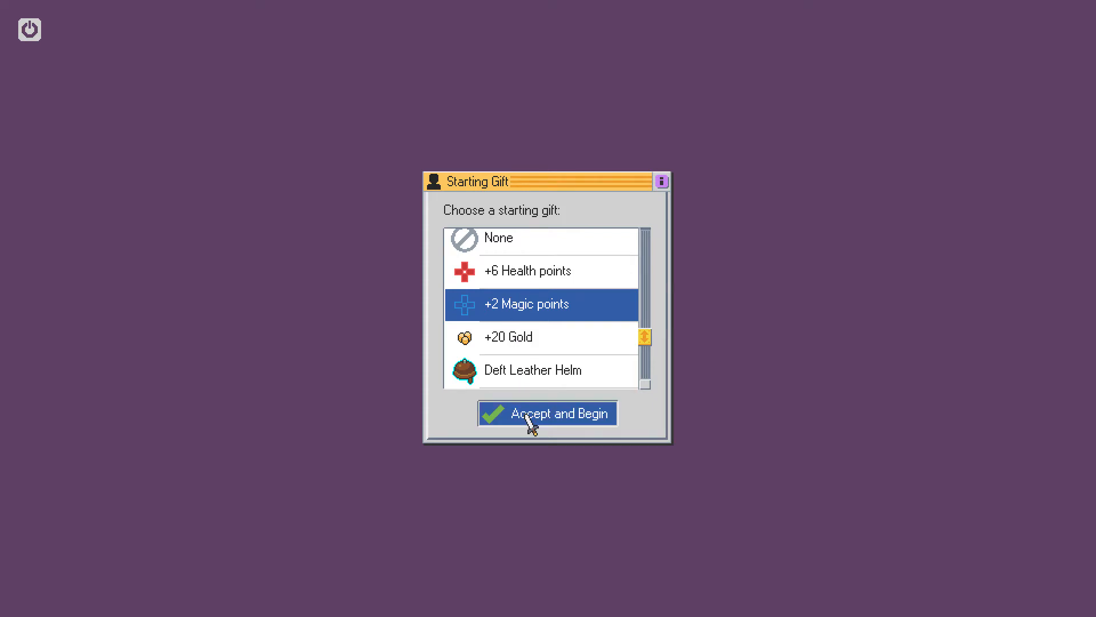
pyautogui.click(547, 412)
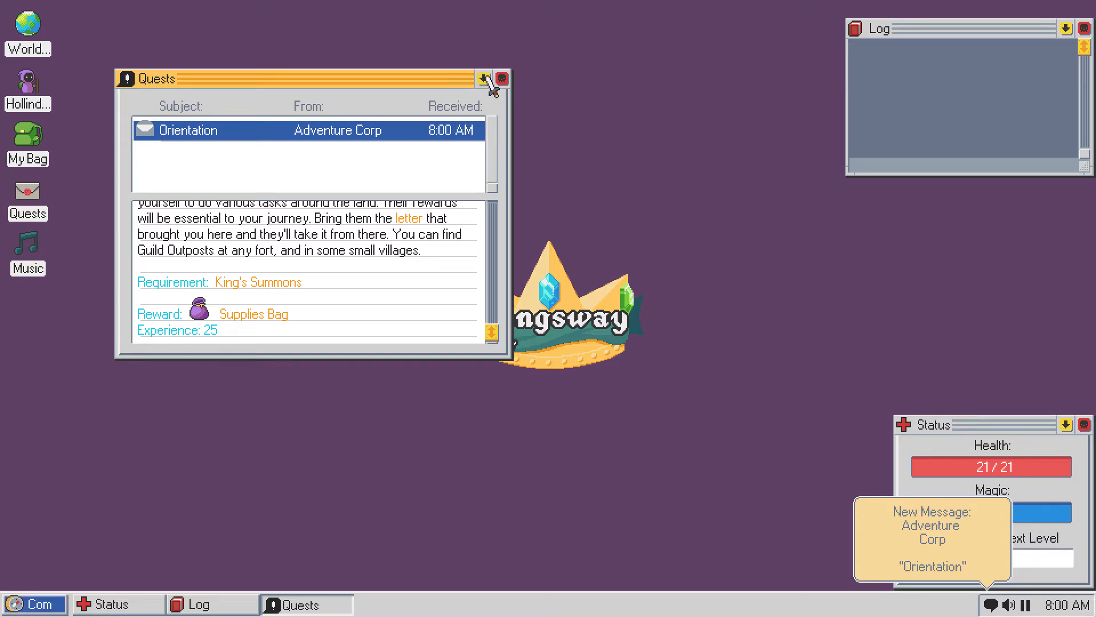
# - Dismiss the orientation quest, then approach, help, and talk with the scared wanderer
pyautogui.click(501, 79)
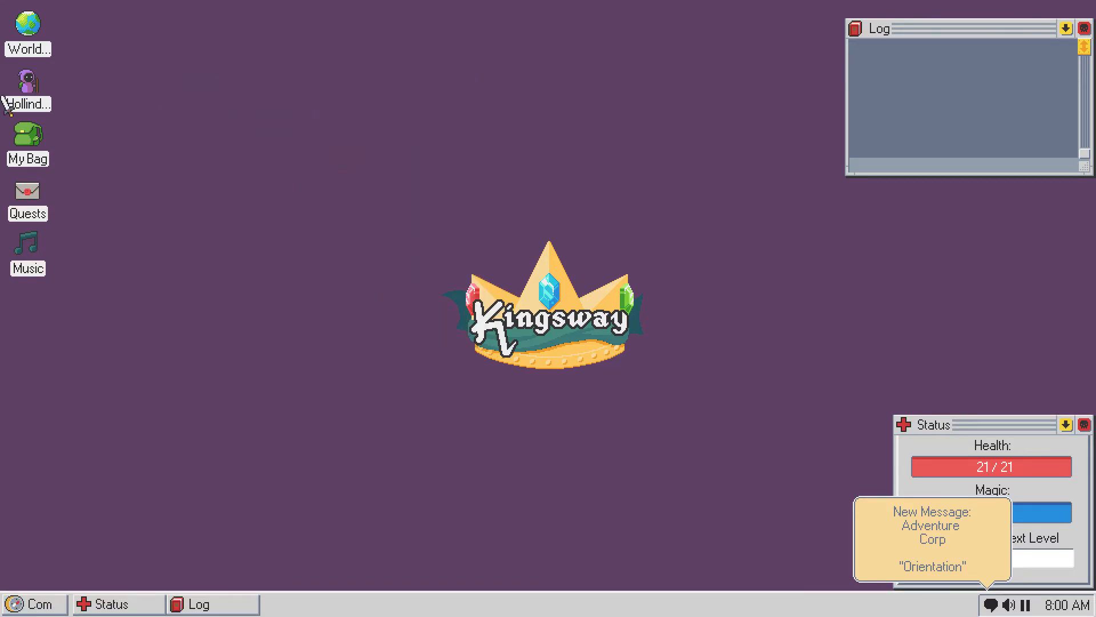
pyautogui.click(27, 28)
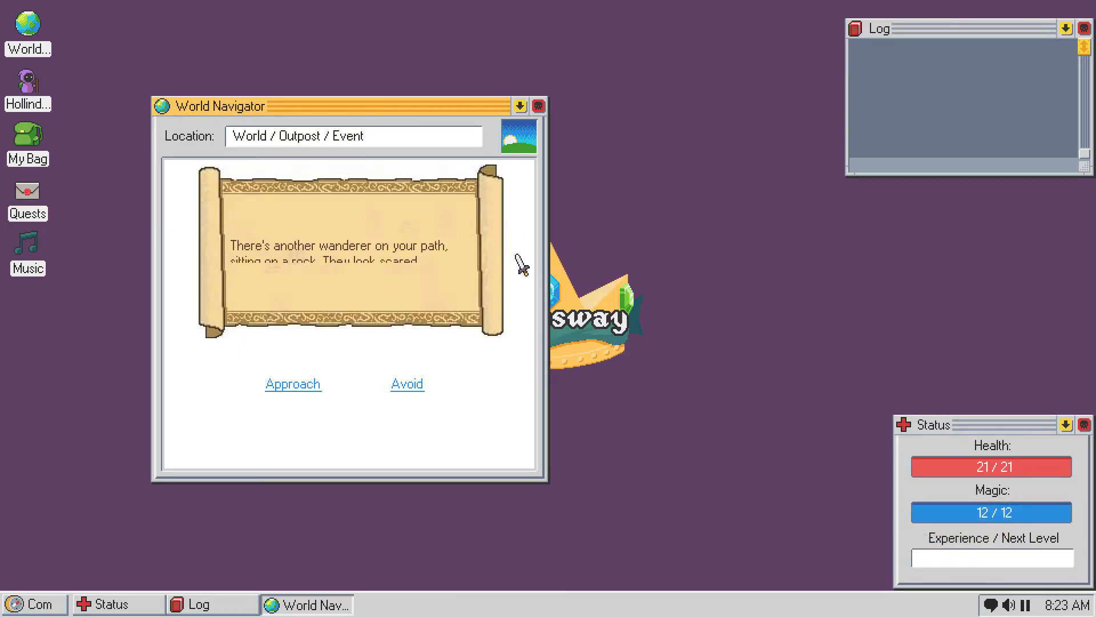
pyautogui.click(292, 383)
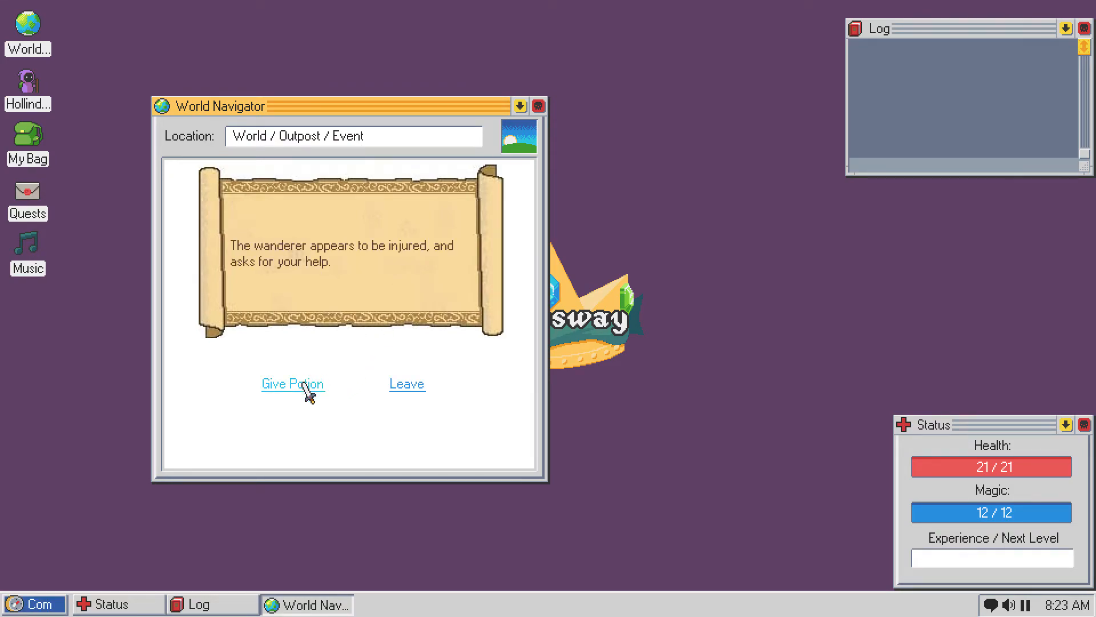
pyautogui.click(292, 383)
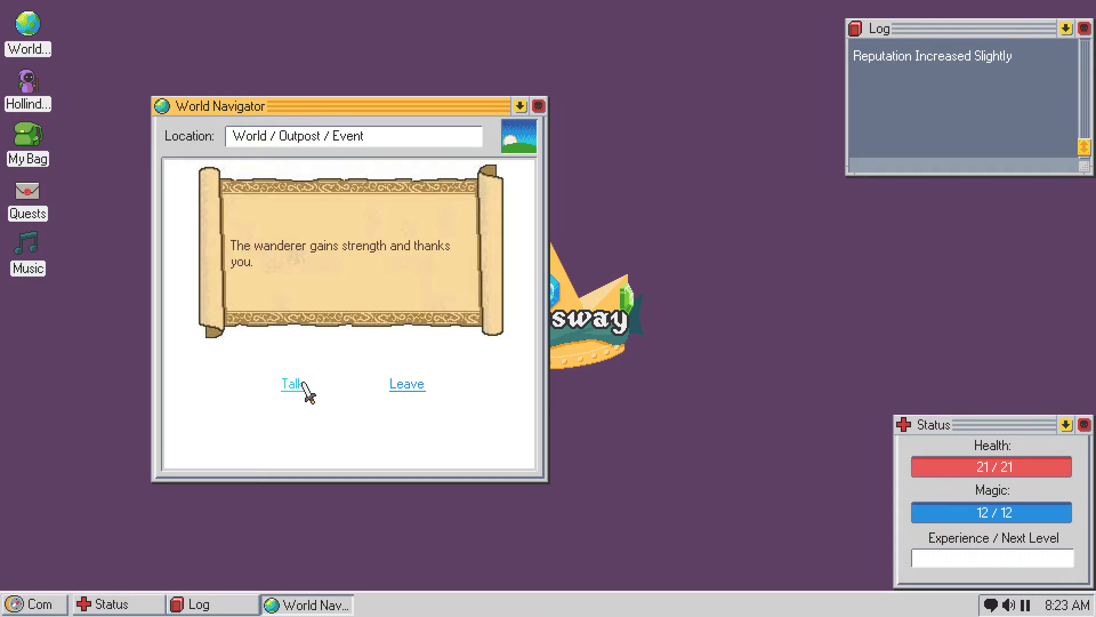
pyautogui.click(290, 383)
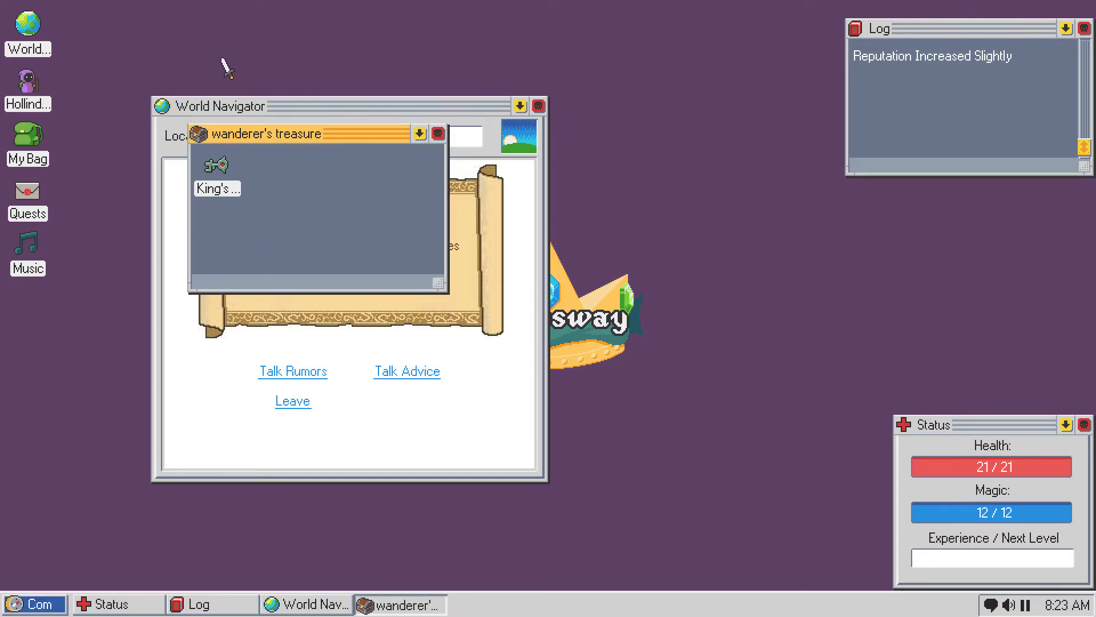
# - Move the Log window lower and put the wanderer's treasure into the bag
pyautogui.click(27, 137)
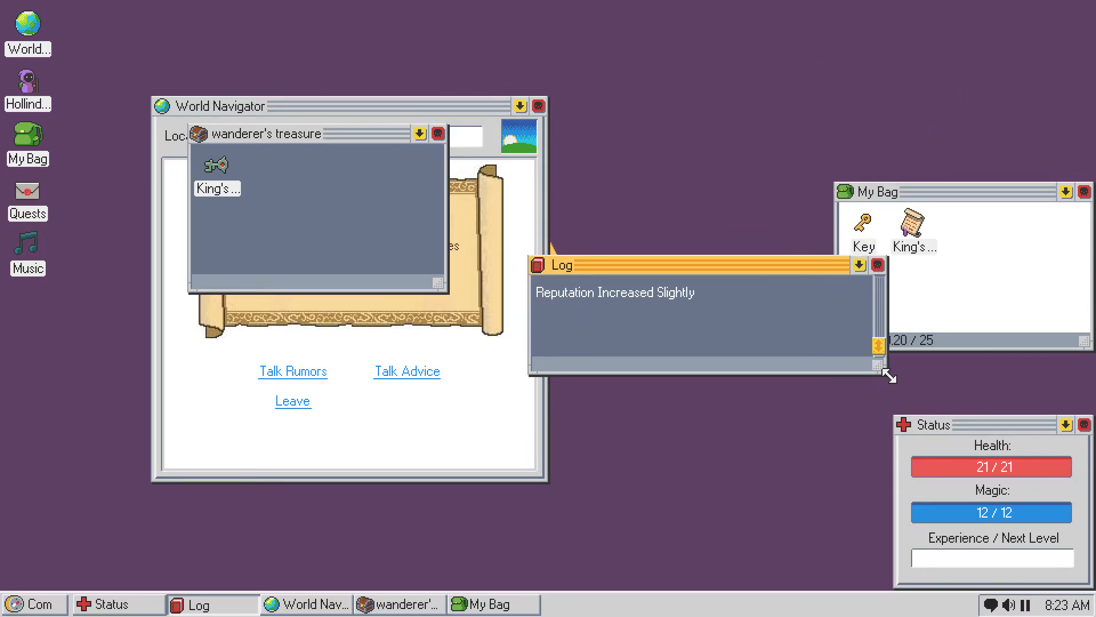
pyautogui.moveTo(560, 265); pyautogui.dragTo(468, 465)
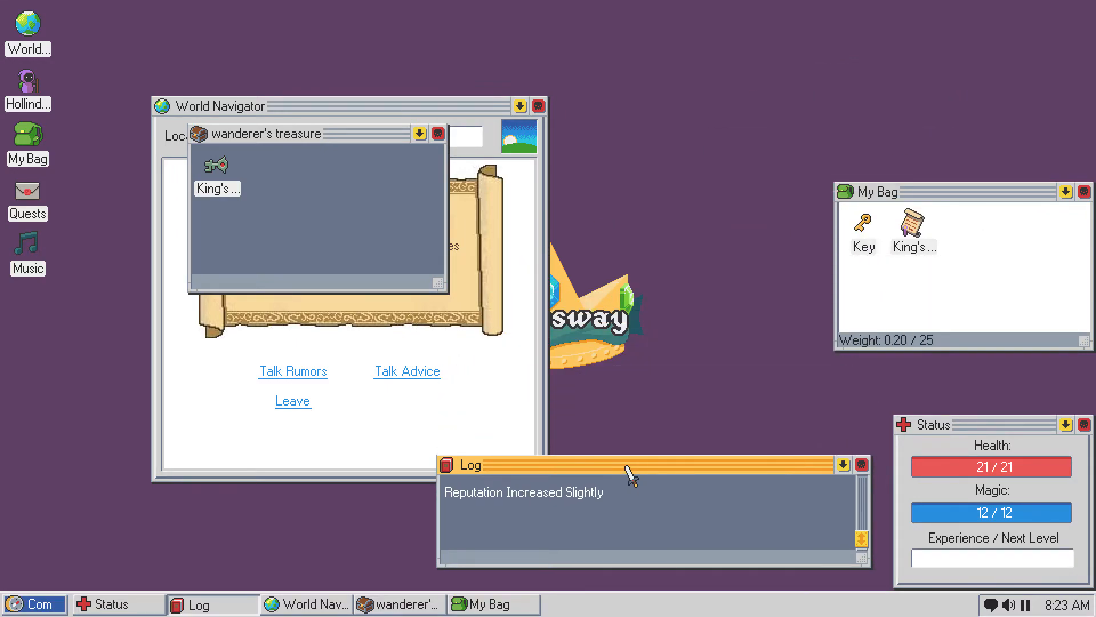
pyautogui.moveTo(629, 466); pyautogui.dragTo(629, 483)
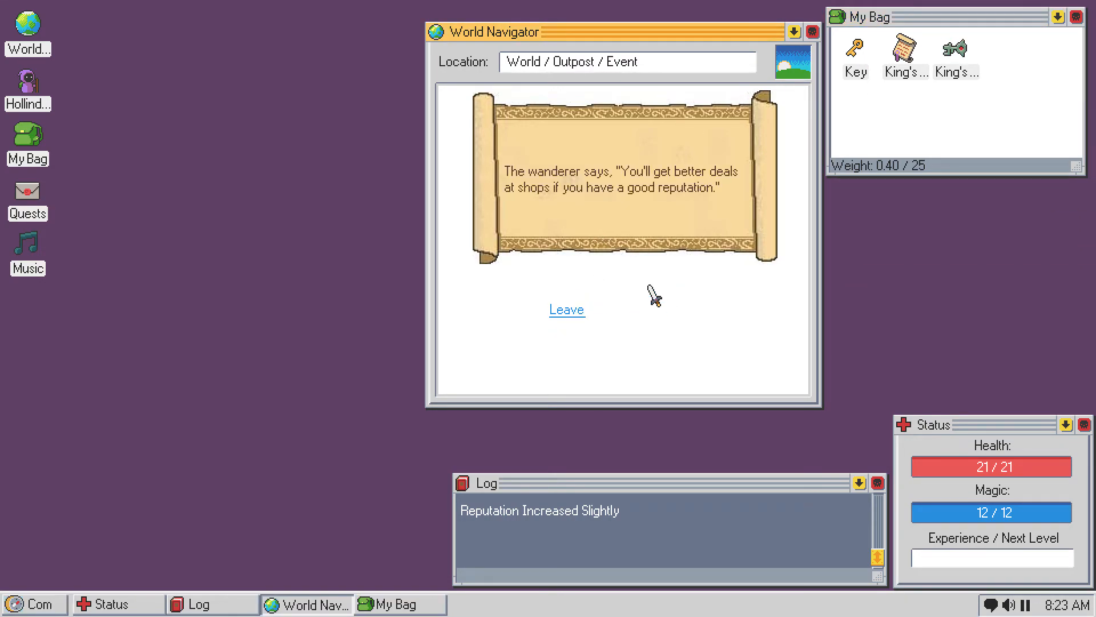
pyautogui.moveTo(567, 293)
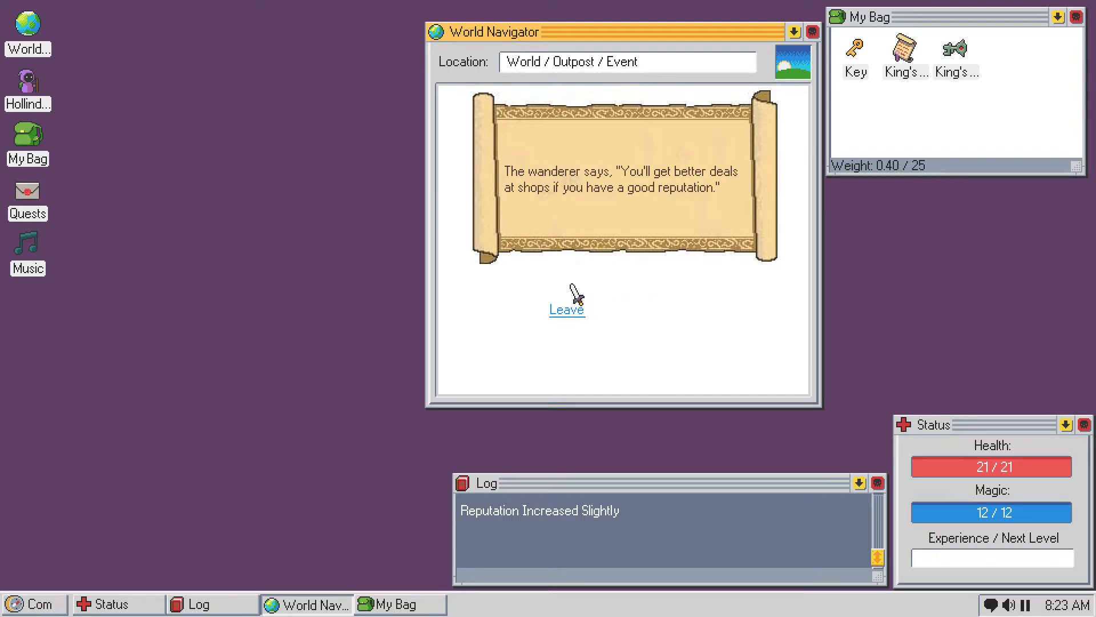
# - Leave the wanderer, review the level 1 sheet and skills, and move it top-left
pyautogui.click(566, 307)
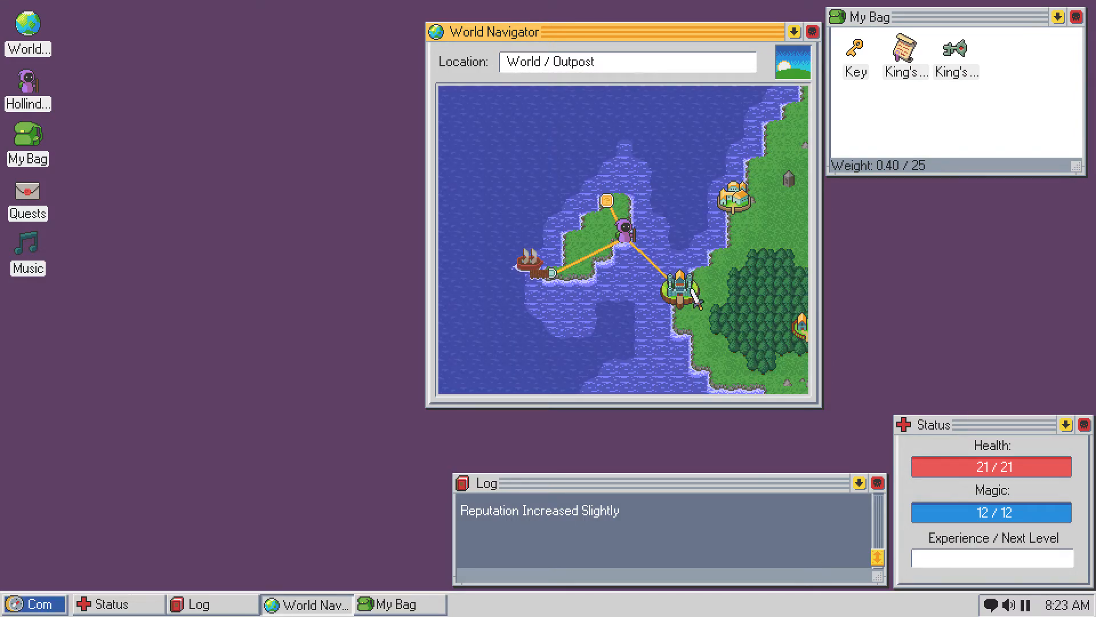
pyautogui.rightClick(682, 275)
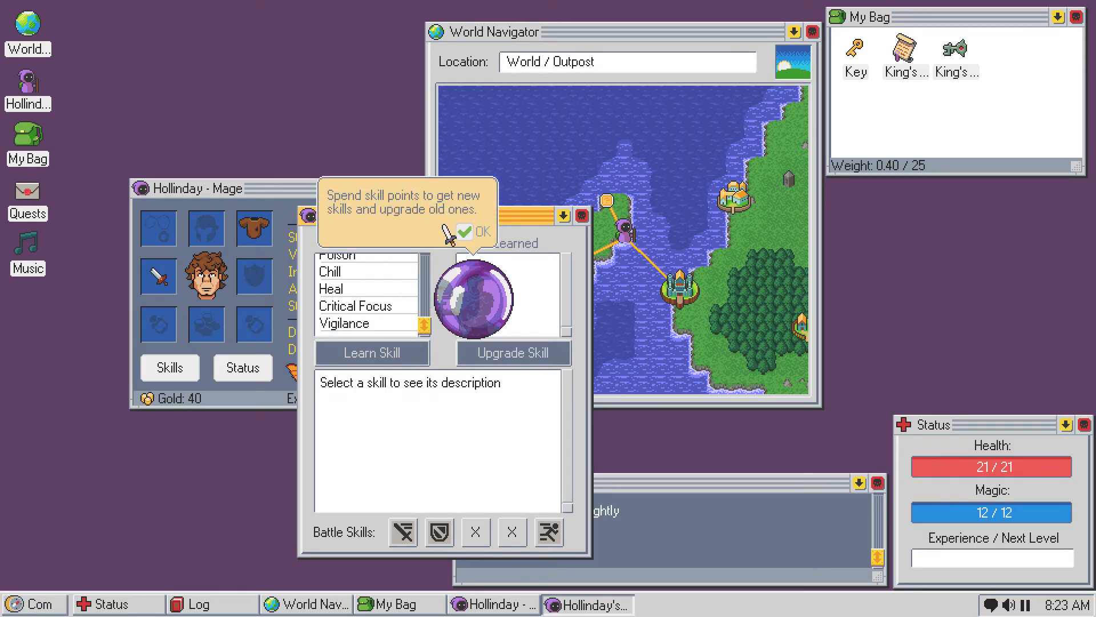
pyautogui.click(473, 232)
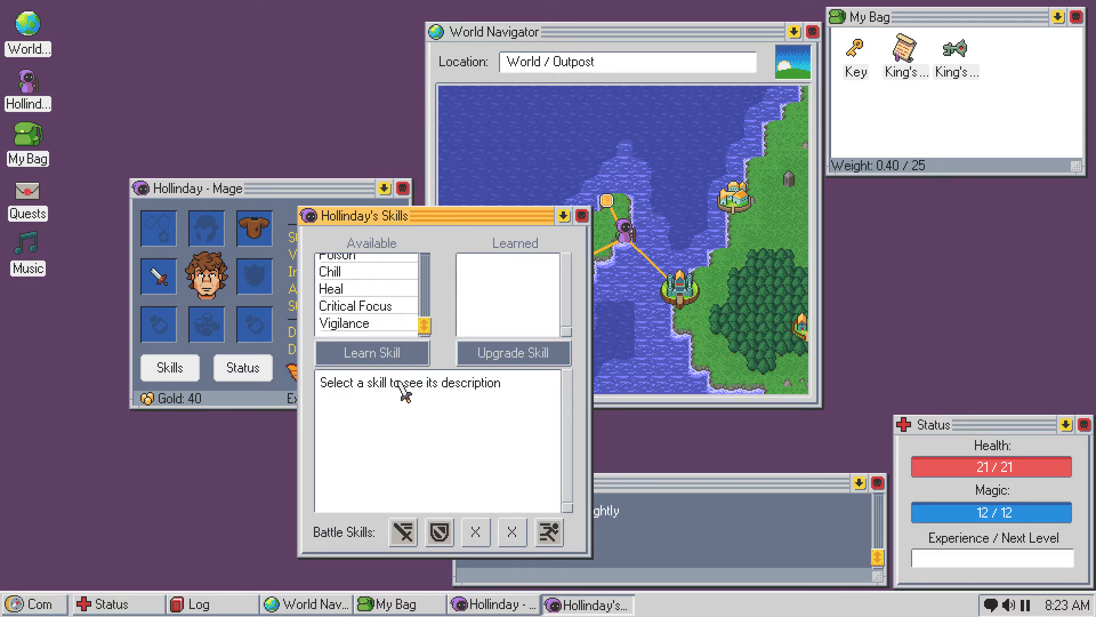
pyautogui.click(477, 532)
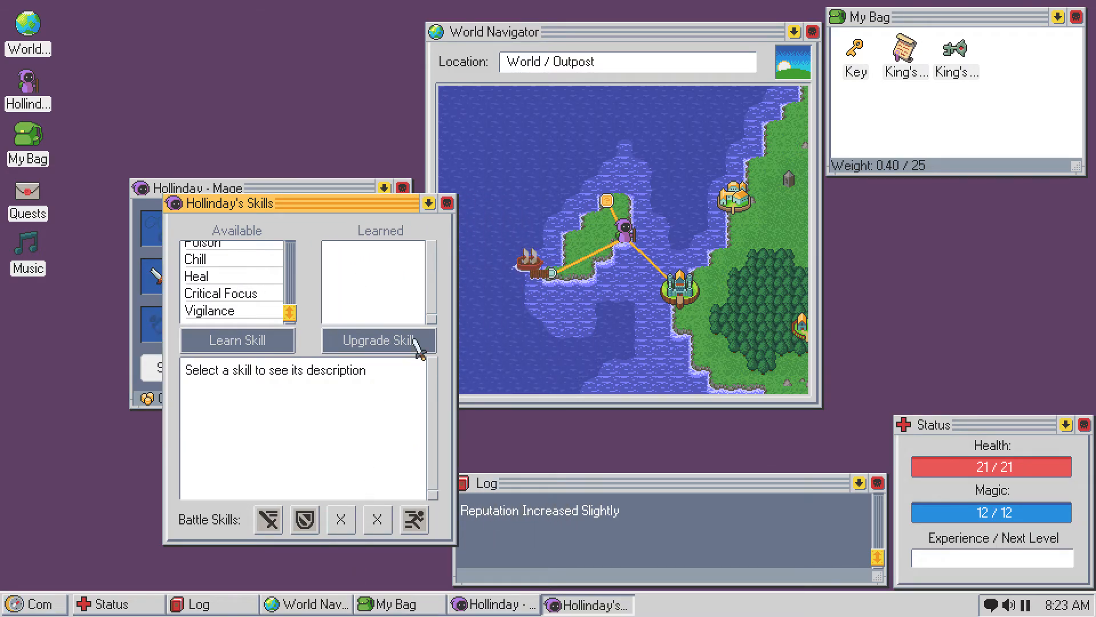
pyautogui.click(447, 203)
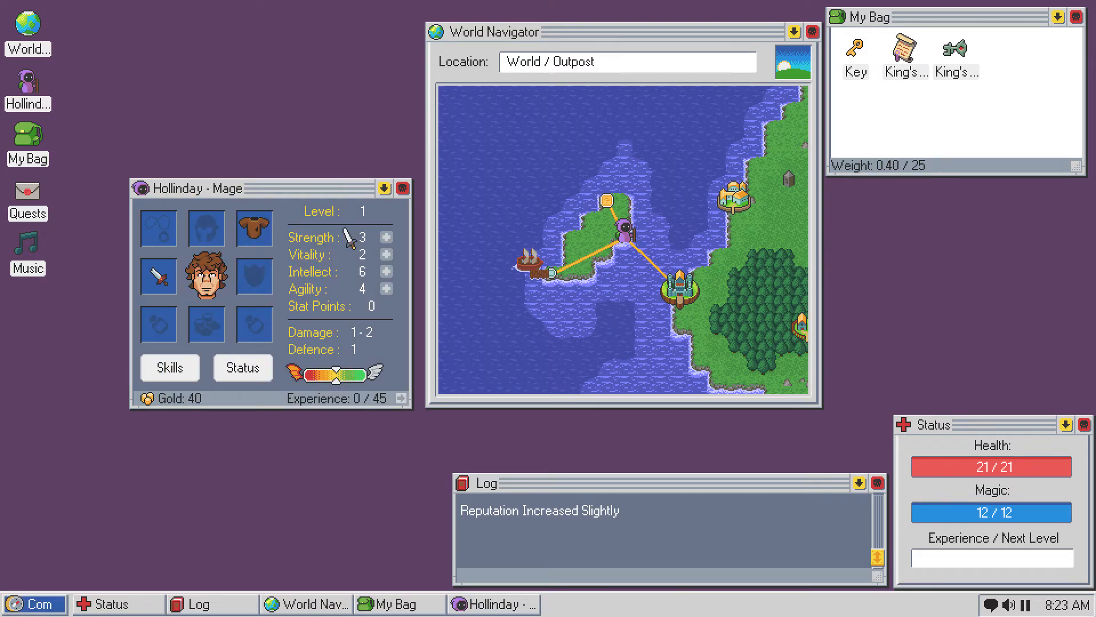
pyautogui.moveTo(257, 188); pyautogui.dragTo(210, 4)
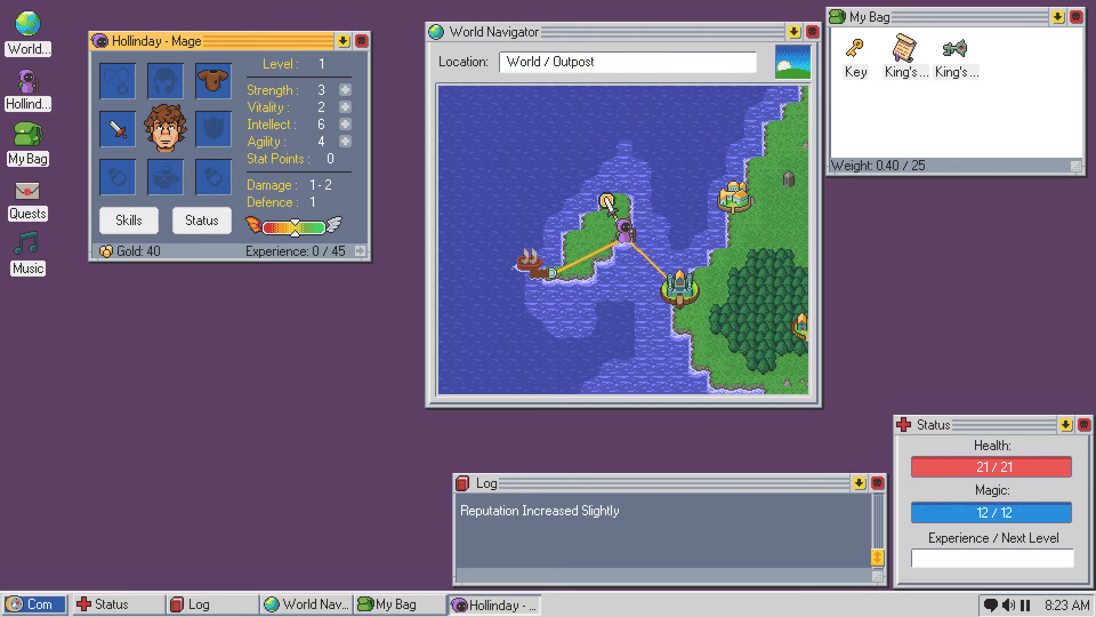
# - Journey from the Outpost, defeat the Skeleton with two attacks, and take its loot
pyautogui.click(608, 205)
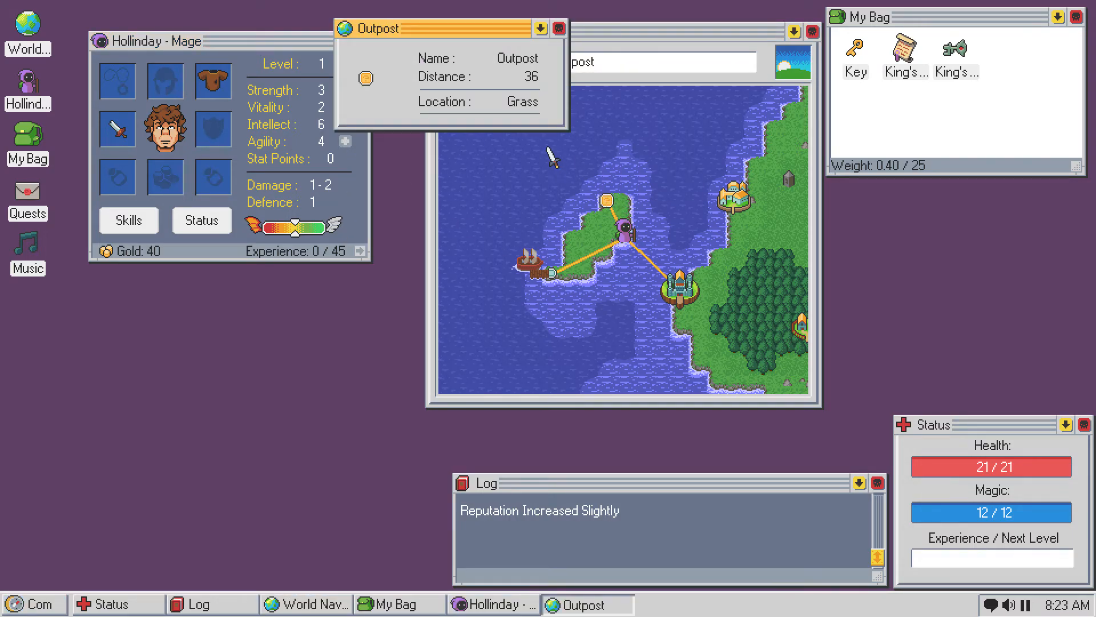
pyautogui.click(557, 28)
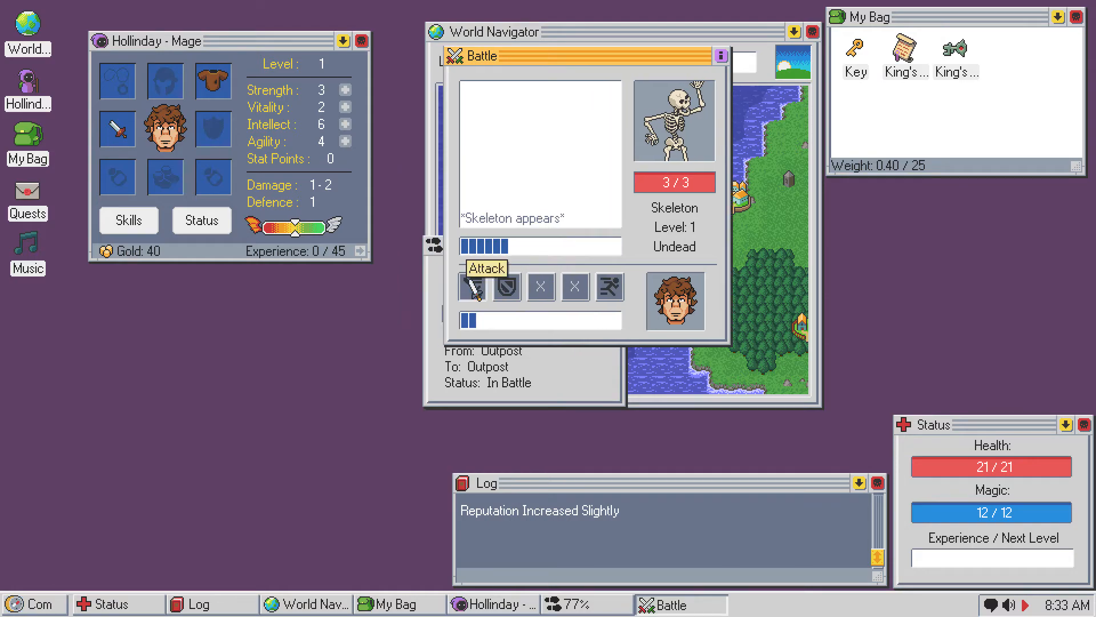
pyautogui.click(473, 287)
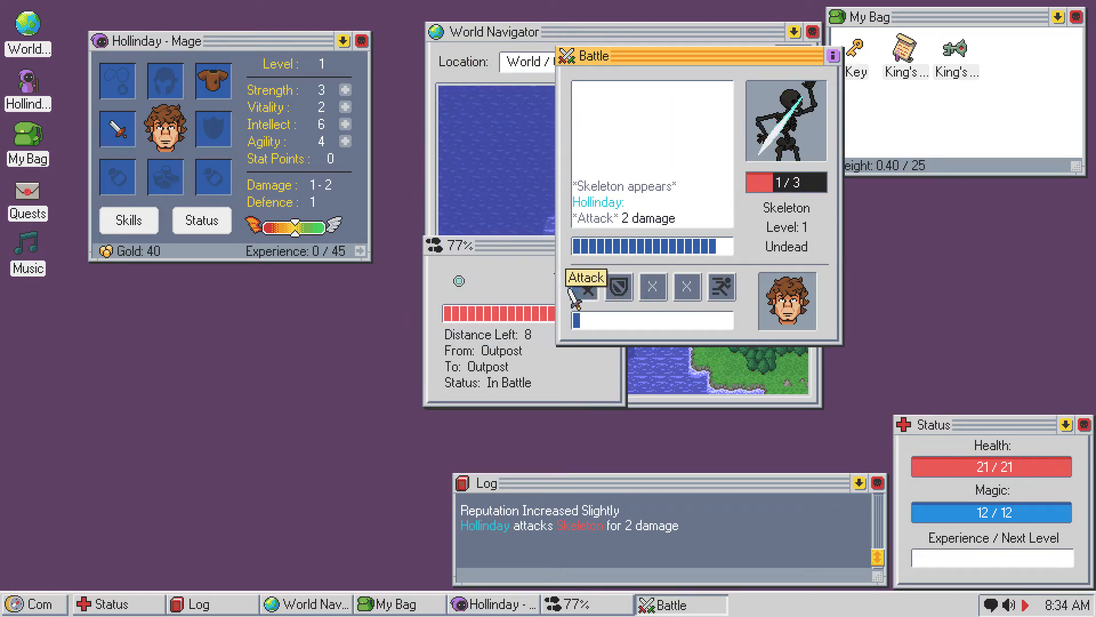
pyautogui.click(585, 286)
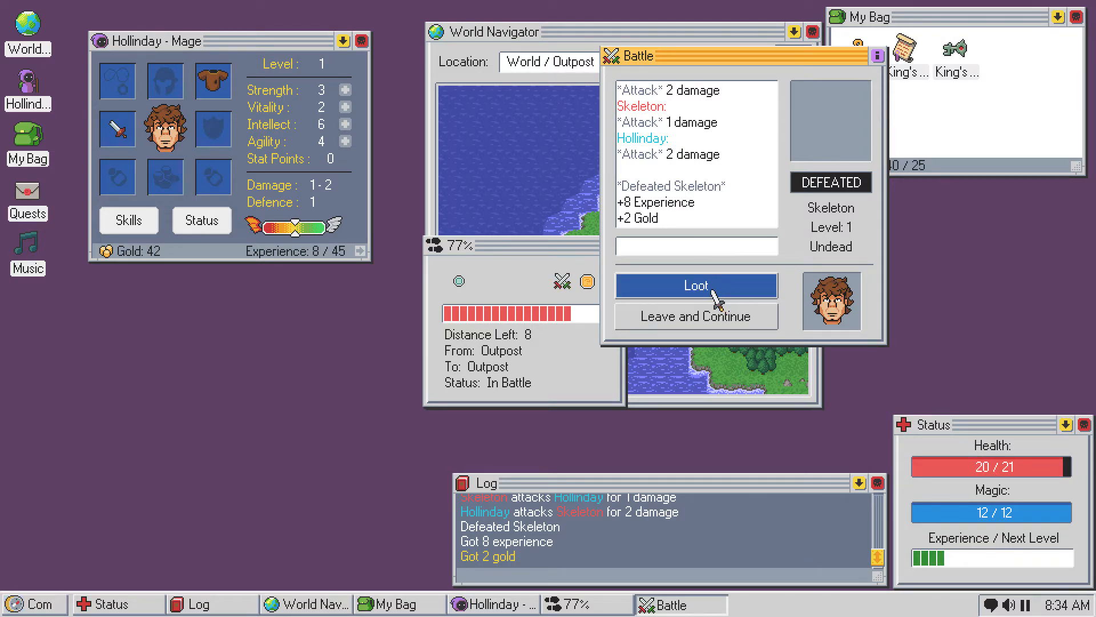
pyautogui.click(695, 284)
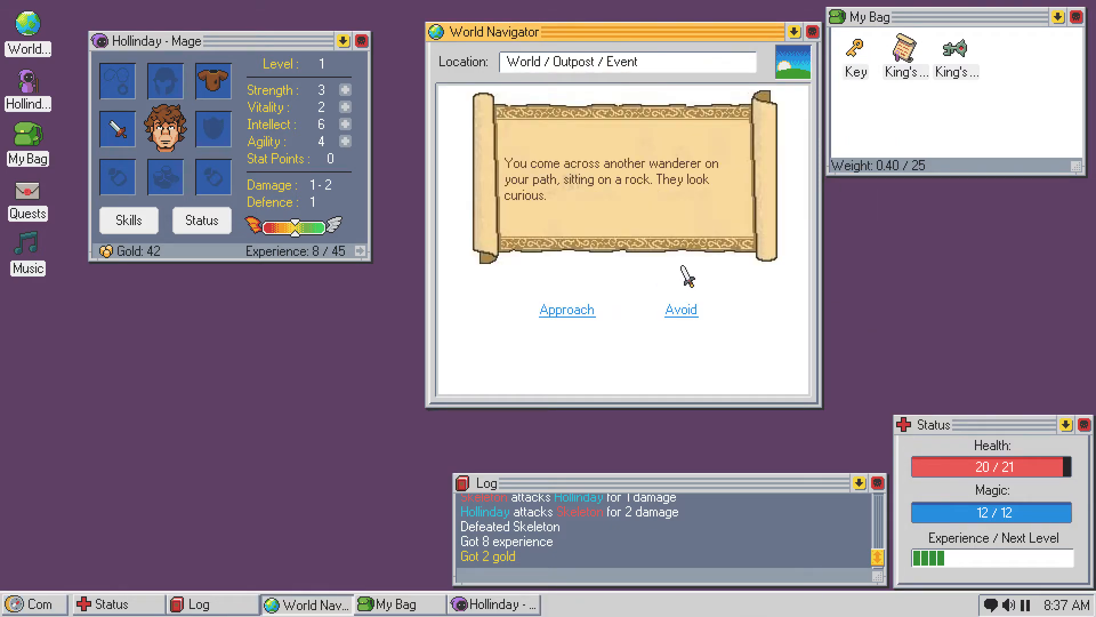
pyautogui.moveTo(710, 255)
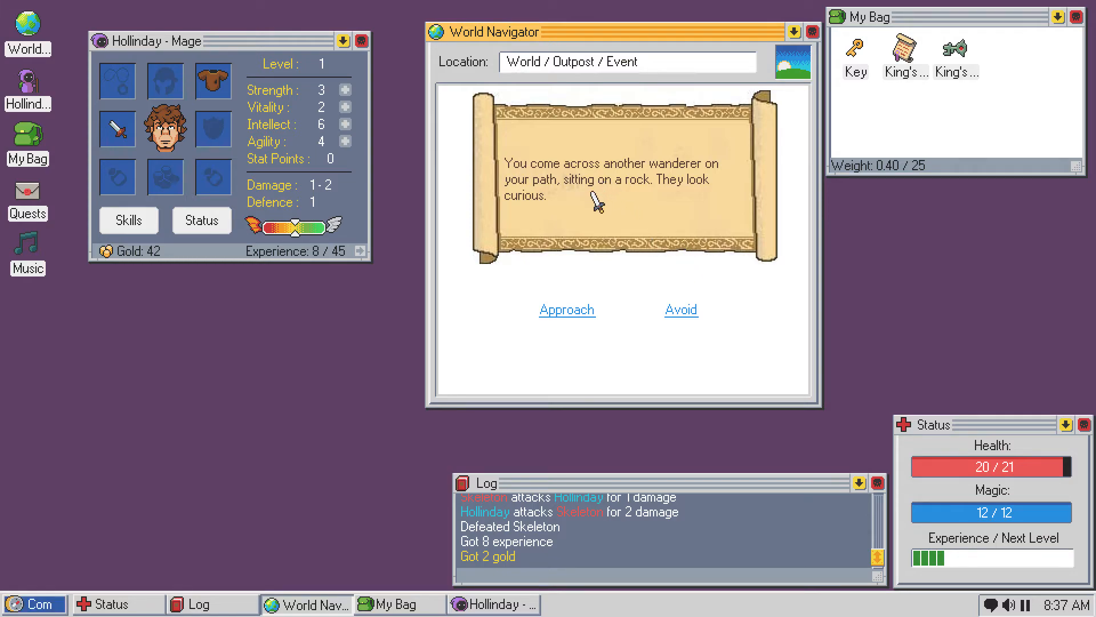
# - Buy the wanderer's Bright Robe of Sense for 7 gold, ask advice, then leave
pyautogui.click(567, 309)
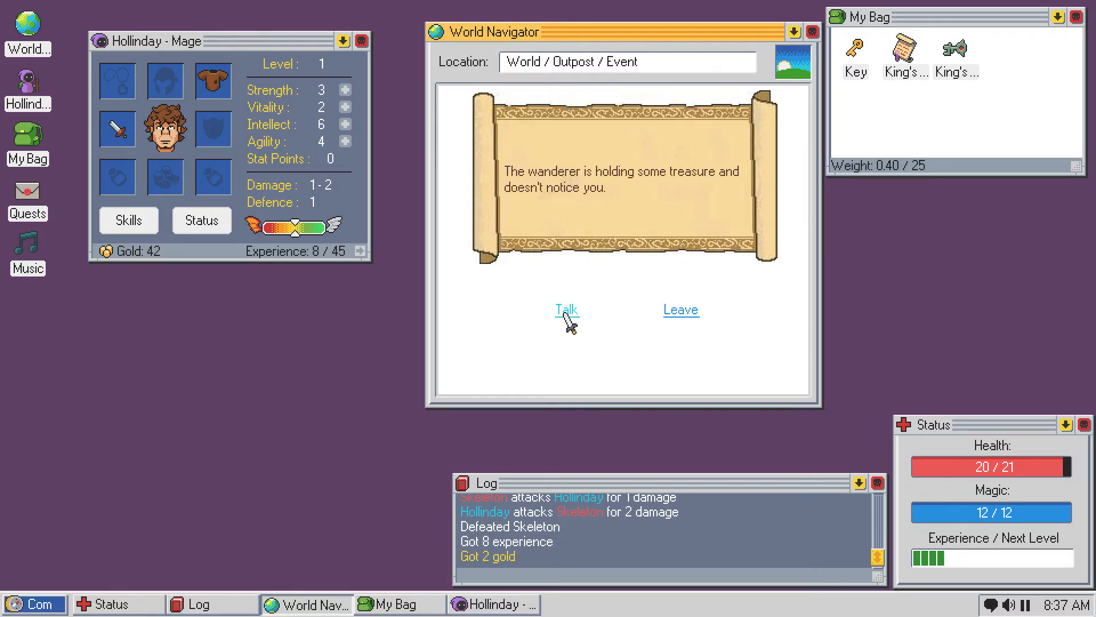
pyautogui.click(566, 309)
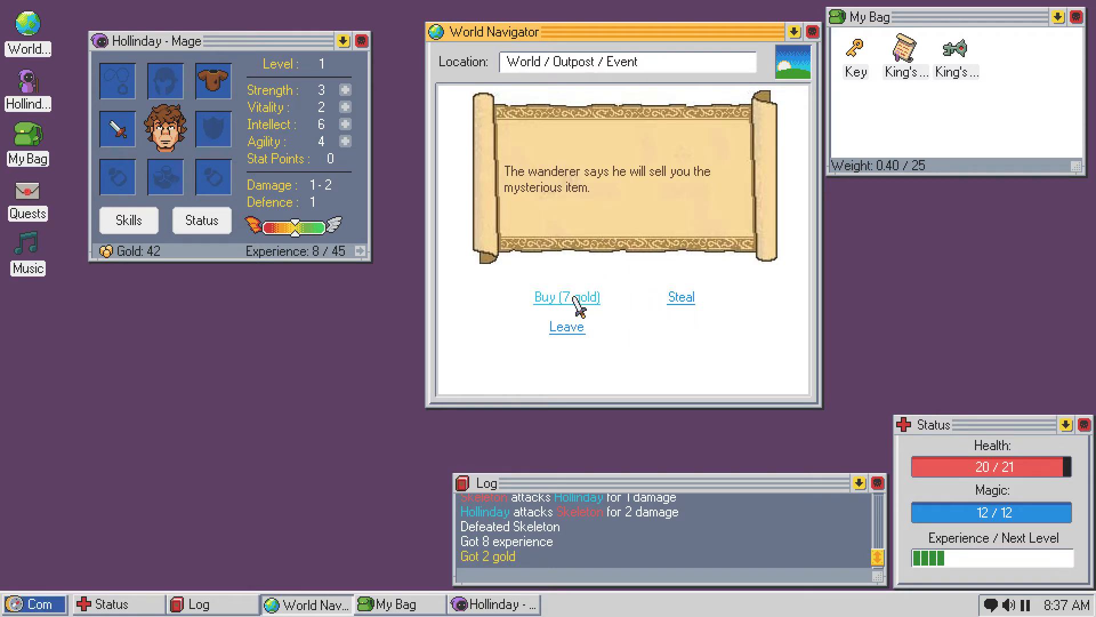
pyautogui.click(567, 296)
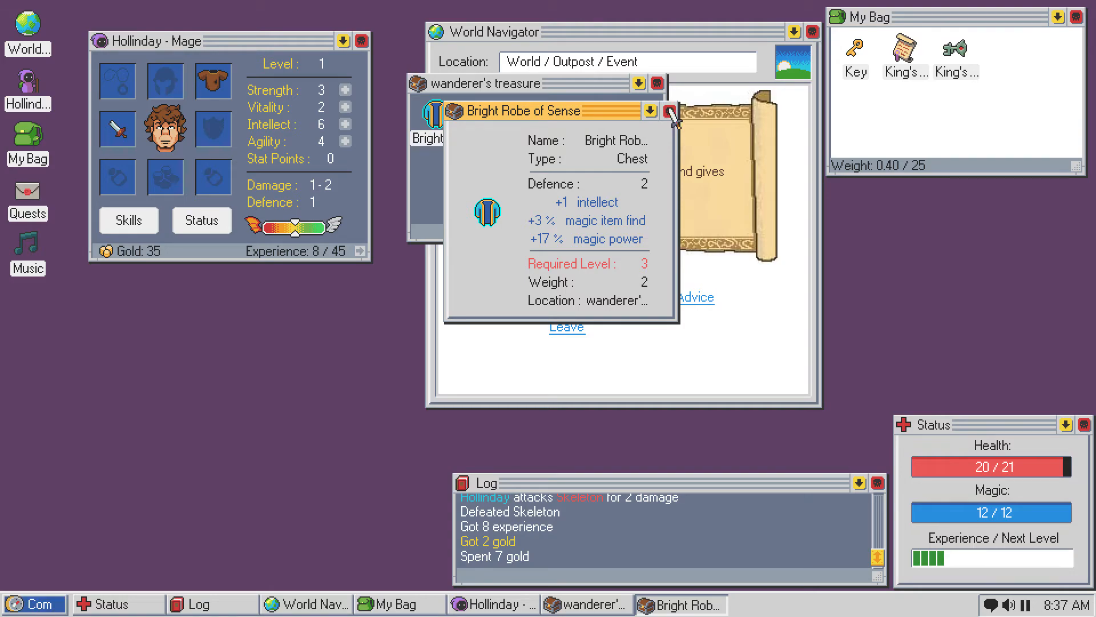
pyautogui.click(670, 110)
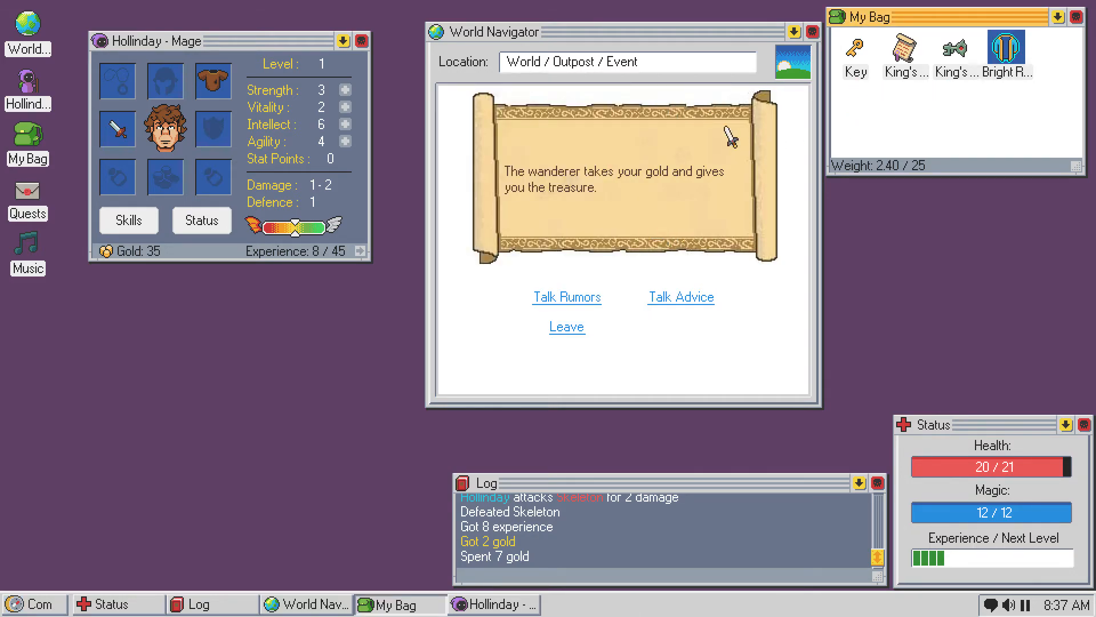
pyautogui.moveTo(710, 205)
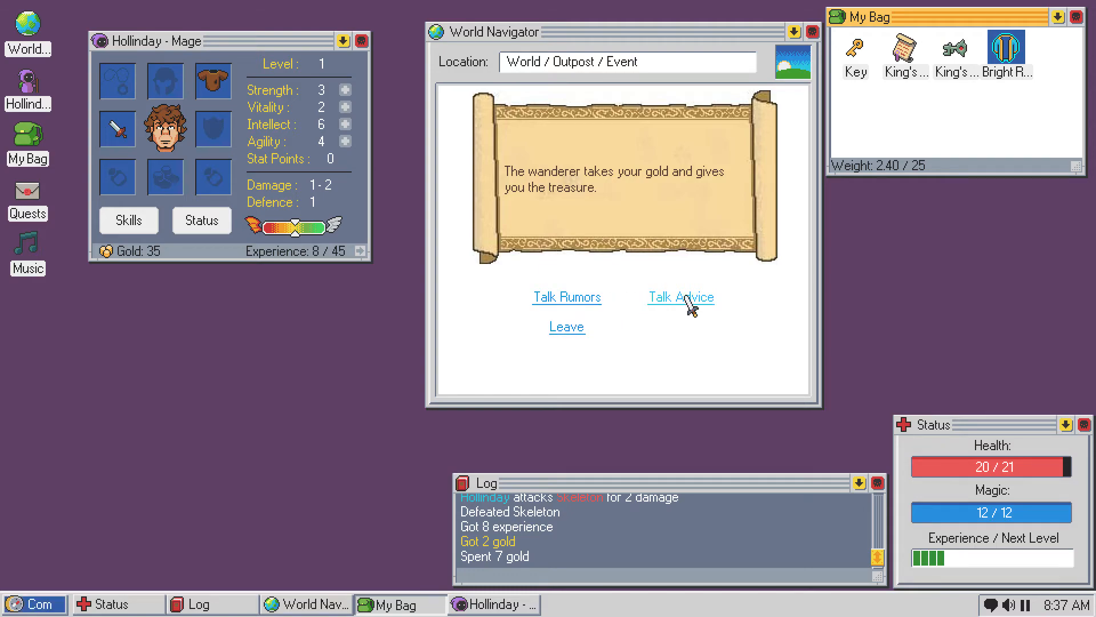
pyautogui.click(680, 296)
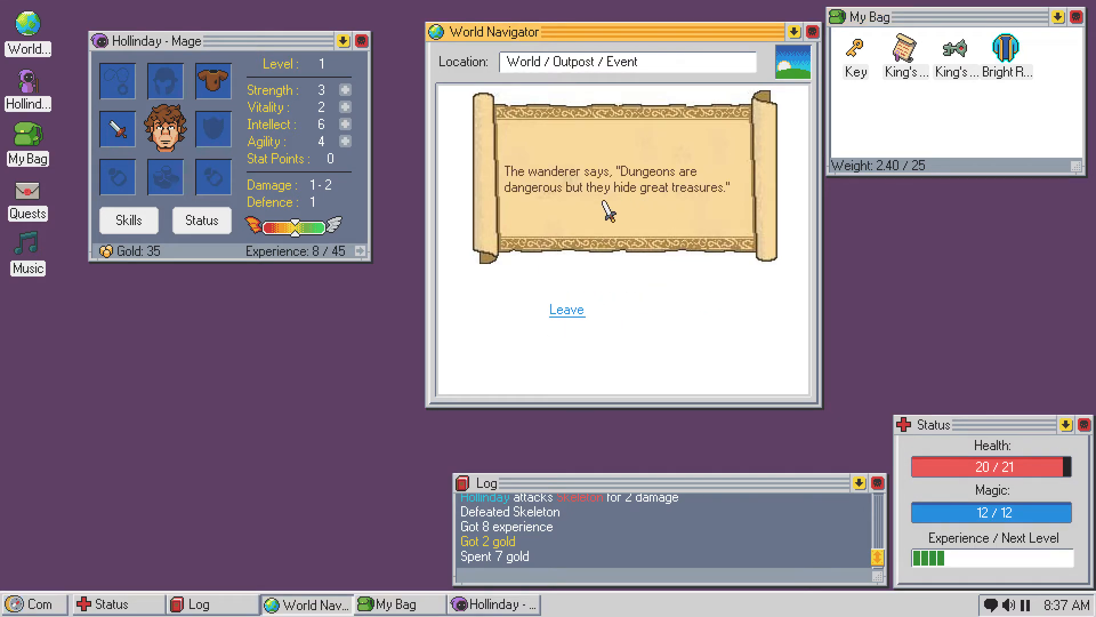
pyautogui.click(566, 309)
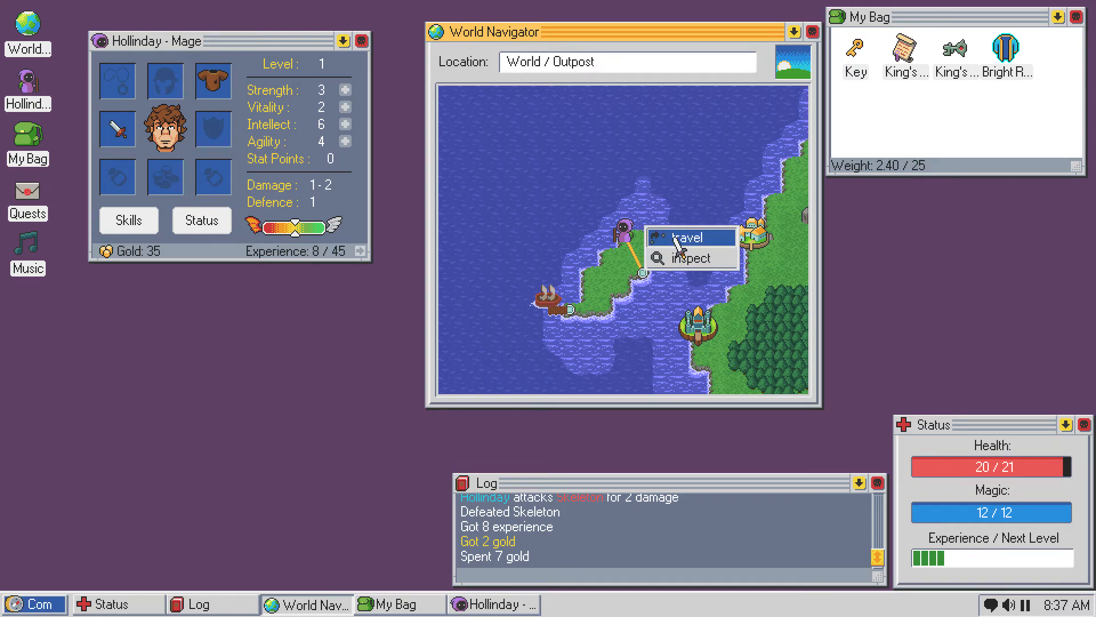
# - Travel to Fort Thygyongi, defeat an Ascended on the way, and bag its beast loot
pyautogui.click(691, 237)
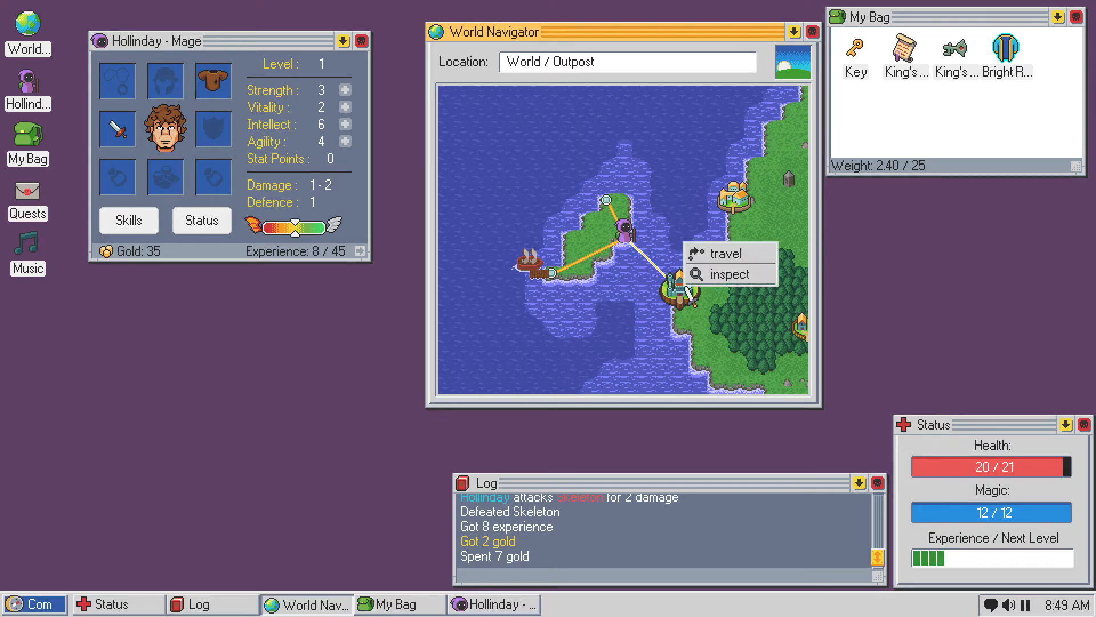
pyautogui.moveTo(727, 253)
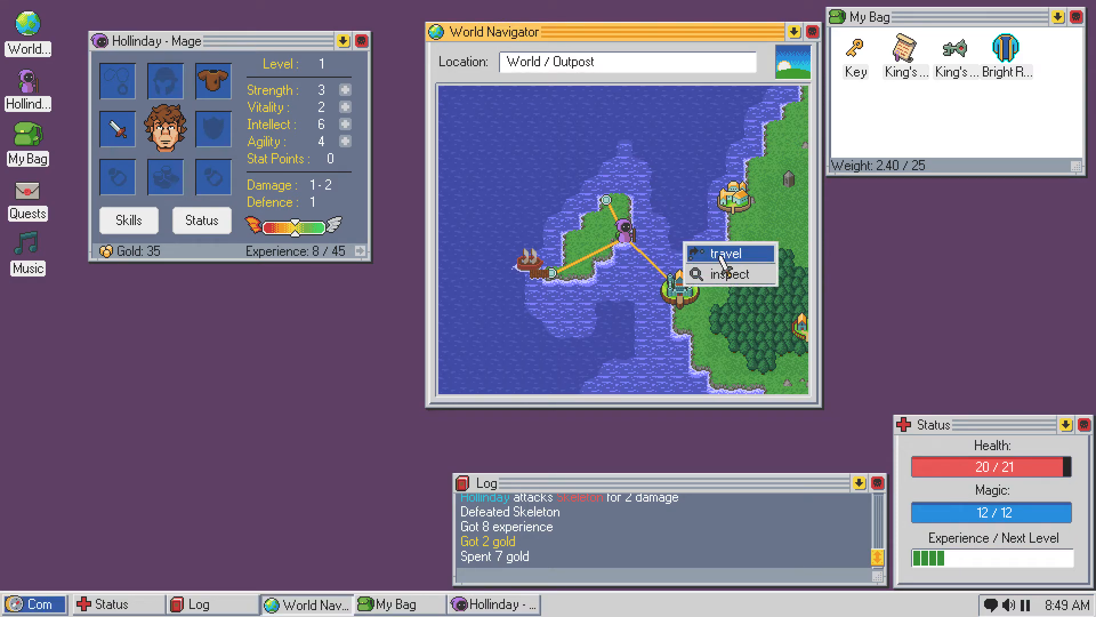
pyautogui.click(728, 253)
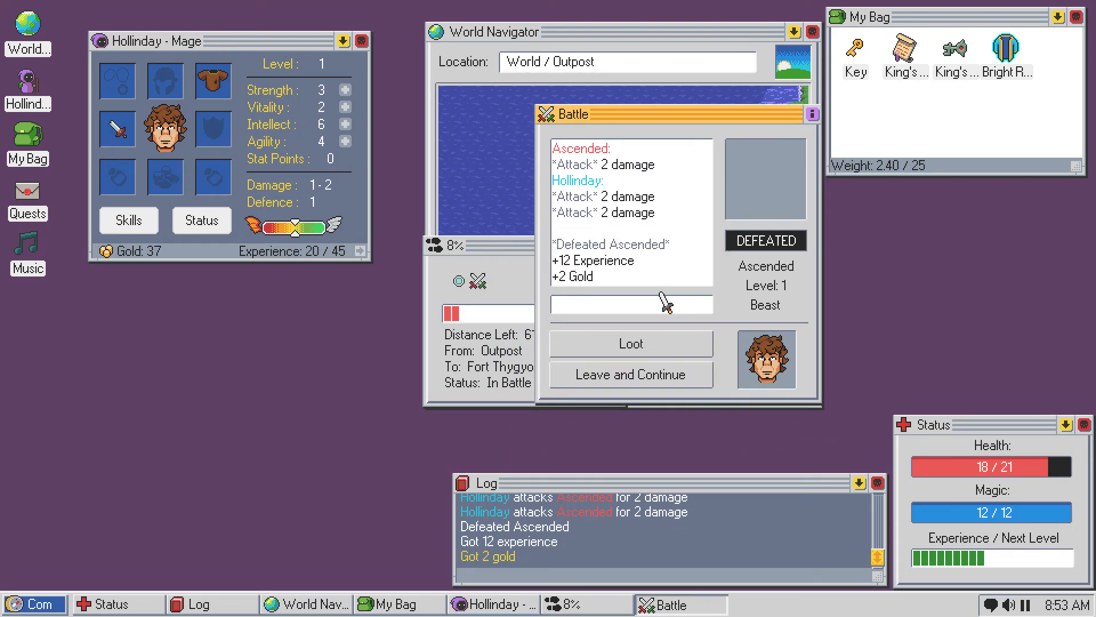
pyautogui.click(629, 343)
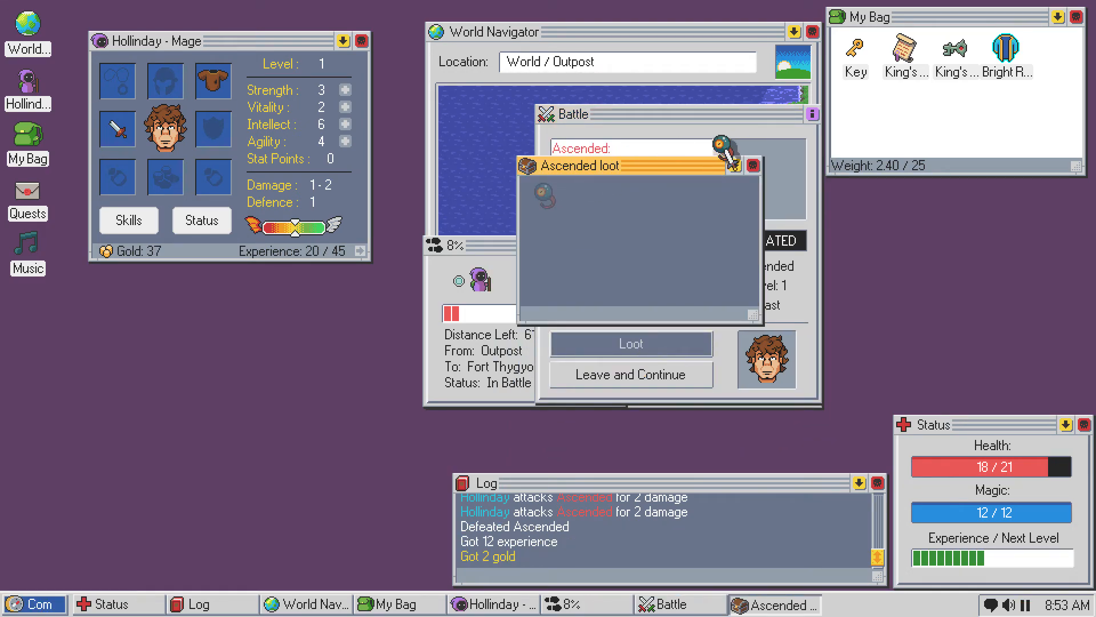
pyautogui.click(628, 343)
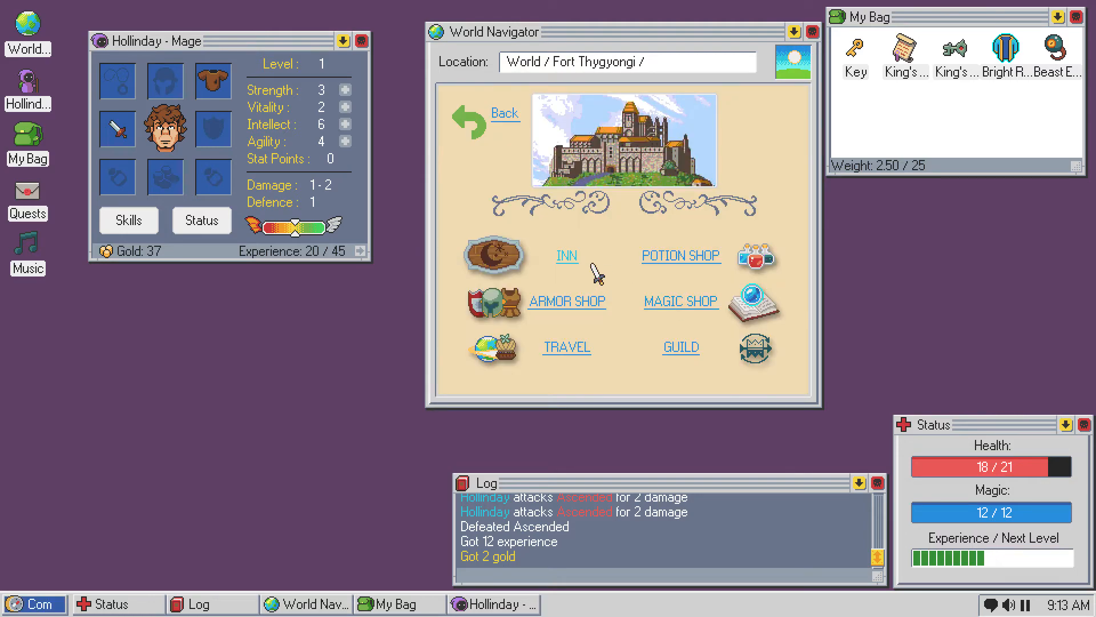
# - Visit the Magic Shop, check the Oak Staff's level 3 requirement, and return to town
pyautogui.click(679, 301)
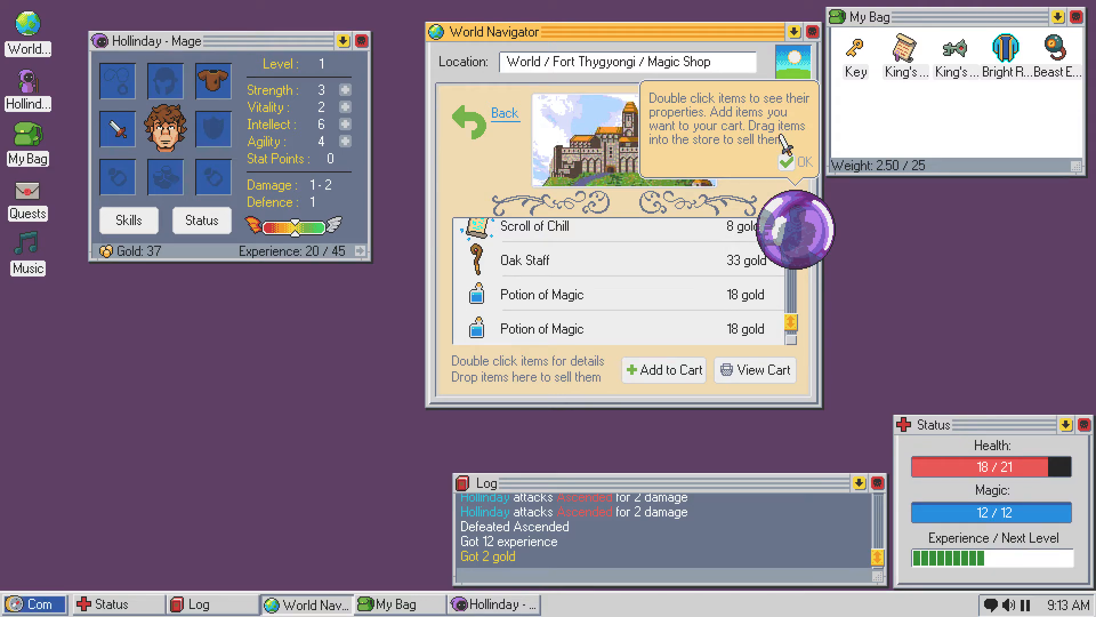
pyautogui.click(797, 162)
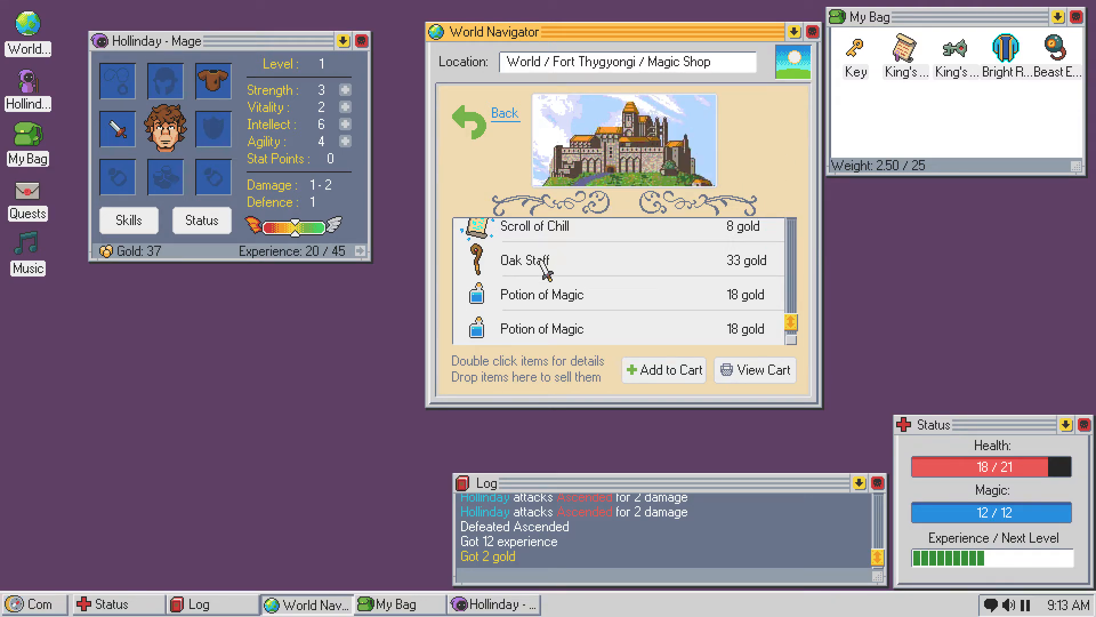
pyautogui.doubleClick(525, 261)
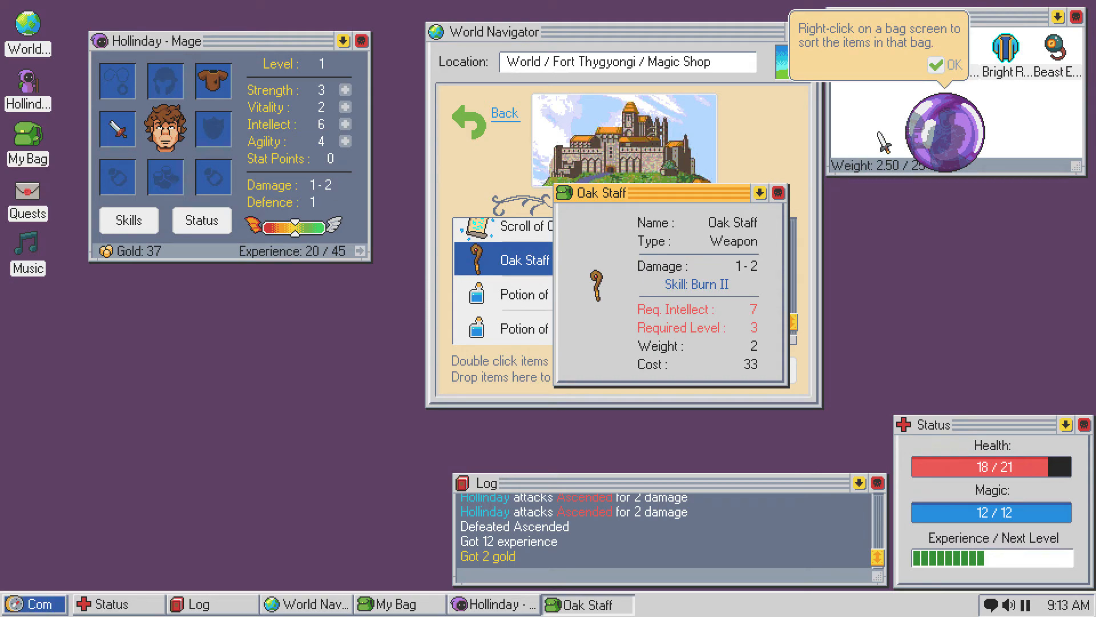
pyautogui.click(943, 65)
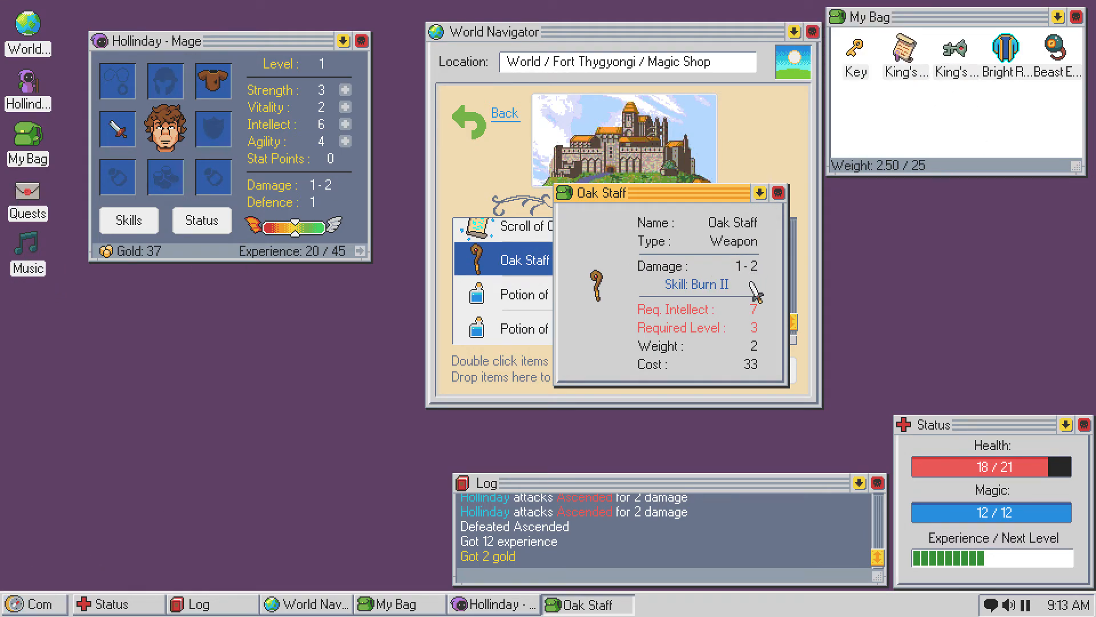
pyautogui.moveTo(712, 287)
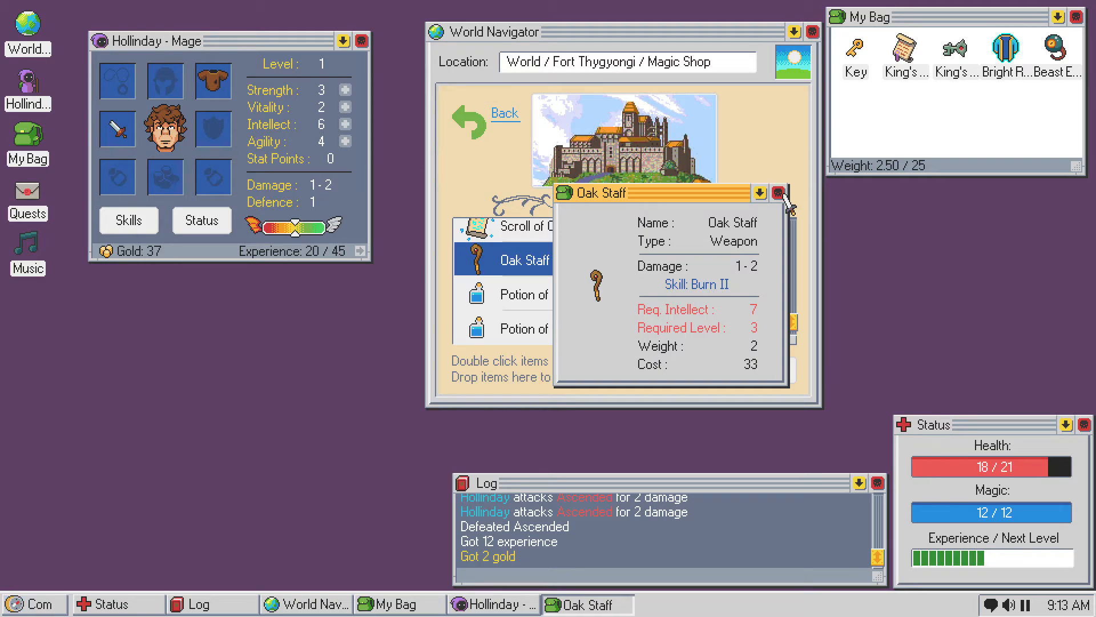
pyautogui.click(772, 193)
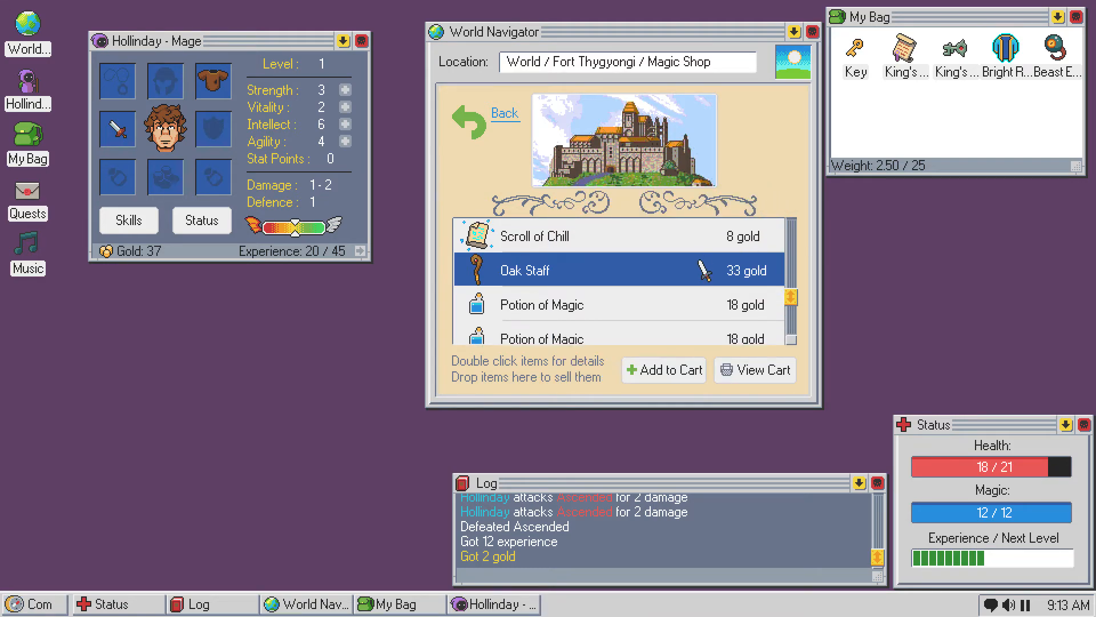
pyautogui.doubleClick(523, 270)
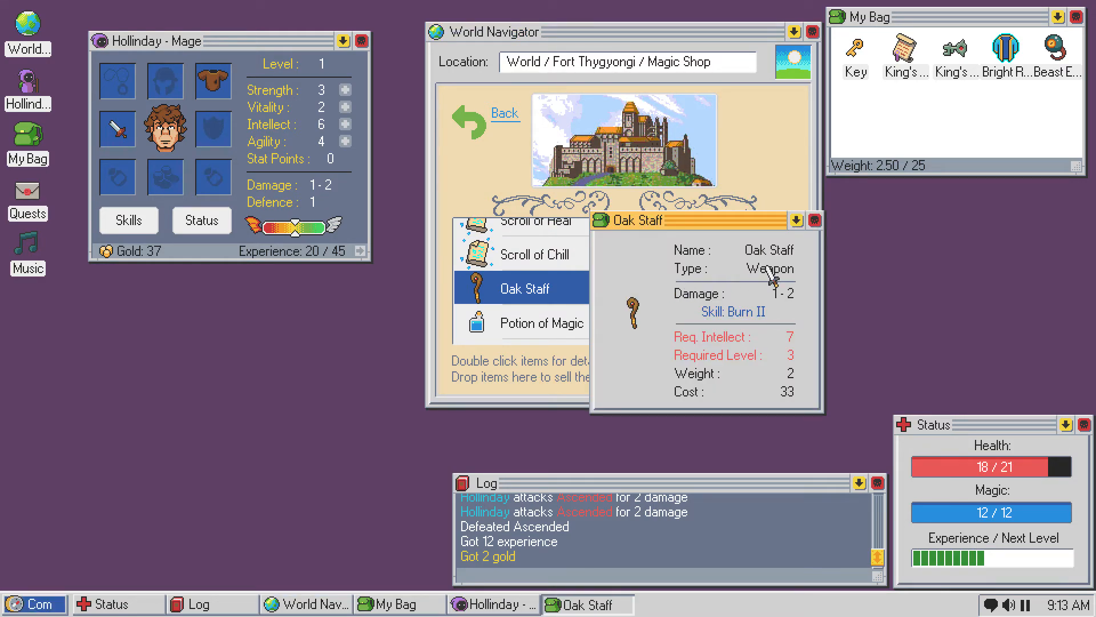
pyautogui.moveTo(815, 256)
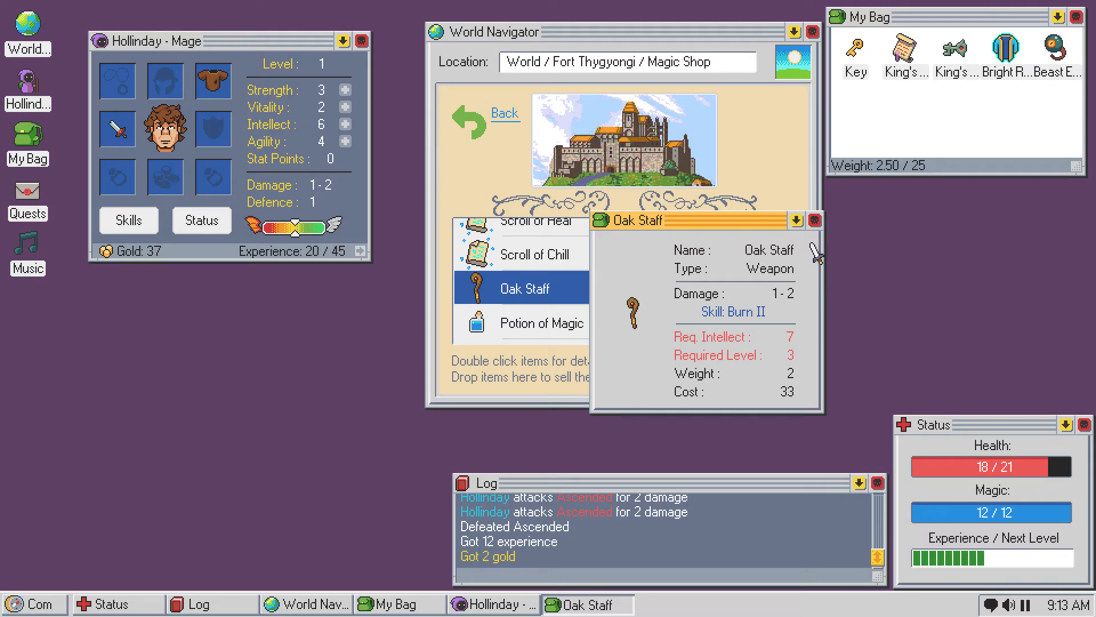
pyautogui.moveTo(817, 253)
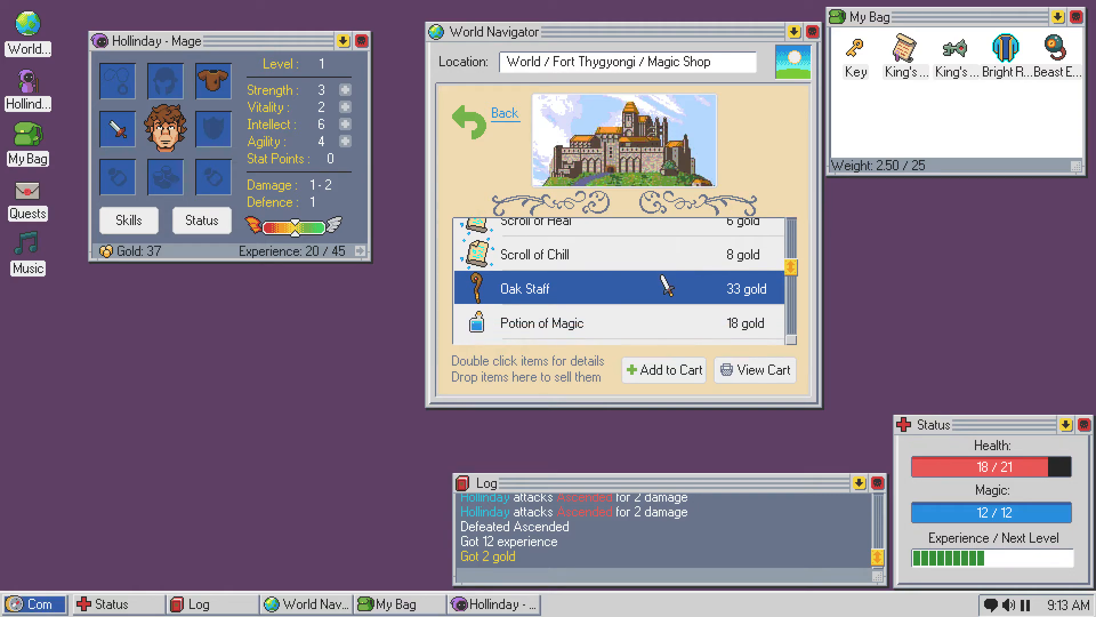
pyautogui.scroll(-3)
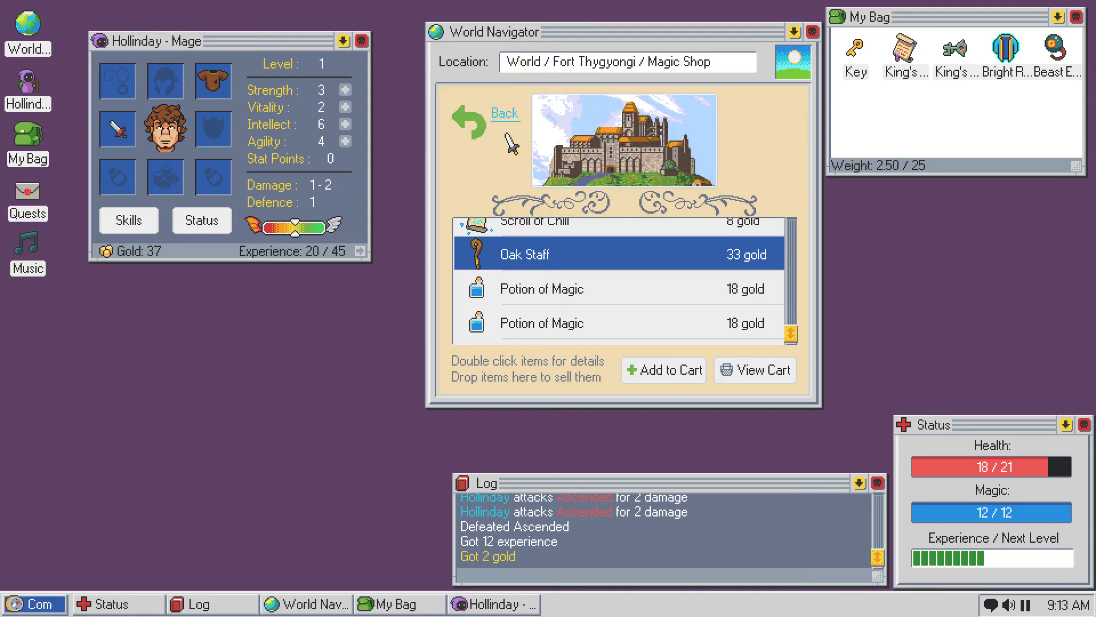
pyautogui.click(505, 112)
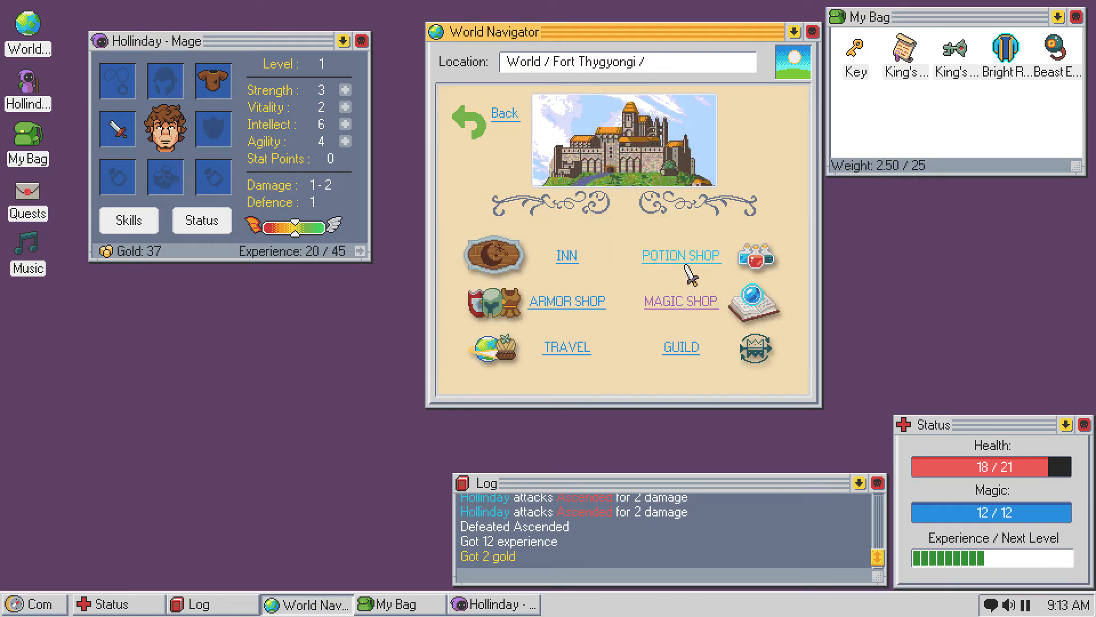
# - Enter the Armor Shop and check Robe +1's details, which require level 3
pyautogui.click(567, 301)
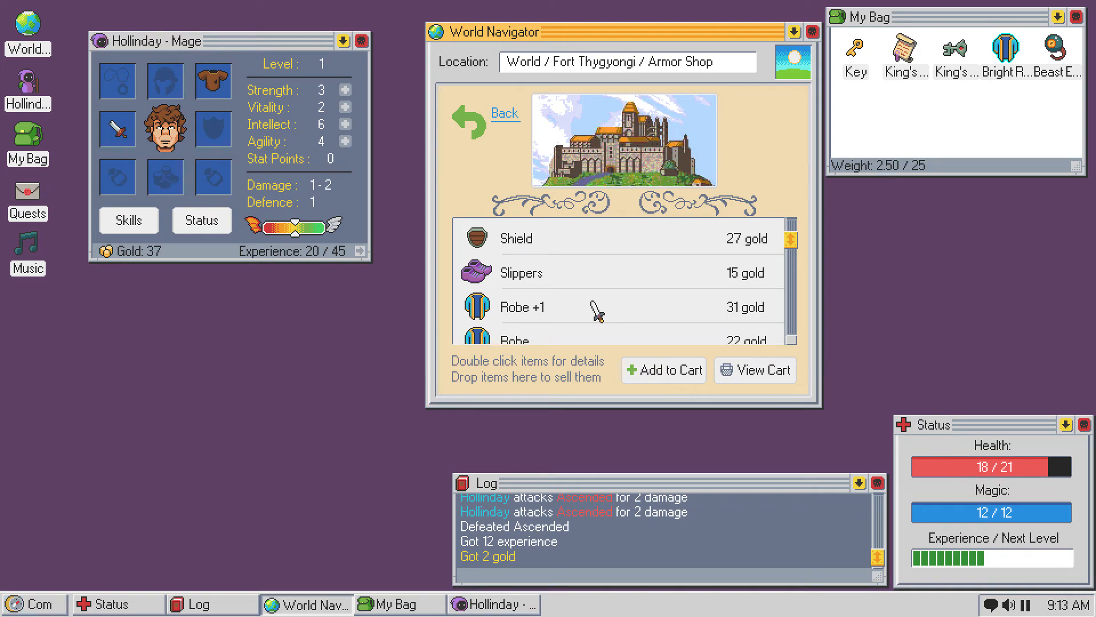
pyautogui.click(595, 306)
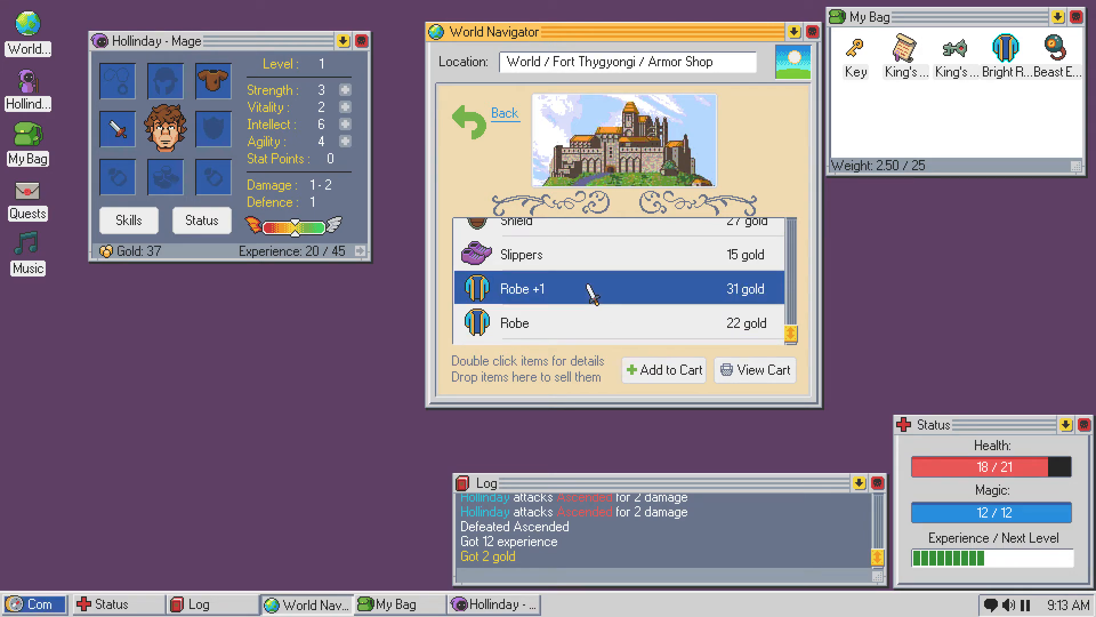
pyautogui.doubleClick(521, 288)
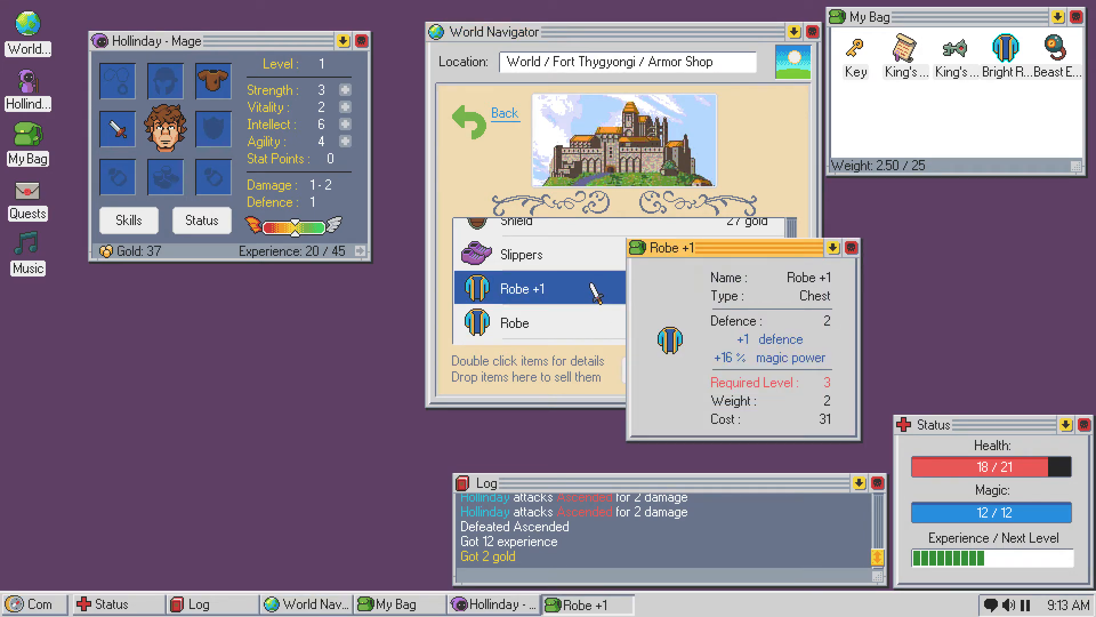
pyautogui.click(851, 248)
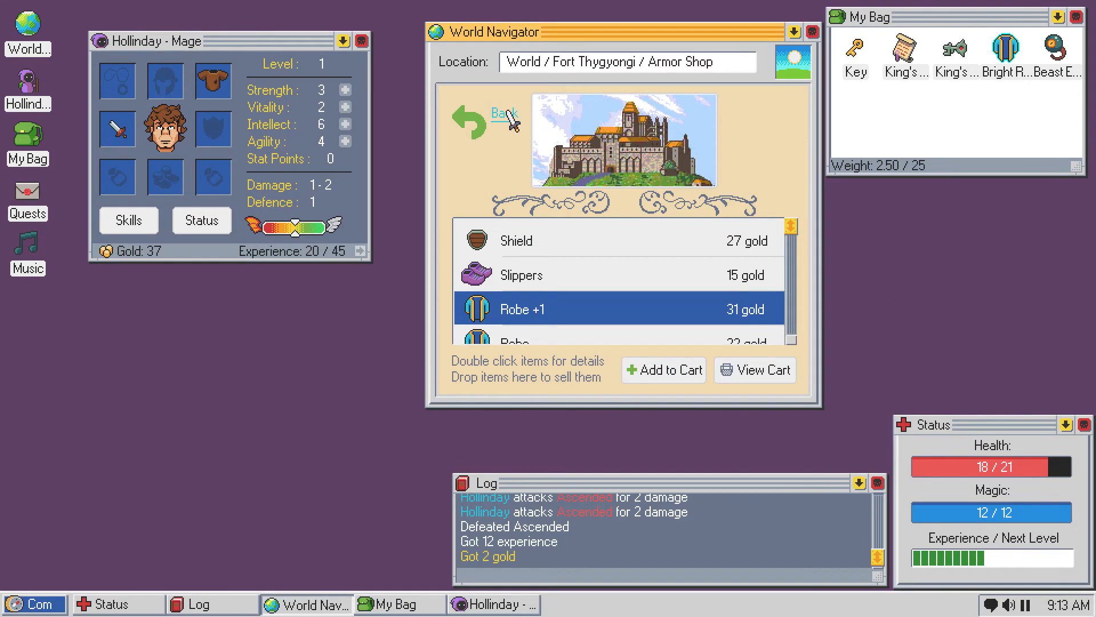
# - Turn in Orientation at the Guild for 25 experience, reaching level 2, and bring up skills
pyautogui.click(504, 113)
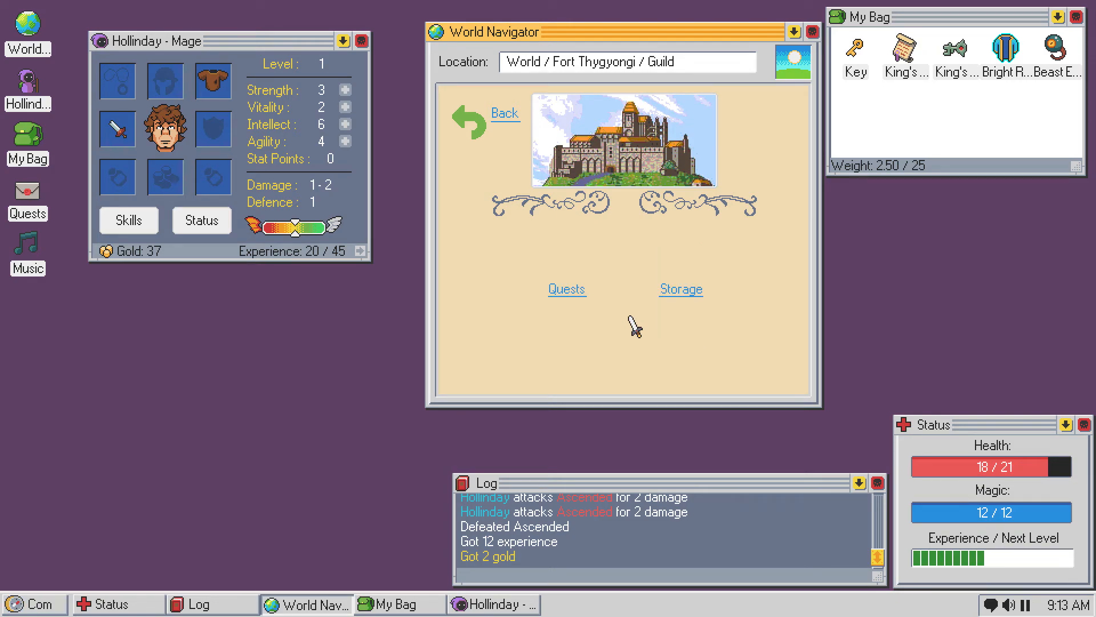
pyautogui.click(566, 288)
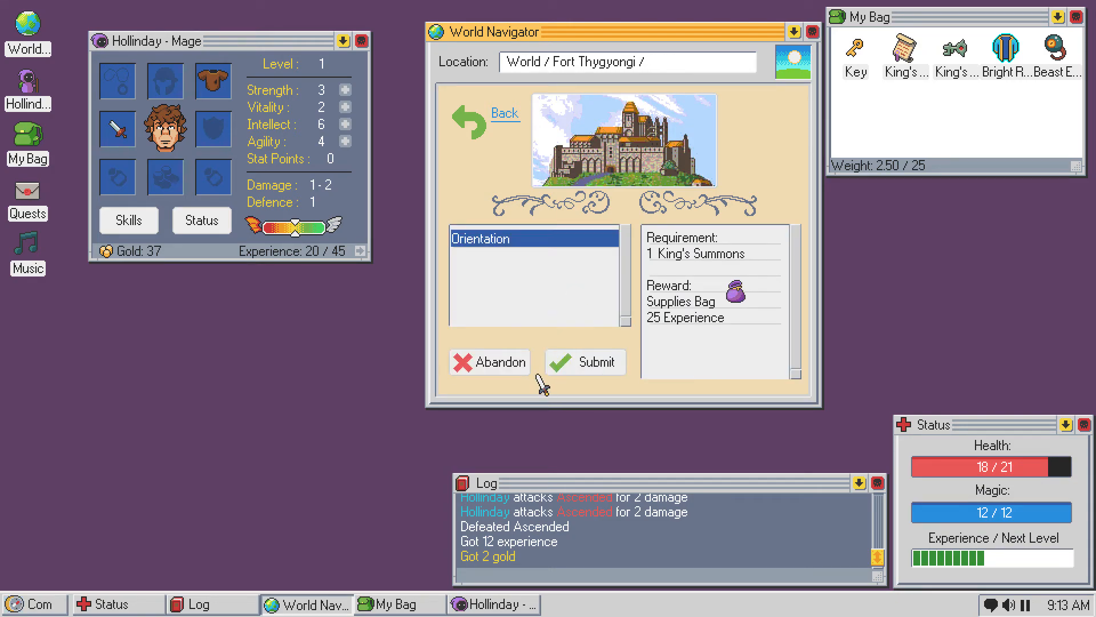
pyautogui.click(584, 361)
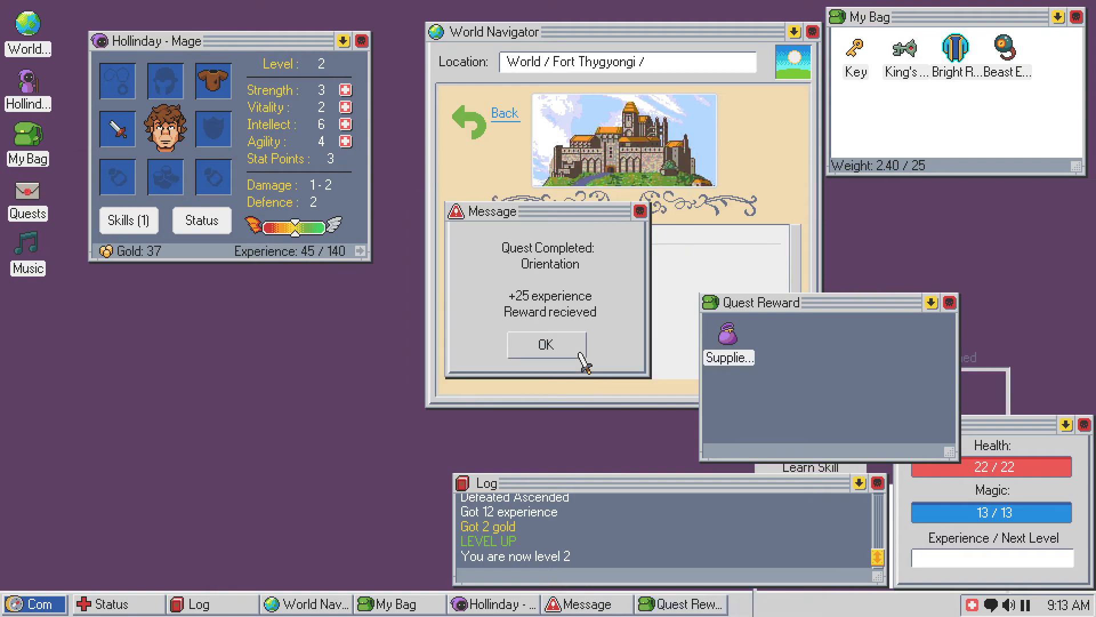
pyautogui.click(128, 219)
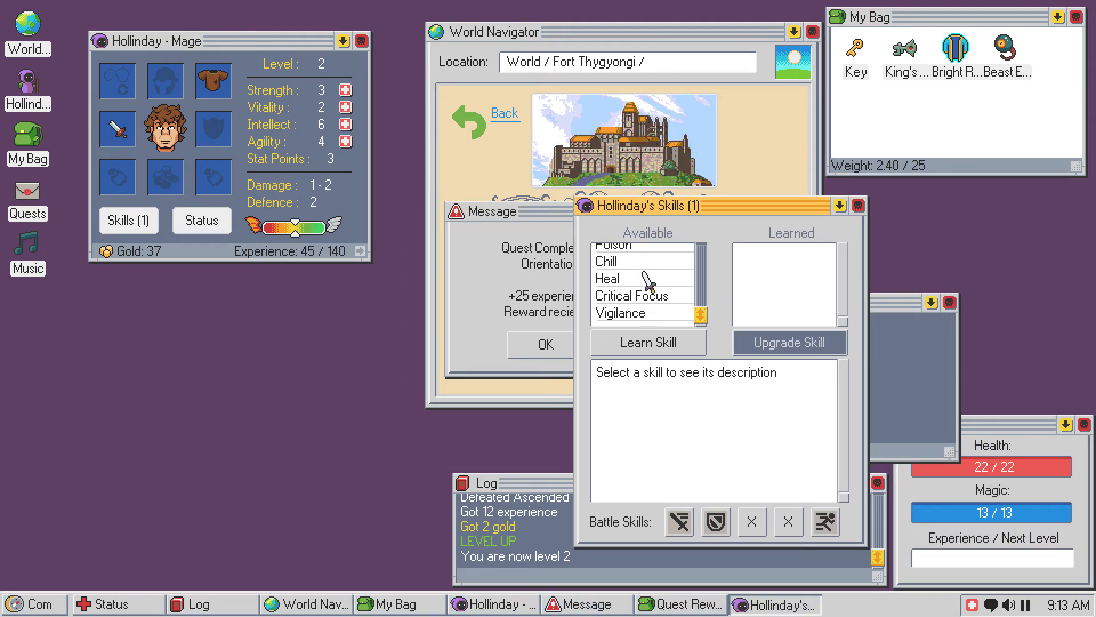
# - Compare the Heal, Chill, Poison and Burn skill descriptions, then select Chill
pyautogui.click(638, 295)
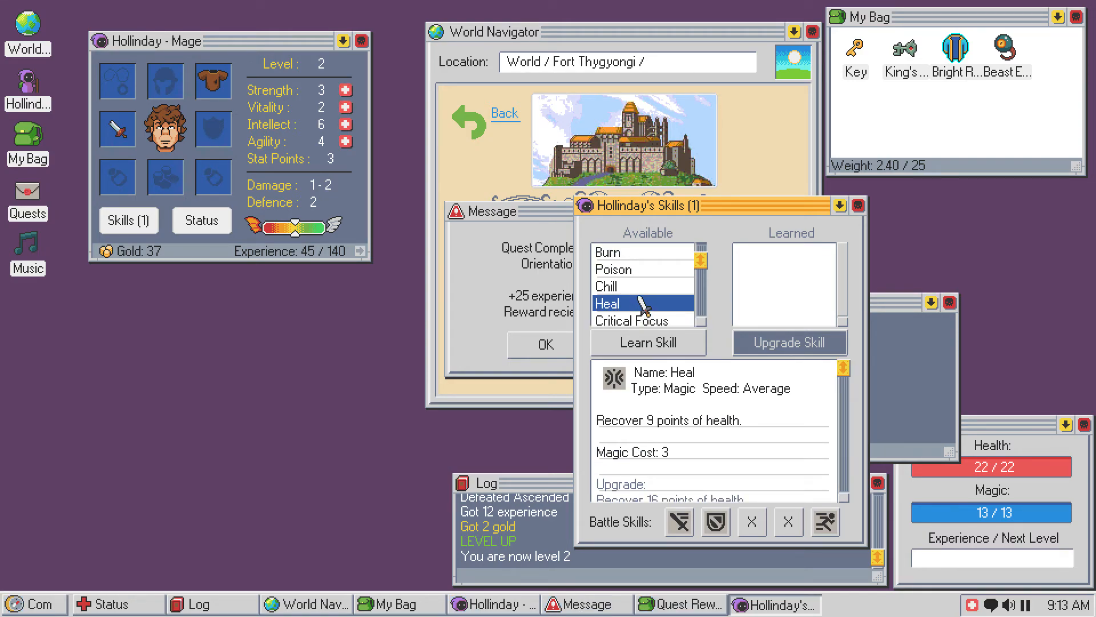
pyautogui.click(606, 286)
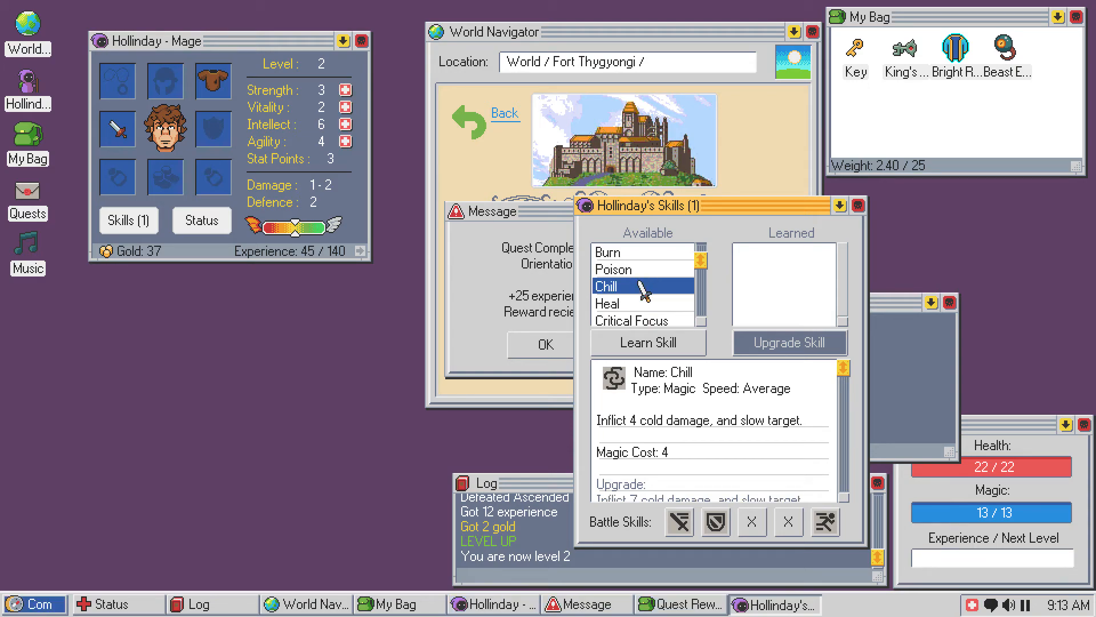
pyautogui.moveTo(638, 286)
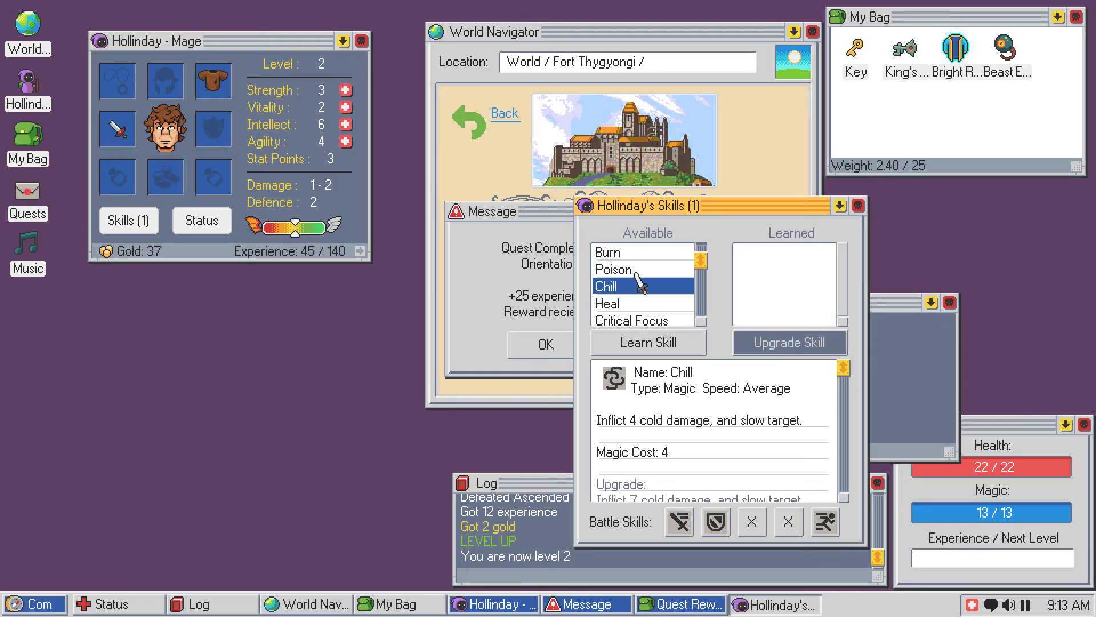
pyautogui.click(616, 268)
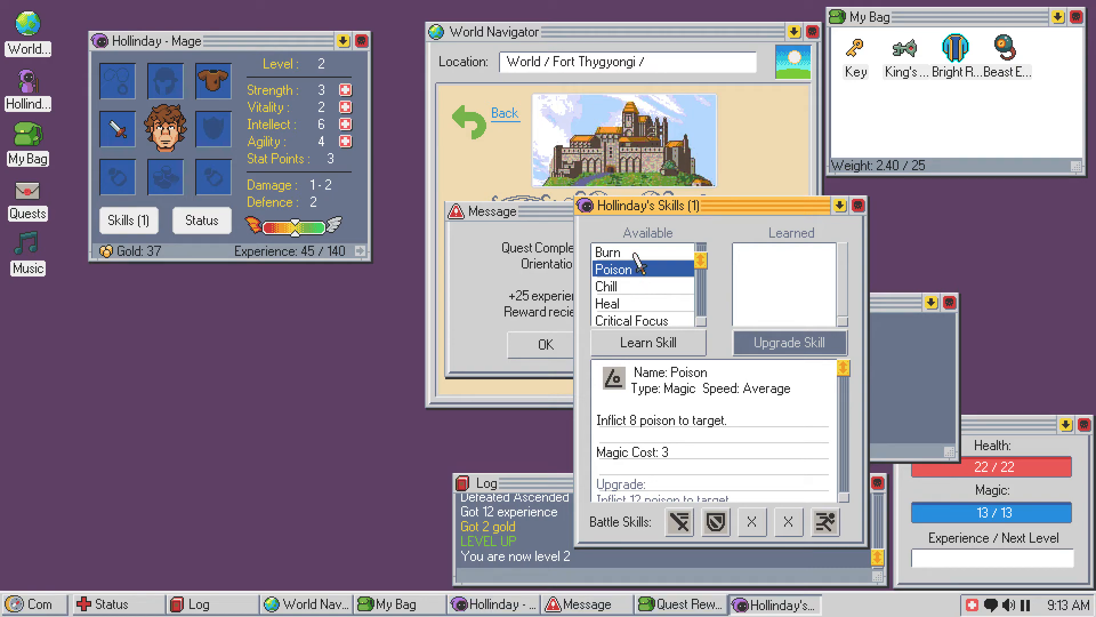
pyautogui.click(609, 253)
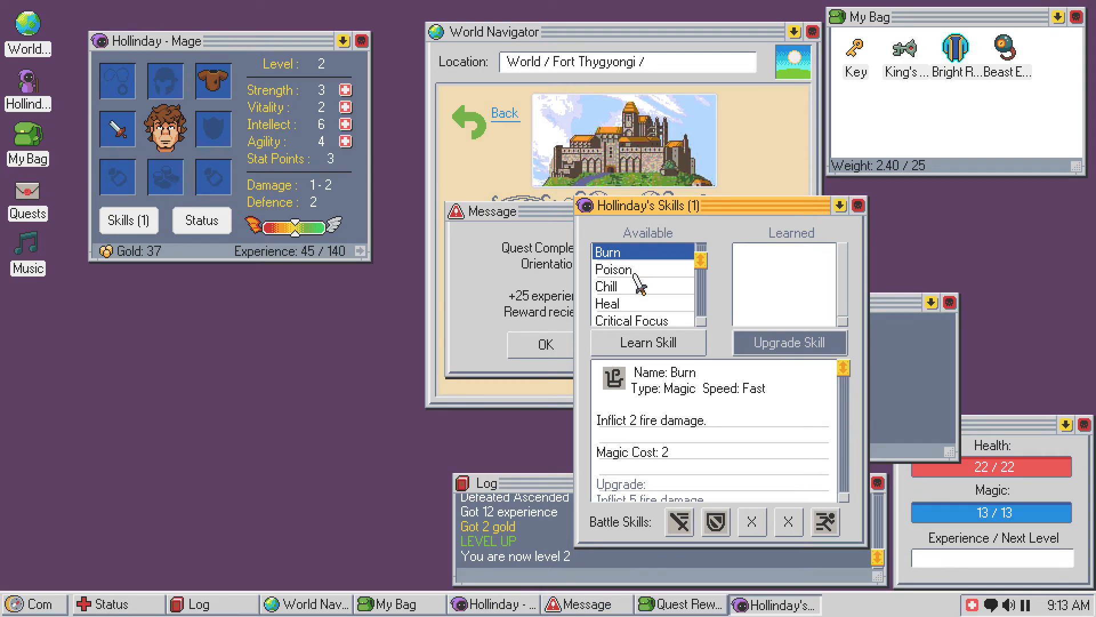
pyautogui.click(619, 286)
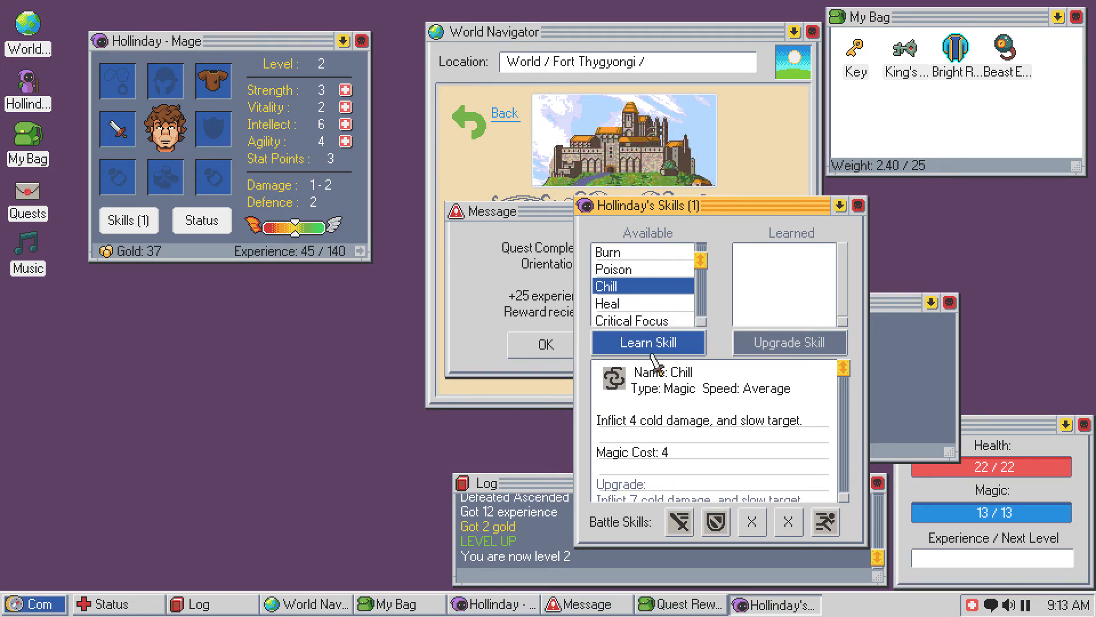
# - Attempt to learn Chill, then re-read Poison, Heal and Burn before returning to Chill
pyautogui.click(647, 342)
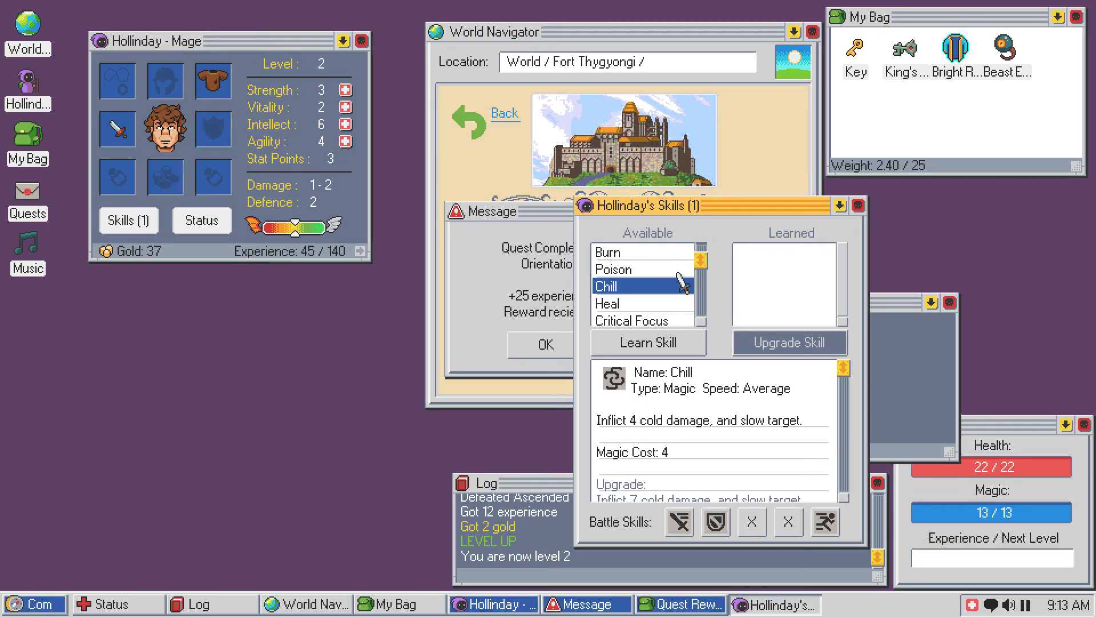
pyautogui.click(614, 268)
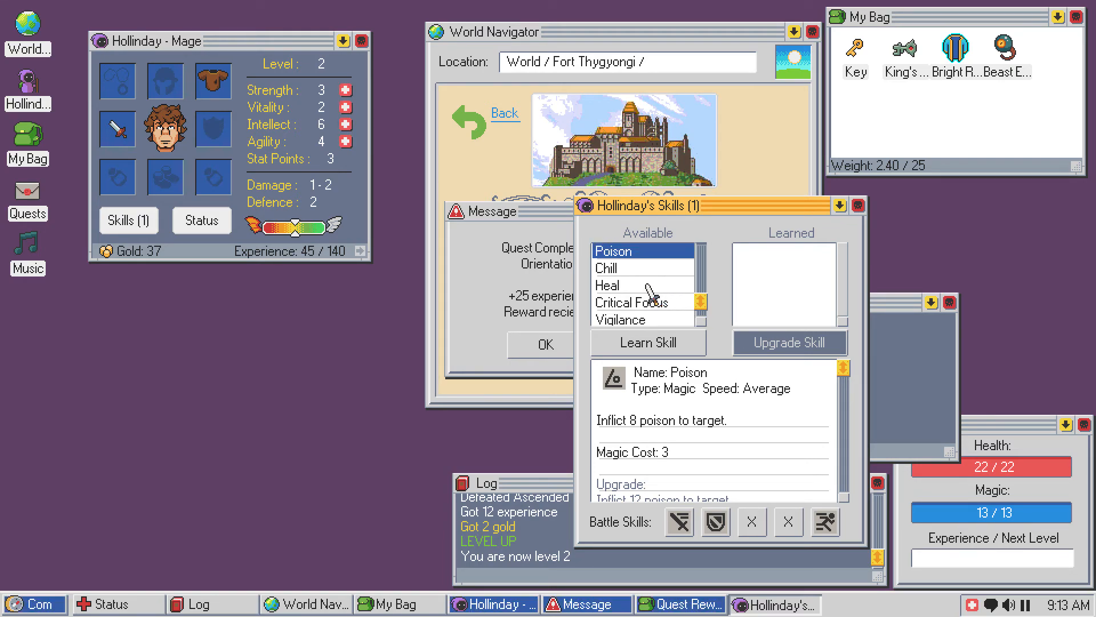
pyautogui.click(607, 286)
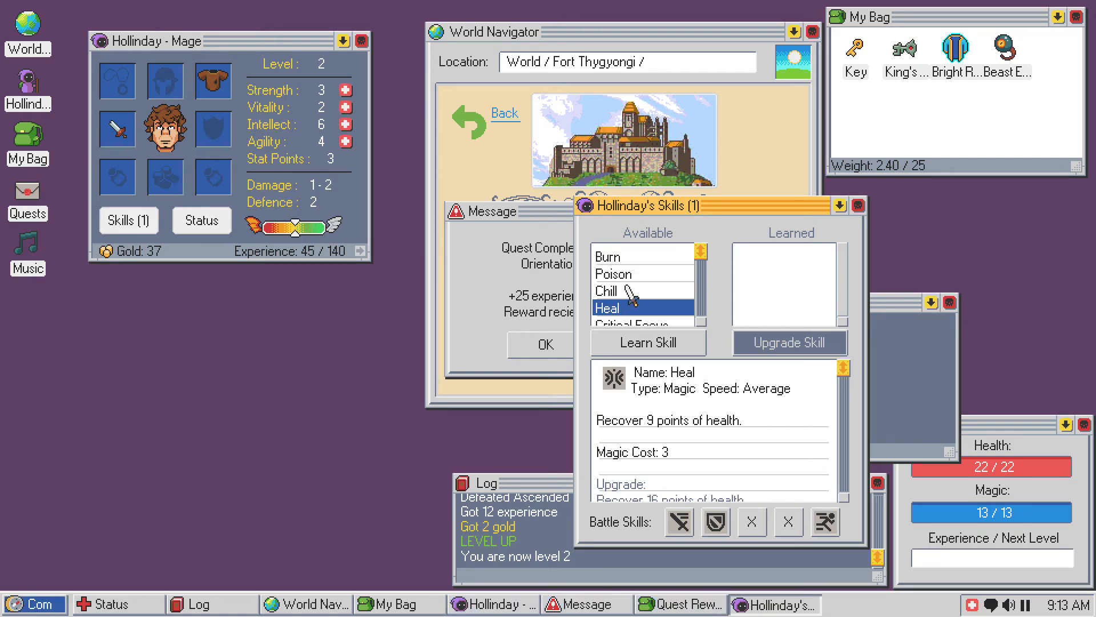
pyautogui.moveTo(657, 281)
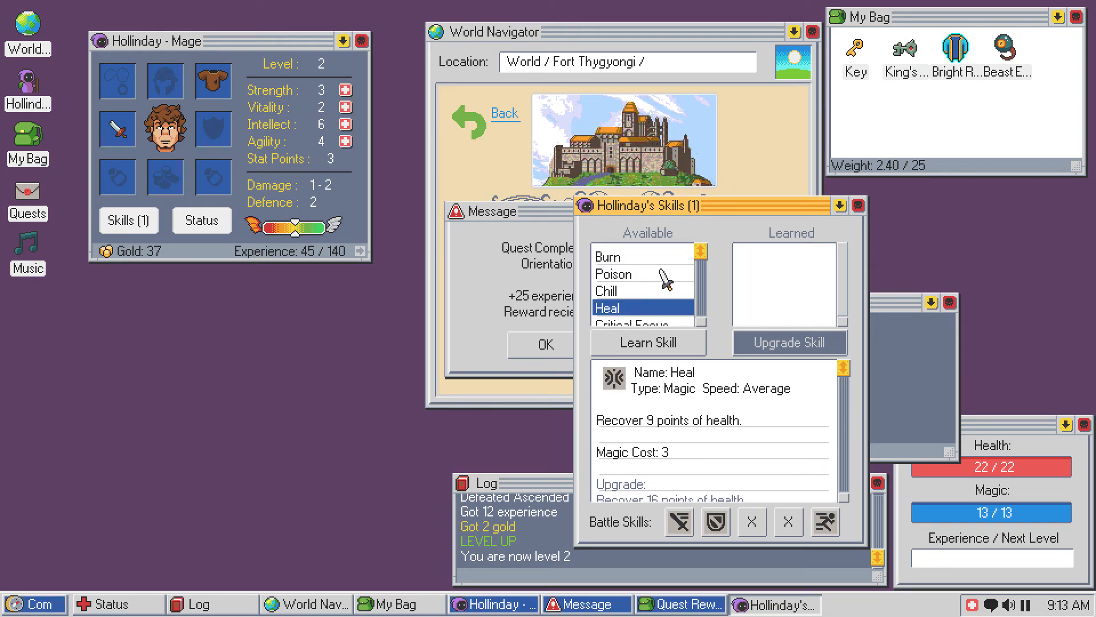
pyautogui.click(608, 256)
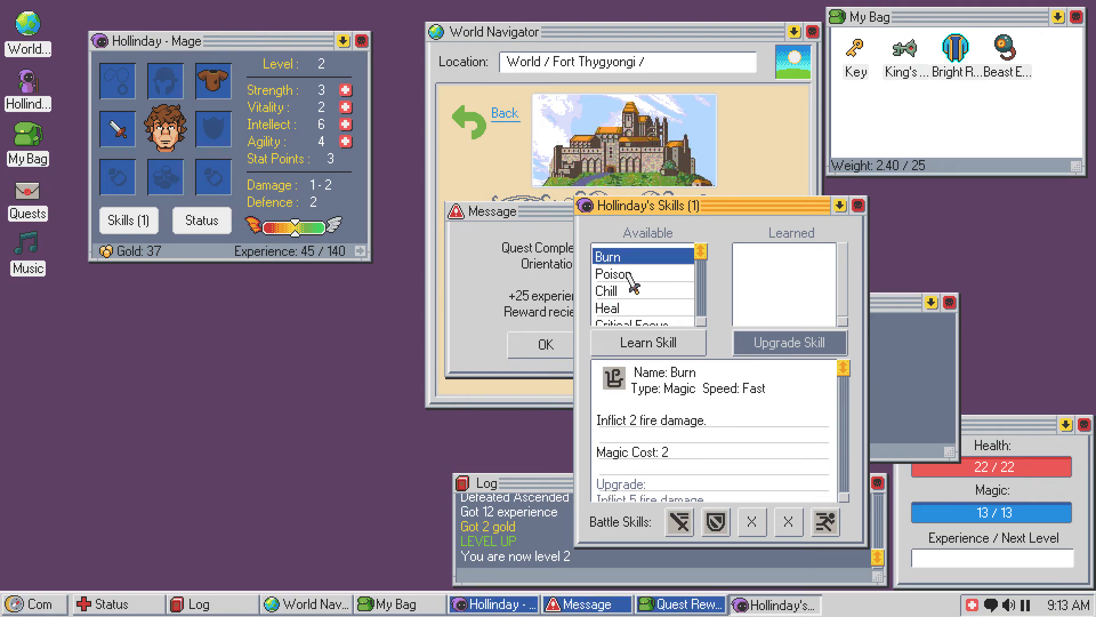
pyautogui.click(606, 290)
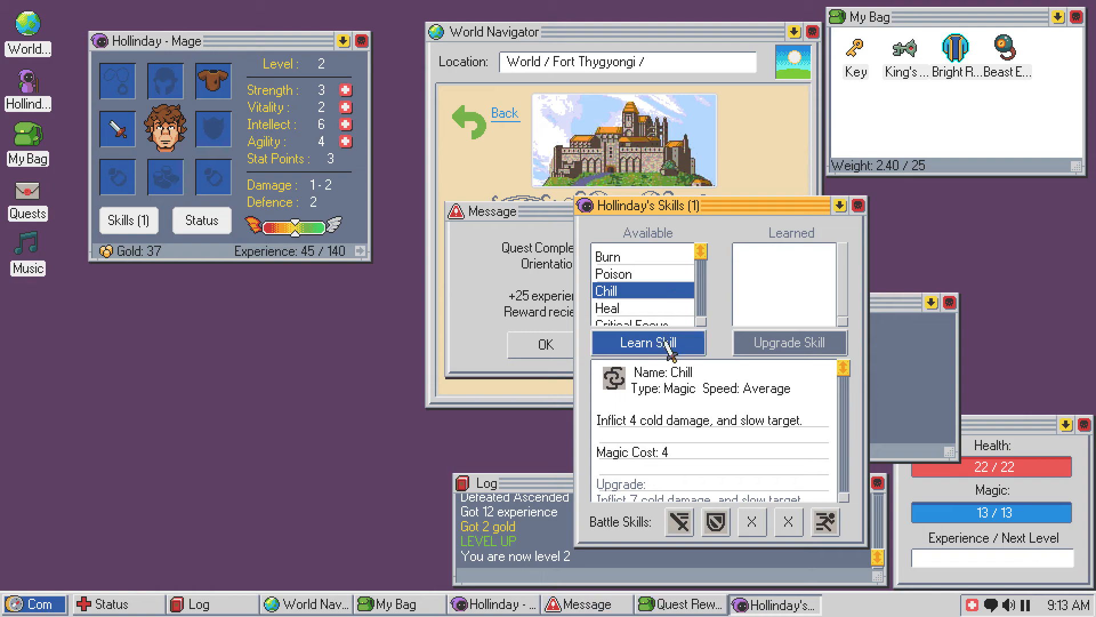
# - Learn Chill, close the skills window and dismiss the Quest Completed message
pyautogui.click(648, 342)
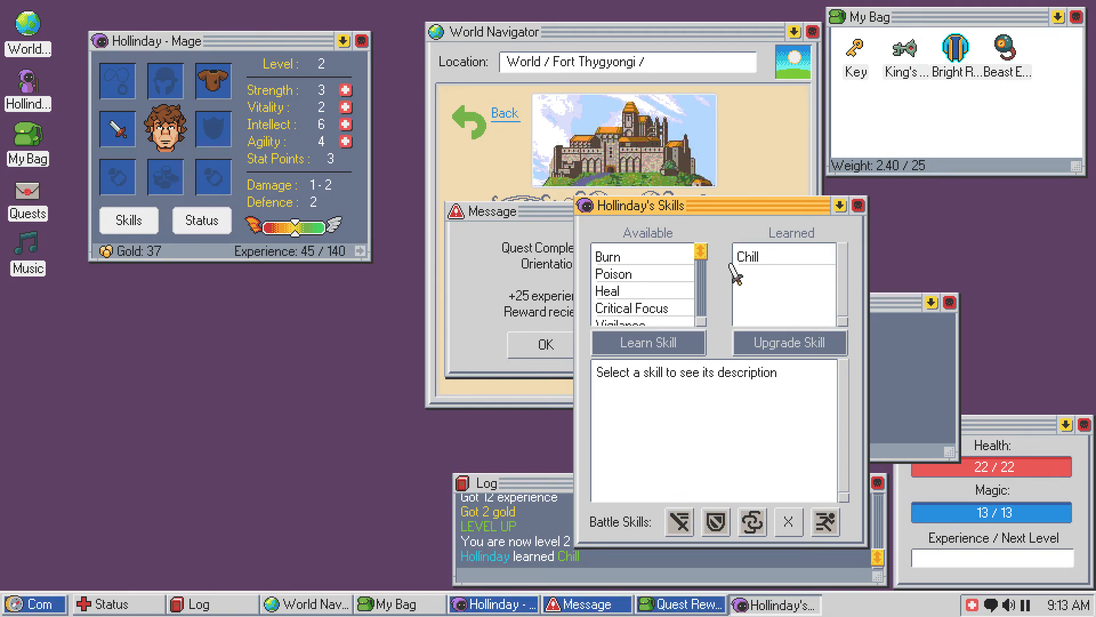
pyautogui.click(859, 205)
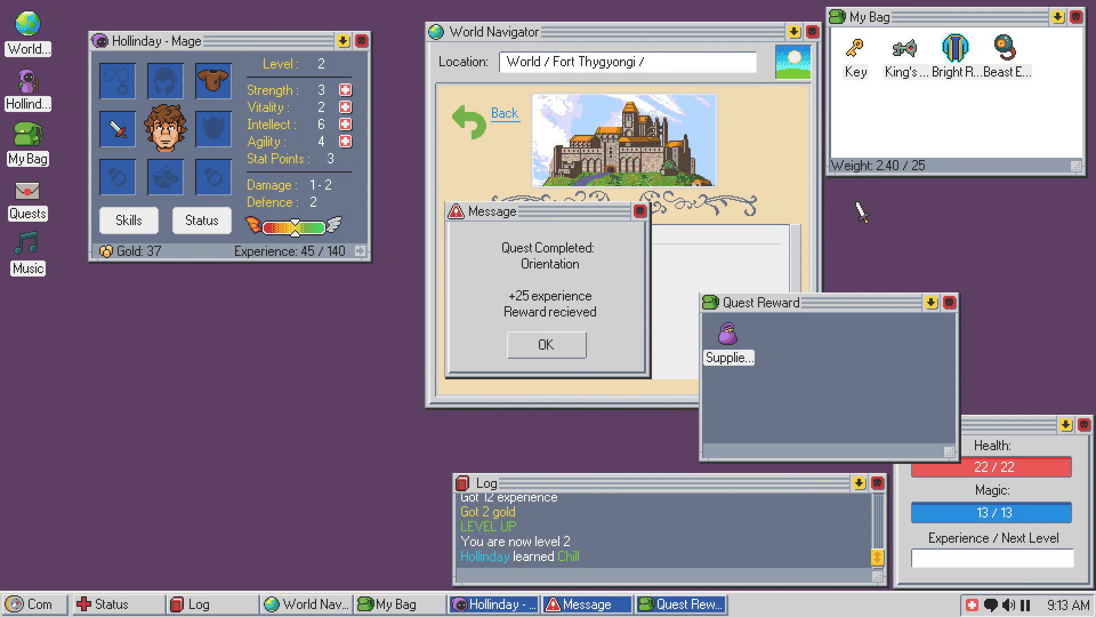
pyautogui.click(546, 345)
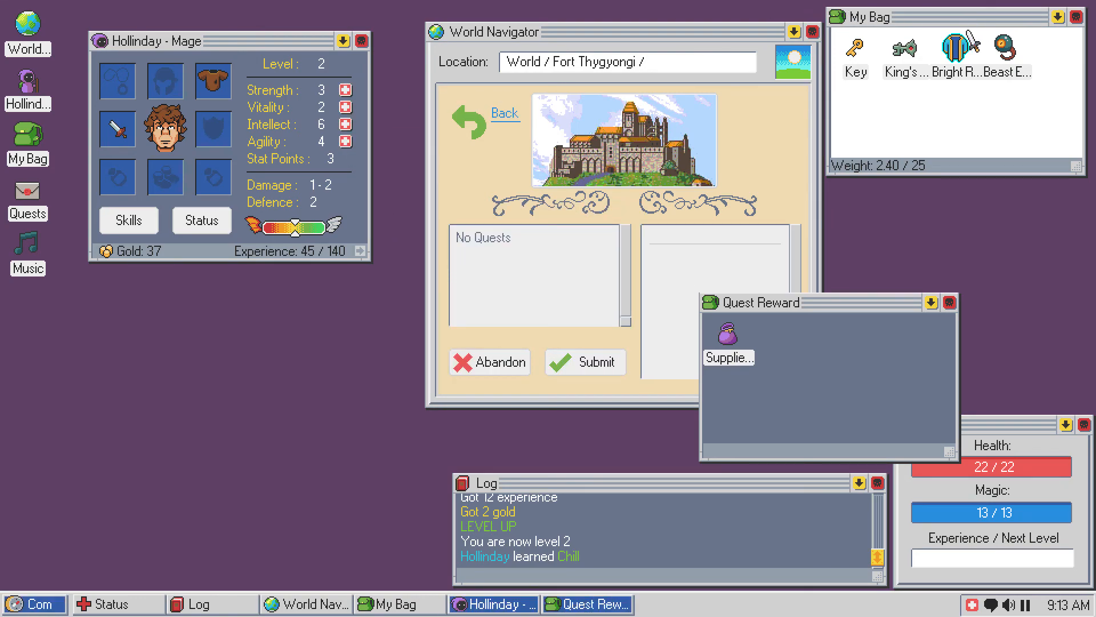
# - Raise Intellect to 7, lifting maximum magic to 14, and return to the town menu
pyautogui.click(955, 57)
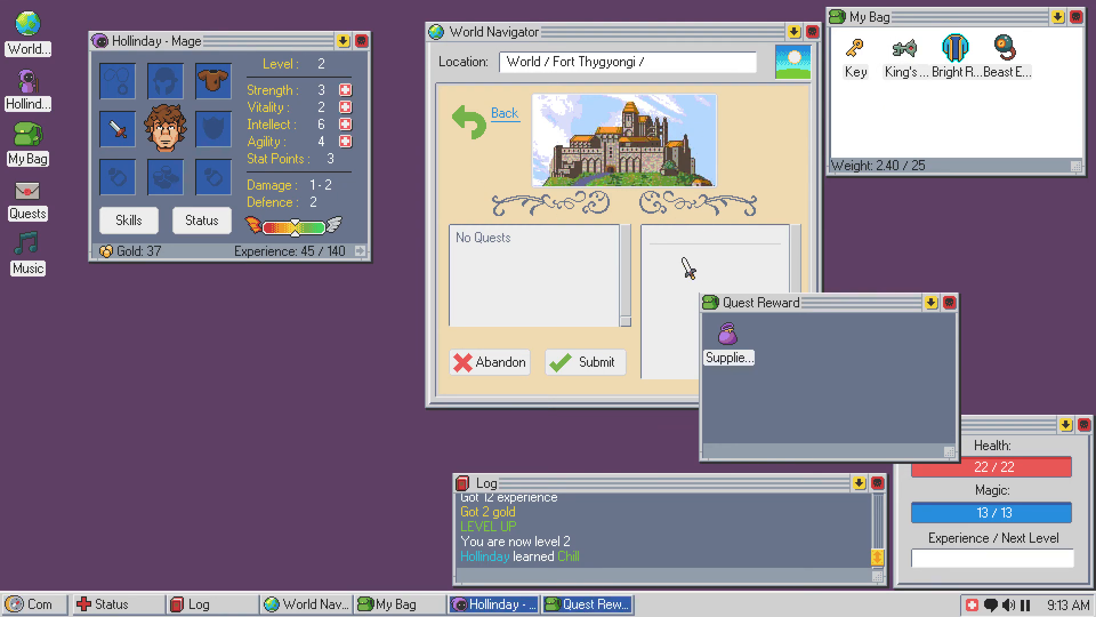
pyautogui.click(345, 125)
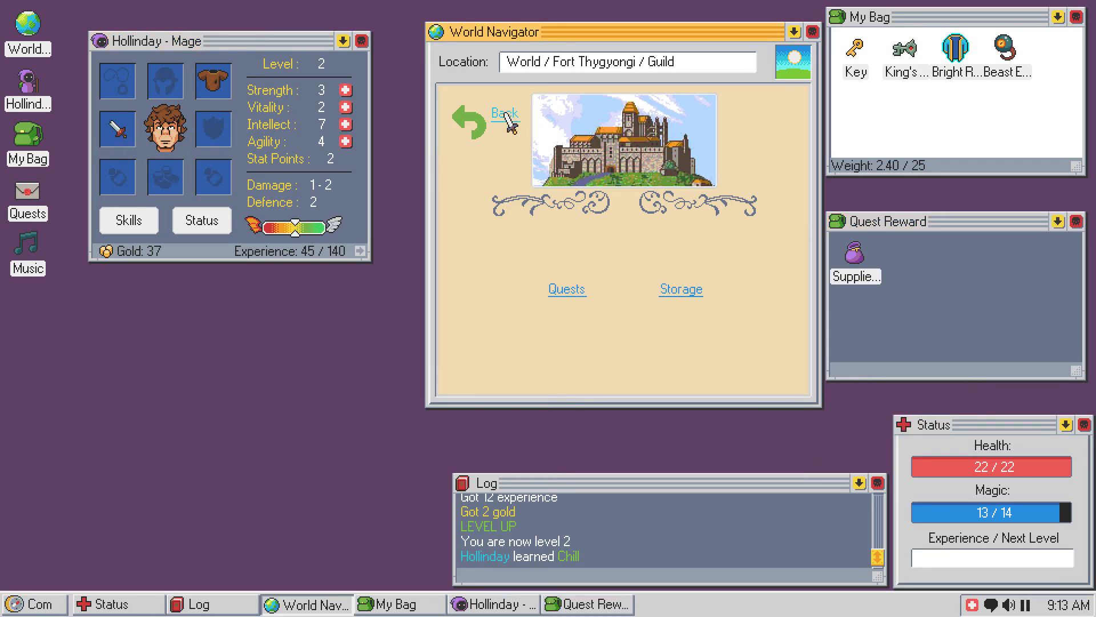
pyautogui.click(679, 289)
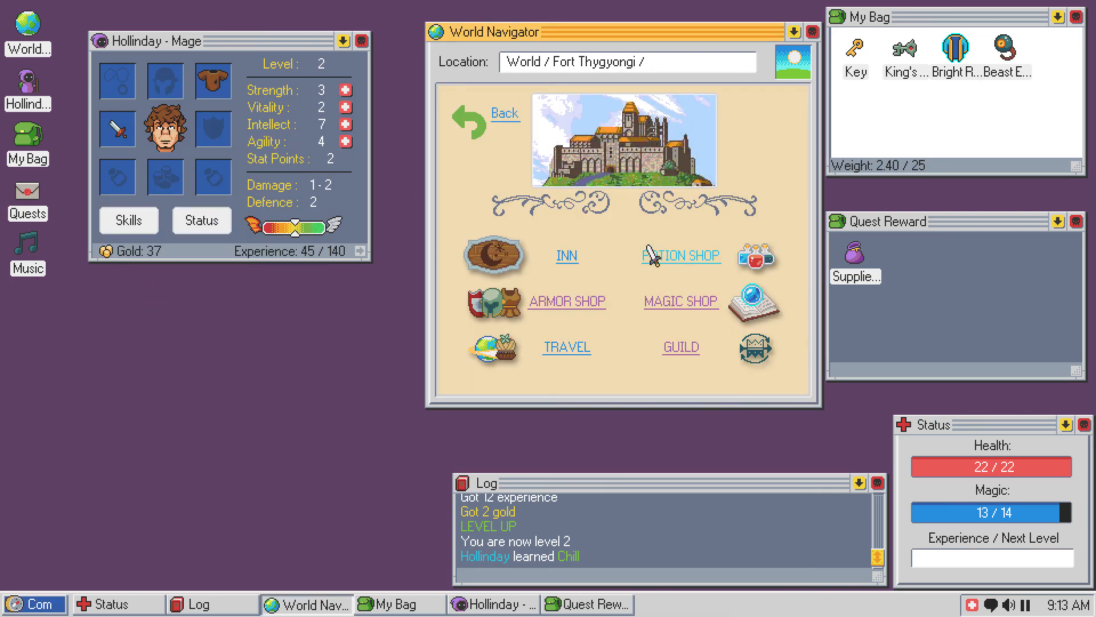
# - Briefly visit the Potion and Armor Shops, then enter the Magic Shop
pyautogui.click(679, 255)
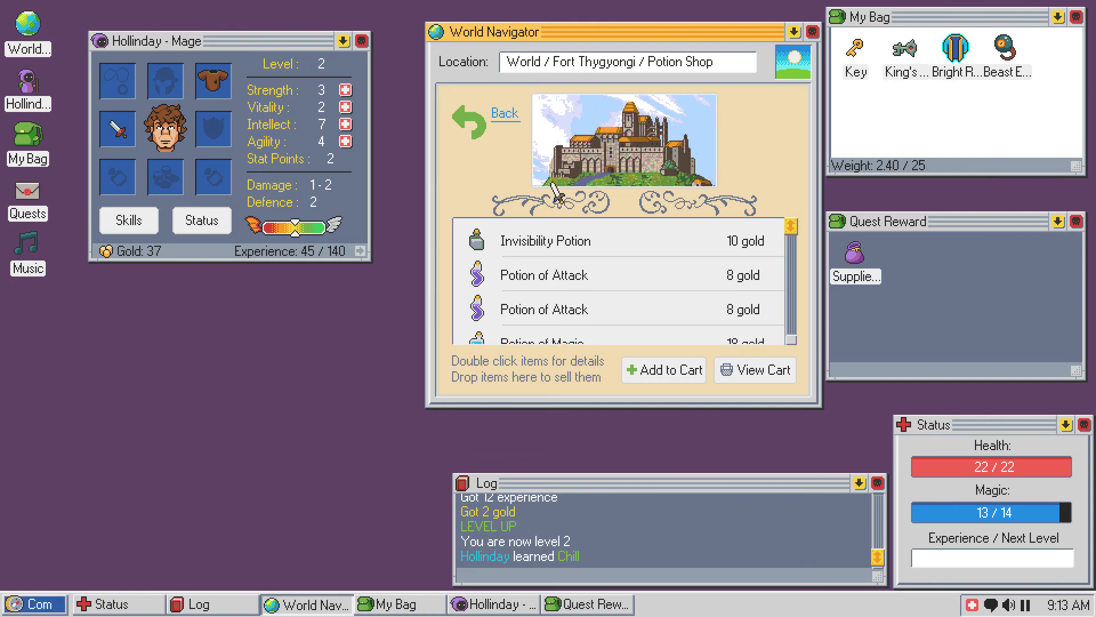
pyautogui.click(504, 113)
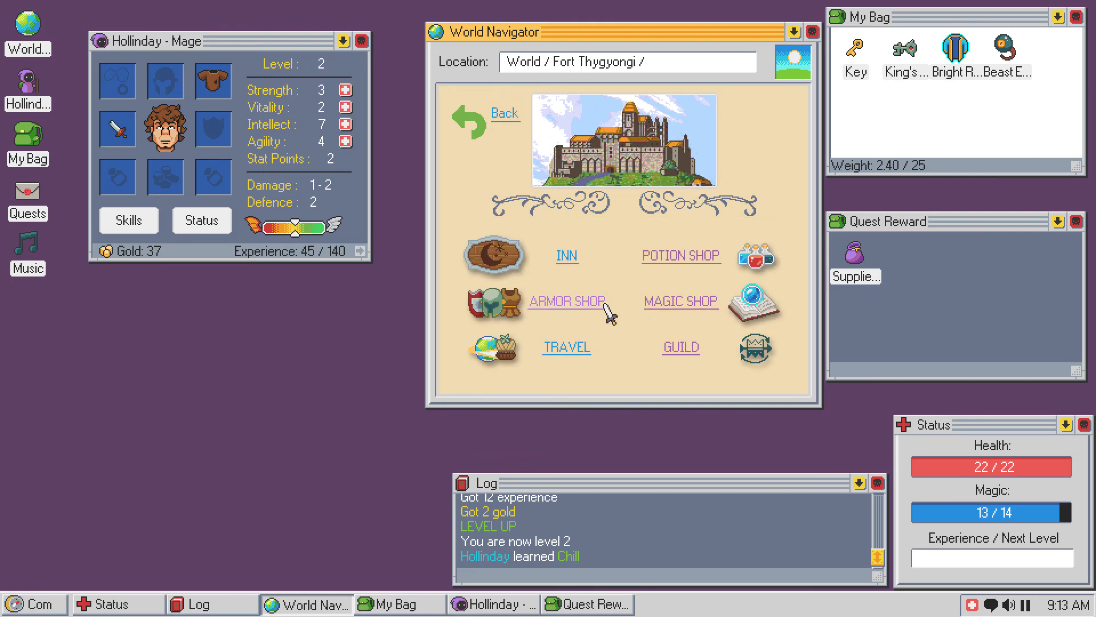
pyautogui.click(567, 301)
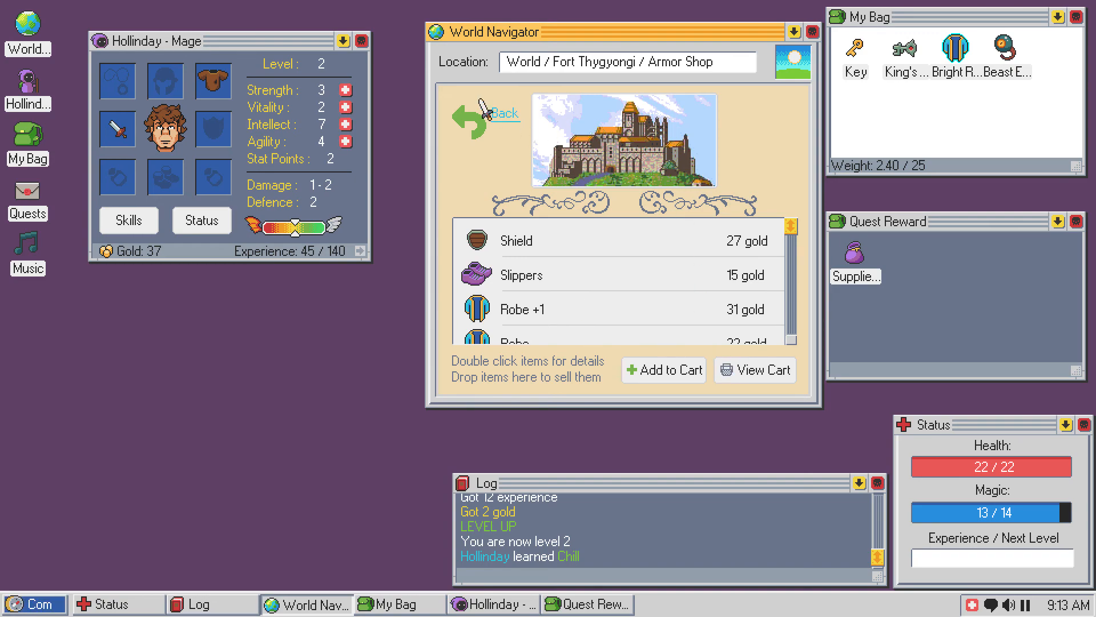
pyautogui.click(504, 113)
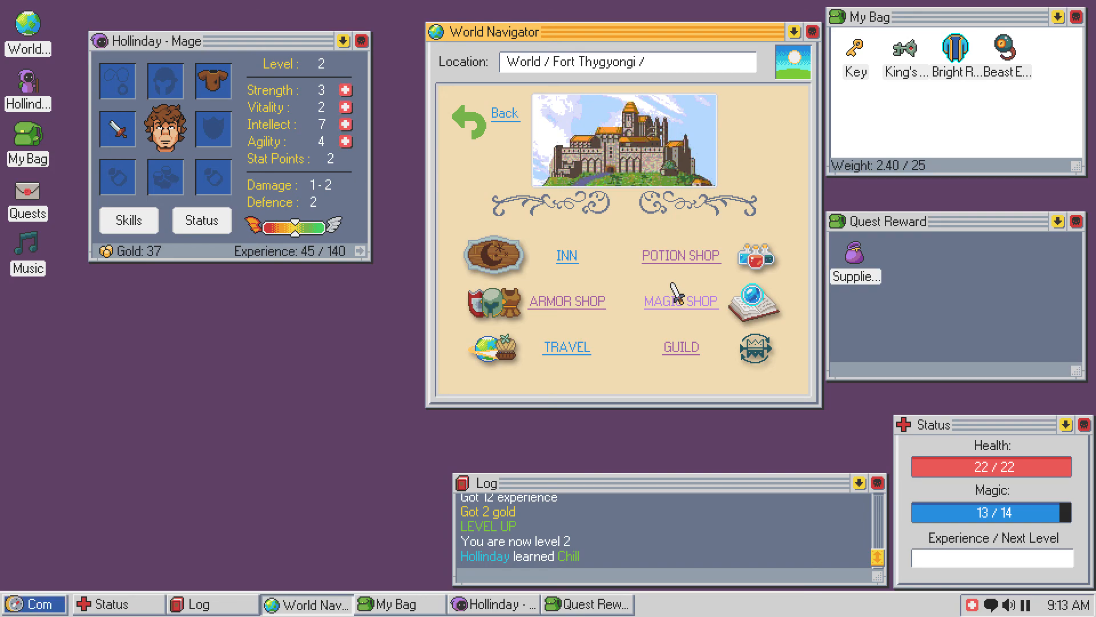
pyautogui.click(679, 301)
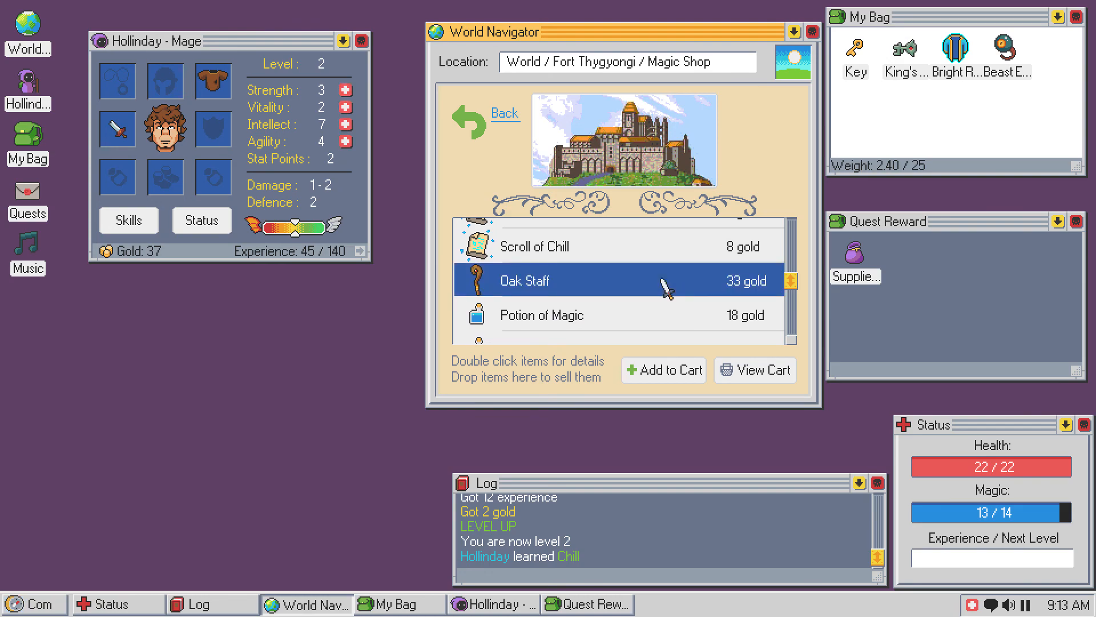
# - Inspect the Oak Staff and spend remaining stat points for Vitality 3 and Intellect 8
pyautogui.doubleClick(523, 280)
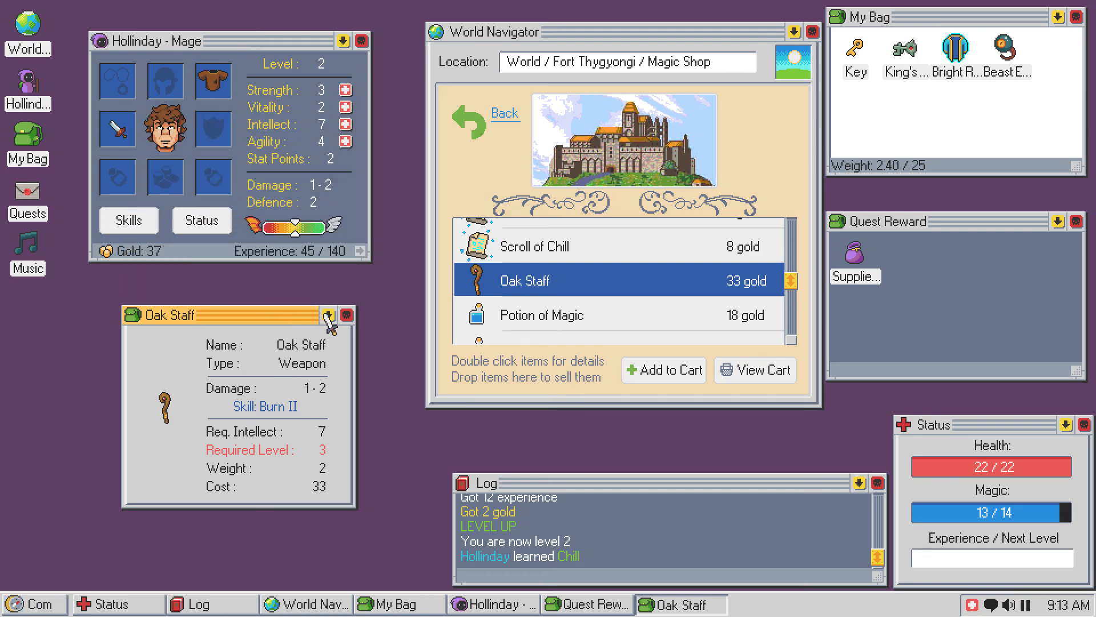
pyautogui.click(346, 314)
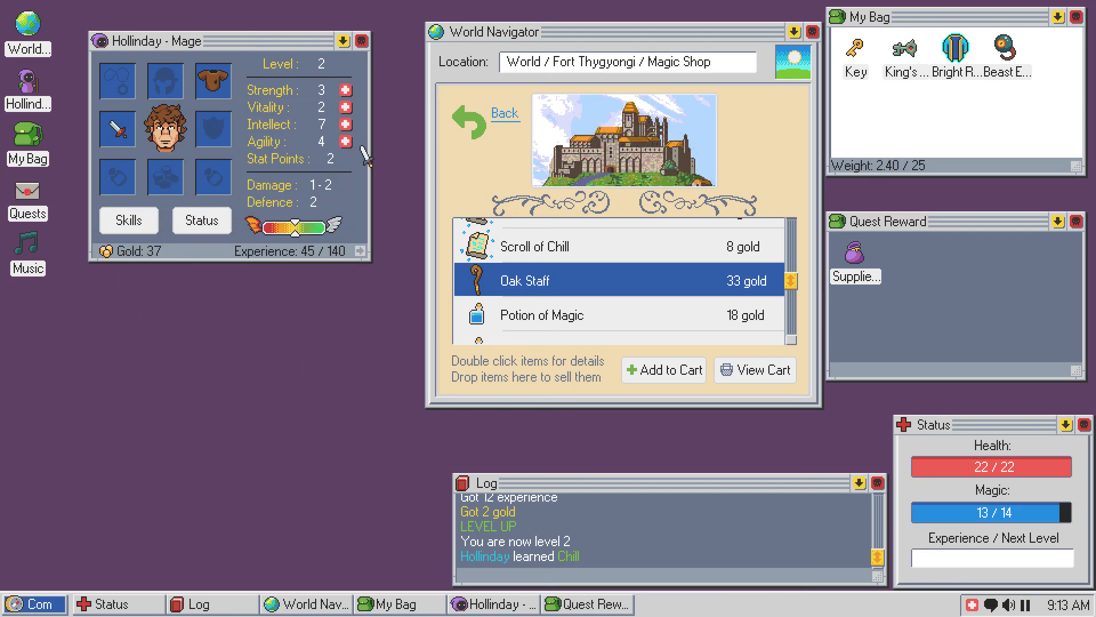
pyautogui.moveTo(343, 125)
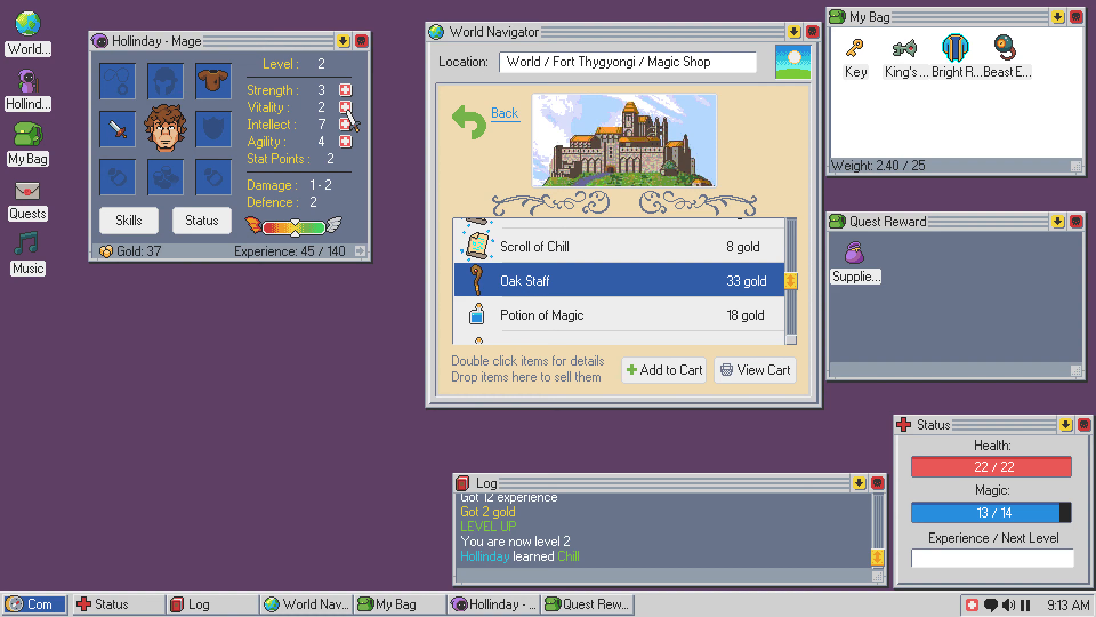
pyautogui.moveTo(342, 107)
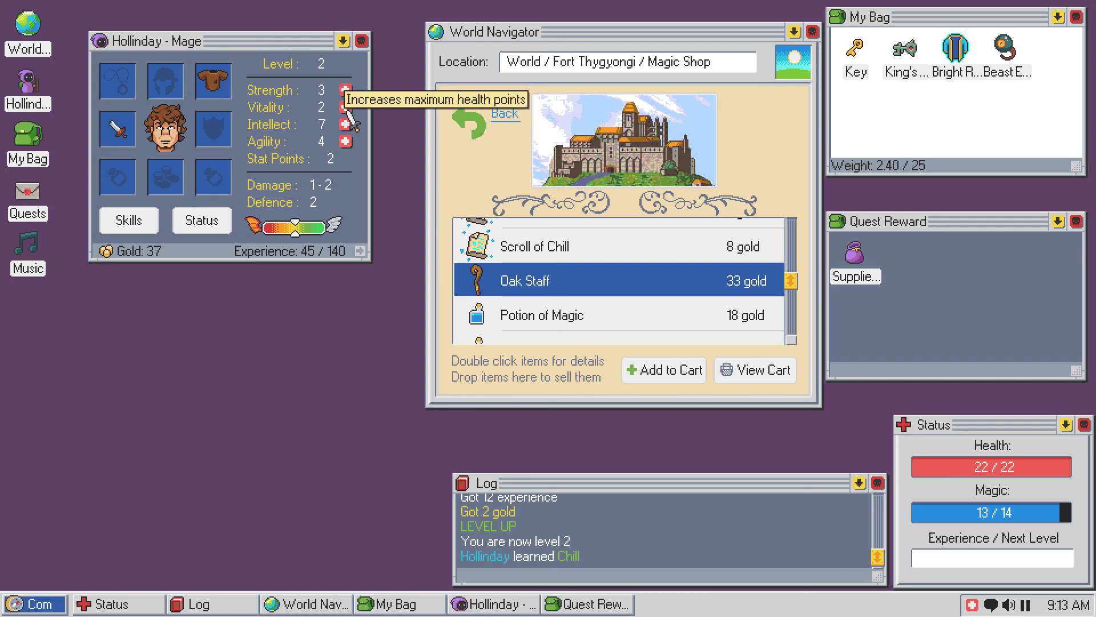
pyautogui.moveTo(346, 124)
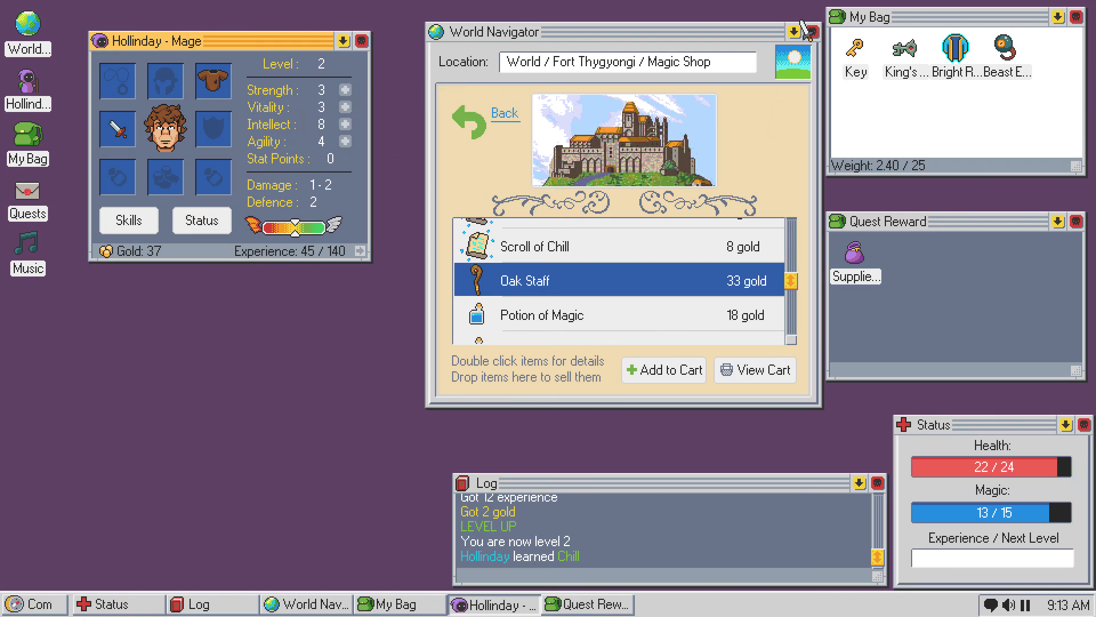
pyautogui.doubleClick(523, 281)
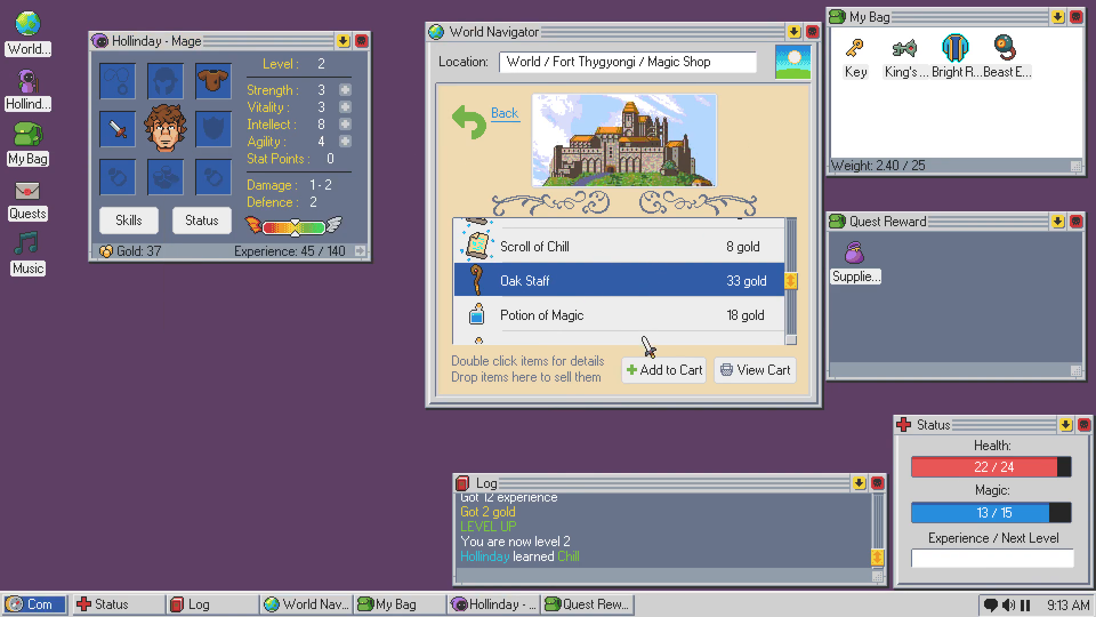
# - Buy the Oak Staff for 33 gold, leaving 4 gold, and return to the wares
pyautogui.click(663, 370)
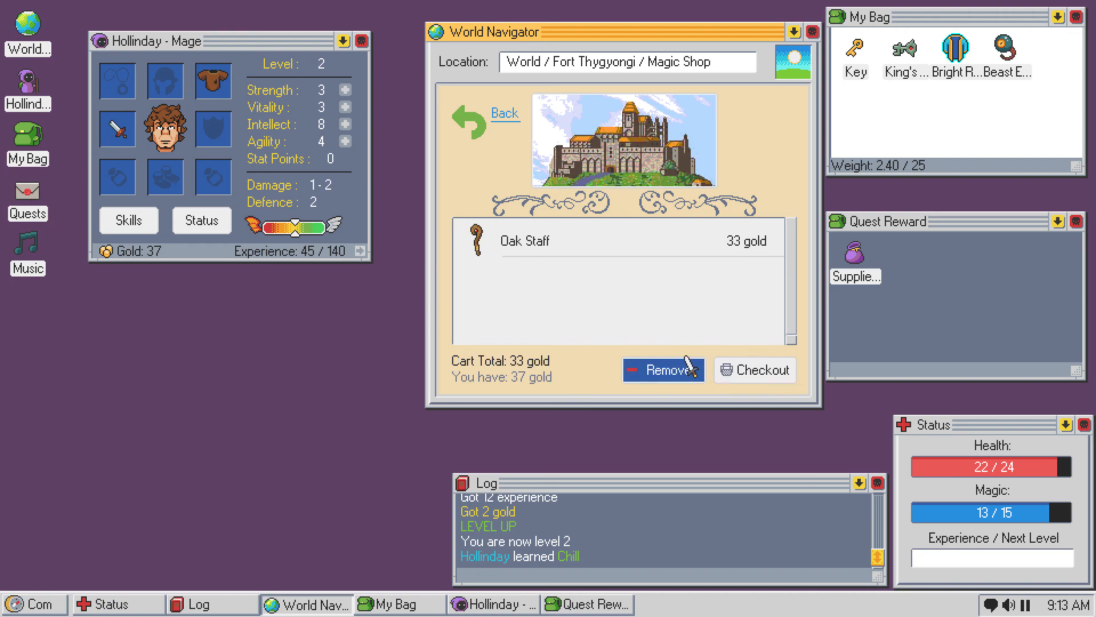
pyautogui.click(754, 370)
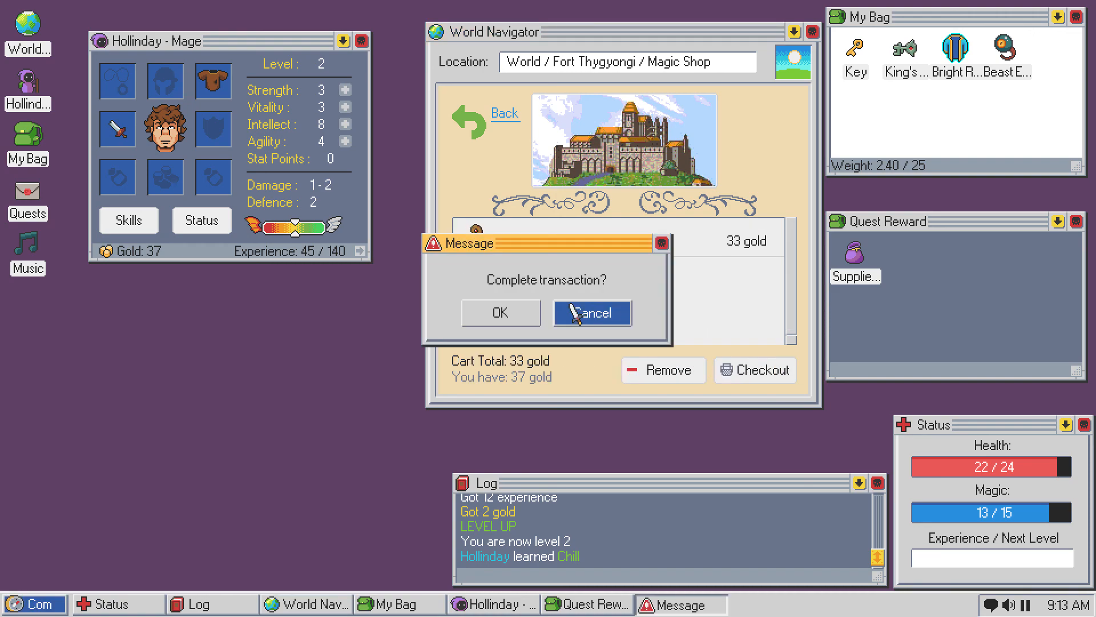
pyautogui.click(499, 311)
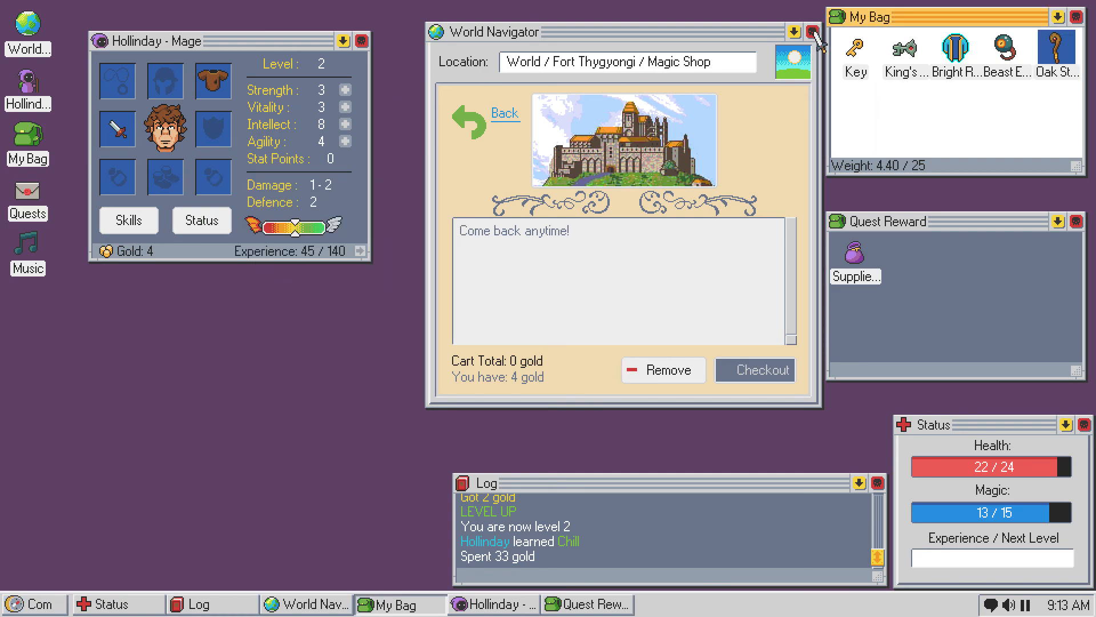
pyautogui.click(504, 113)
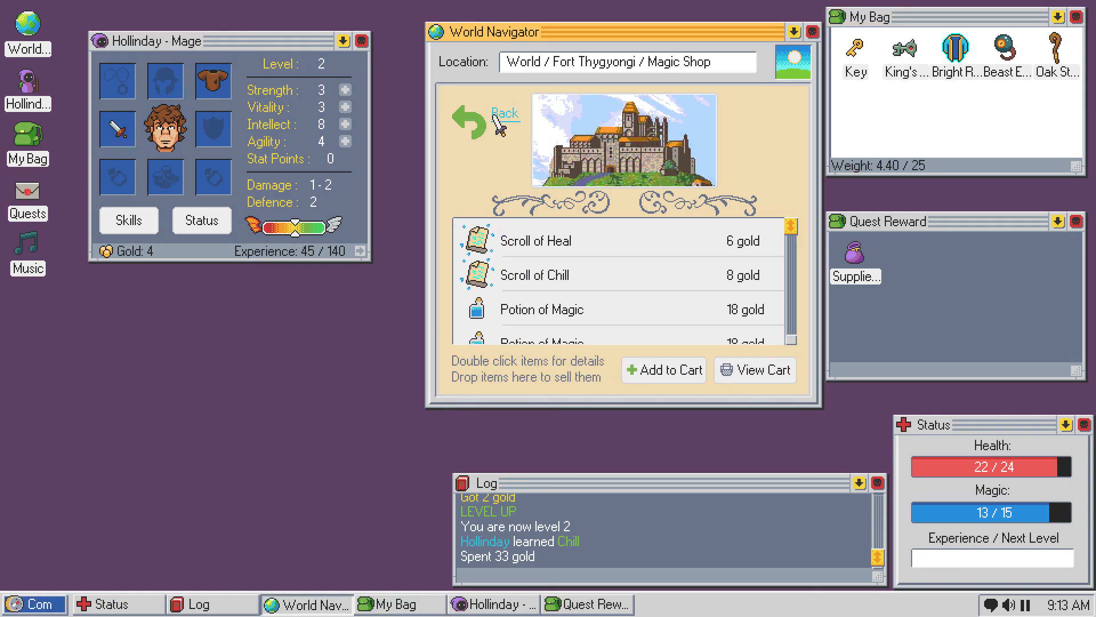
# - Leave the Magic Shop for the world map around Fort Thygyongi
pyautogui.click(498, 115)
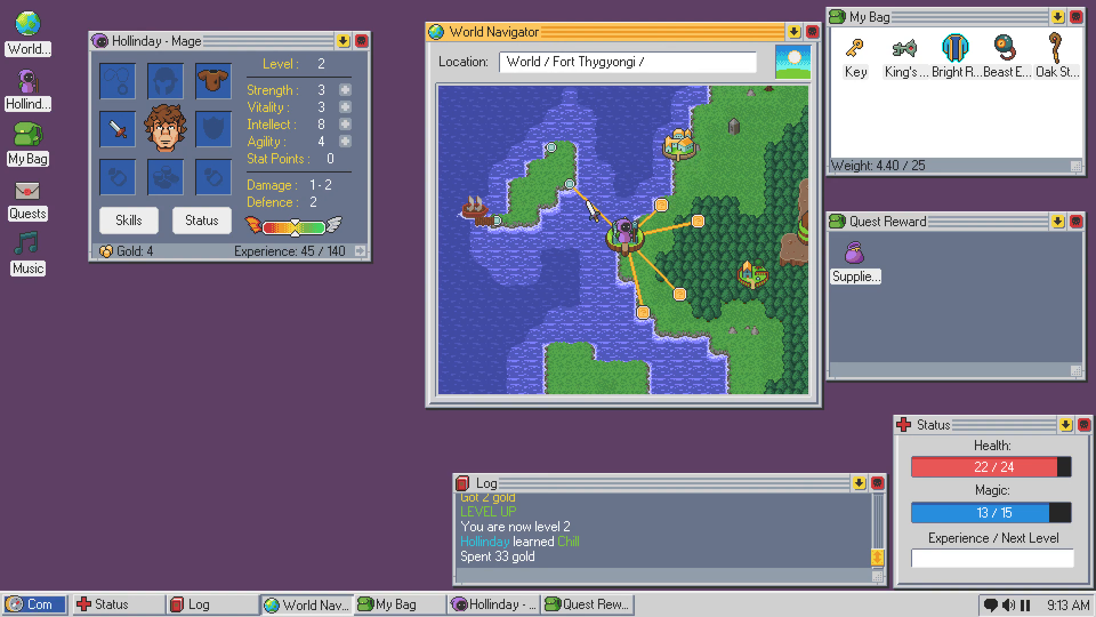
pyautogui.moveTo(432, 308)
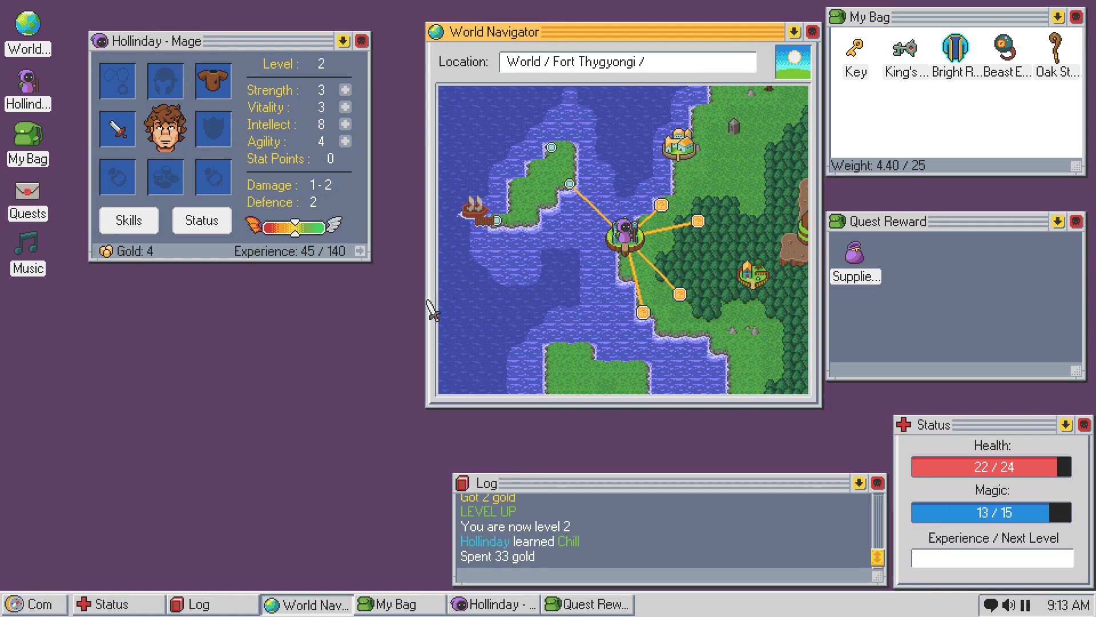